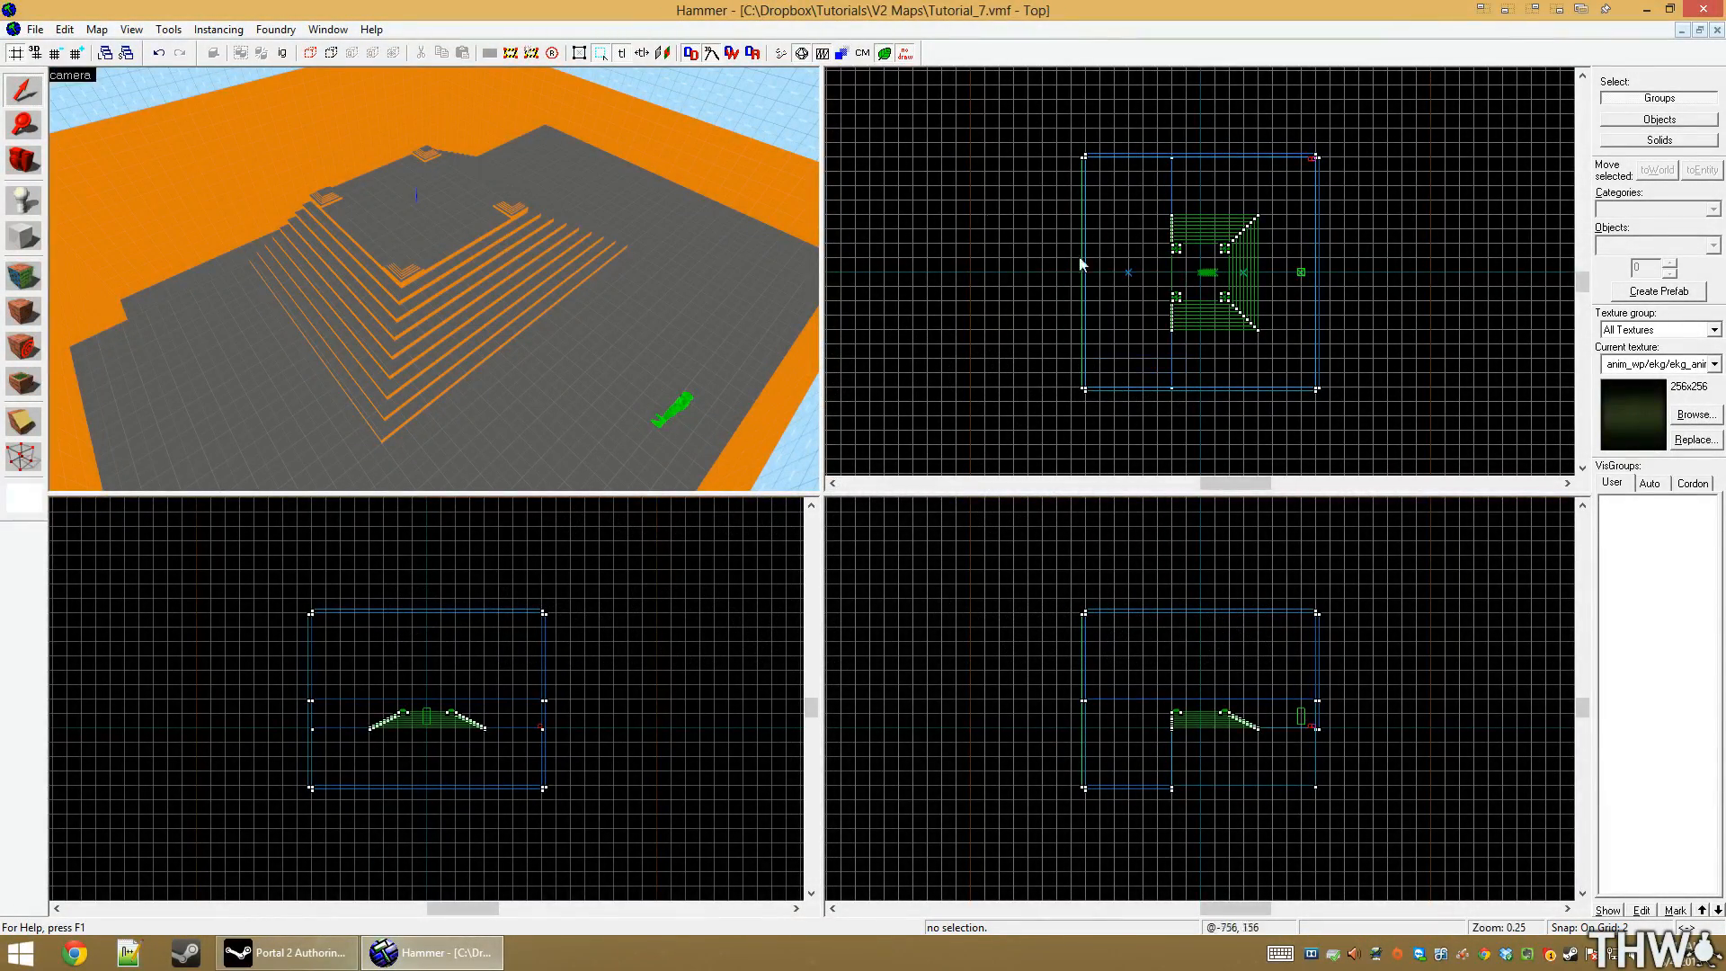
Choose the cylinder primitive with 12 sides for the new brush beside the stairs
{"action": "left_click", "coordinate": [1695, 415]}
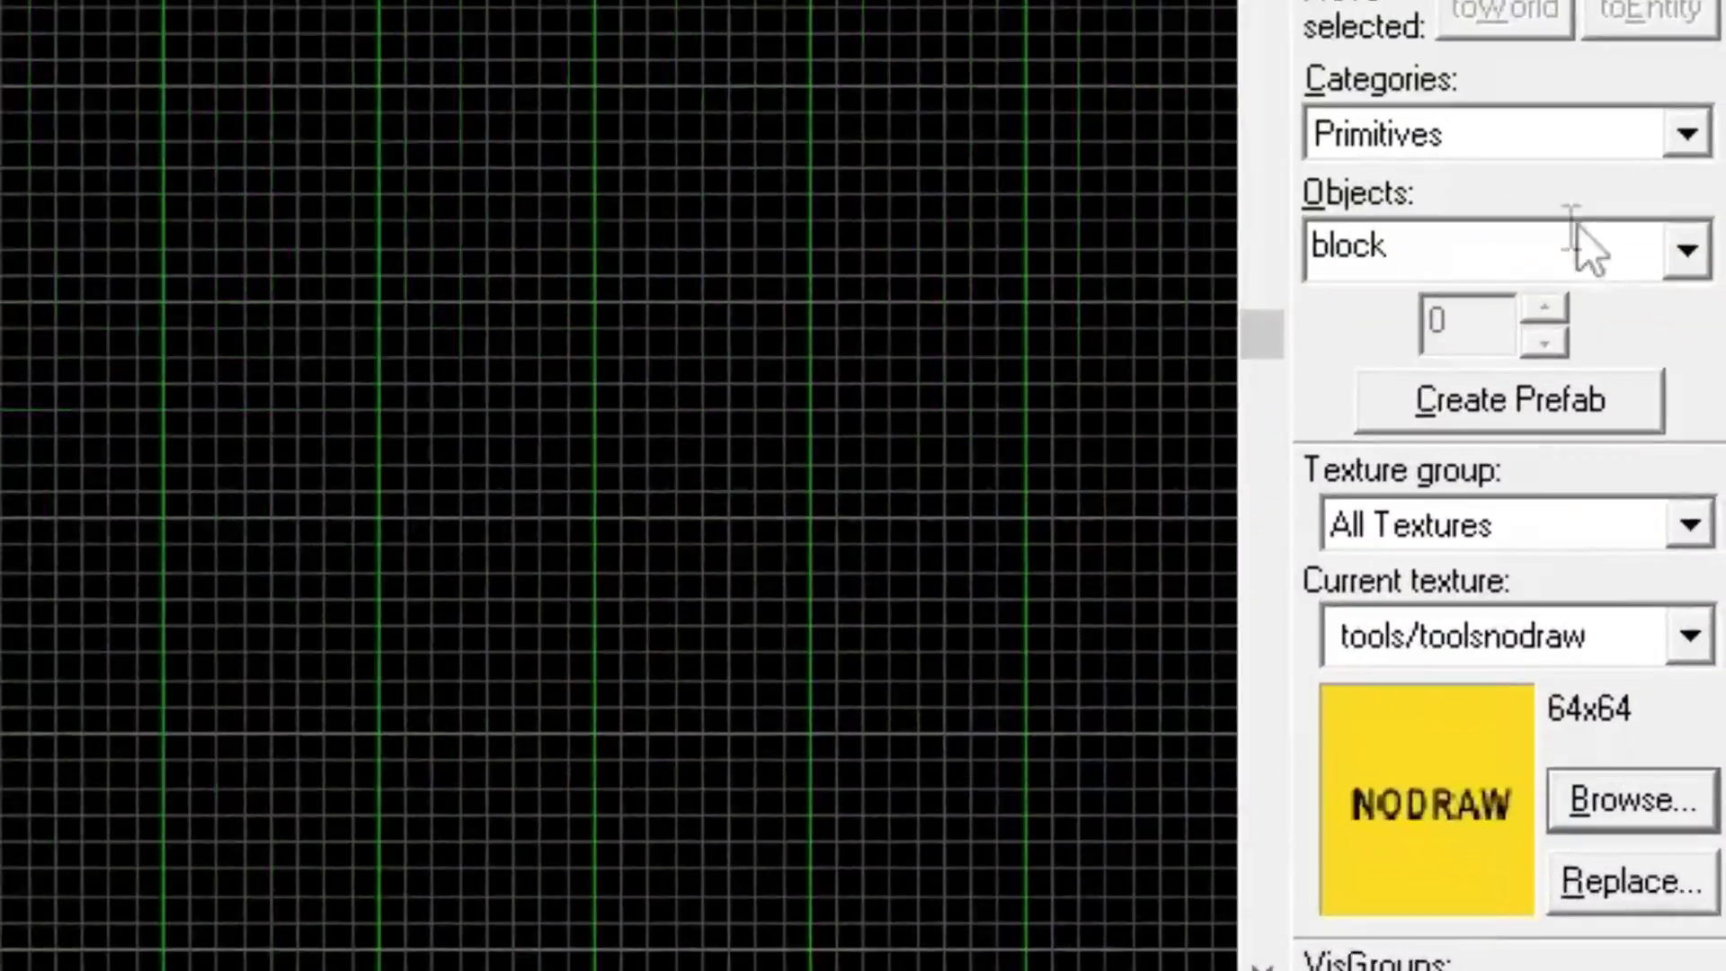
{"action": "left_click", "coordinate": [1682, 248]}
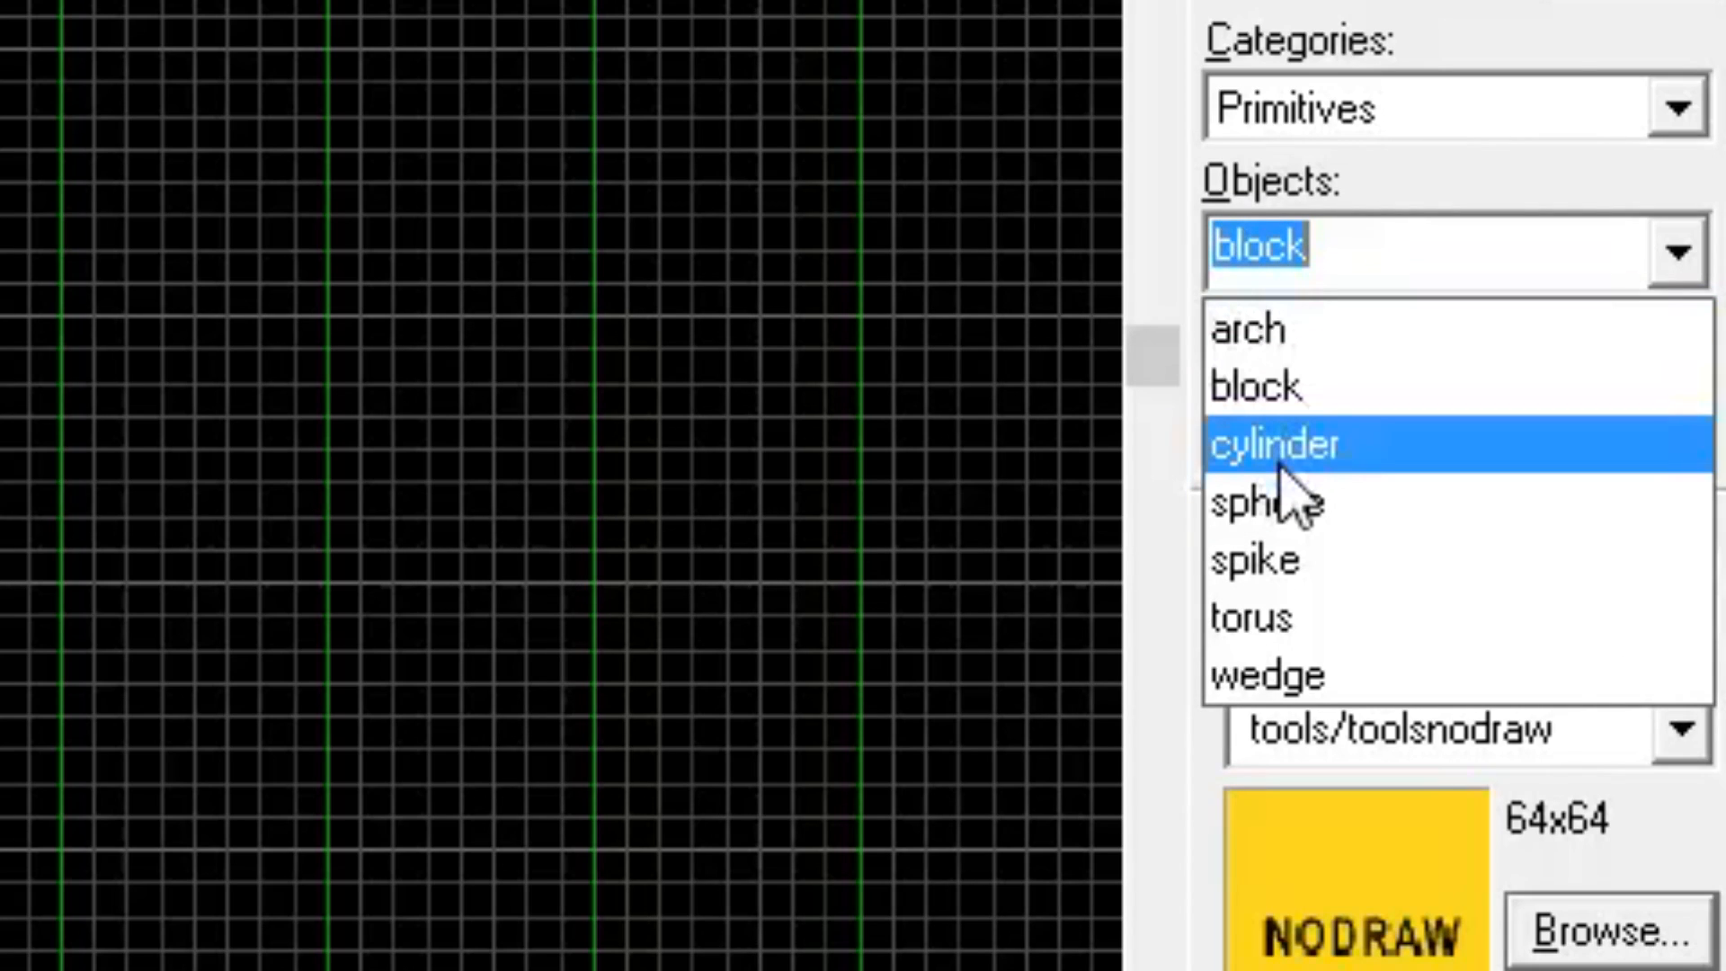
{"action": "left_click", "coordinate": [1272, 444]}
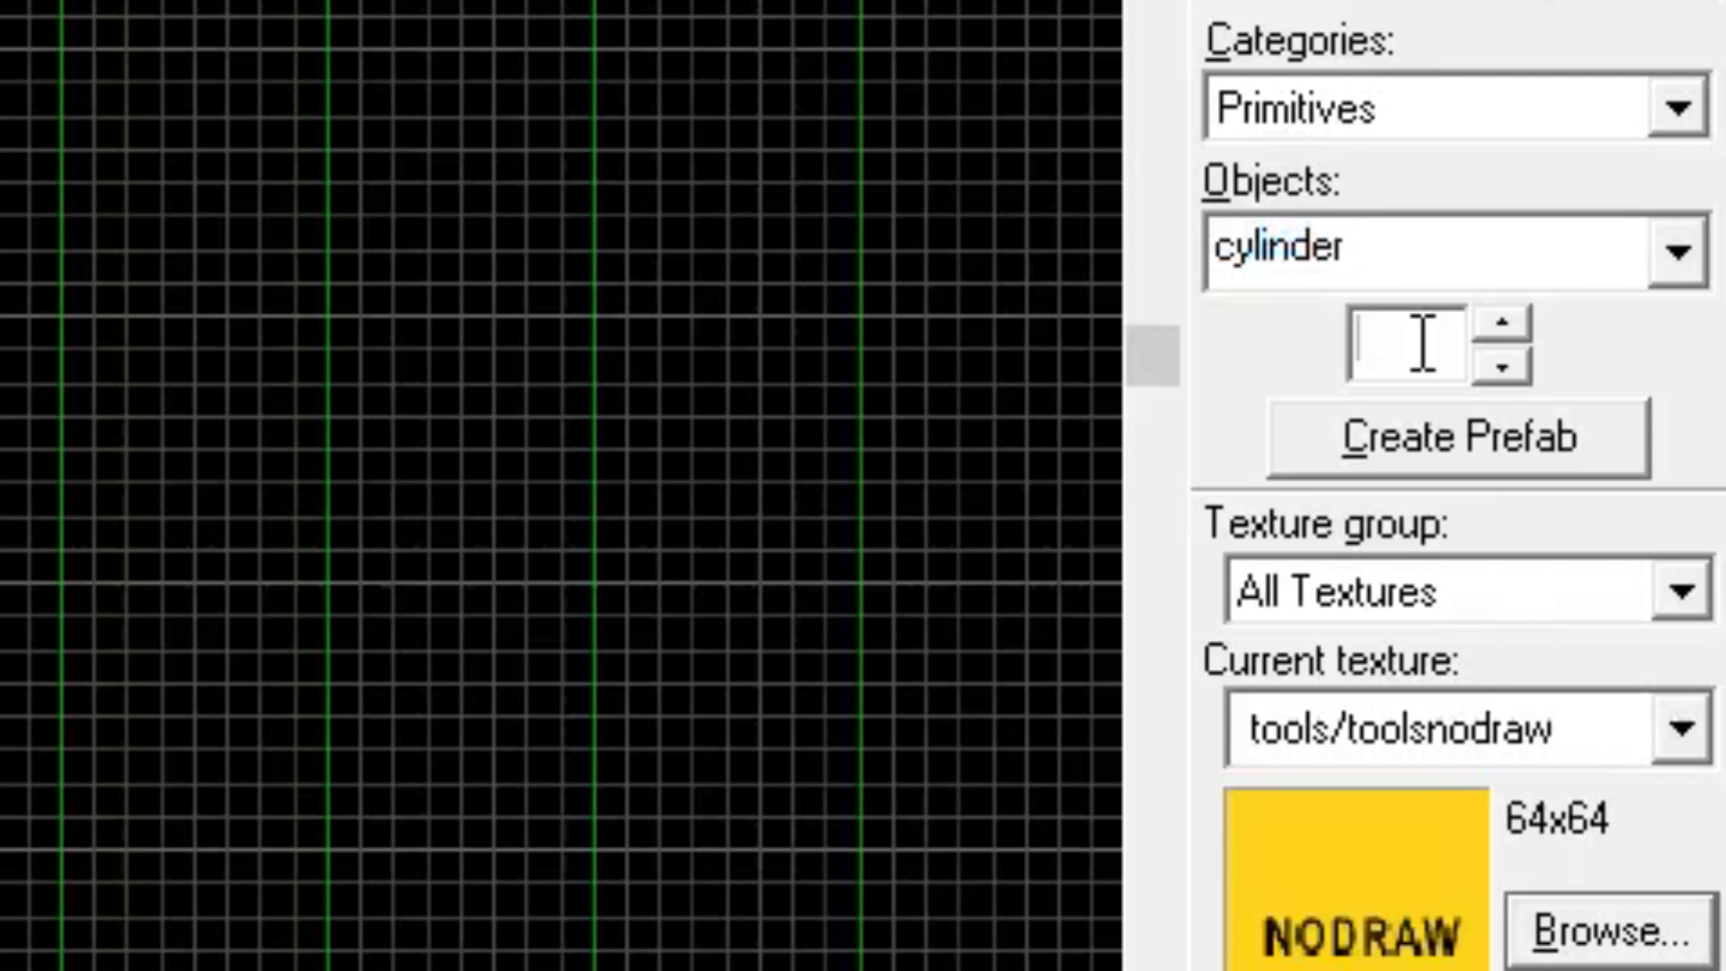
{"action": "type", "text": "12"}
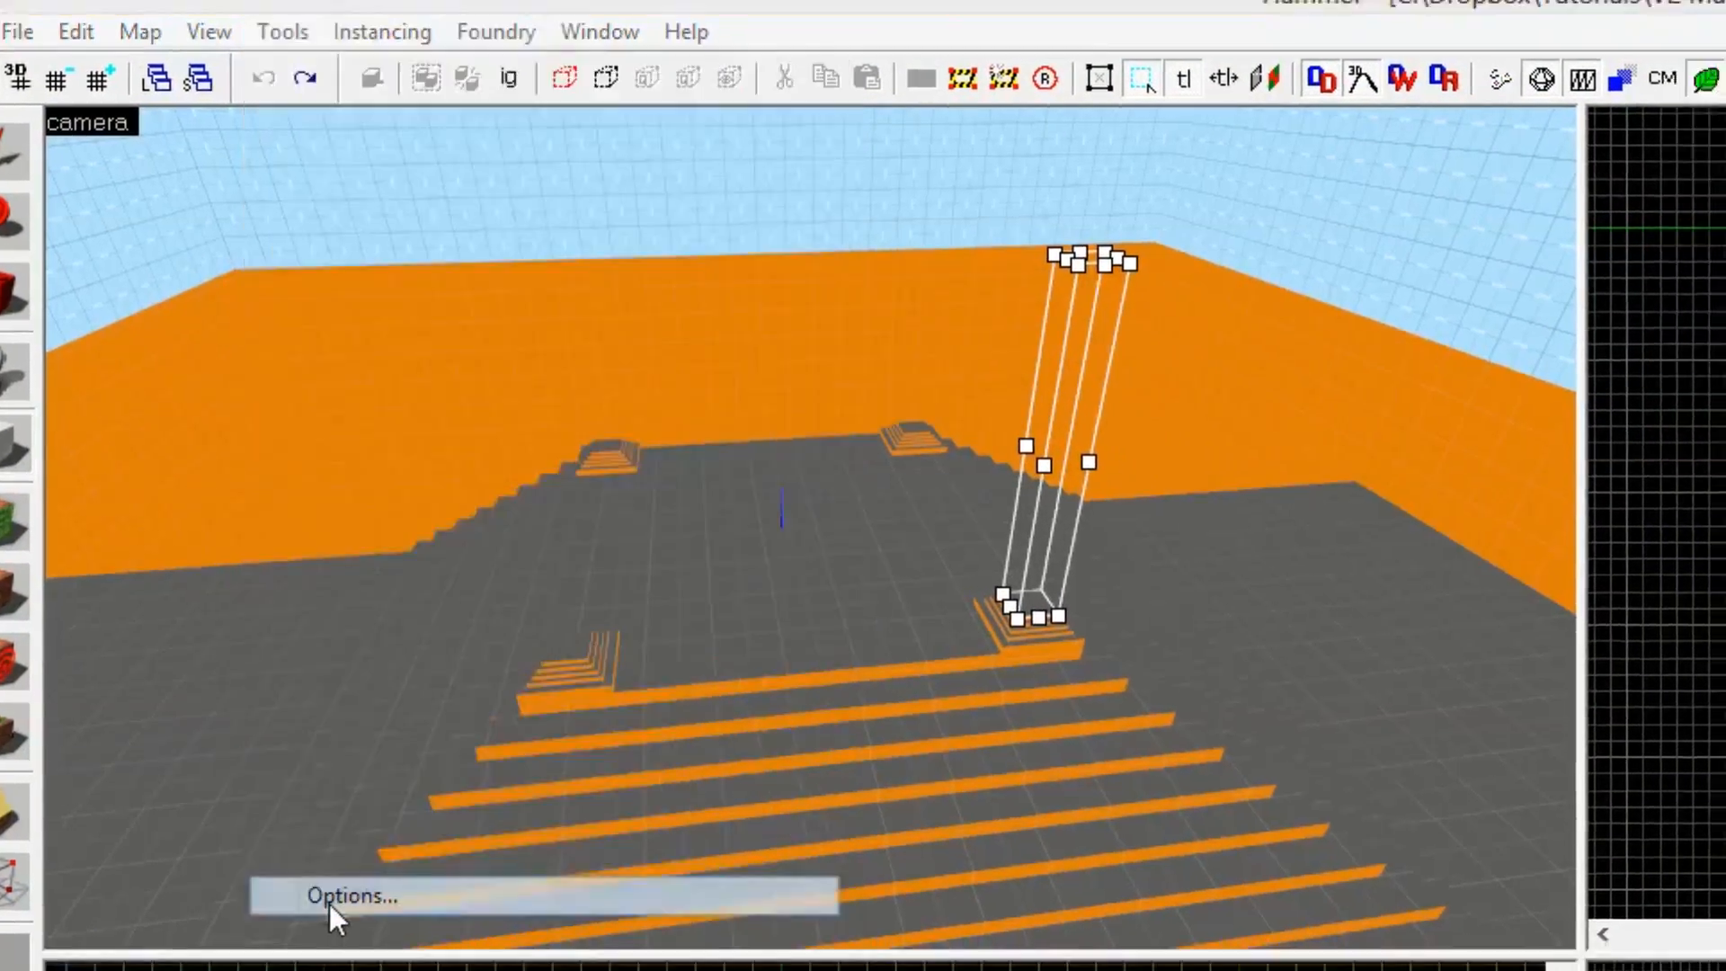
{"action": "left_click", "coordinate": [350, 895]}
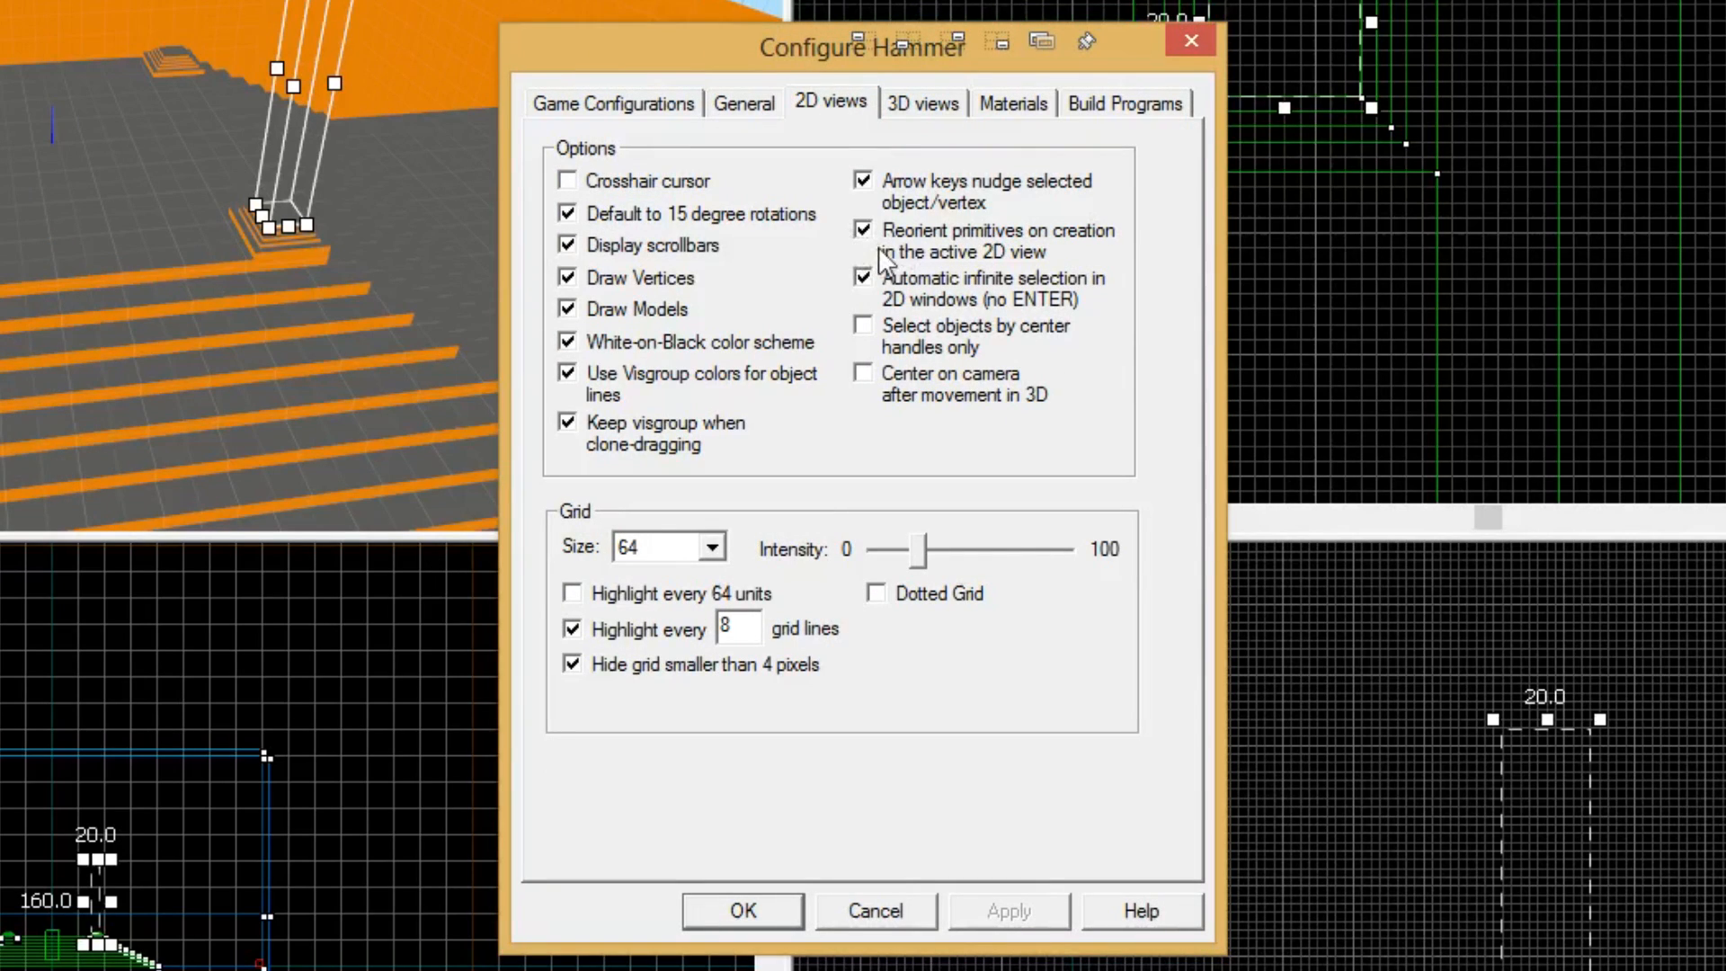
{"action": "mouse_move", "coordinate": [933, 269]}
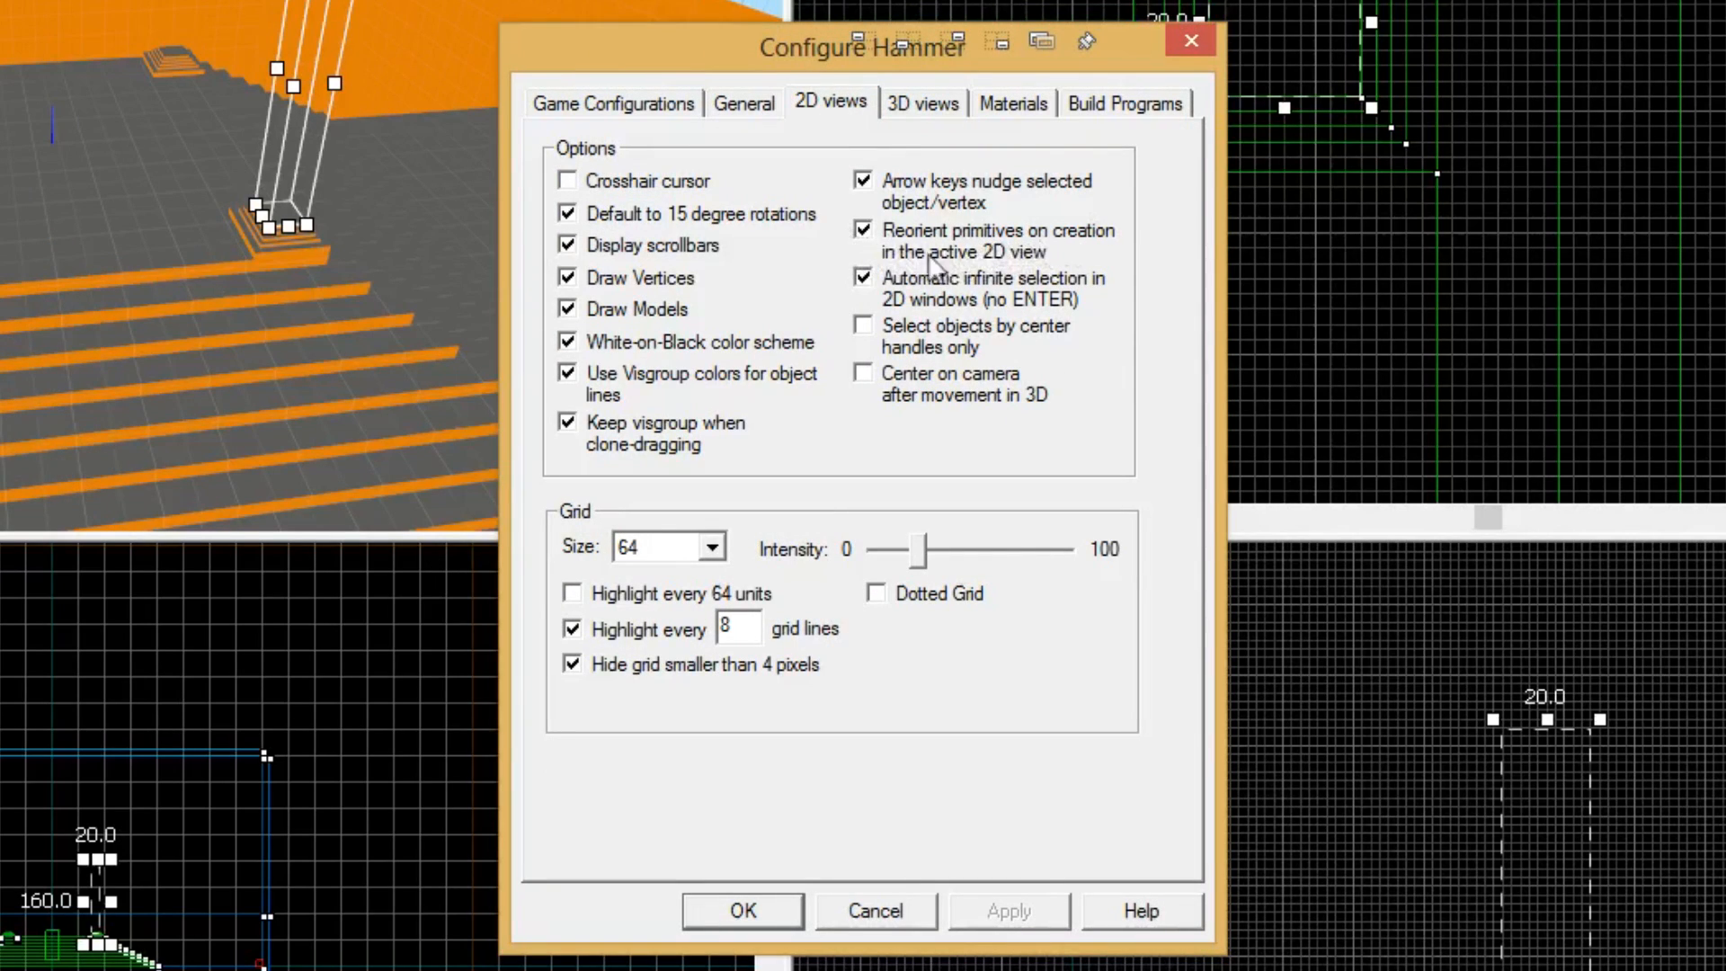
{"action": "mouse_move", "coordinate": [1063, 285]}
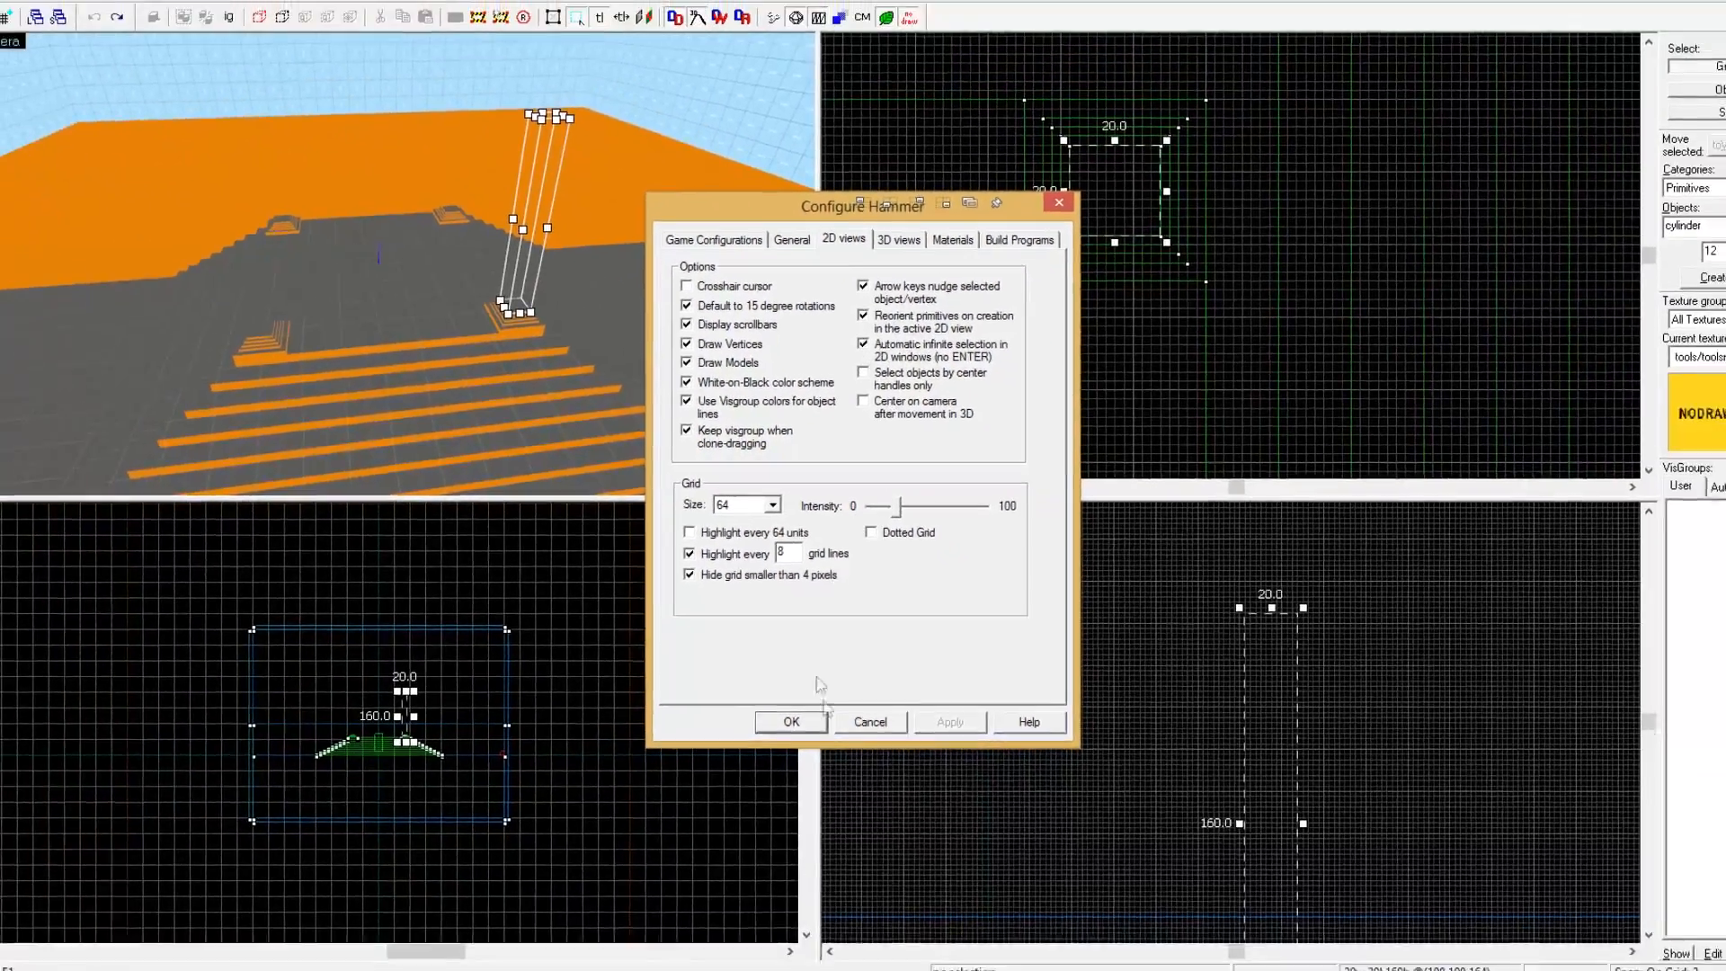
{"action": "left_click", "coordinate": [791, 720]}
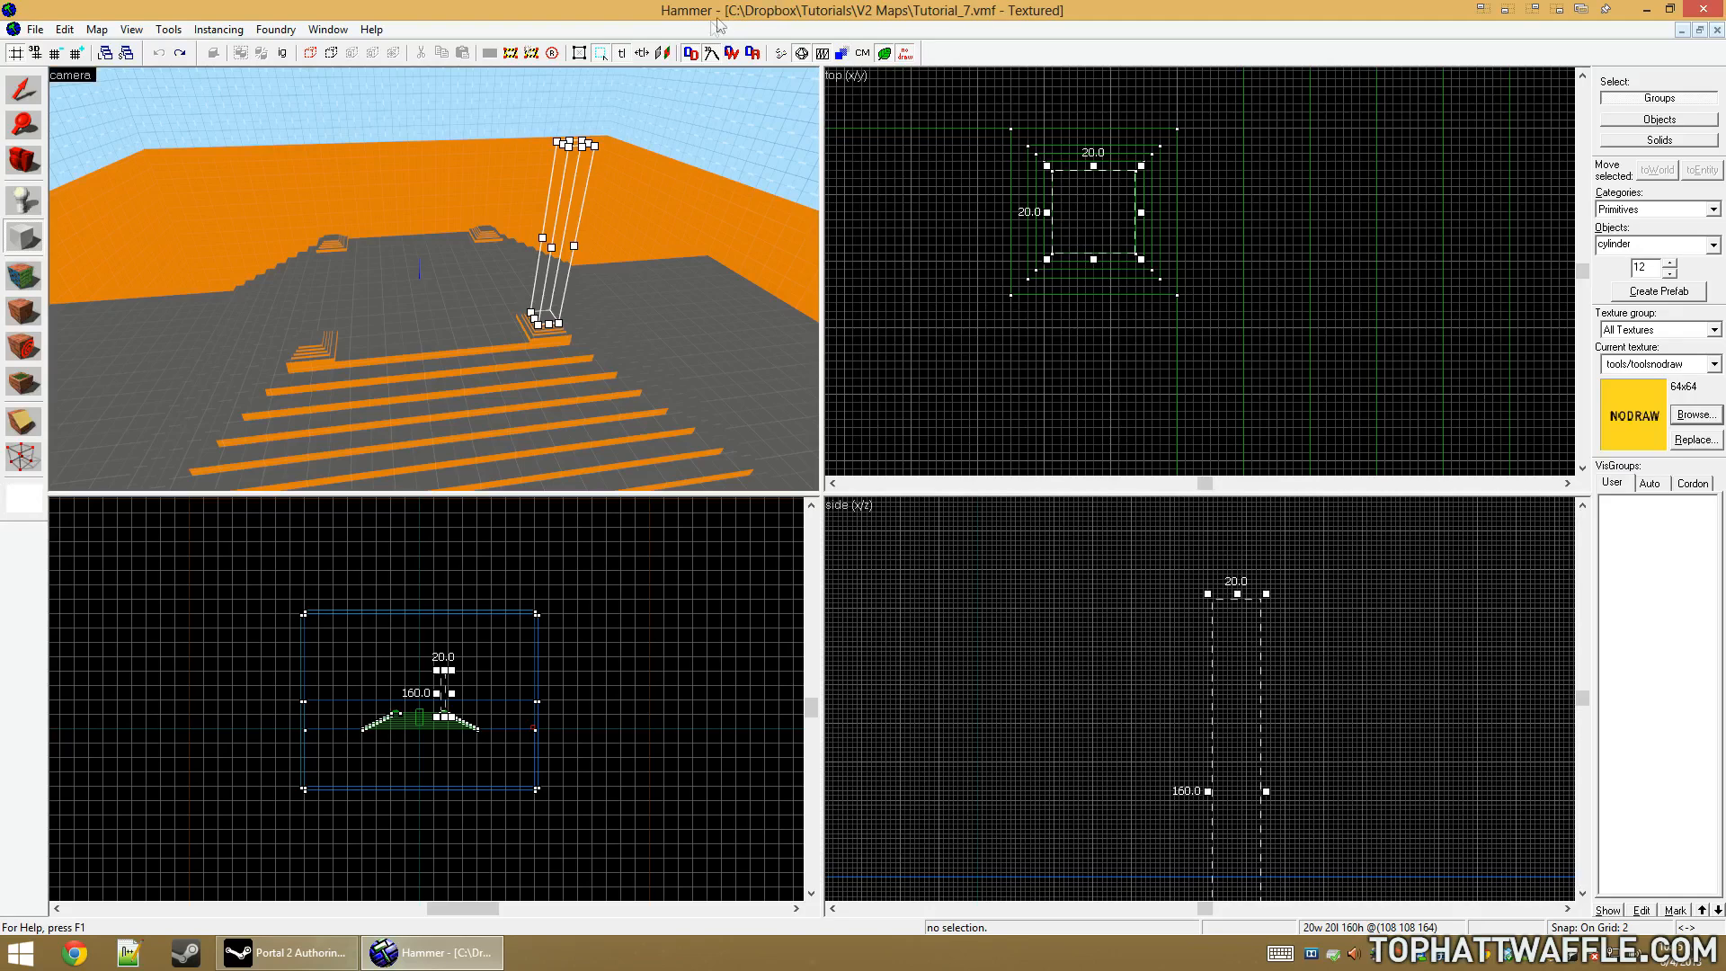
Create the cylinder and retexture its faces with dev/dev_measuregeneric01
{"action": "scroll", "scroll_direction": "up", "scroll_amount": 3}
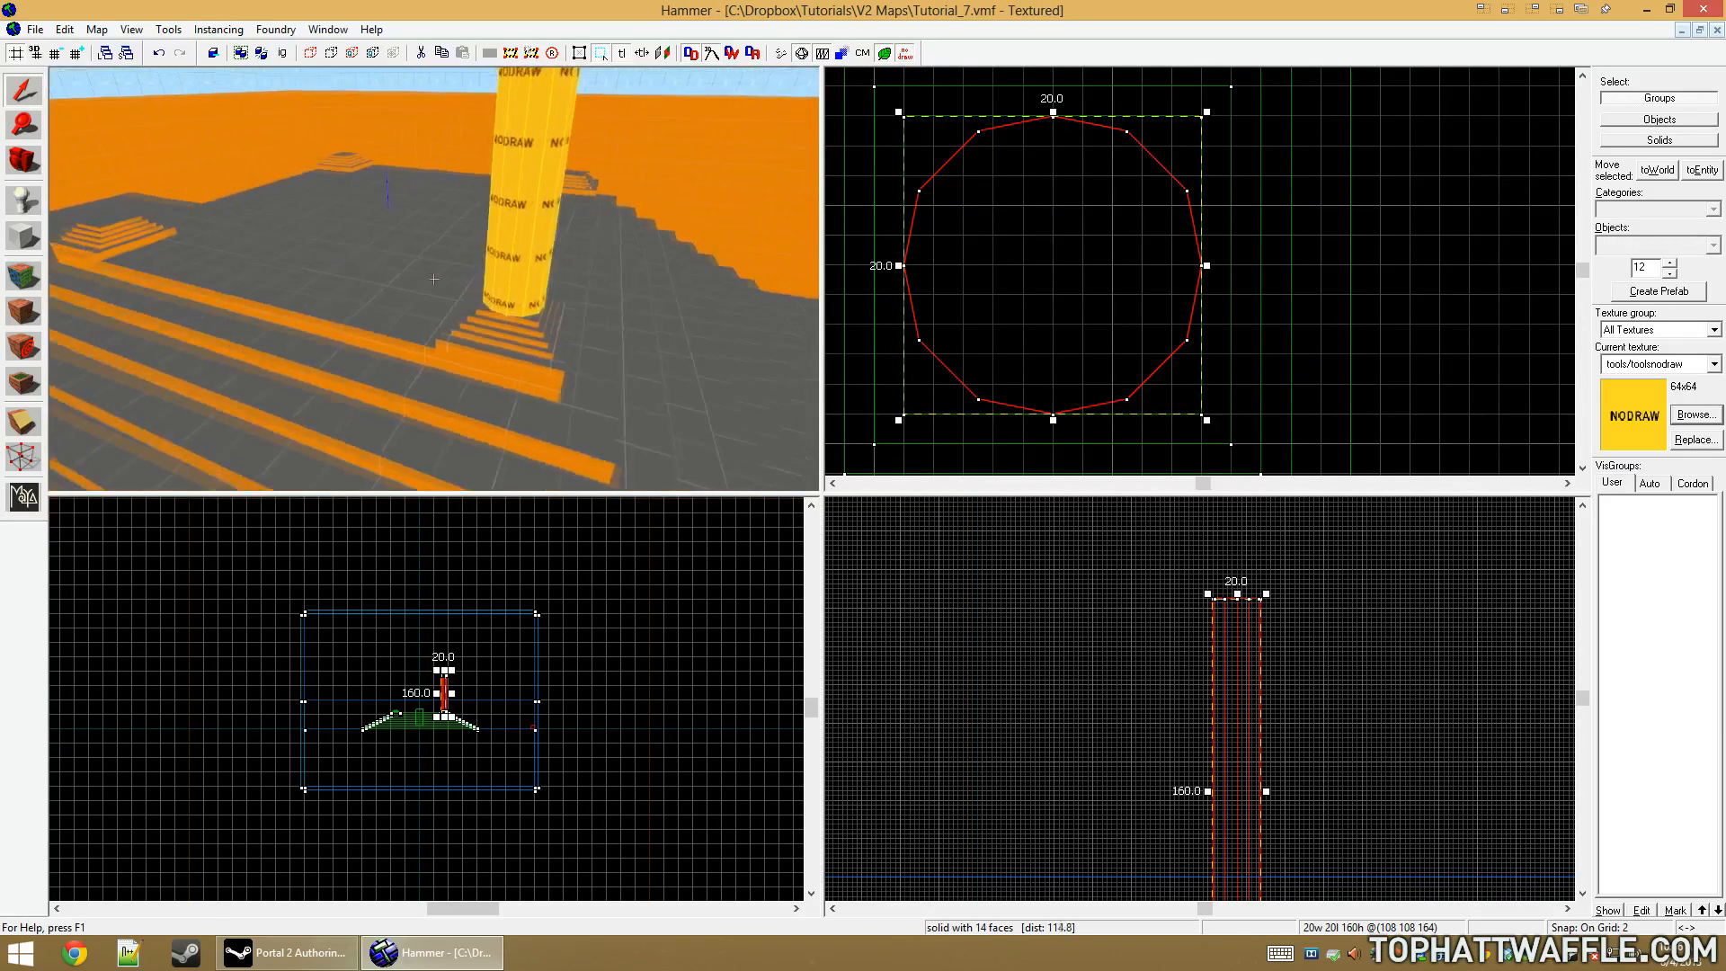
{"action": "left_click", "coordinate": [1695, 415]}
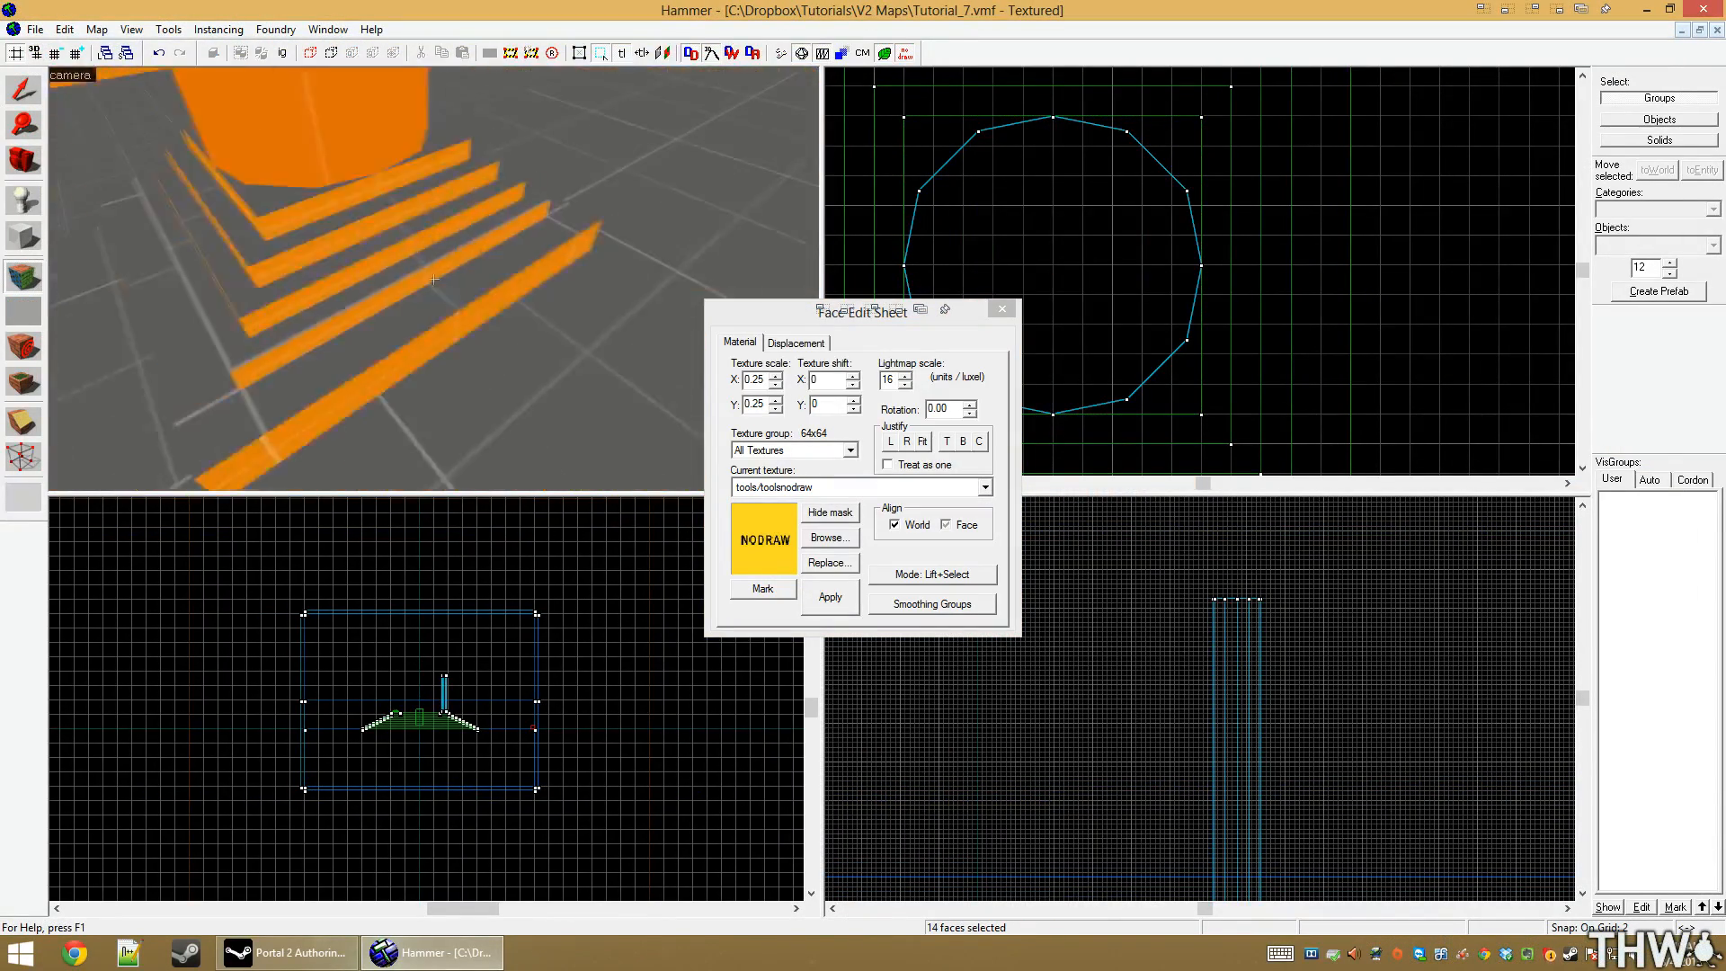
{"action": "left_click", "coordinate": [539, 243]}
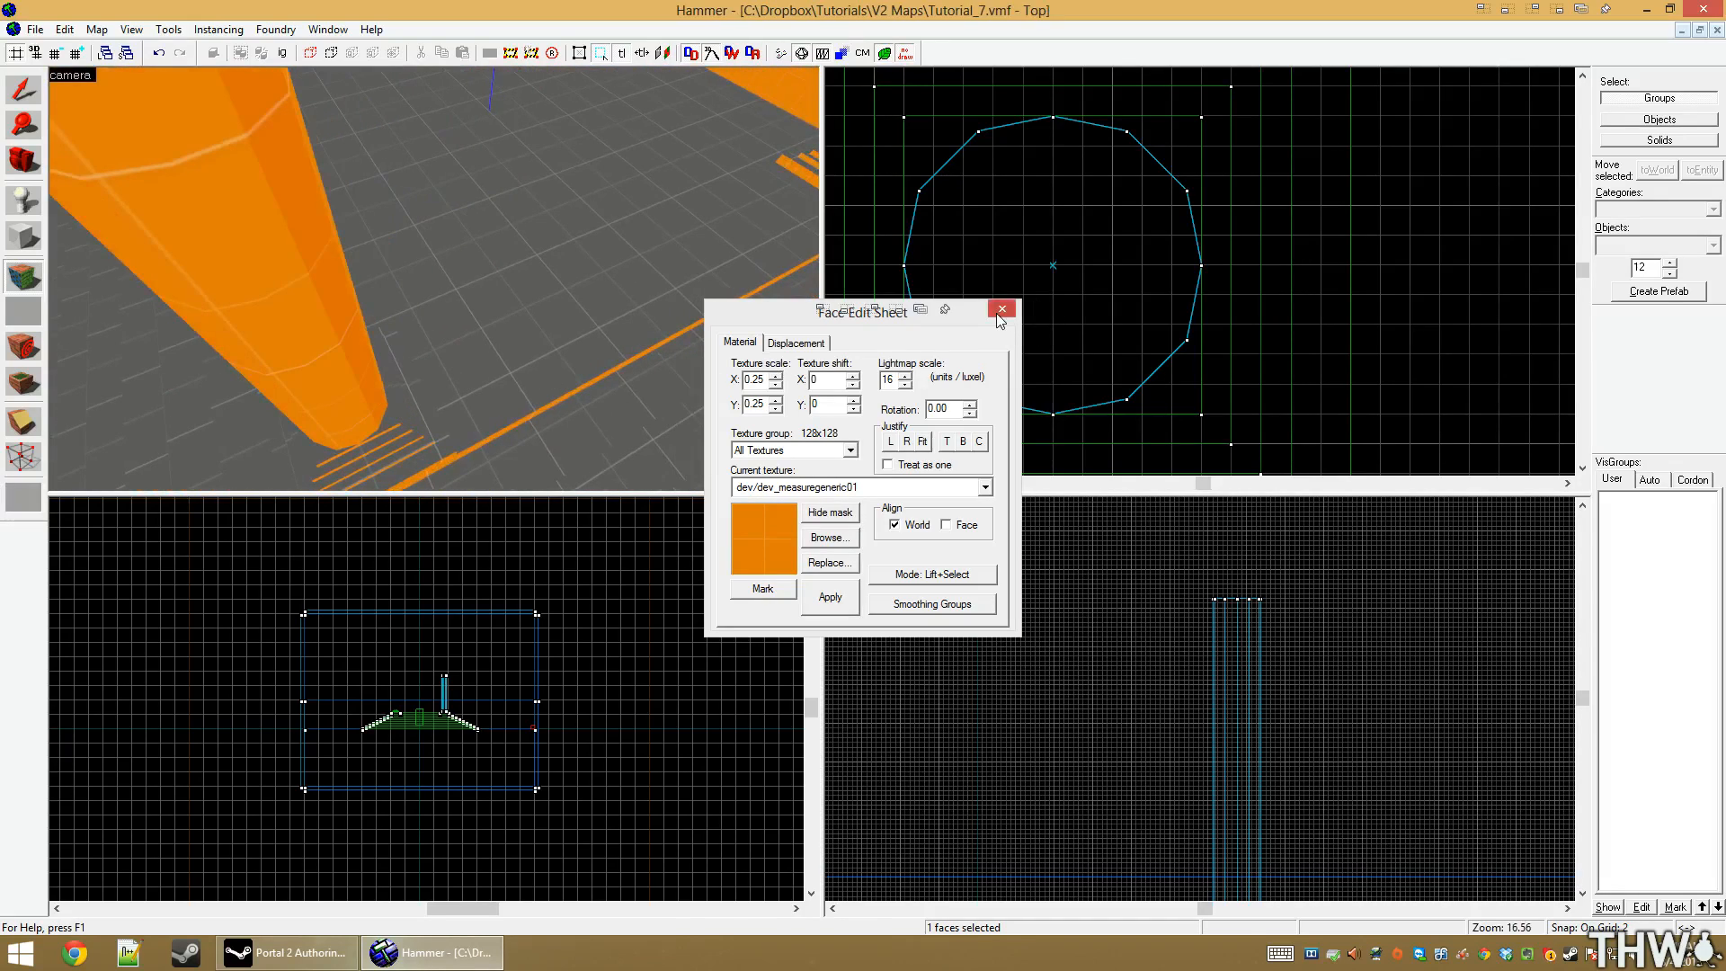
{"action": "left_click", "coordinate": [1002, 309]}
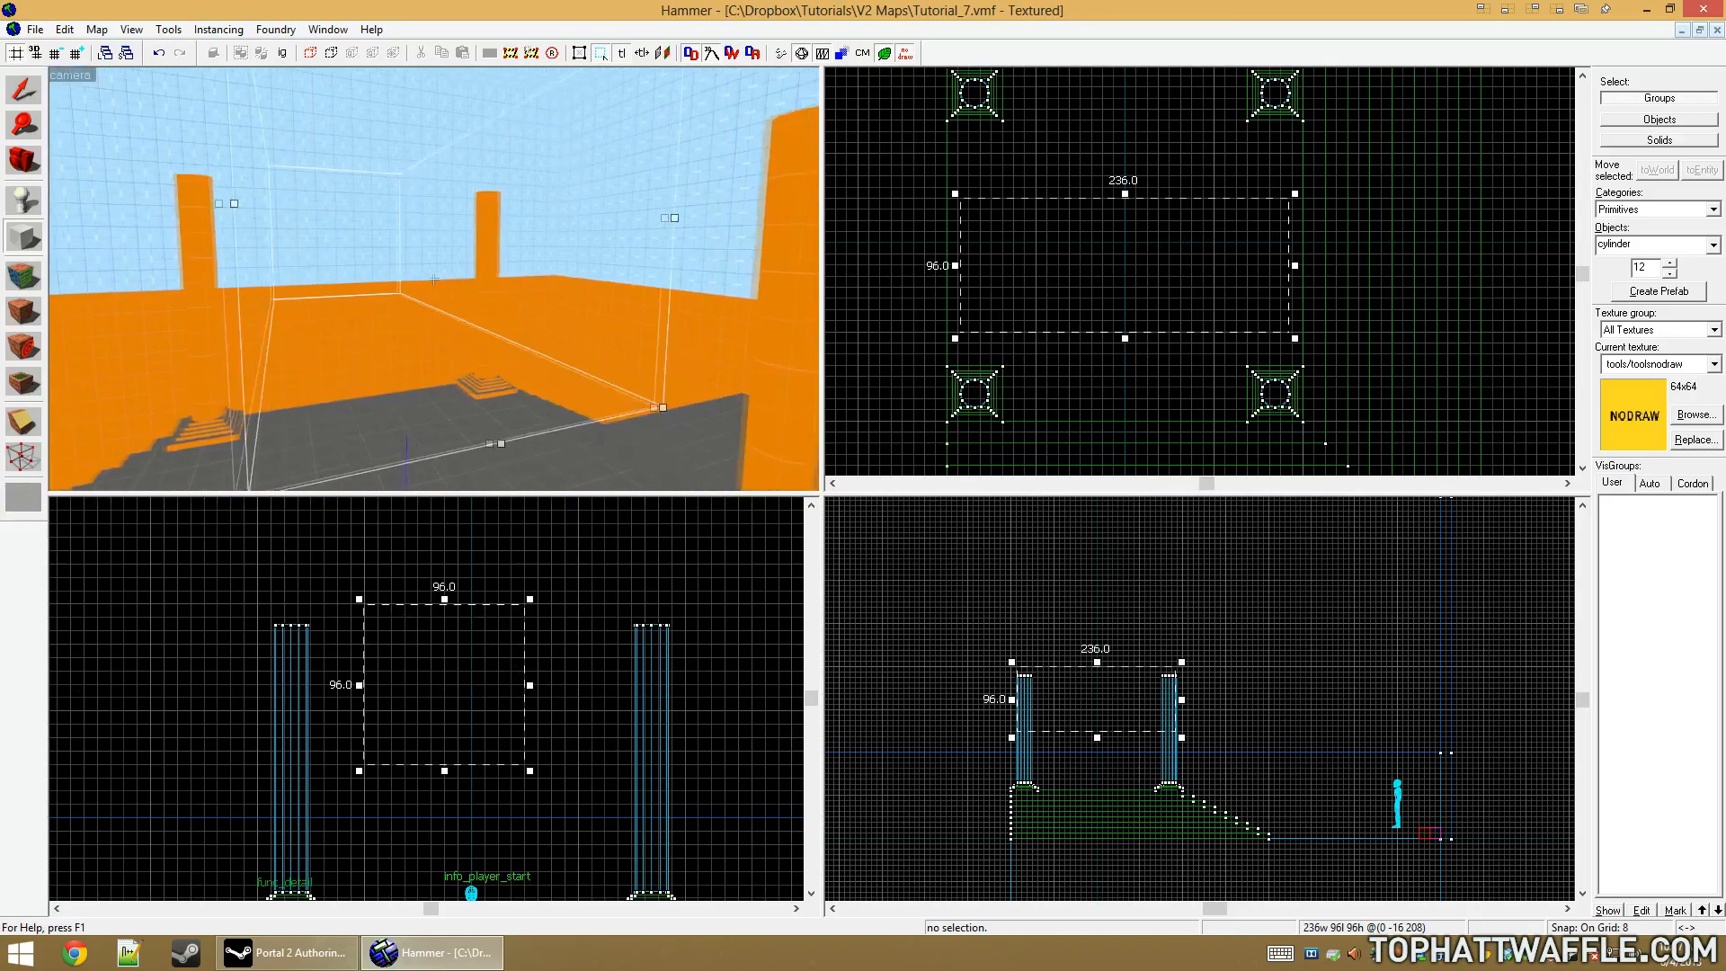
Create an arch primitive with wall width 10, 8 sides and a 90-degree arc, previewed and confirmed
{"action": "left_click", "coordinate": [1707, 245]}
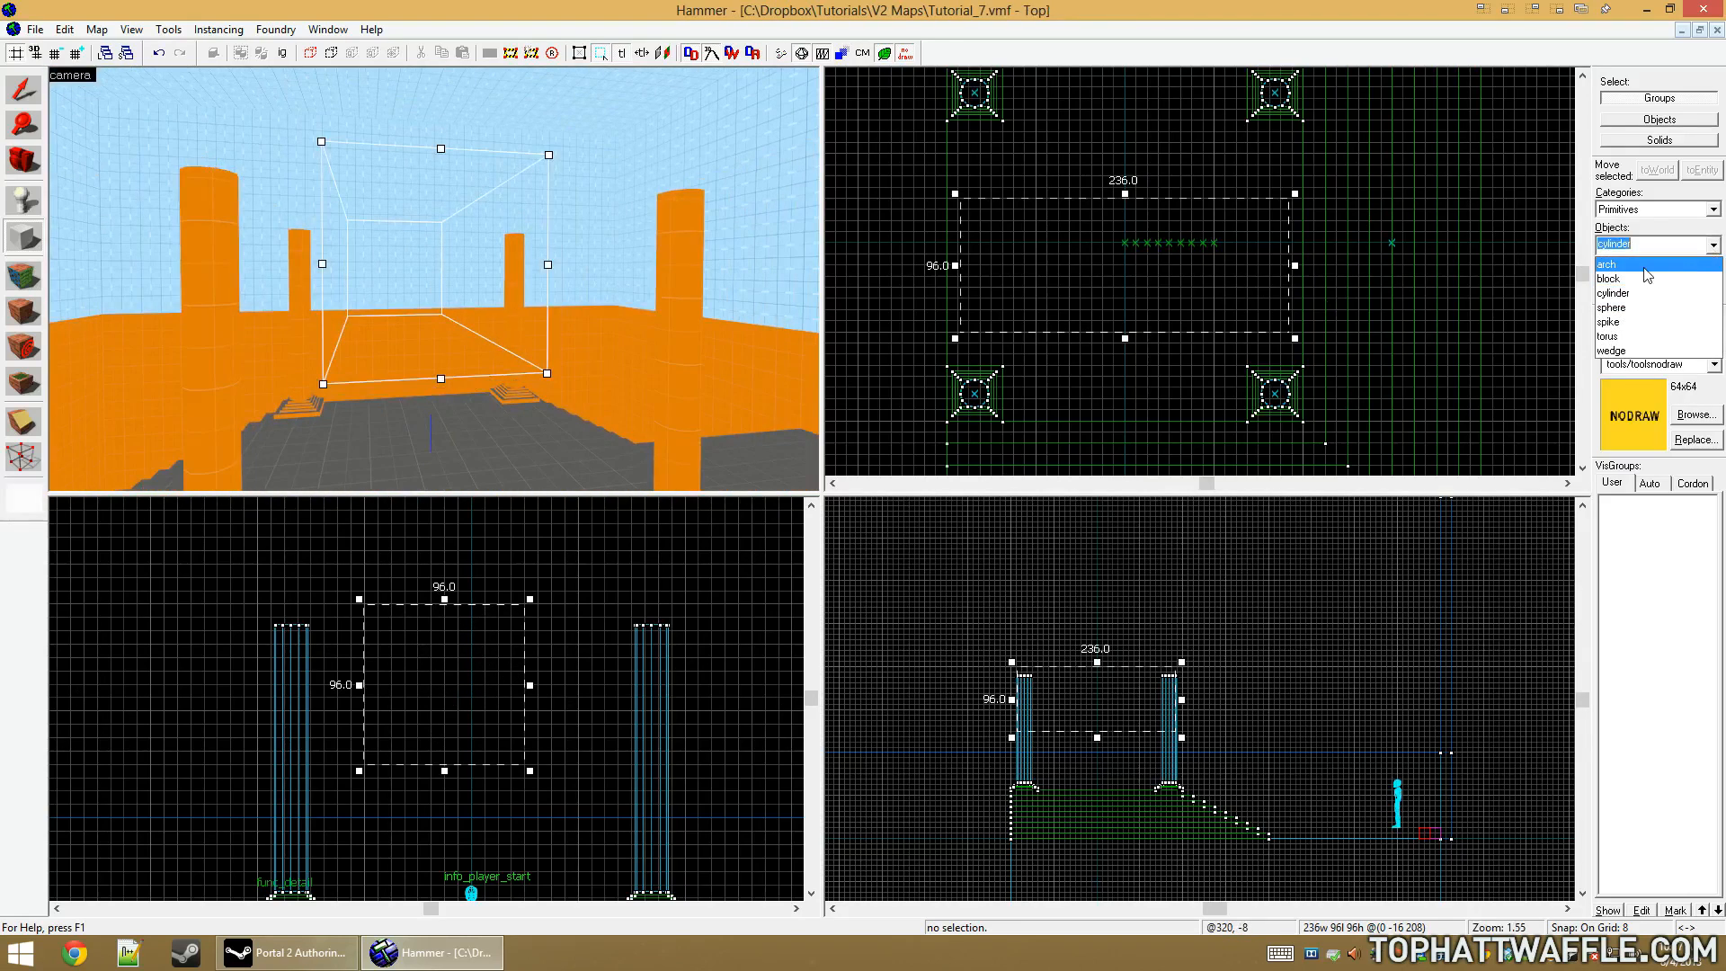
{"action": "left_click", "coordinate": [1607, 263]}
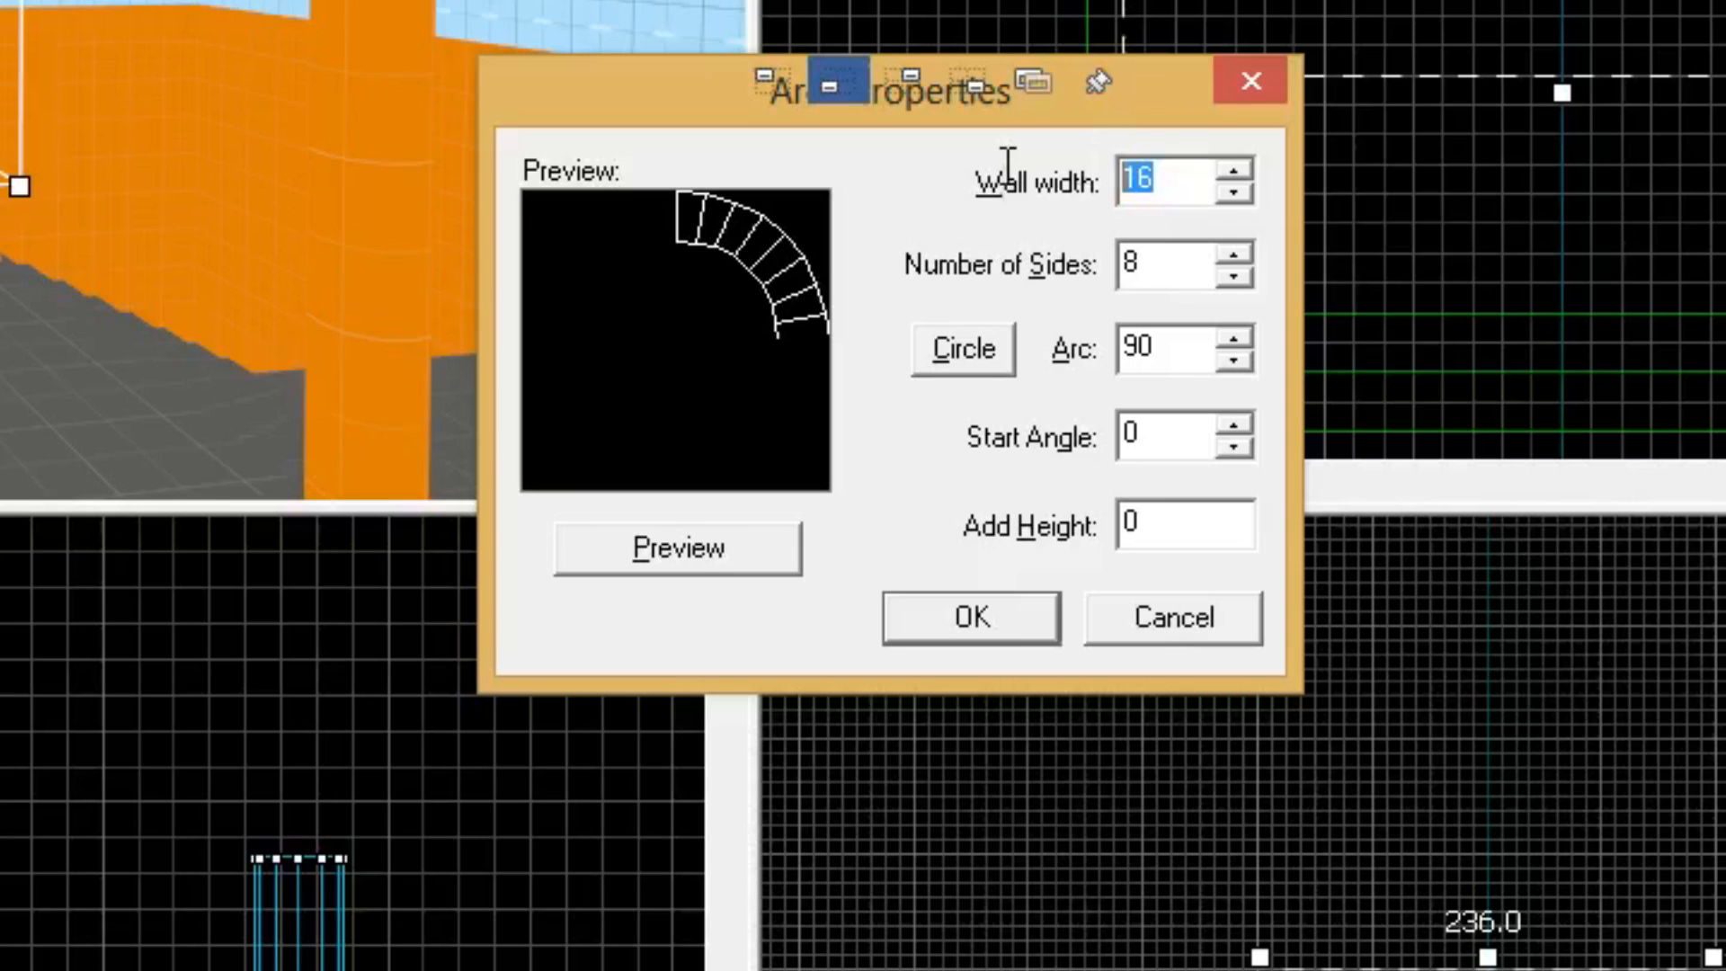
{"action": "mouse_move", "coordinate": [1207, 171]}
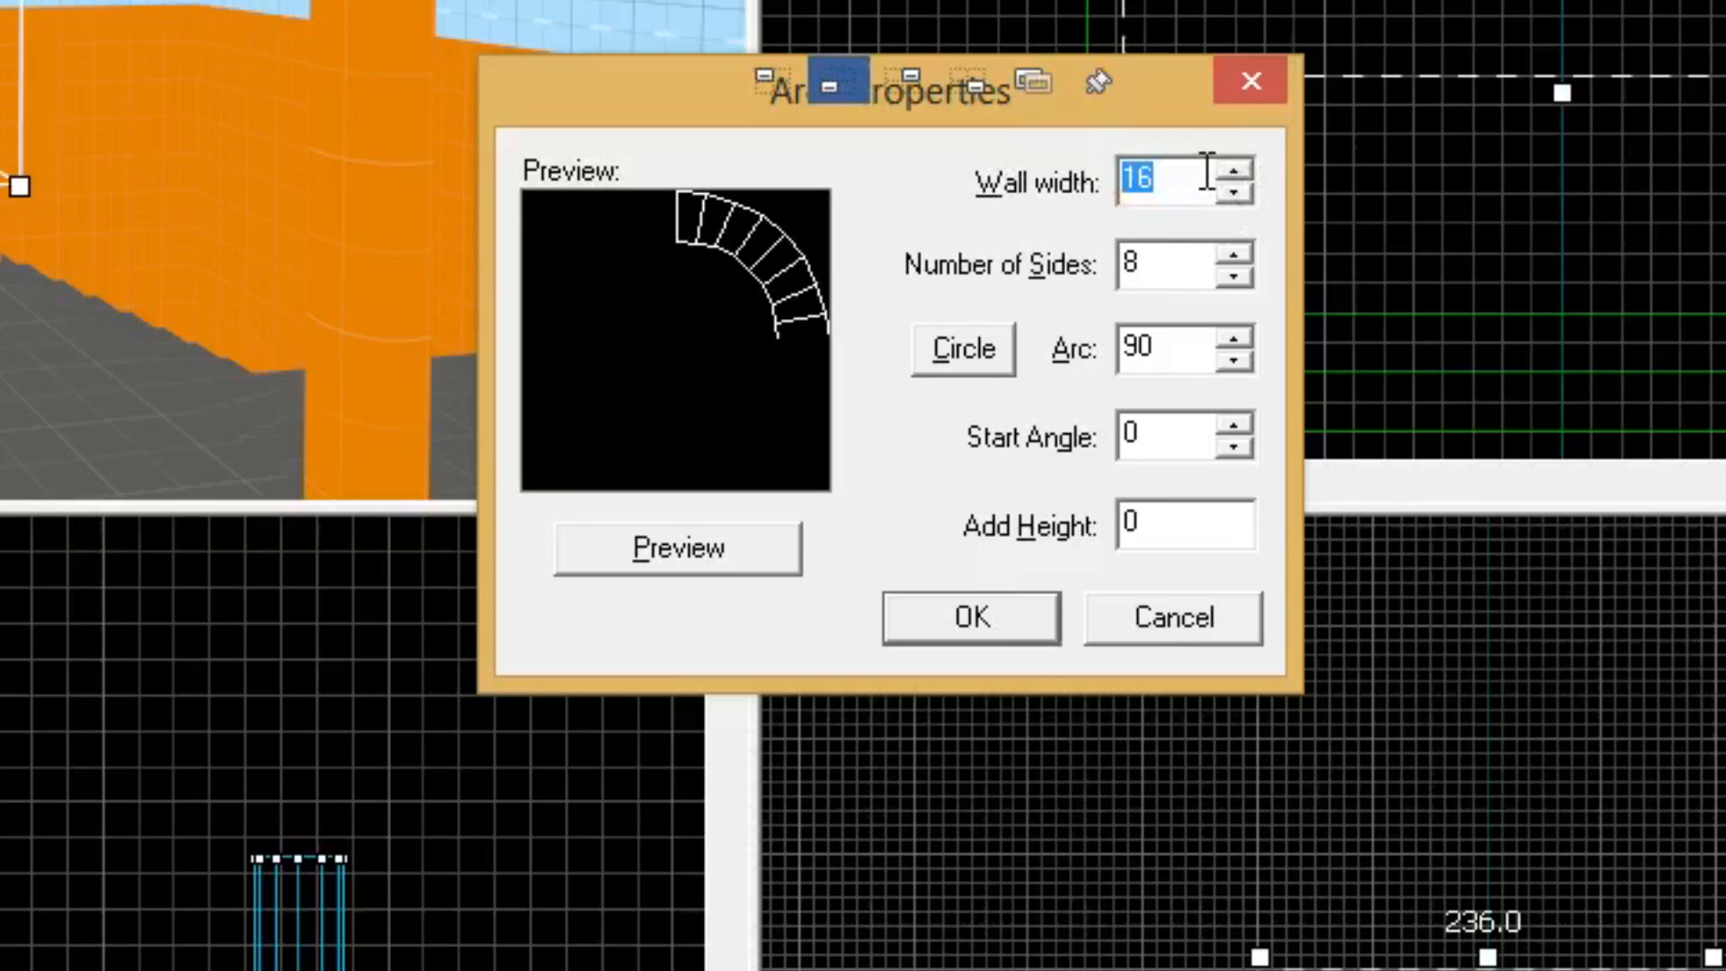
{"action": "type", "text": "10"}
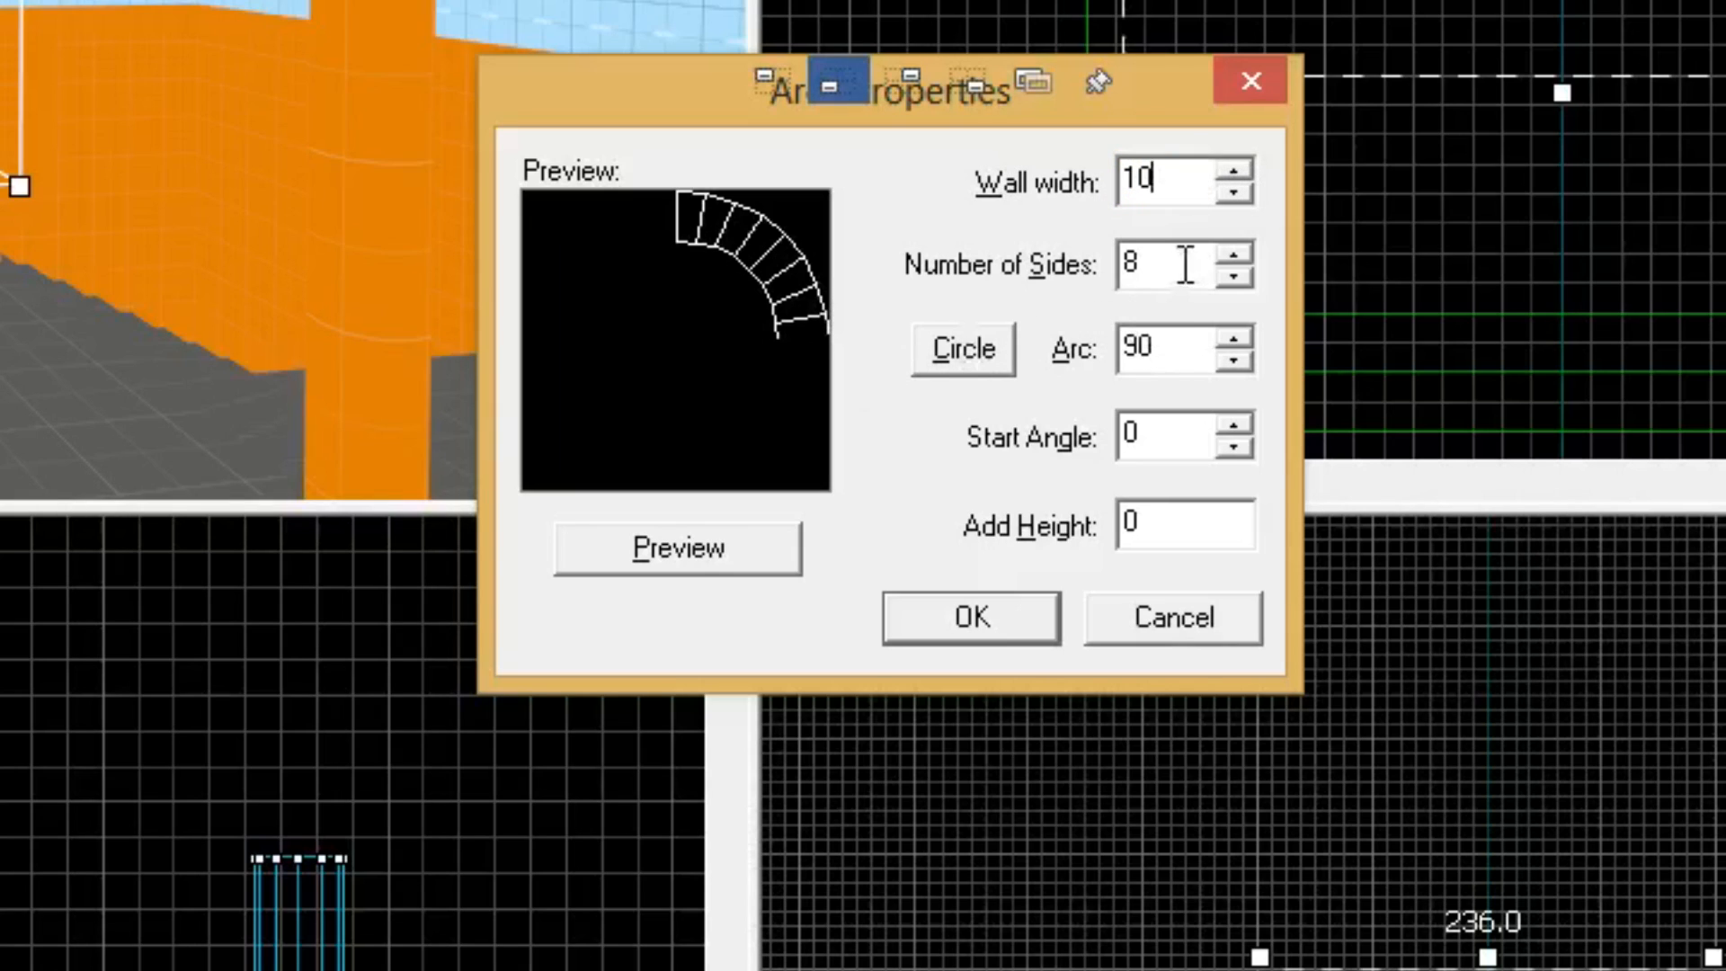
{"action": "triple_click", "coordinate": [1174, 347]}
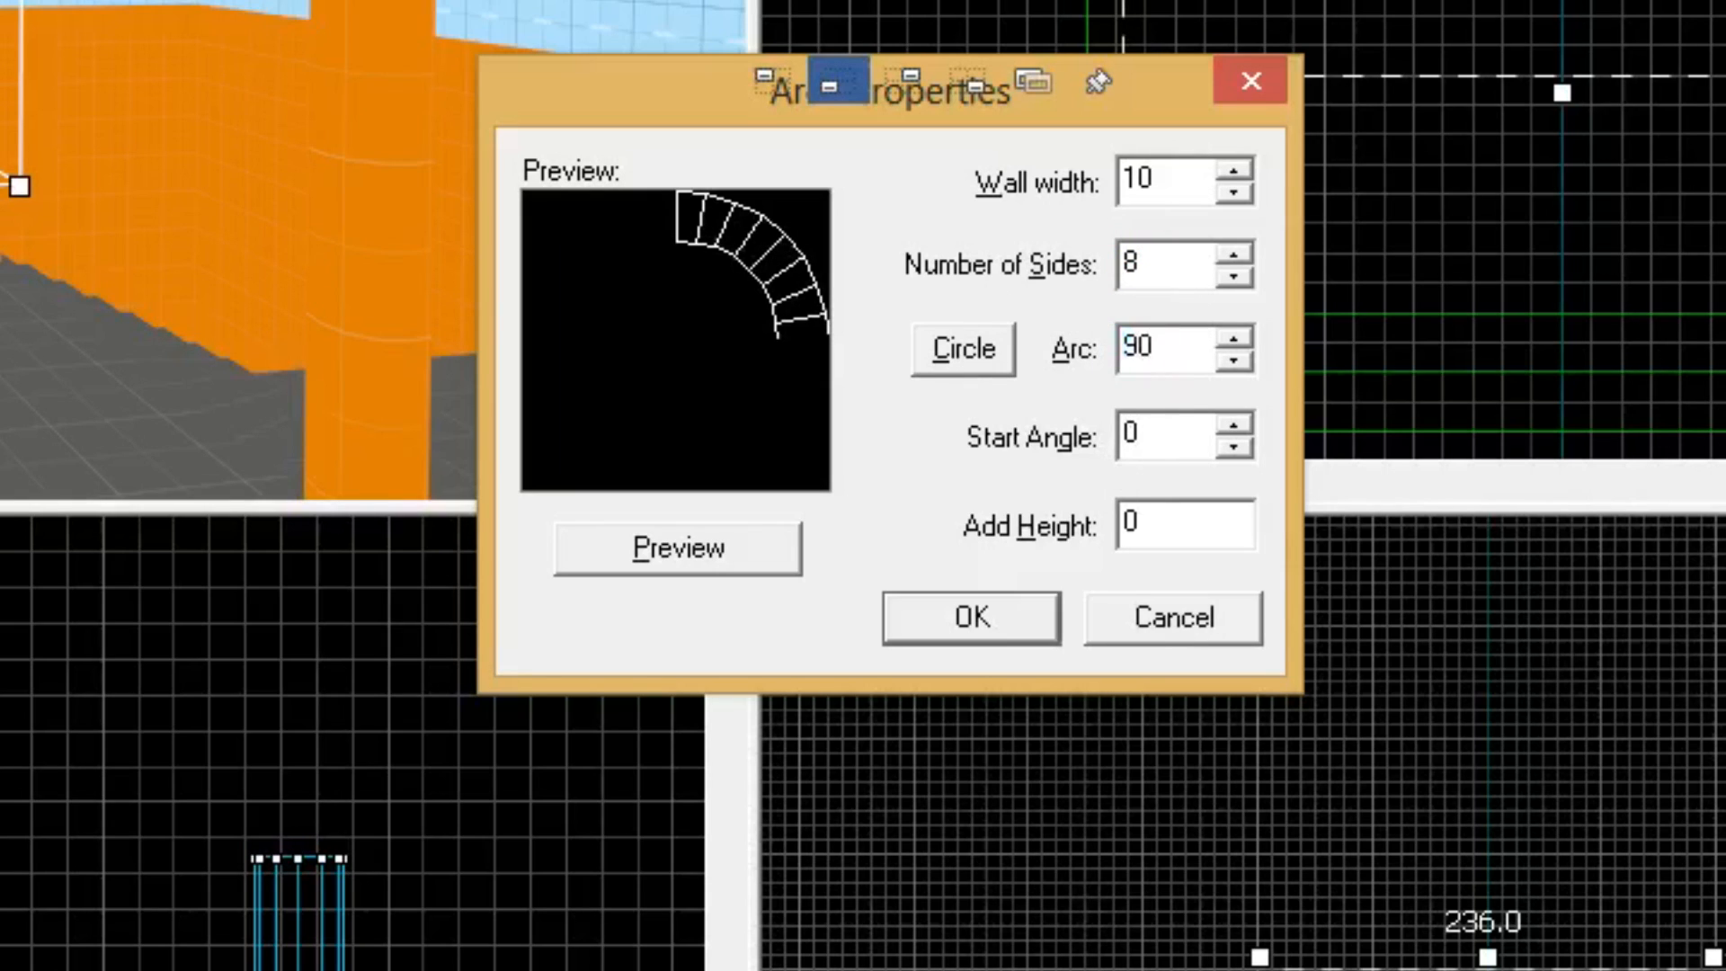
{"action": "left_click", "coordinate": [677, 546]}
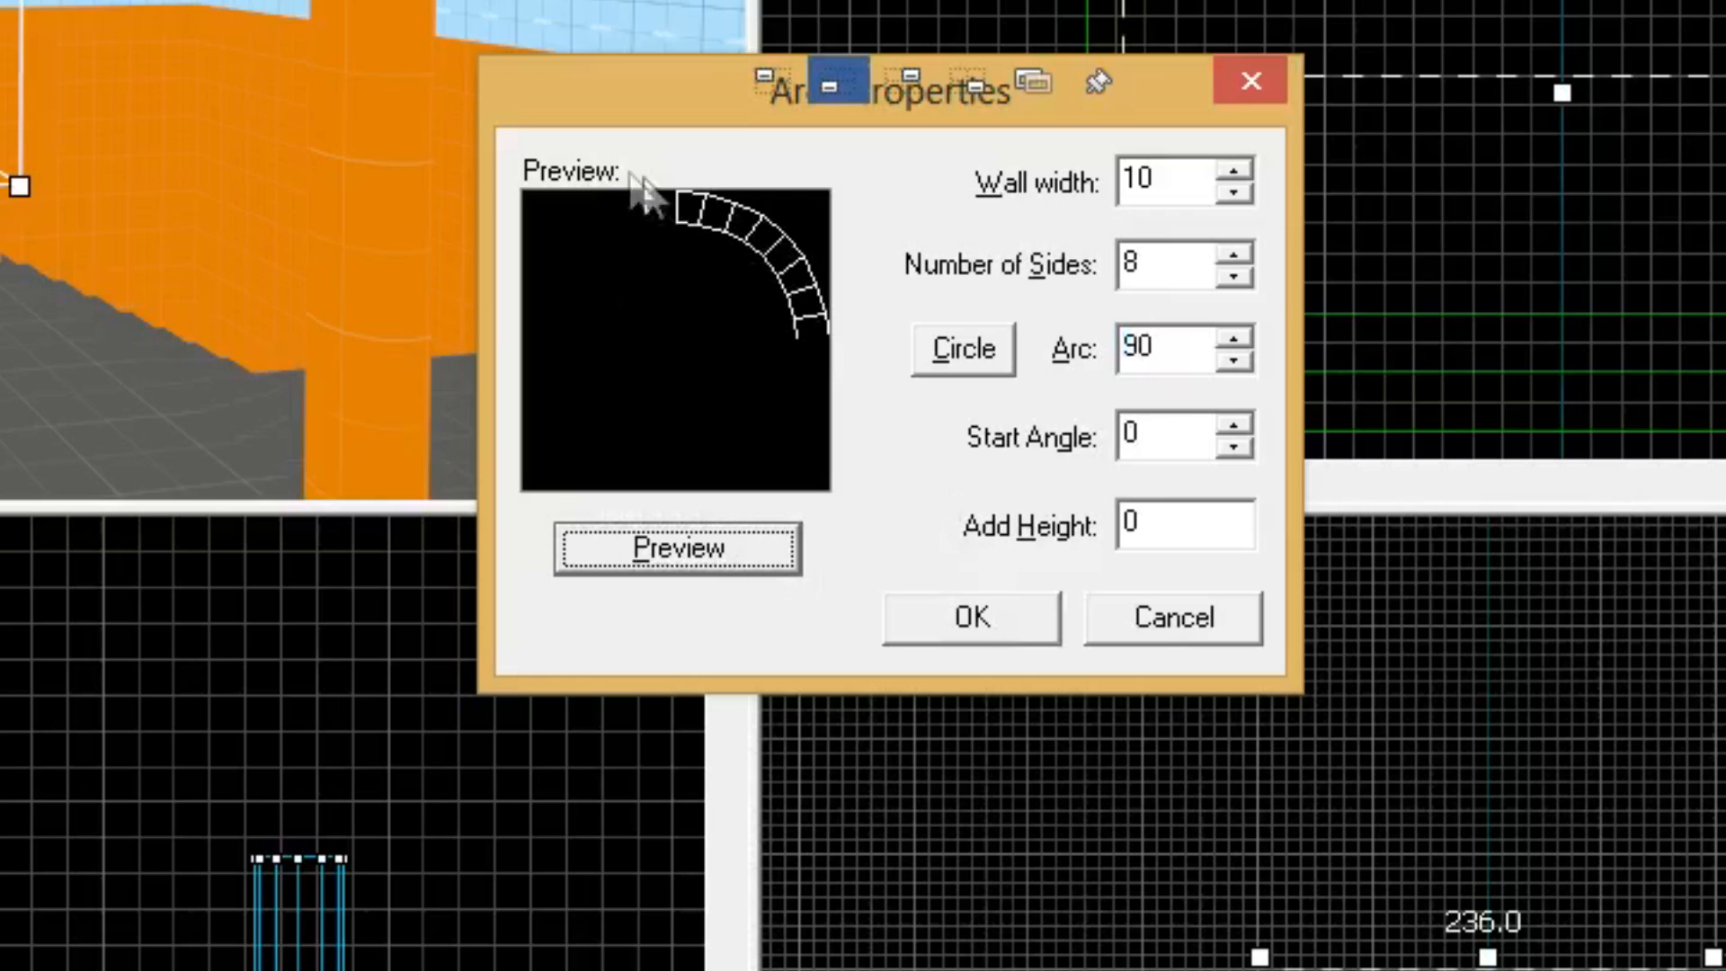
{"action": "mouse_move", "coordinate": [823, 396]}
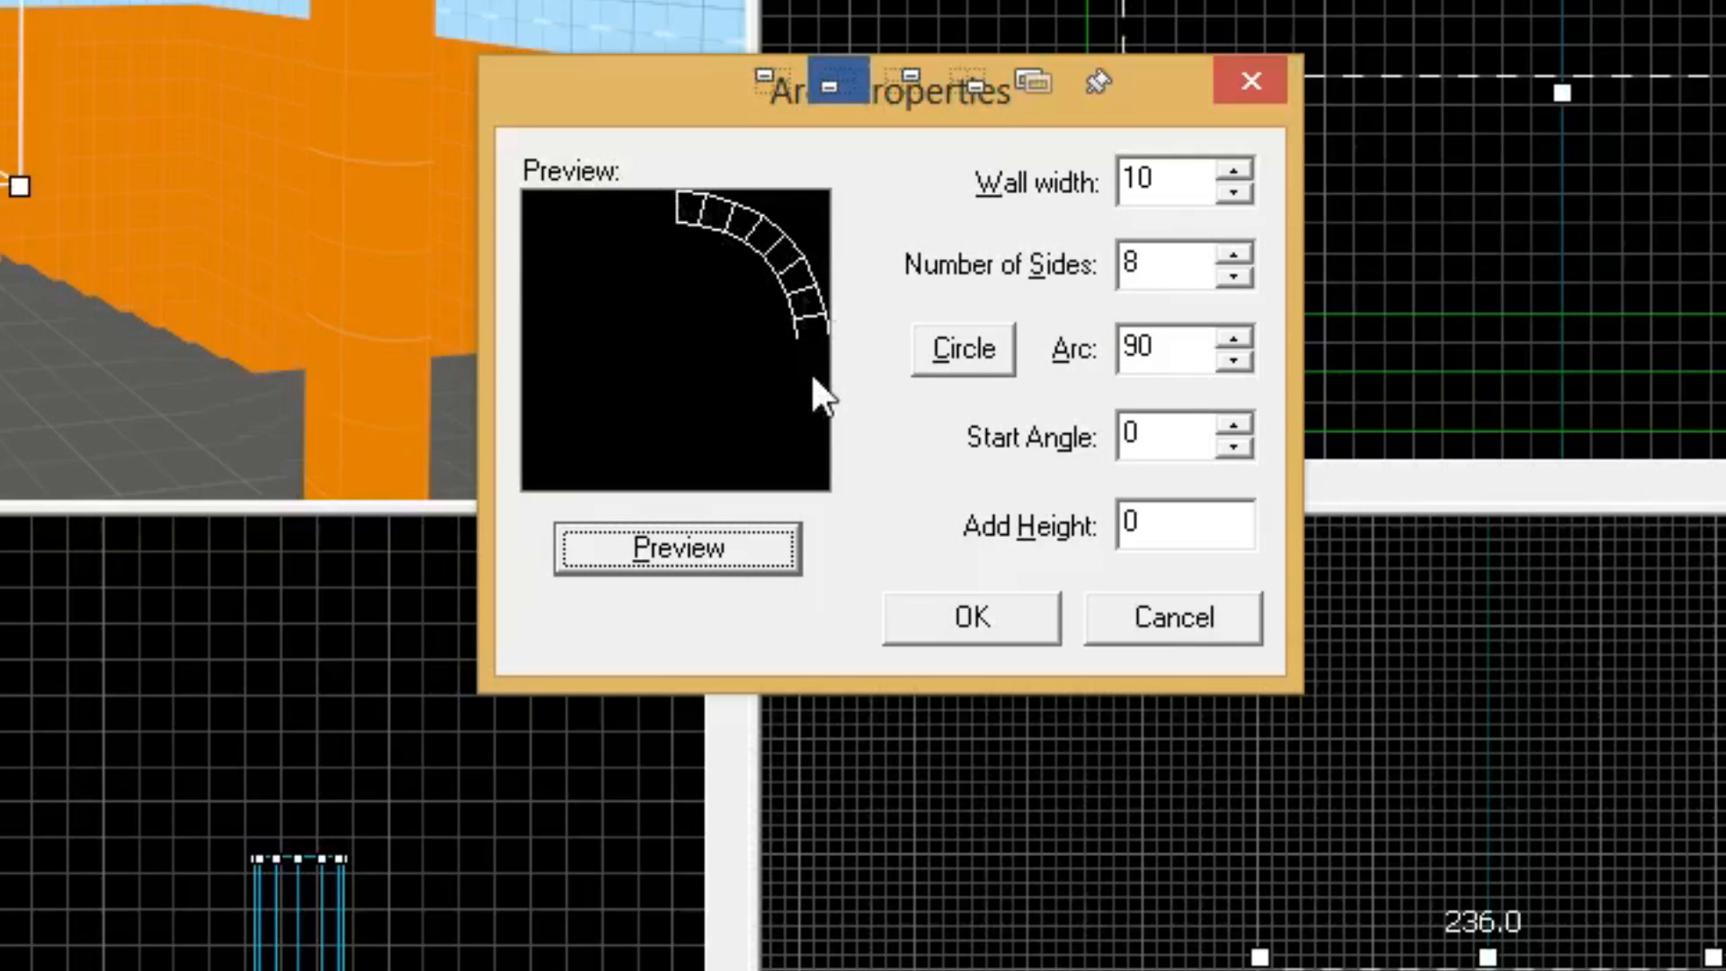
{"action": "mouse_move", "coordinate": [895, 193]}
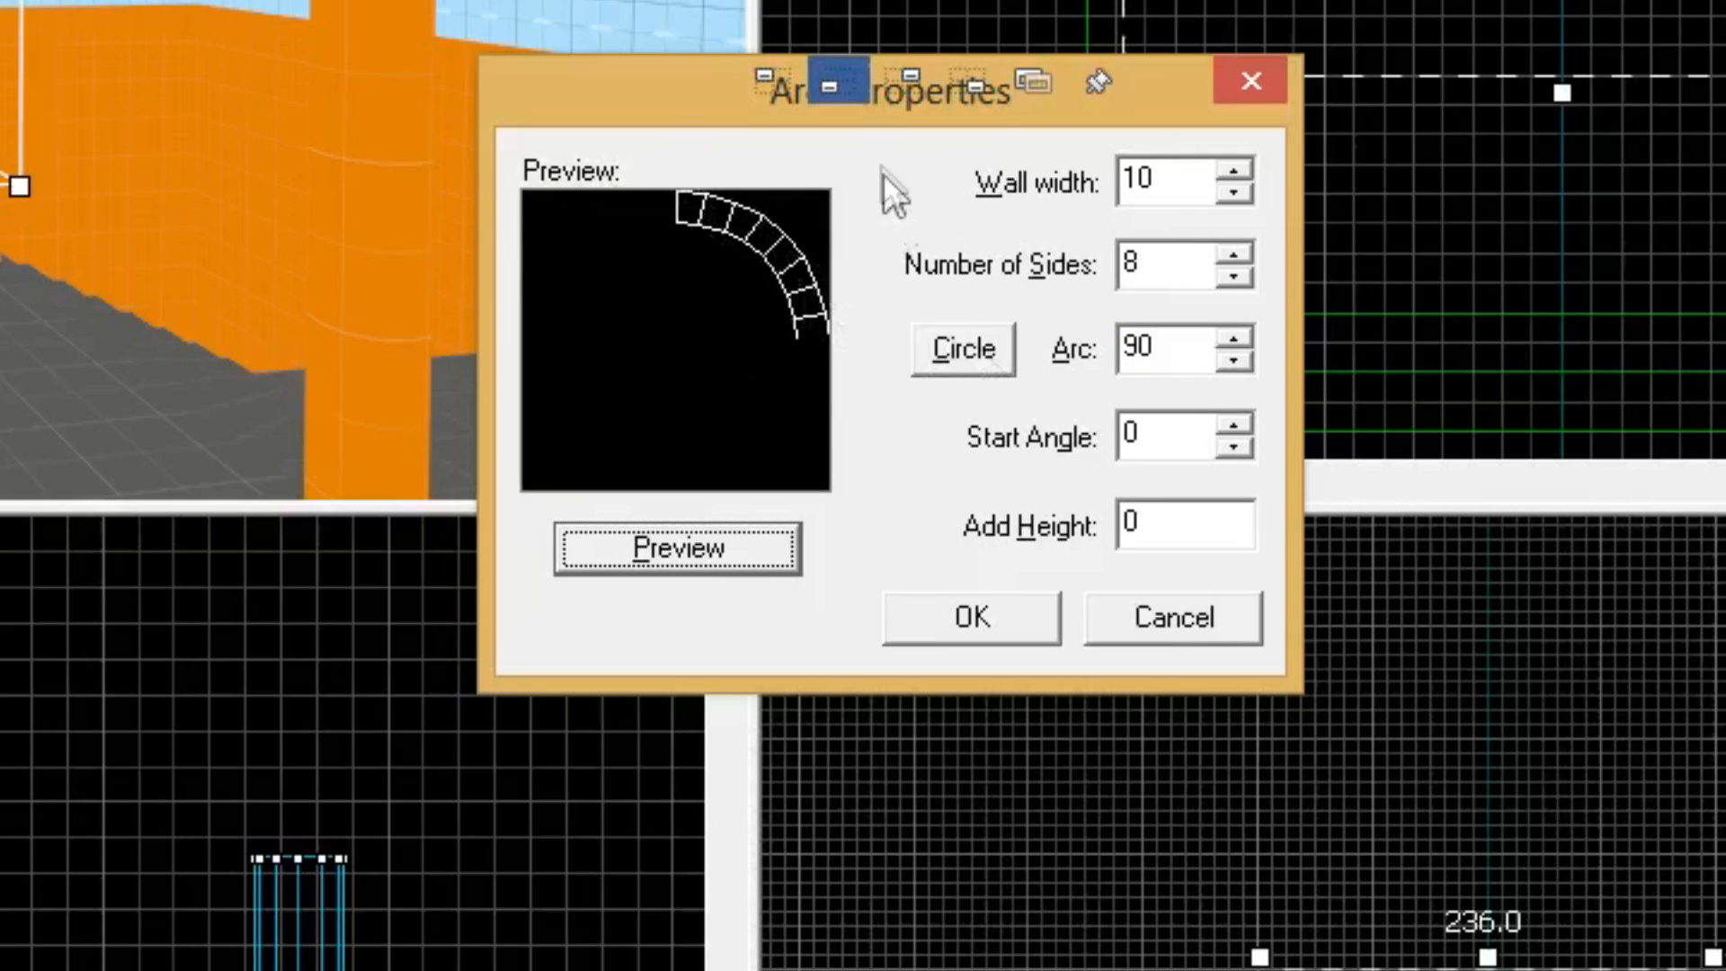
{"action": "mouse_move", "coordinate": [861, 196]}
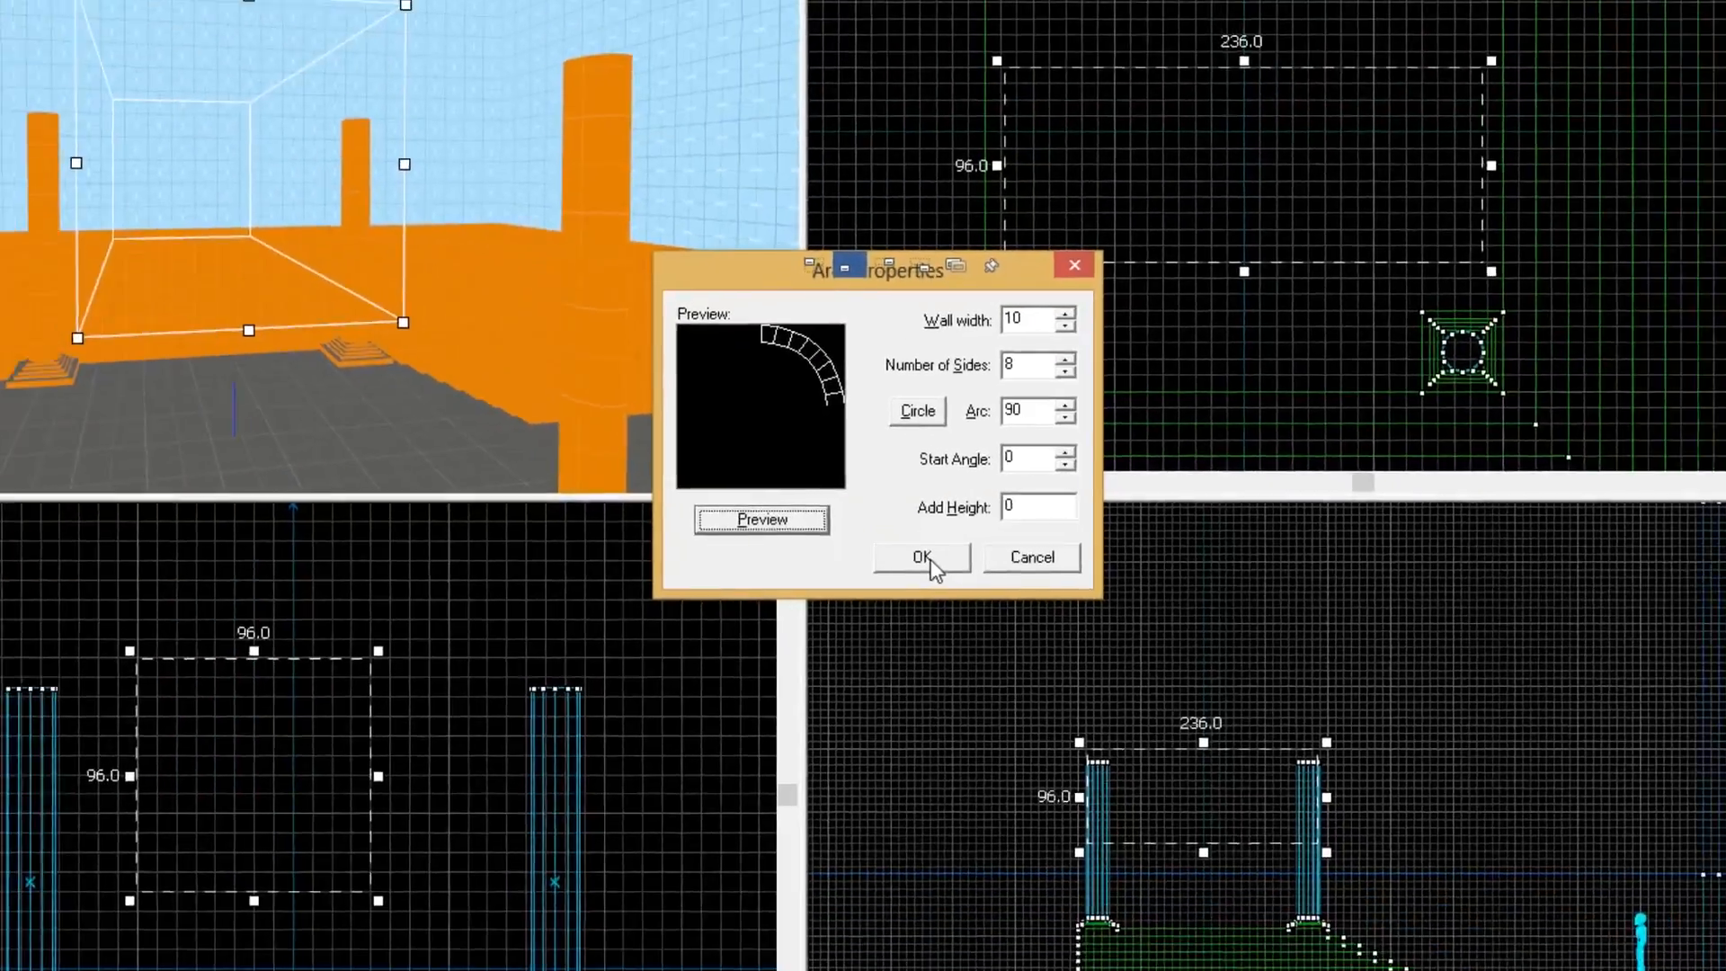
{"action": "left_click", "coordinate": [921, 557]}
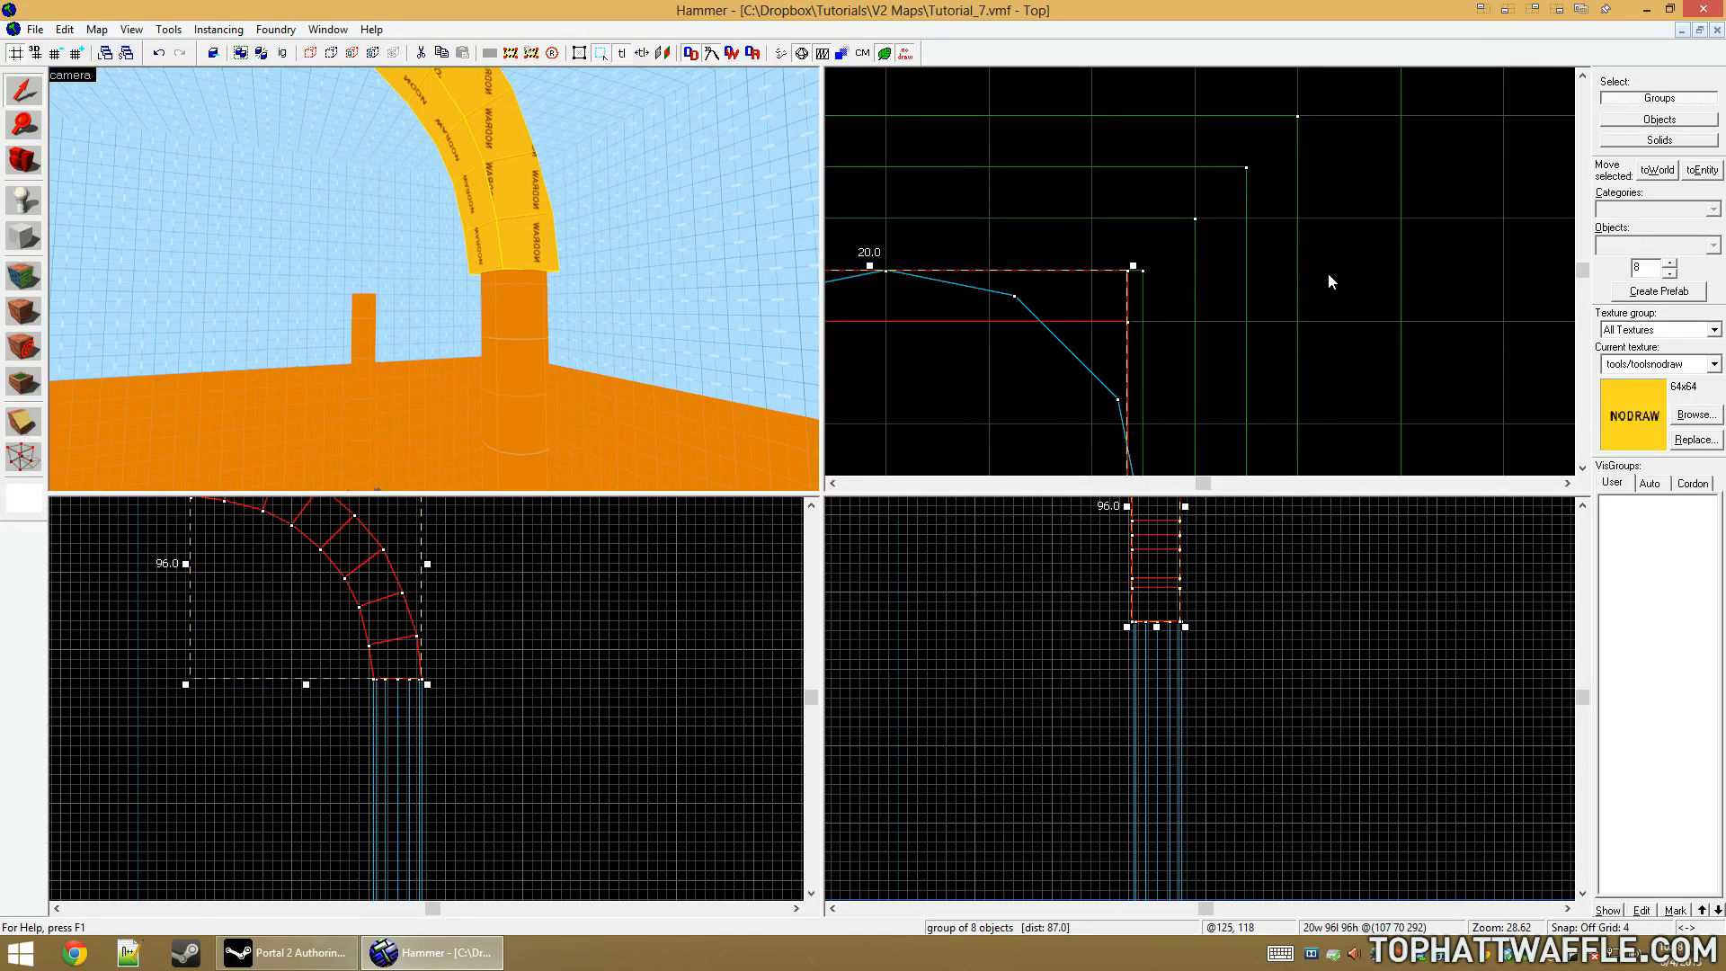
{"action": "key", "text": "shift+v"}
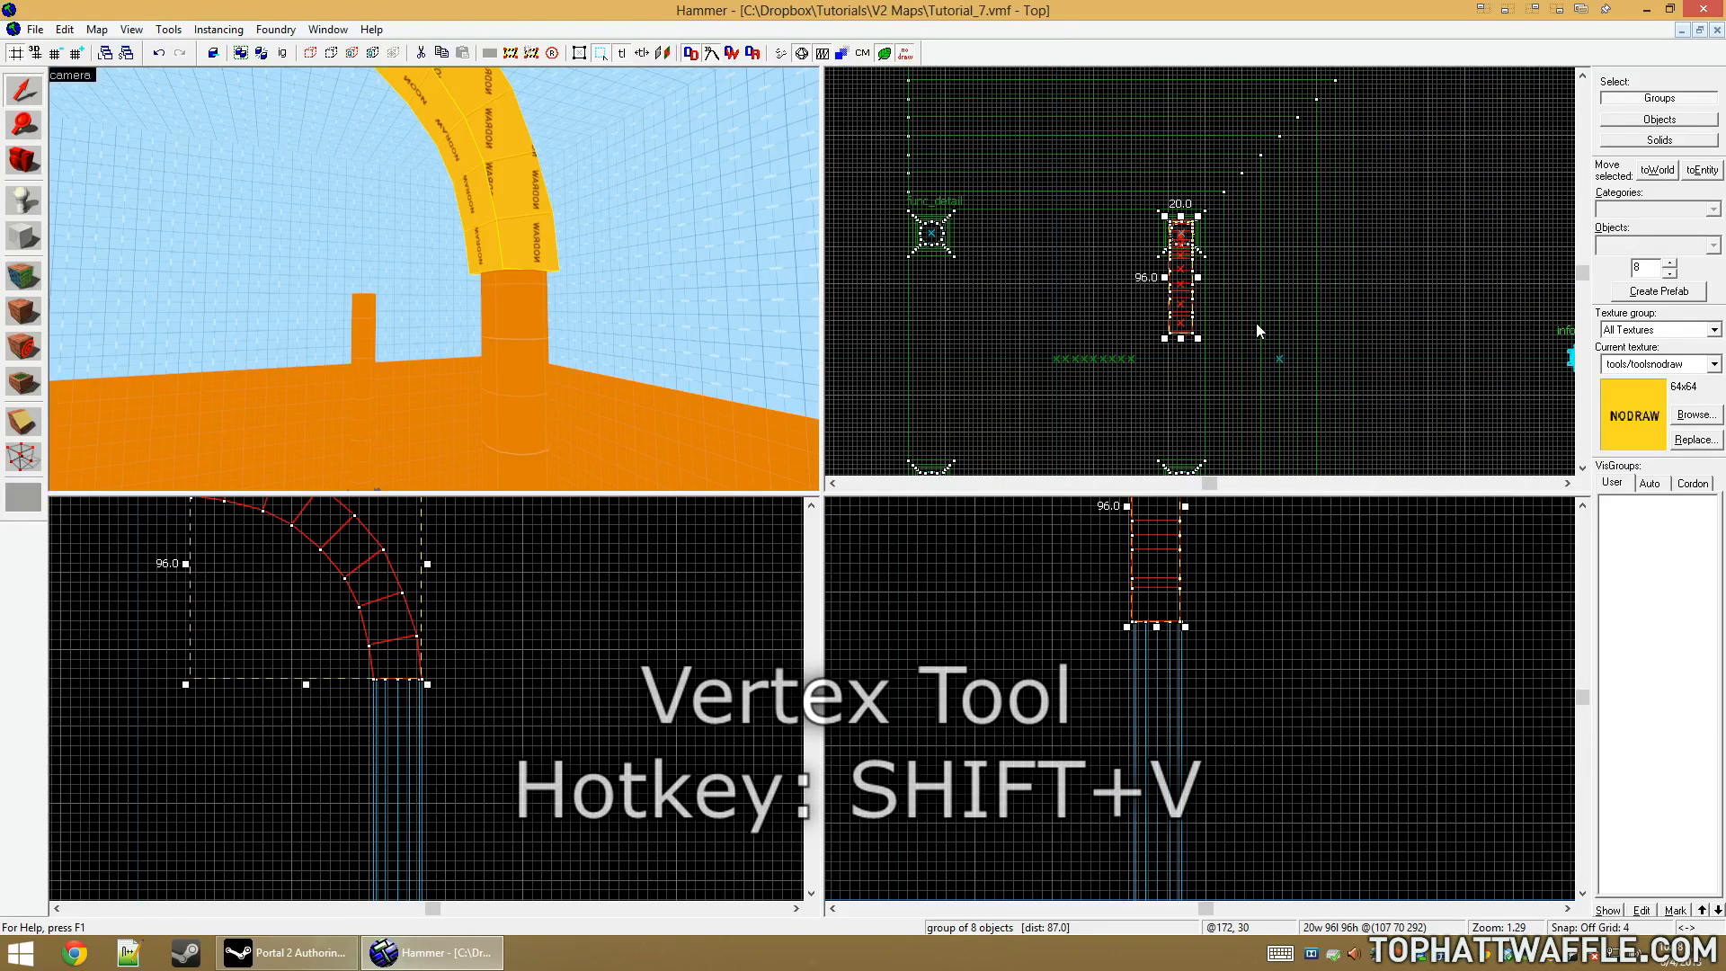
{"action": "key", "text": "shift+v"}
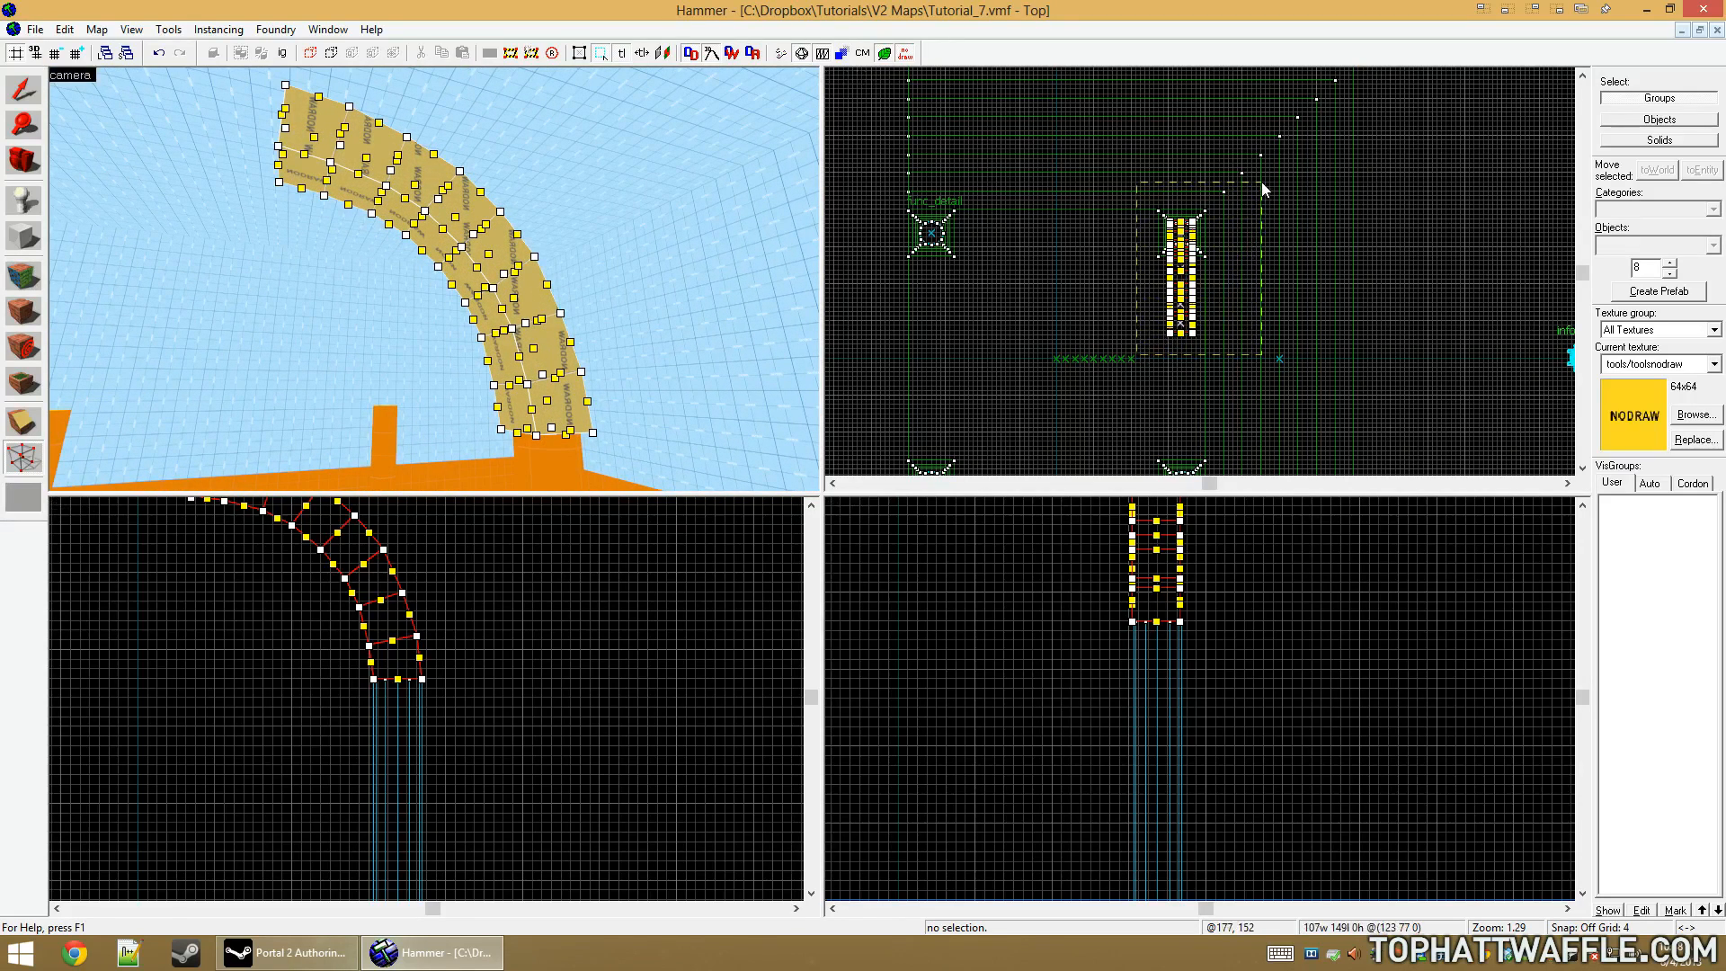
{"action": "scroll", "scroll_direction": "up", "scroll_amount": 3}
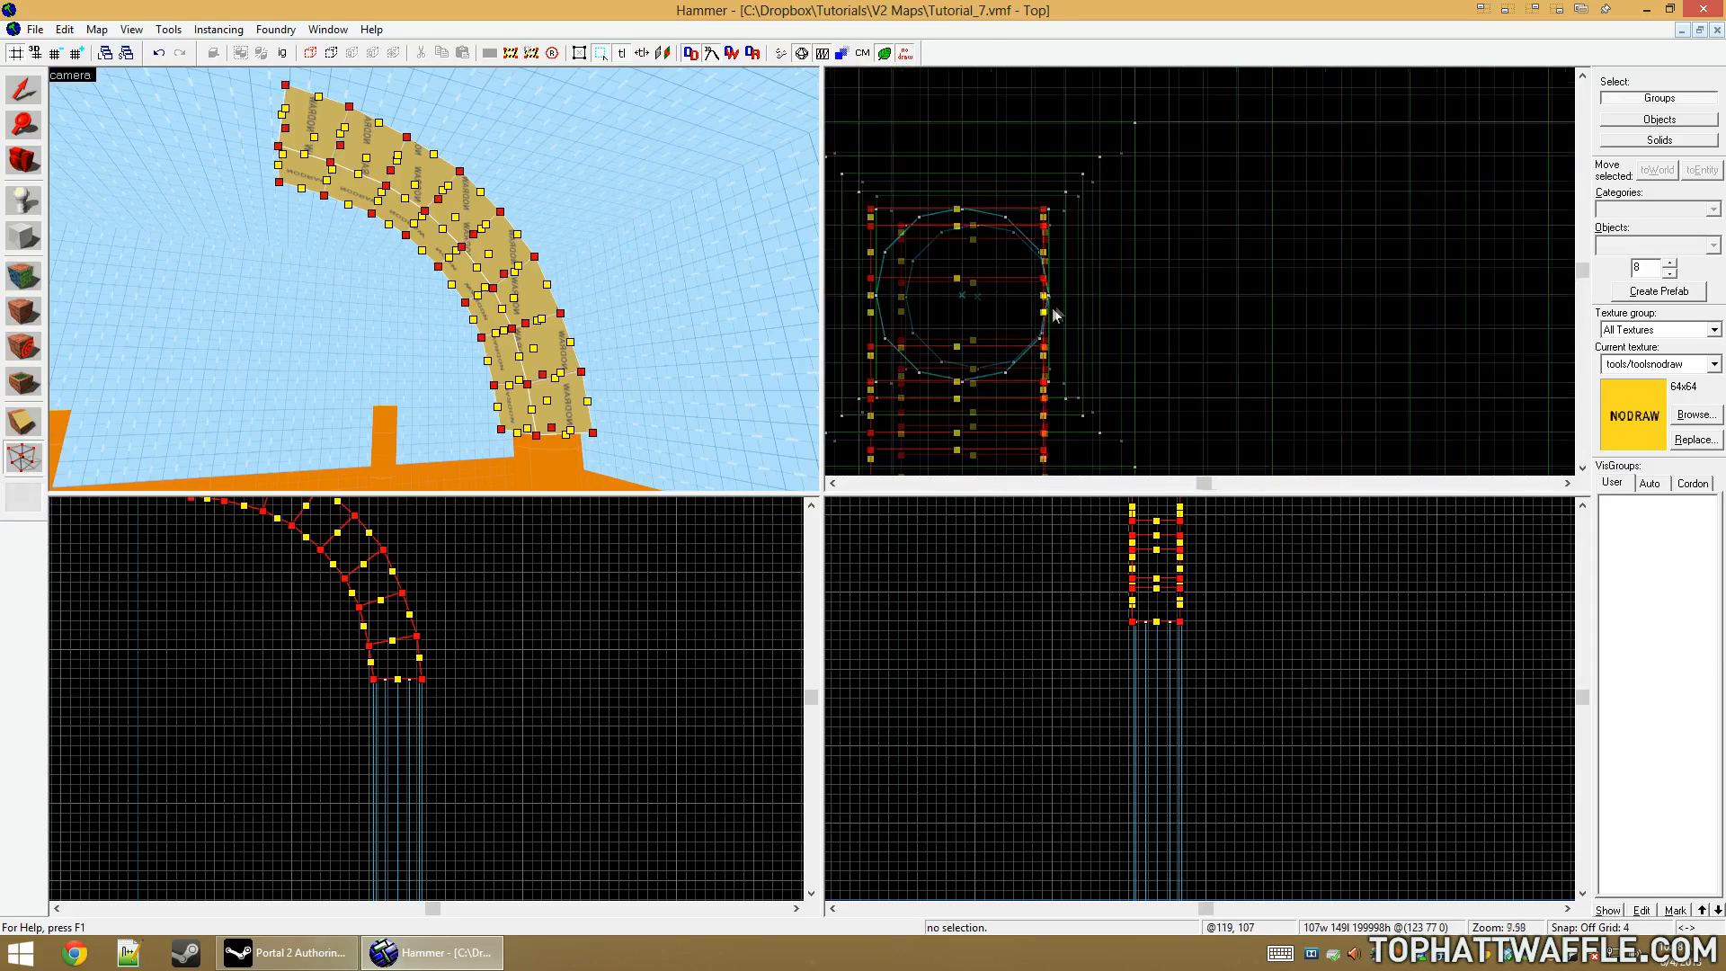
{"action": "scroll", "scroll_direction": "up", "scroll_amount": 3}
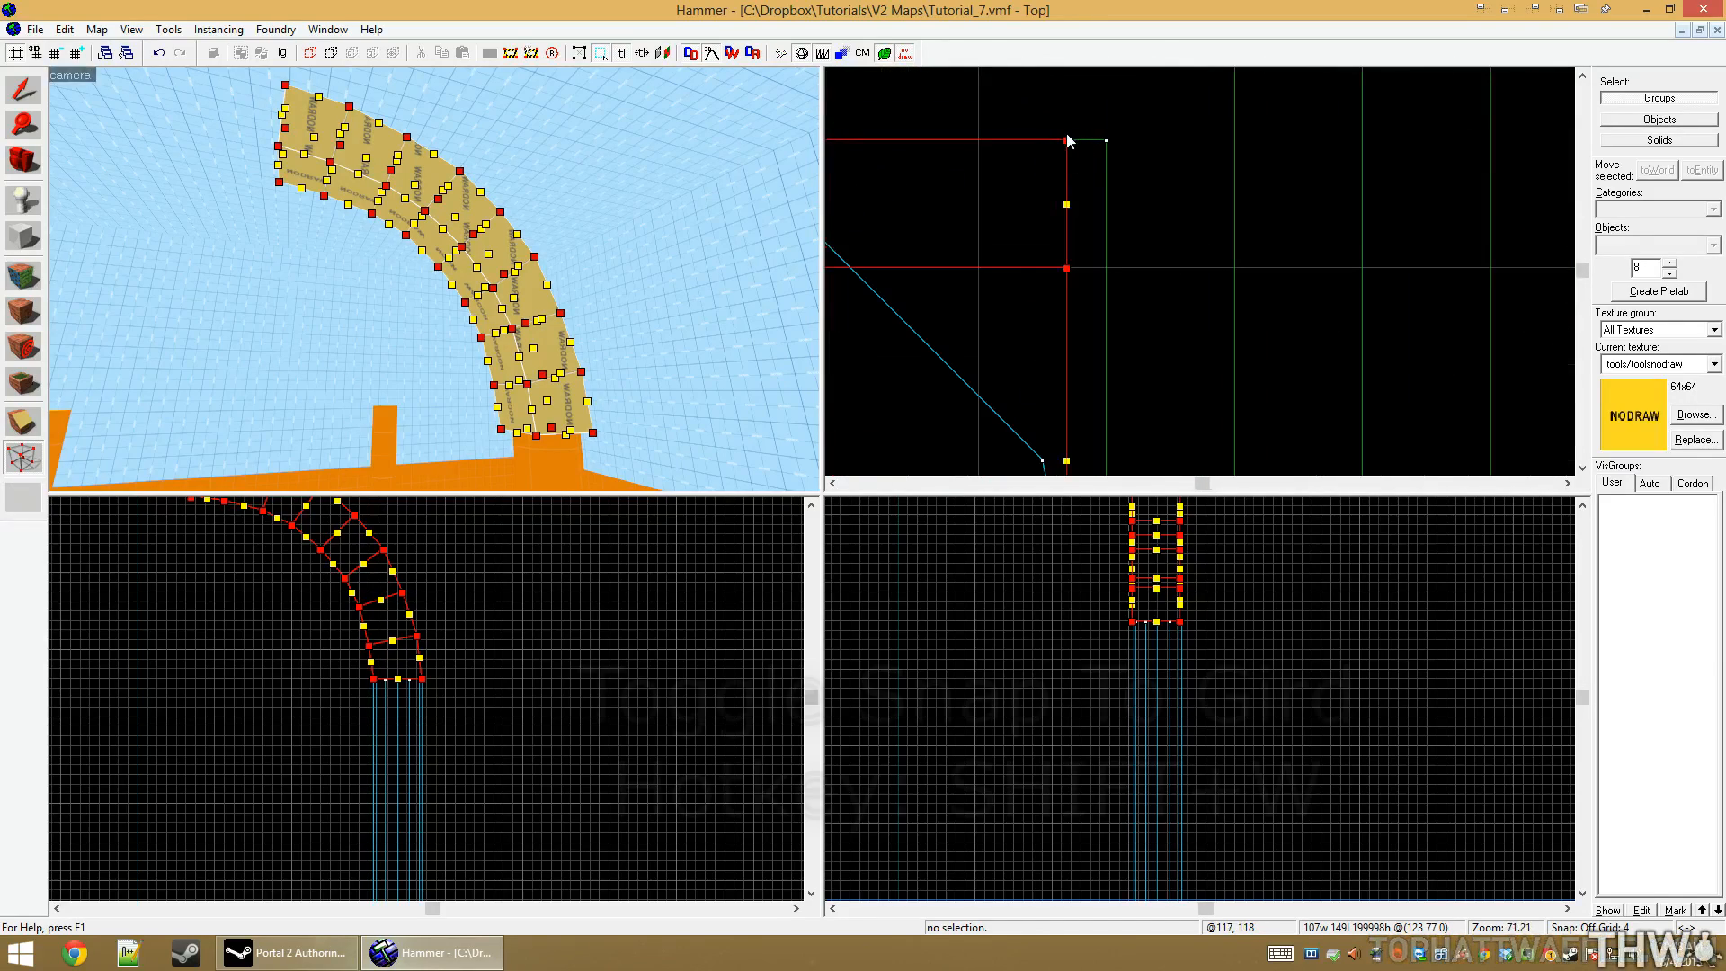
{"action": "key", "text": "shift+w"}
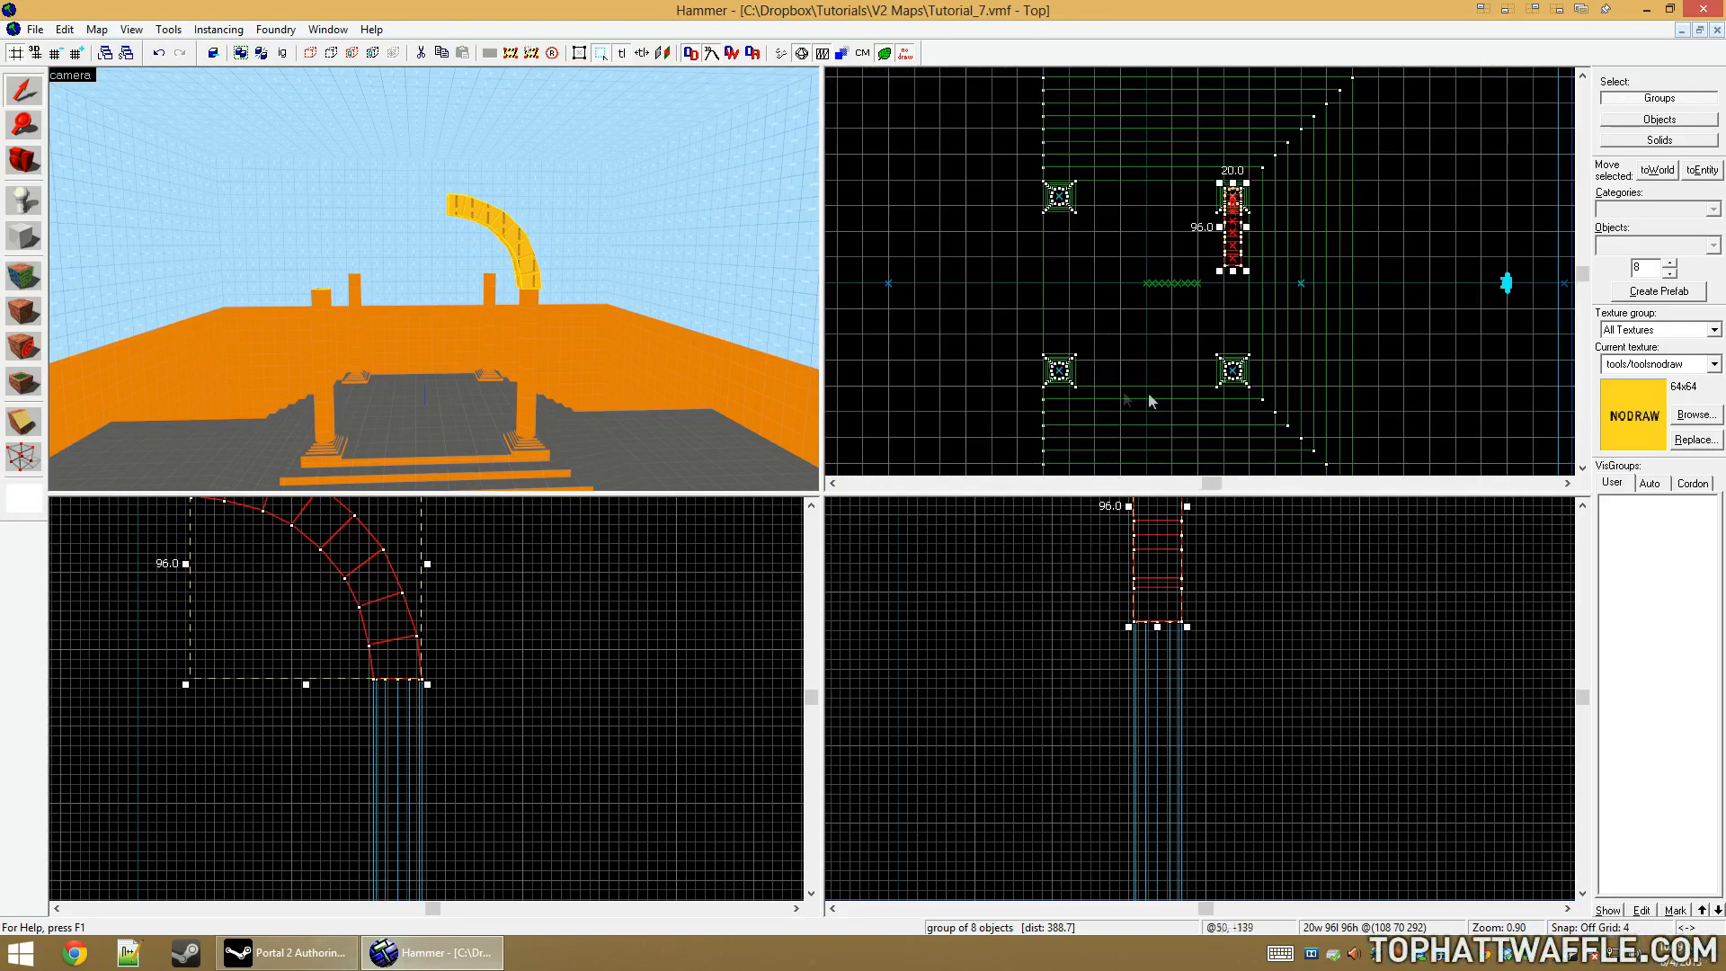
Position the grouped arch over the cylinder support and set up a diagonal clip through it
{"action": "scroll", "scroll_direction": "up", "scroll_amount": 3}
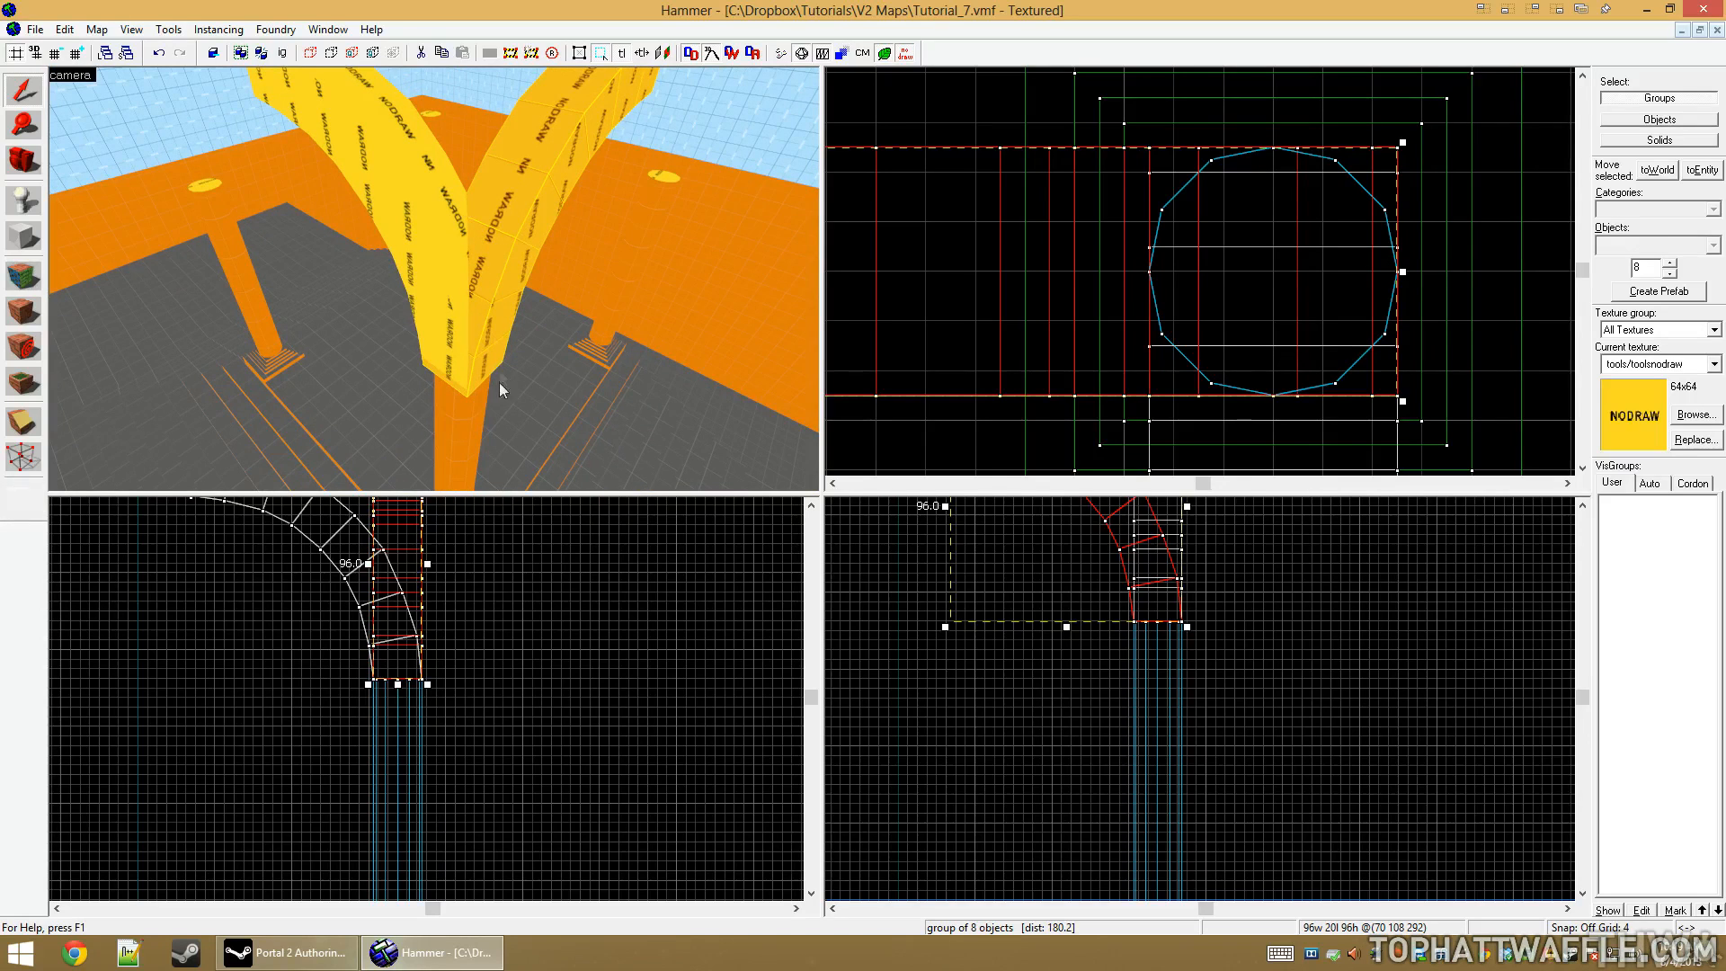
{"action": "key", "text": "shift+x"}
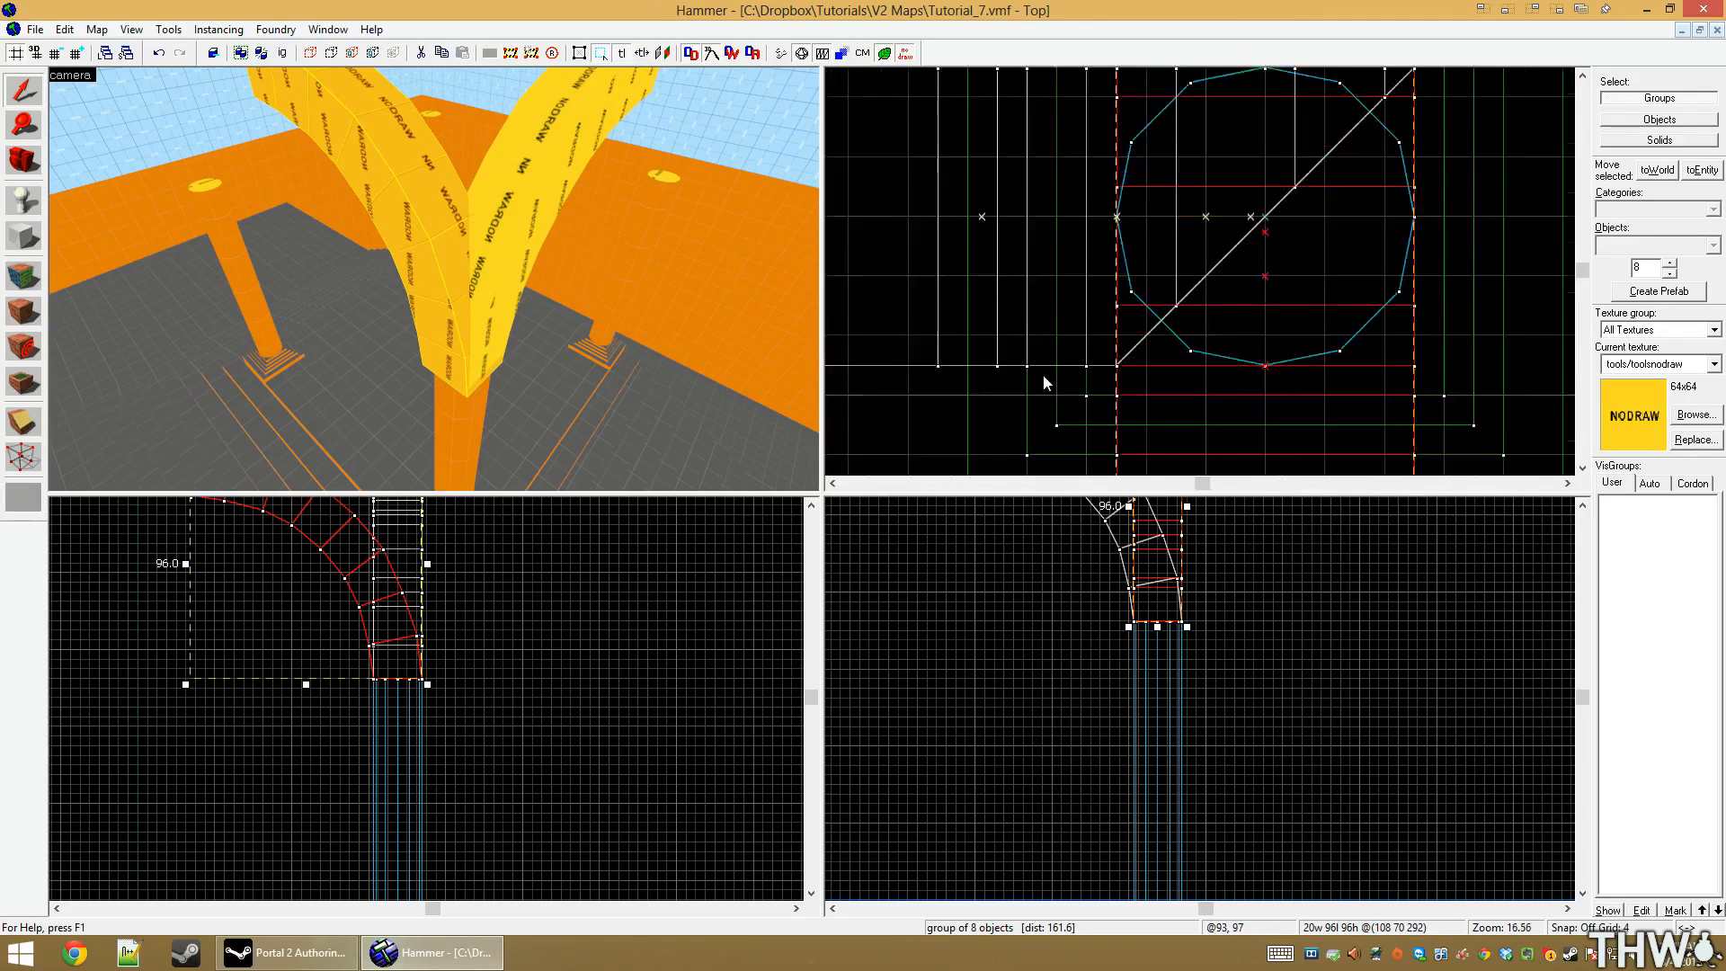
{"action": "scroll", "scroll_direction": "up", "scroll_amount": 3}
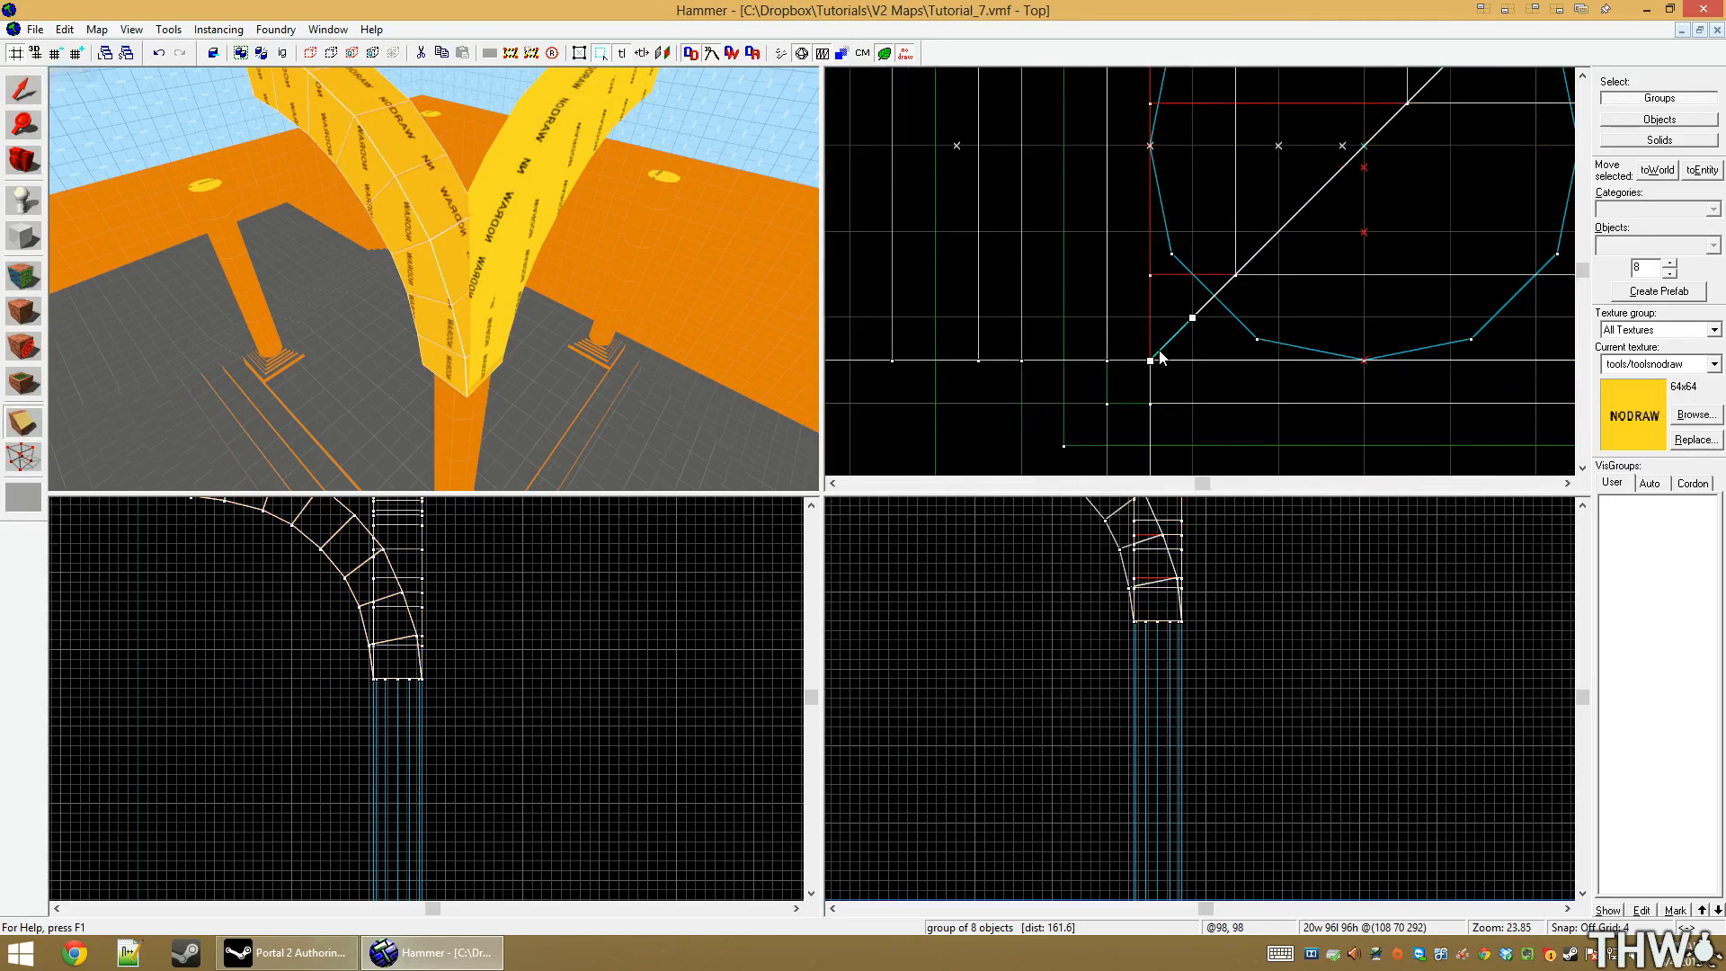
{"action": "key", "text": "h"}
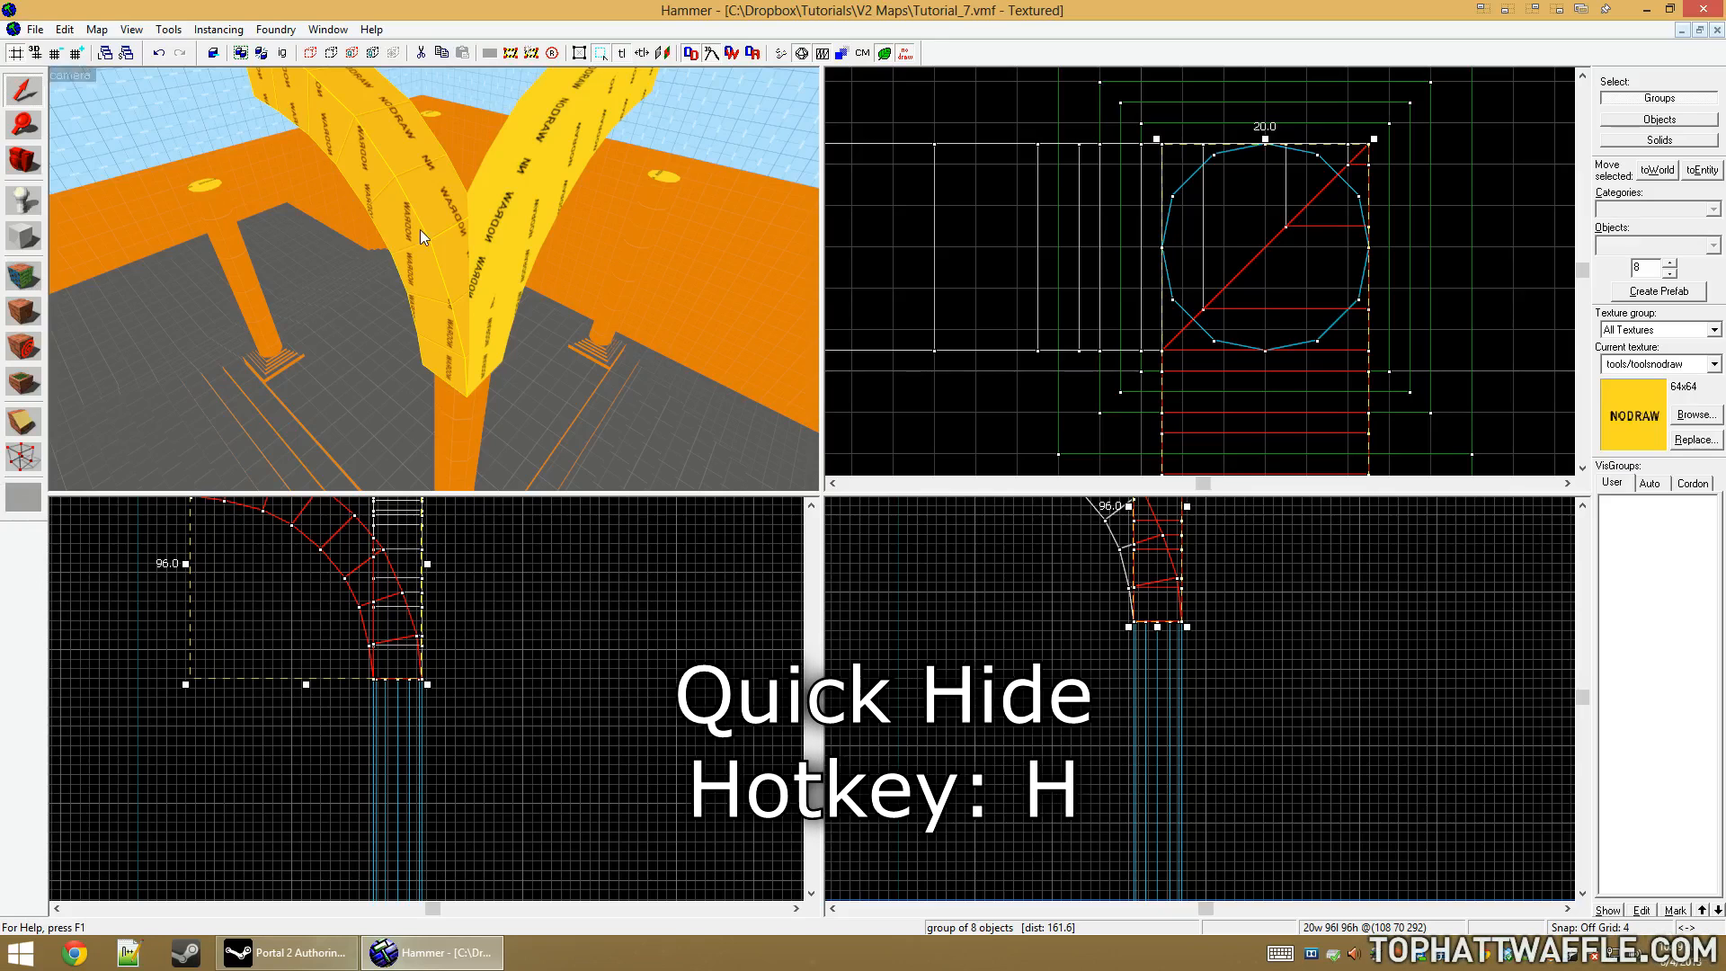
{"action": "key", "text": "h"}
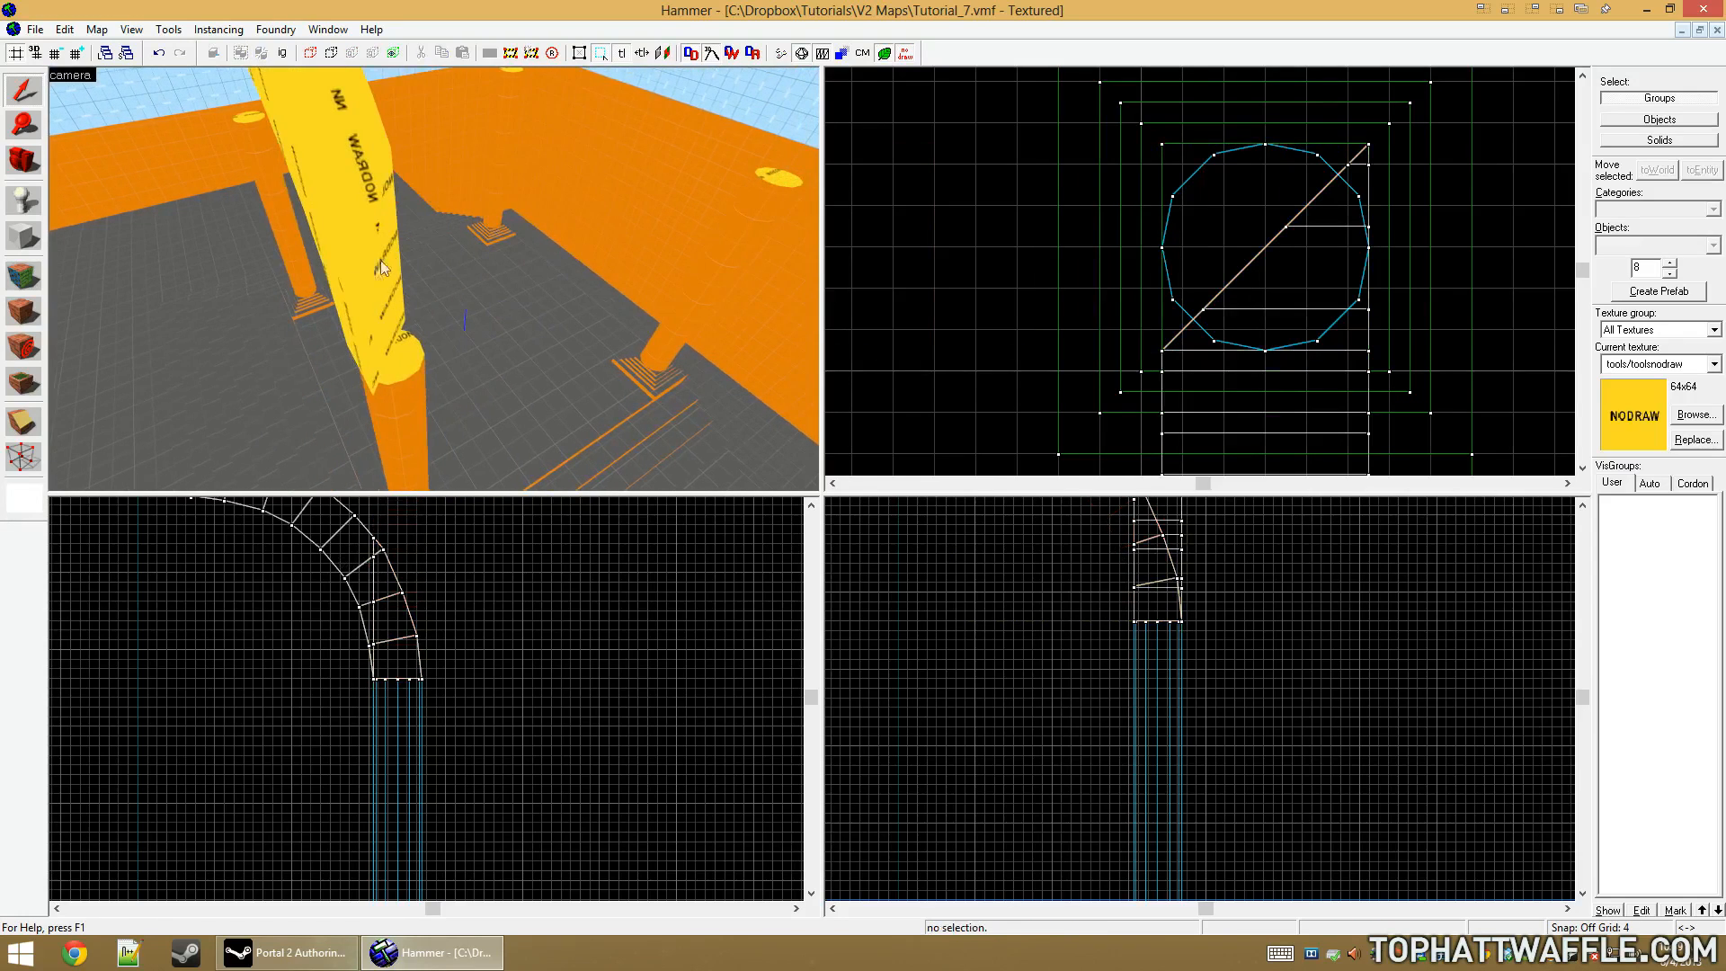
{"action": "key", "text": "u"}
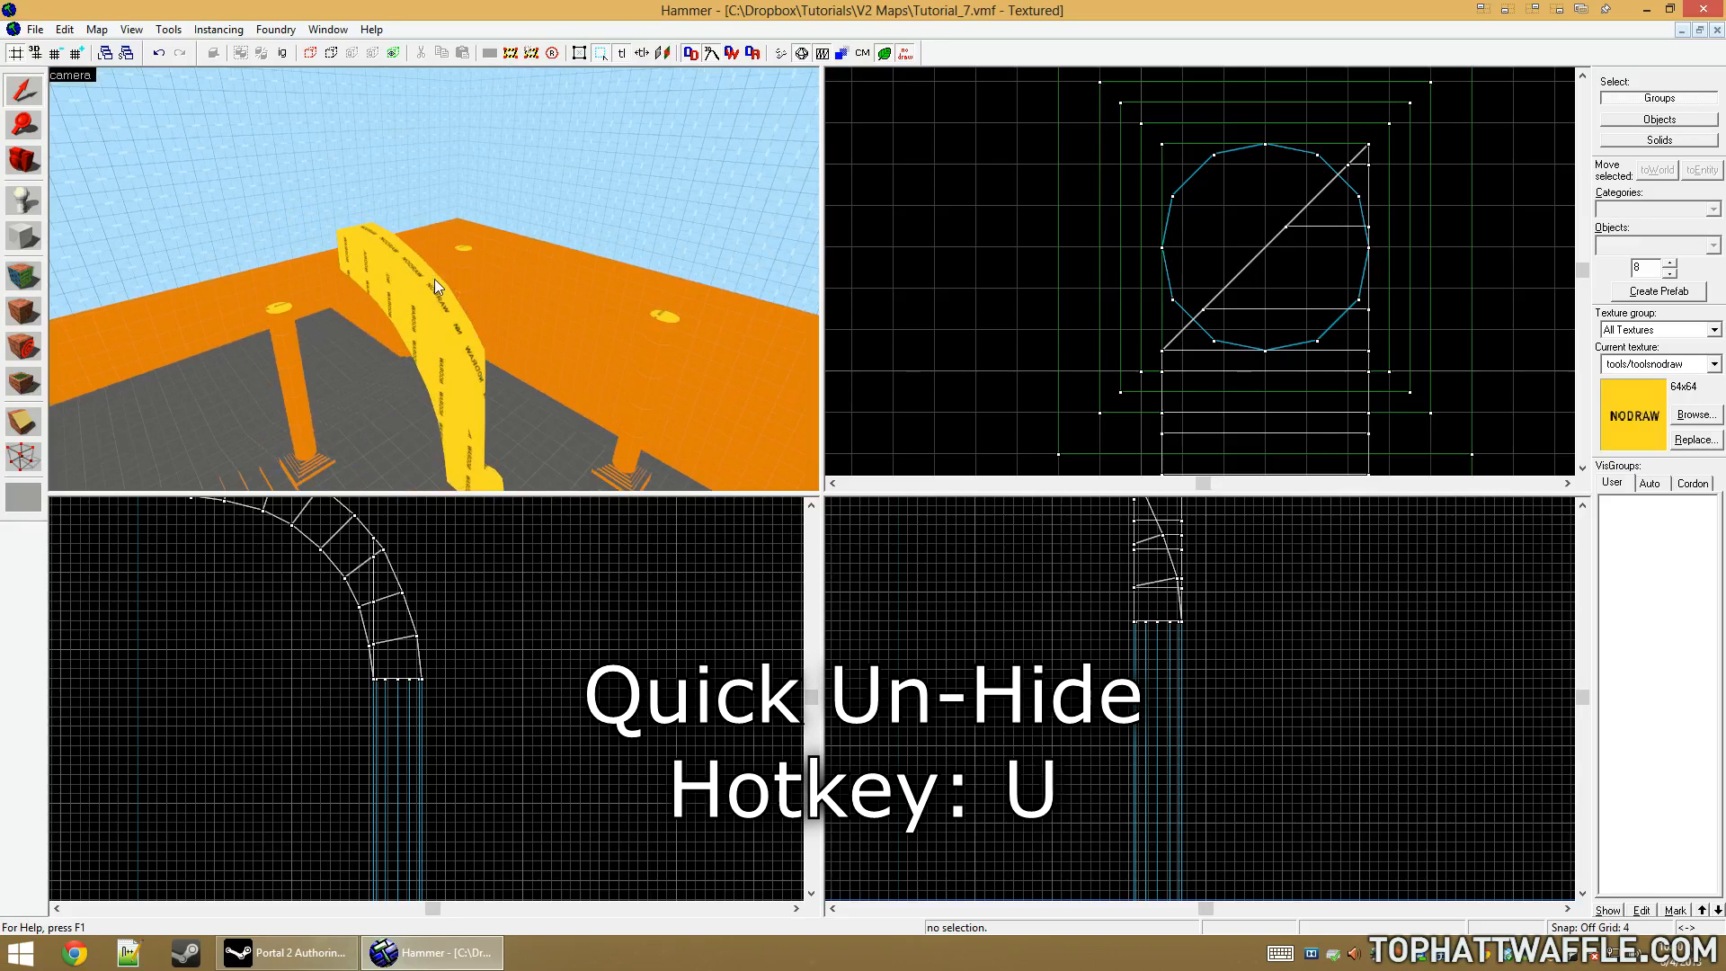
{"action": "key", "text": "u"}
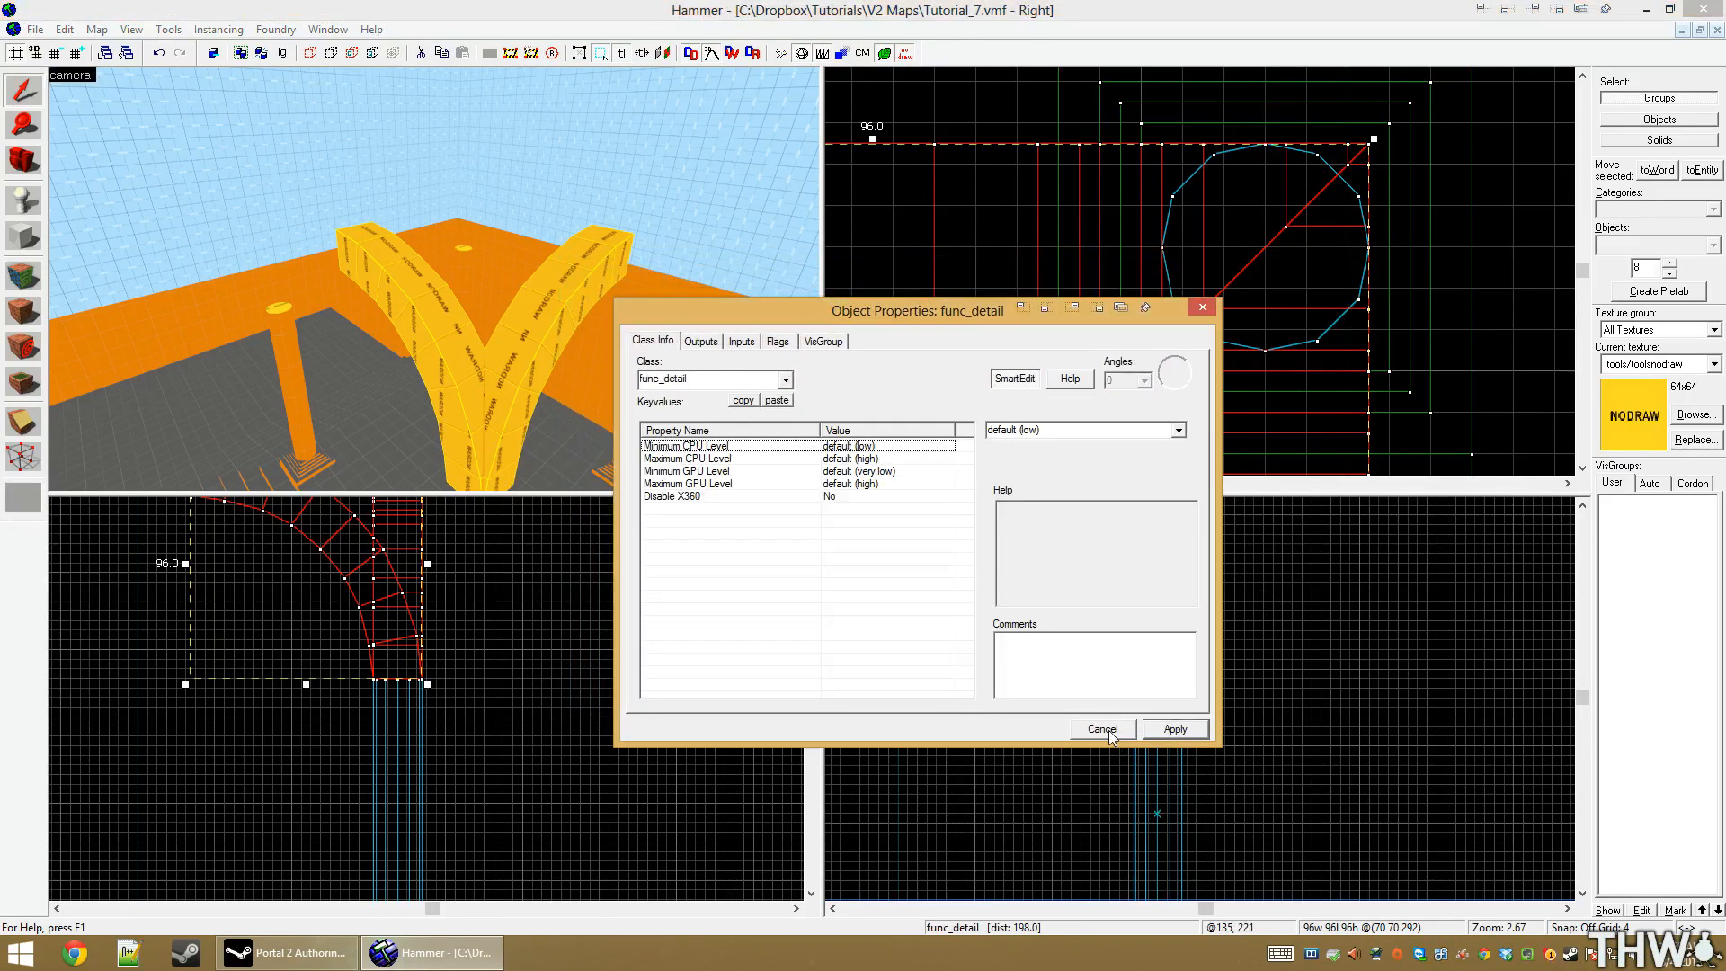
Duplicate and mirror the arch corner horizontally, then the pair vertically, covering all four corners
{"action": "left_click", "coordinate": [1100, 728]}
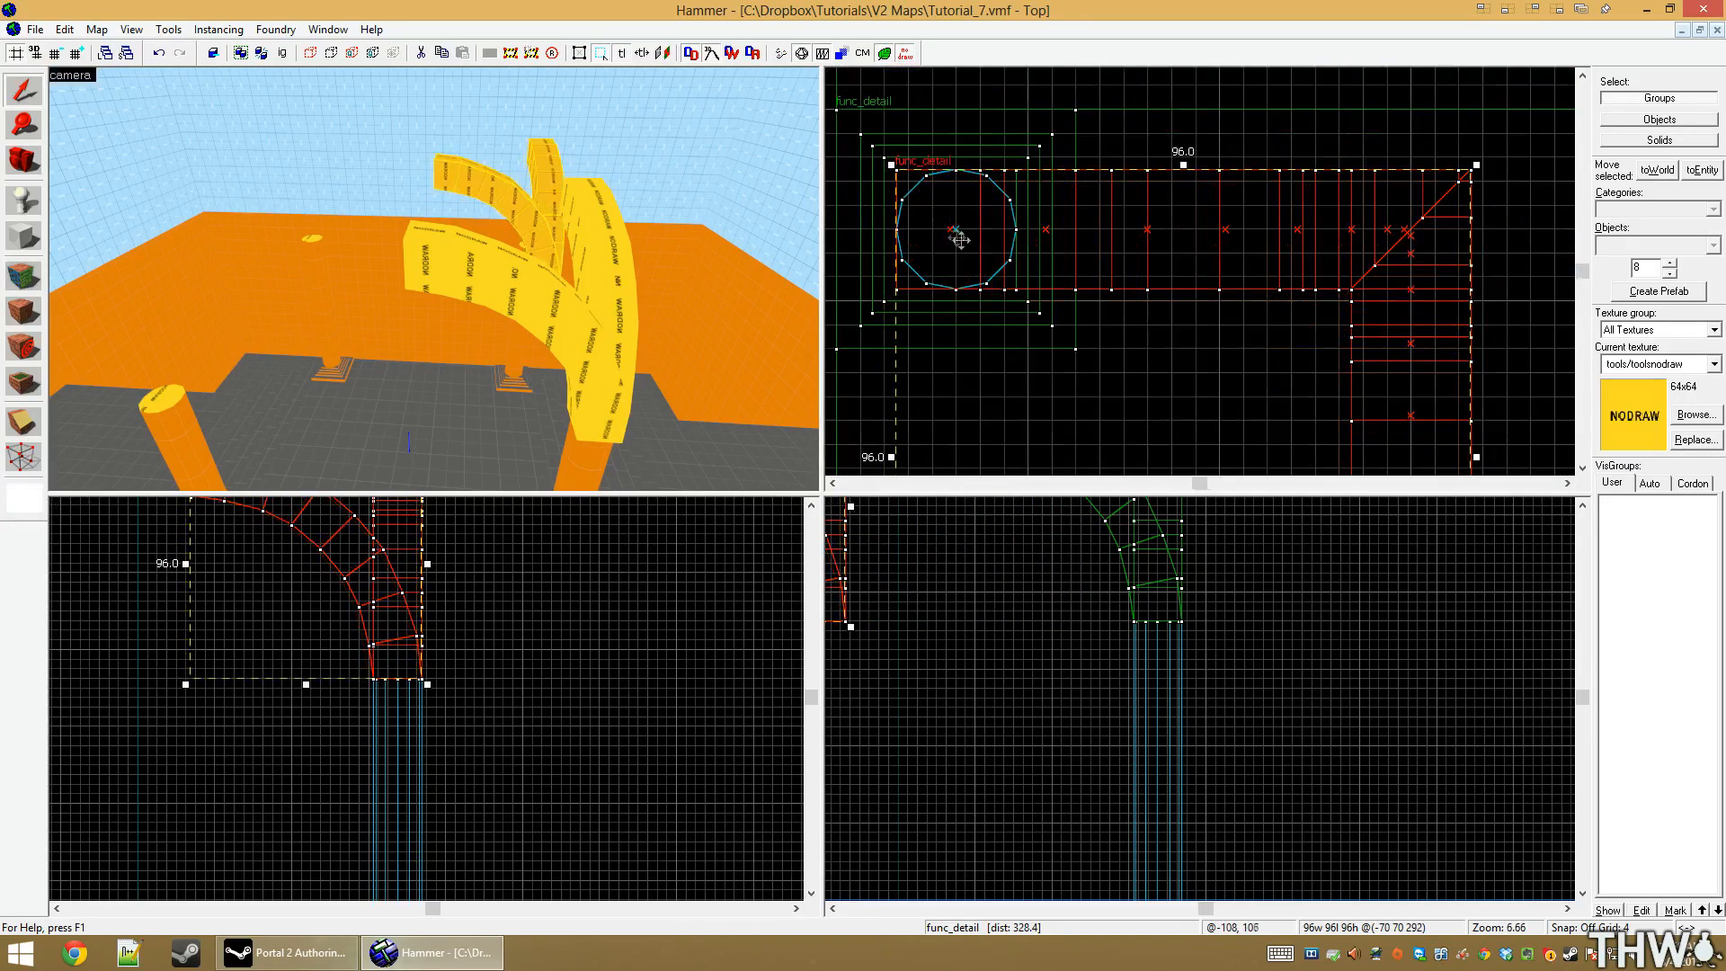
{"action": "key", "text": "ctrl+l"}
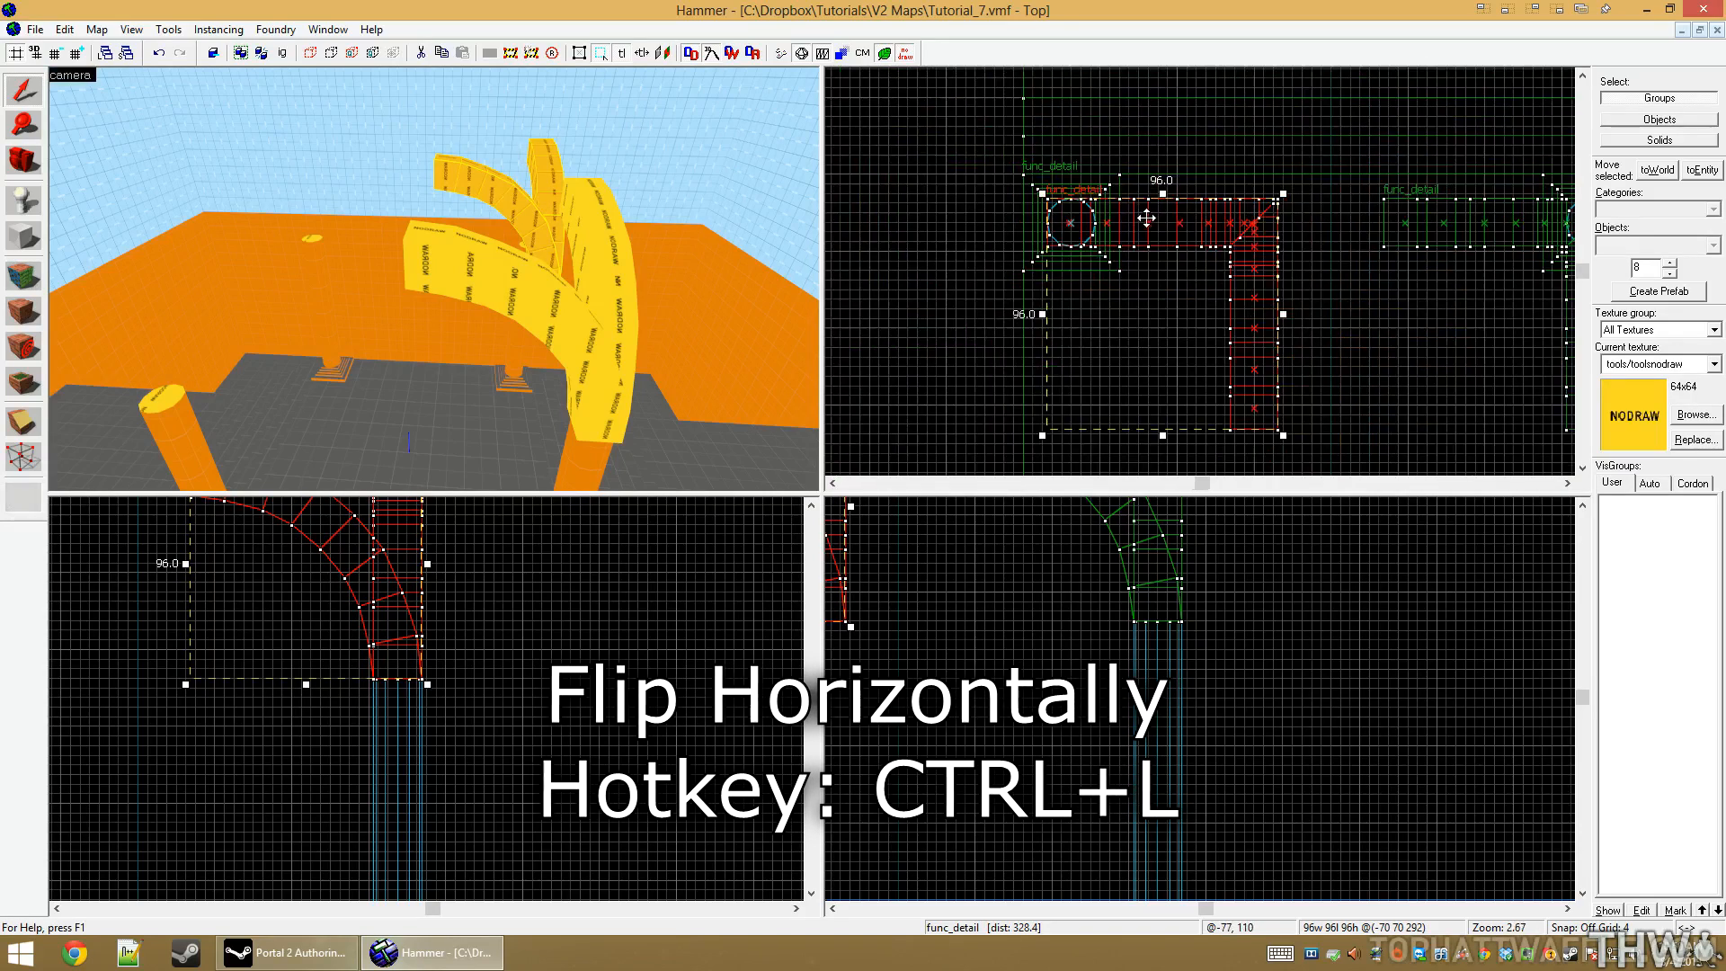
{"action": "key", "text": "ctrl+l"}
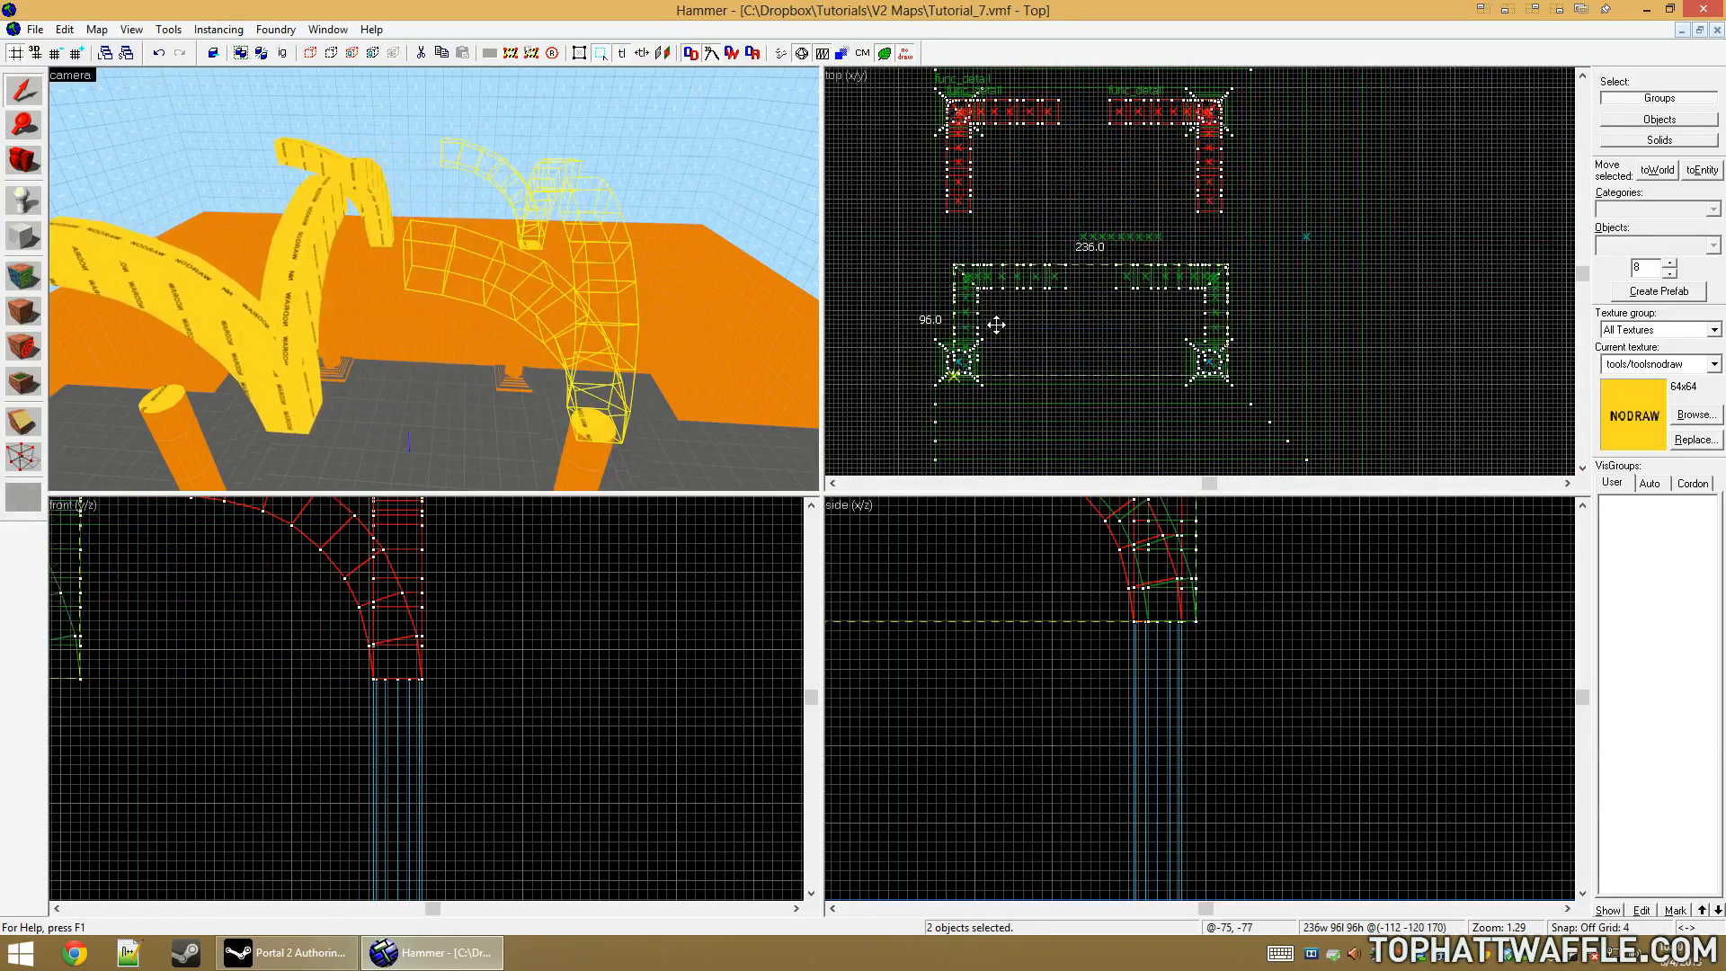
{"action": "key", "text": "ctrl+i"}
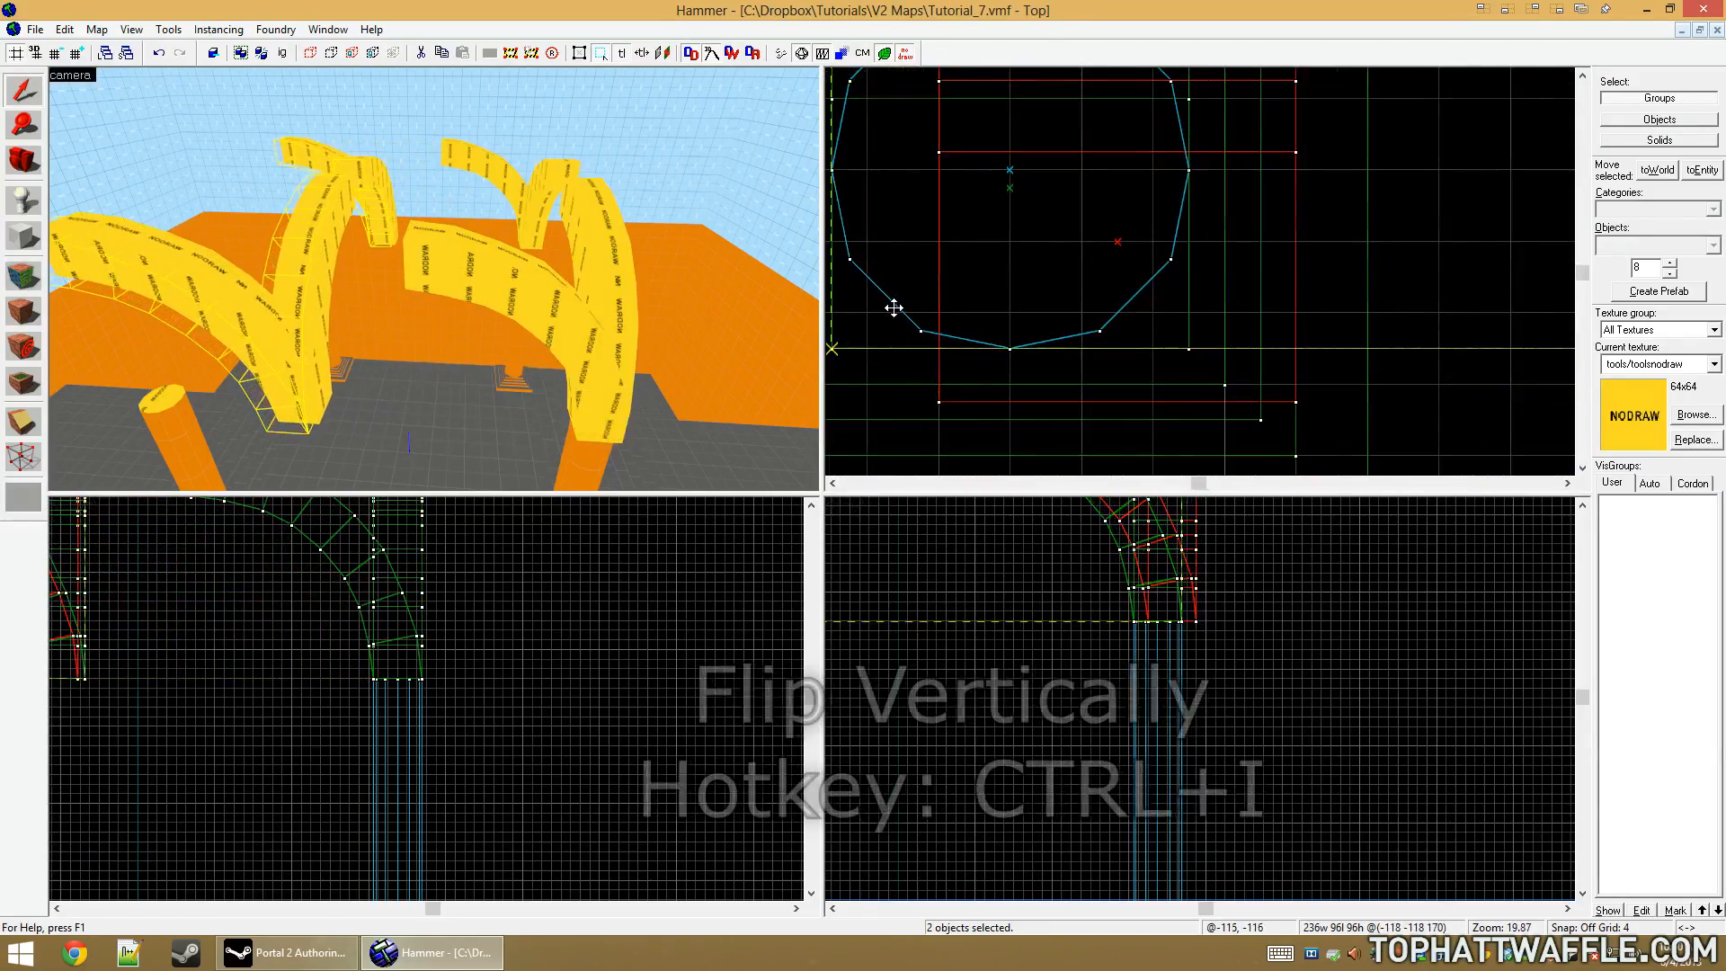
{"action": "key", "text": "ctrl+i"}
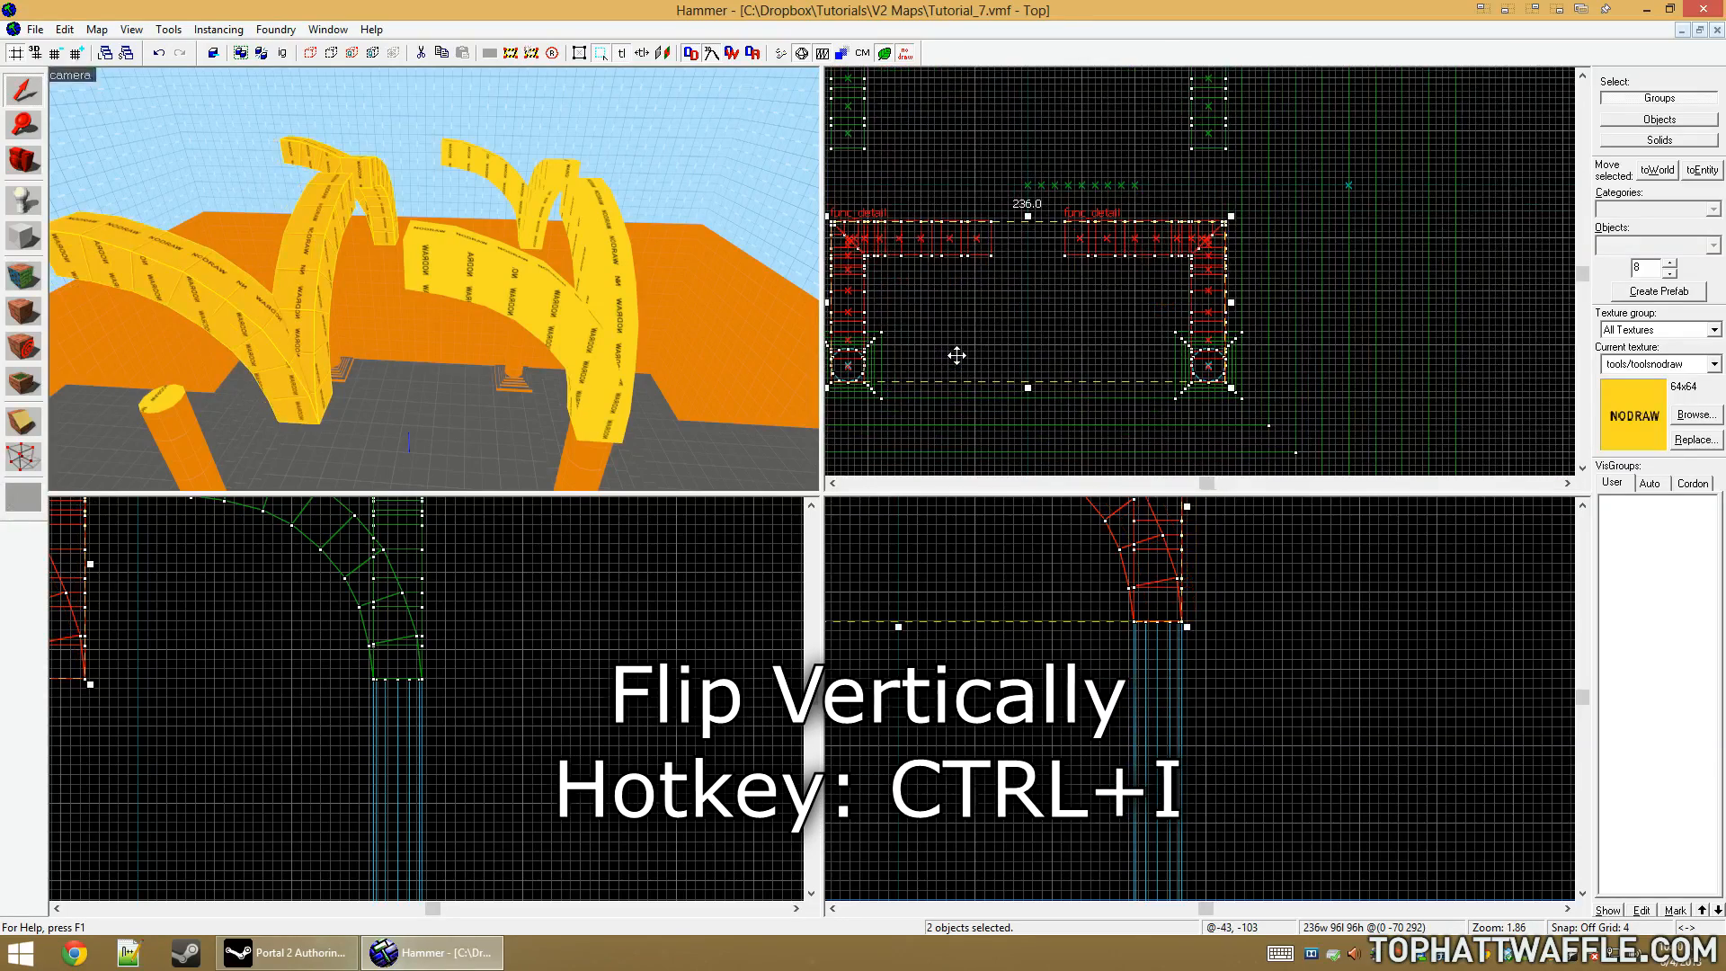
Flip the corner pair into place and draw a 44-unit block bridging the arch tops
{"action": "key", "text": "ctrl+i"}
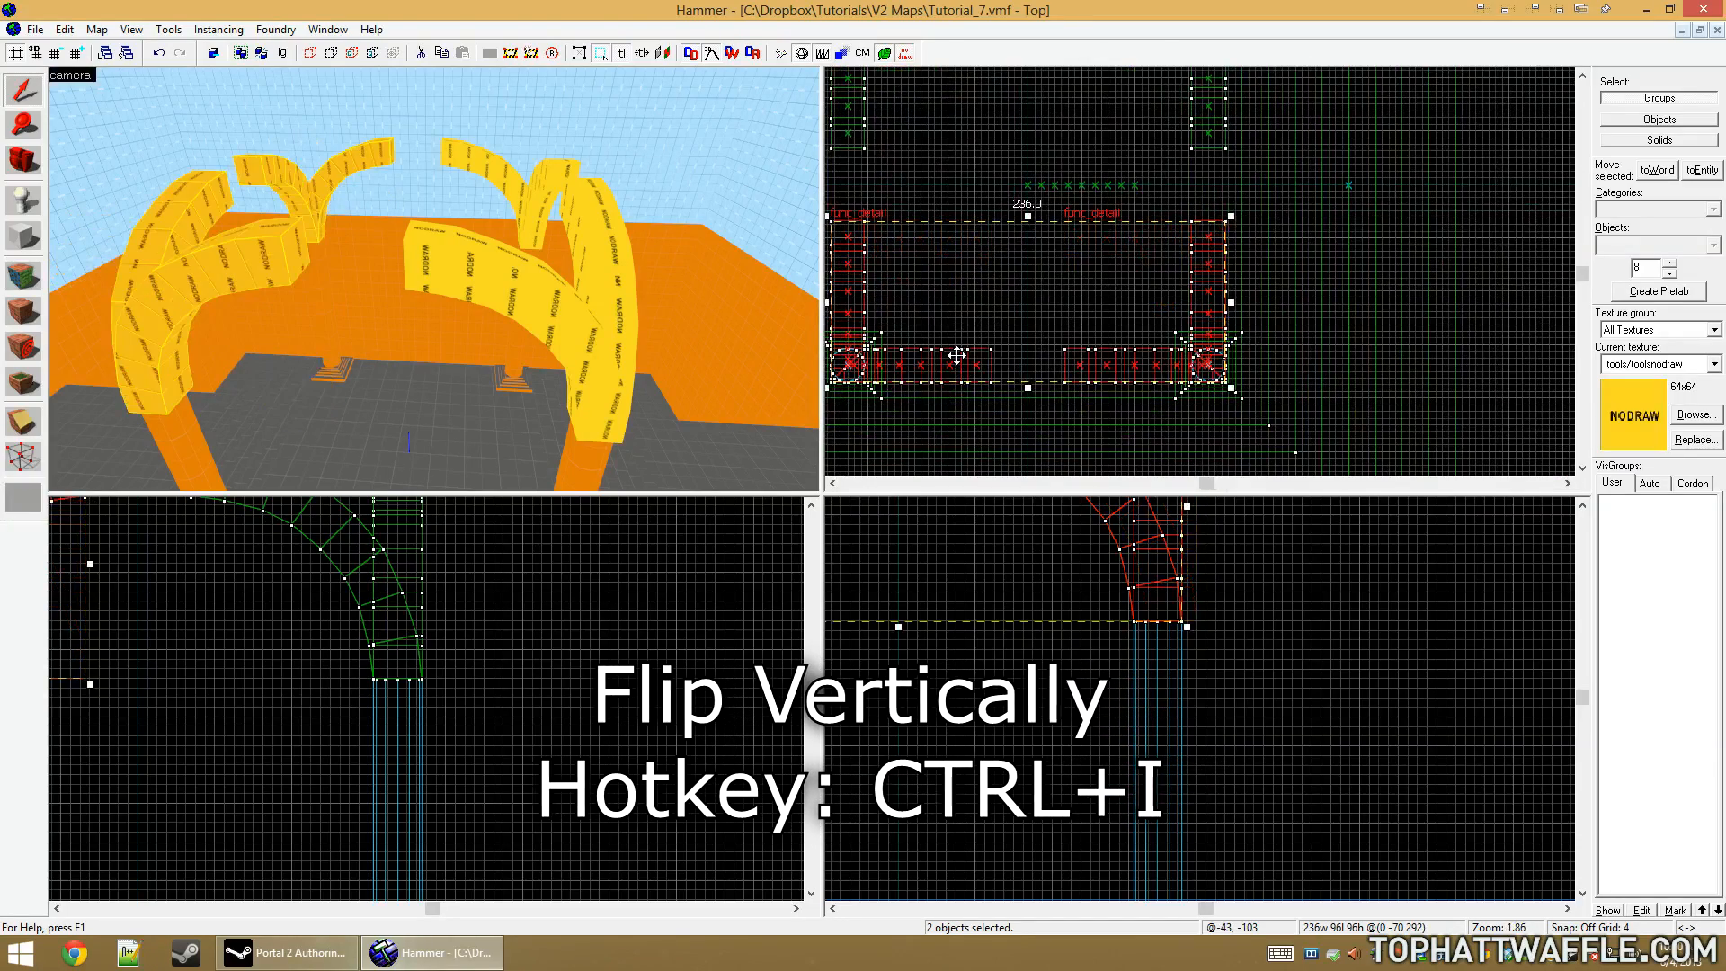
{"action": "key", "text": "ctrl+i"}
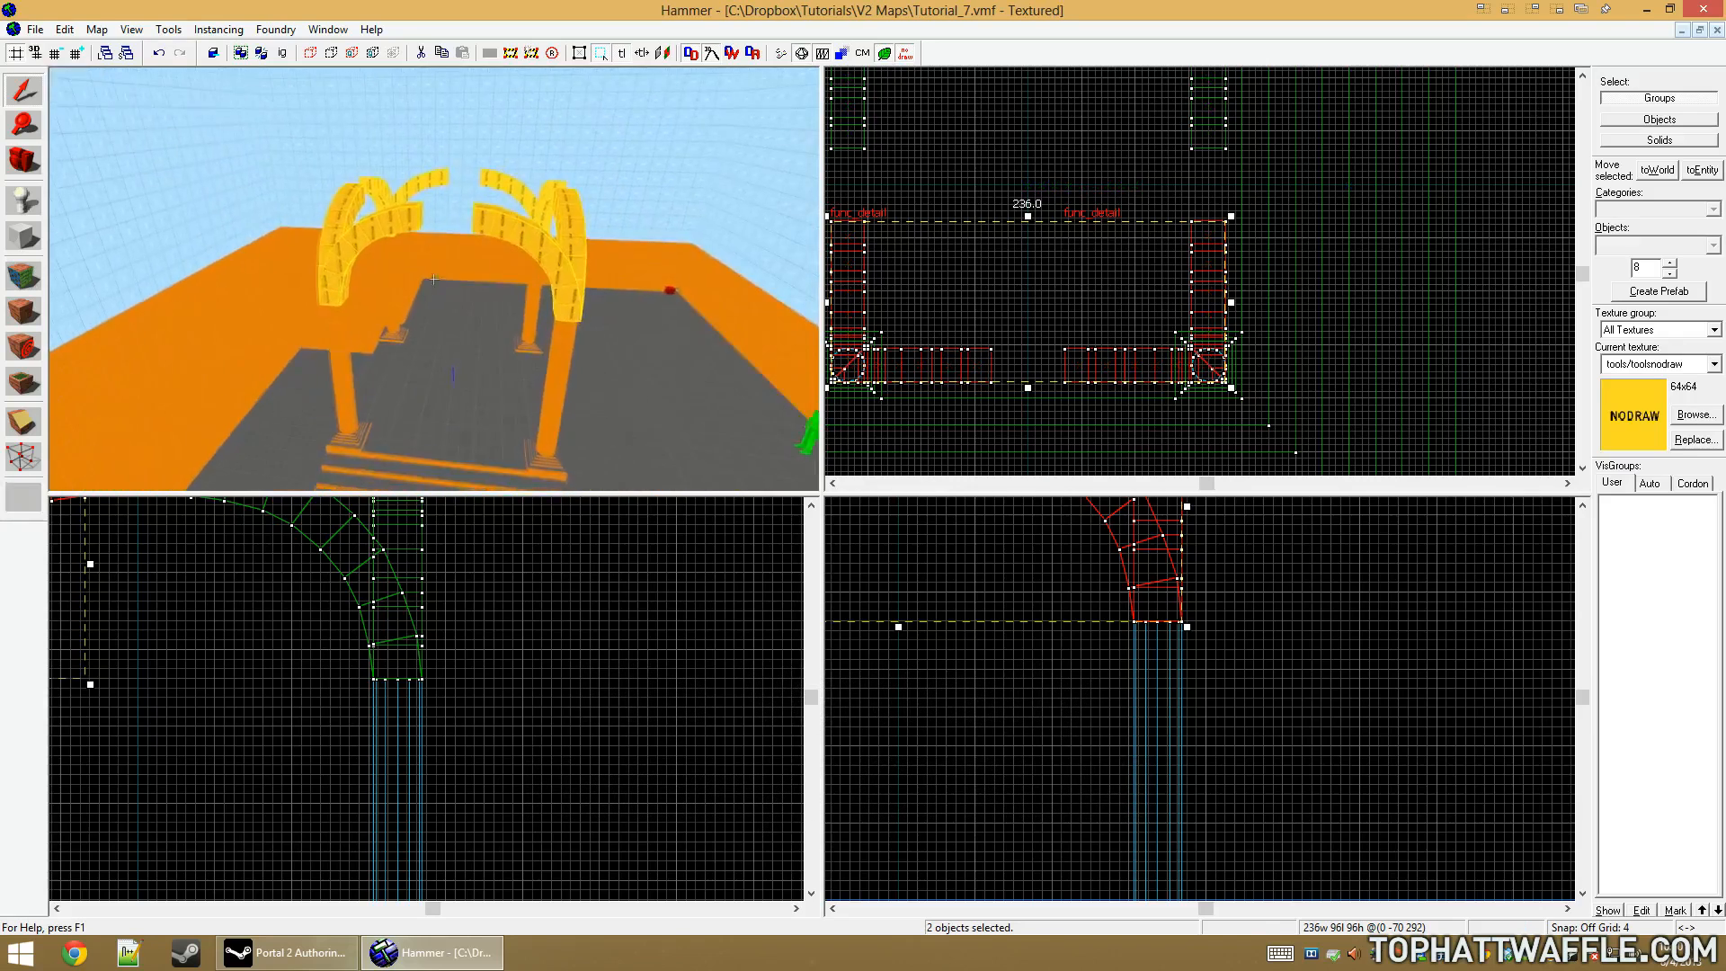
{"action": "left_click_drag", "start_coordinate": [441, 275], "coordinate": [478, 209]}
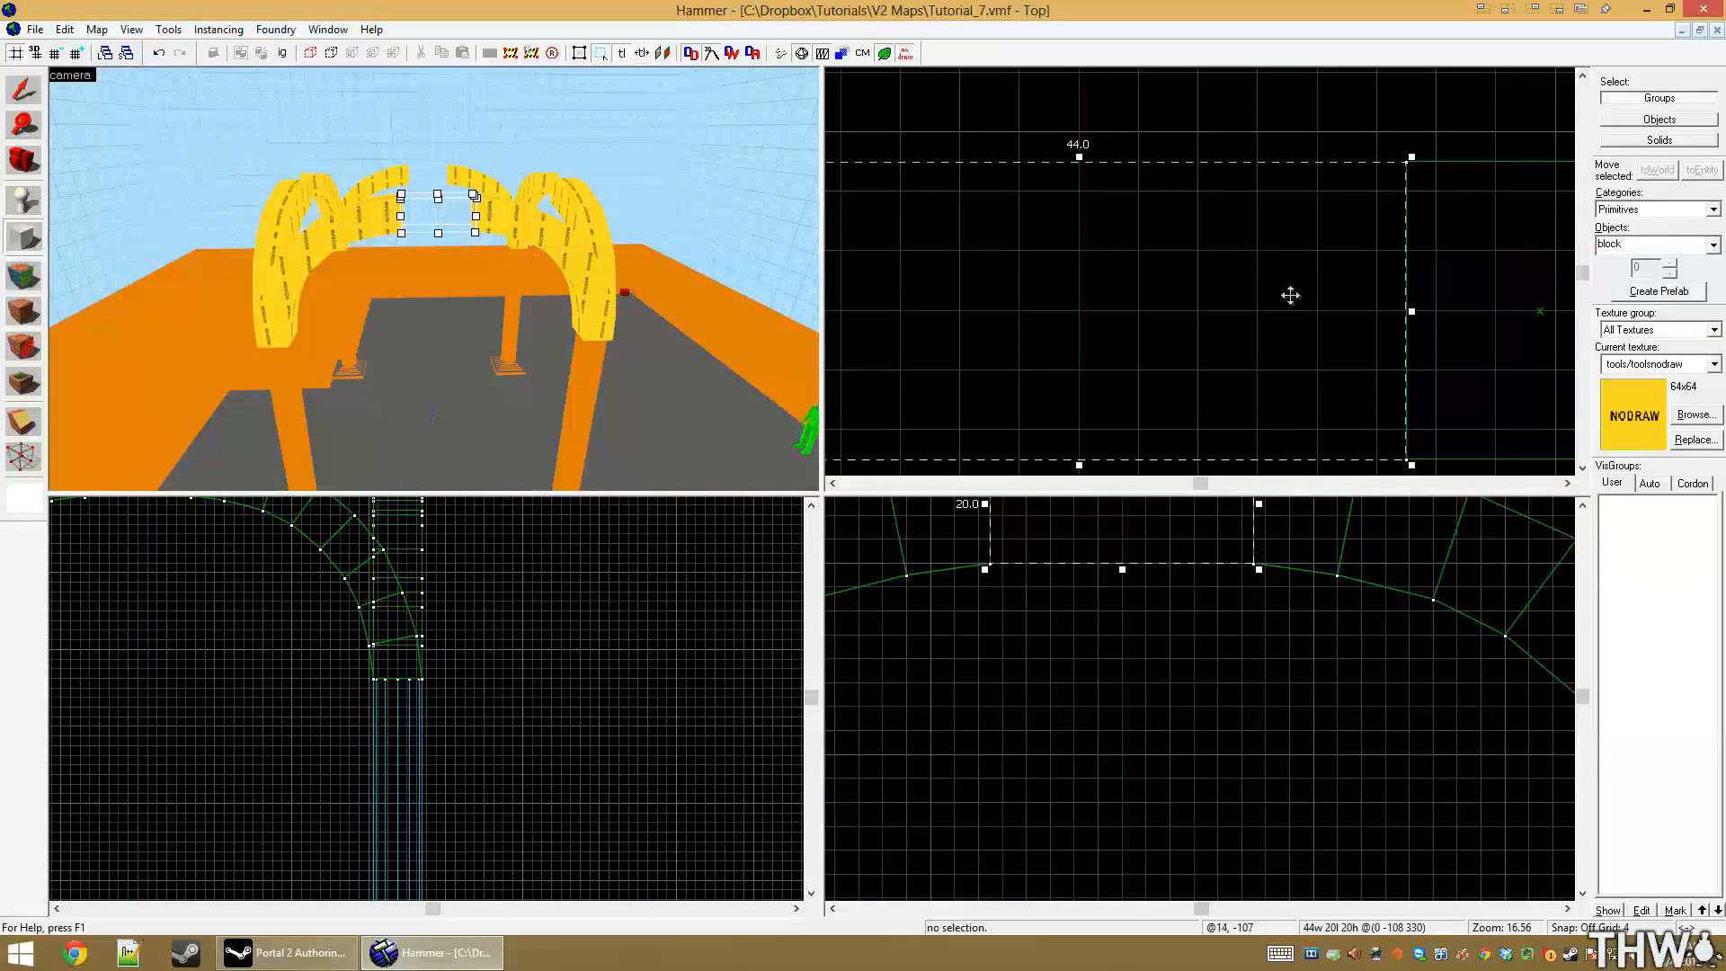
{"action": "scroll", "scroll_direction": "down", "scroll_amount": 3}
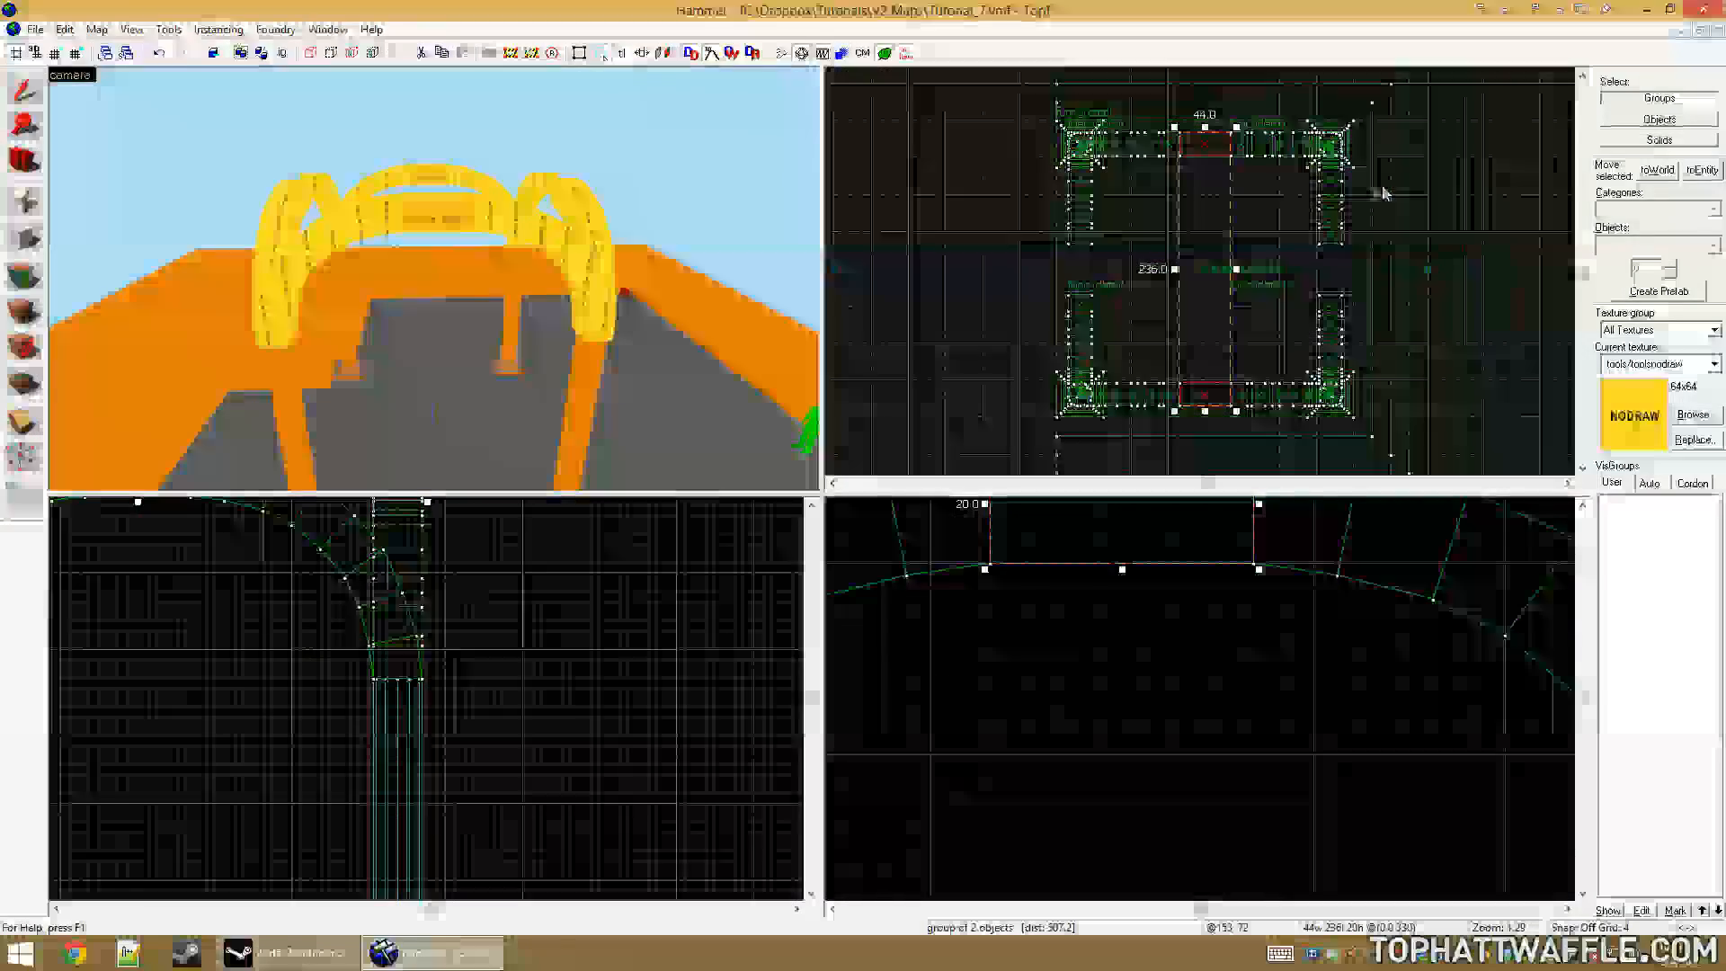
Paste Special copies of the two blocks rotated 90 on Z and tie them to func_detail
{"action": "key", "text": "ctrl+c"}
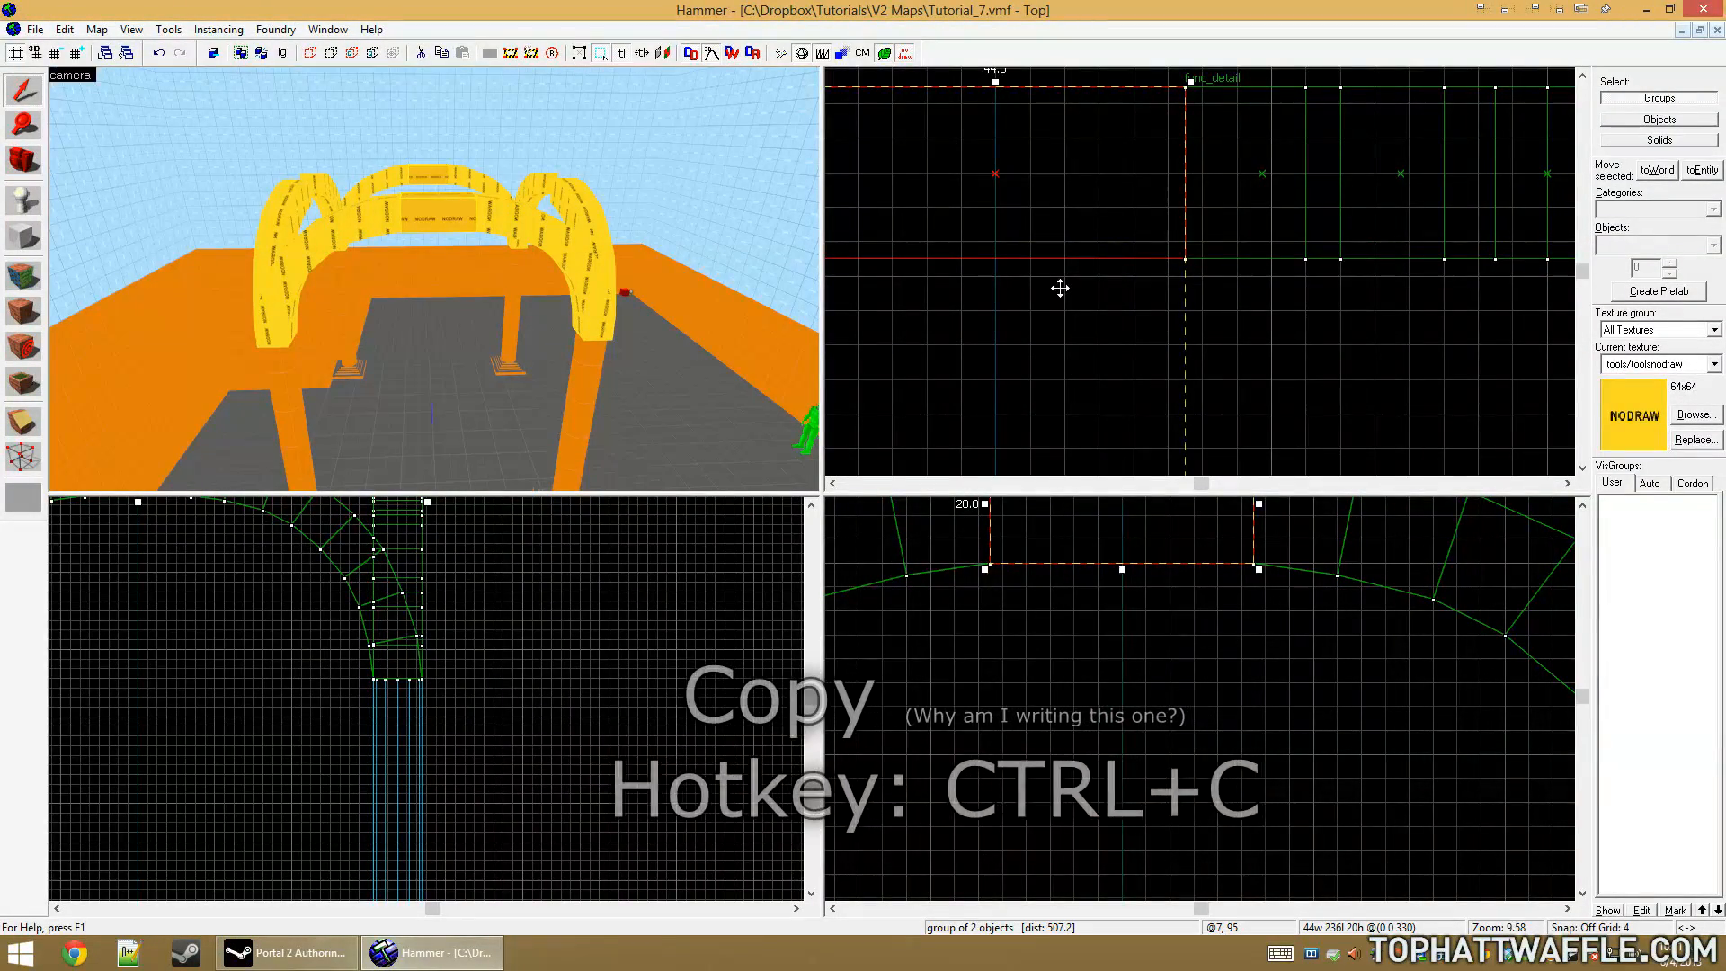
{"action": "mouse_move", "coordinate": [891, 234]}
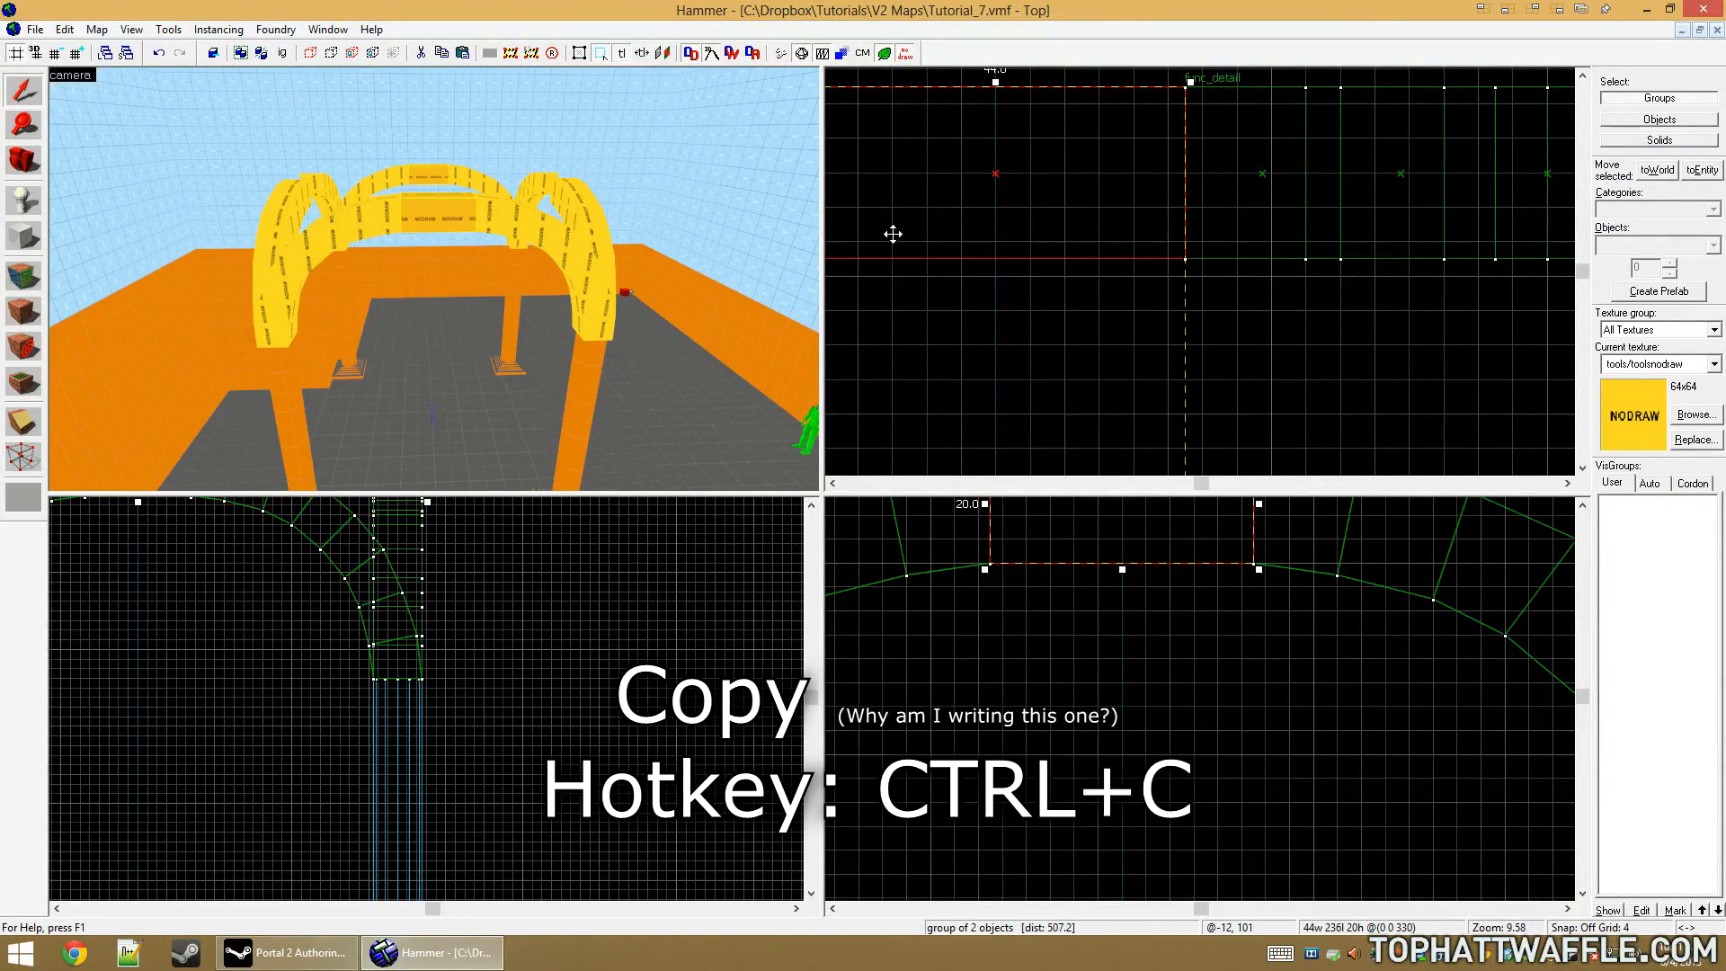
{"action": "key", "text": "ctrl+shift+v"}
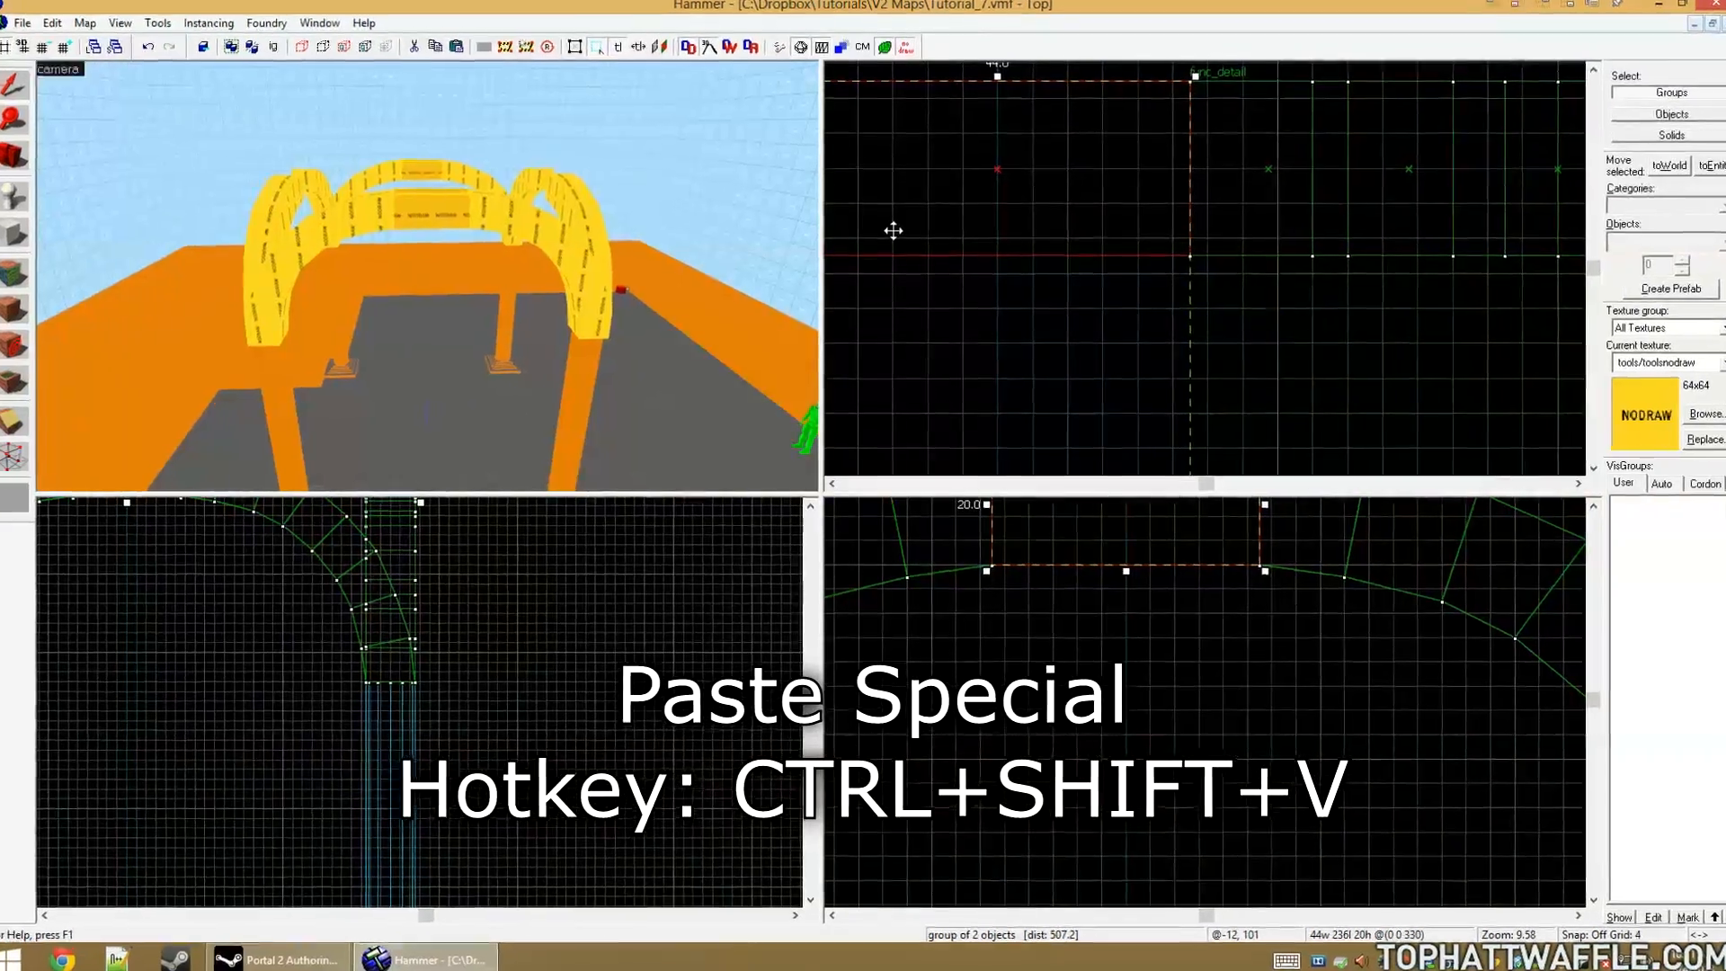
{"action": "key", "text": "ctrl+shift+v"}
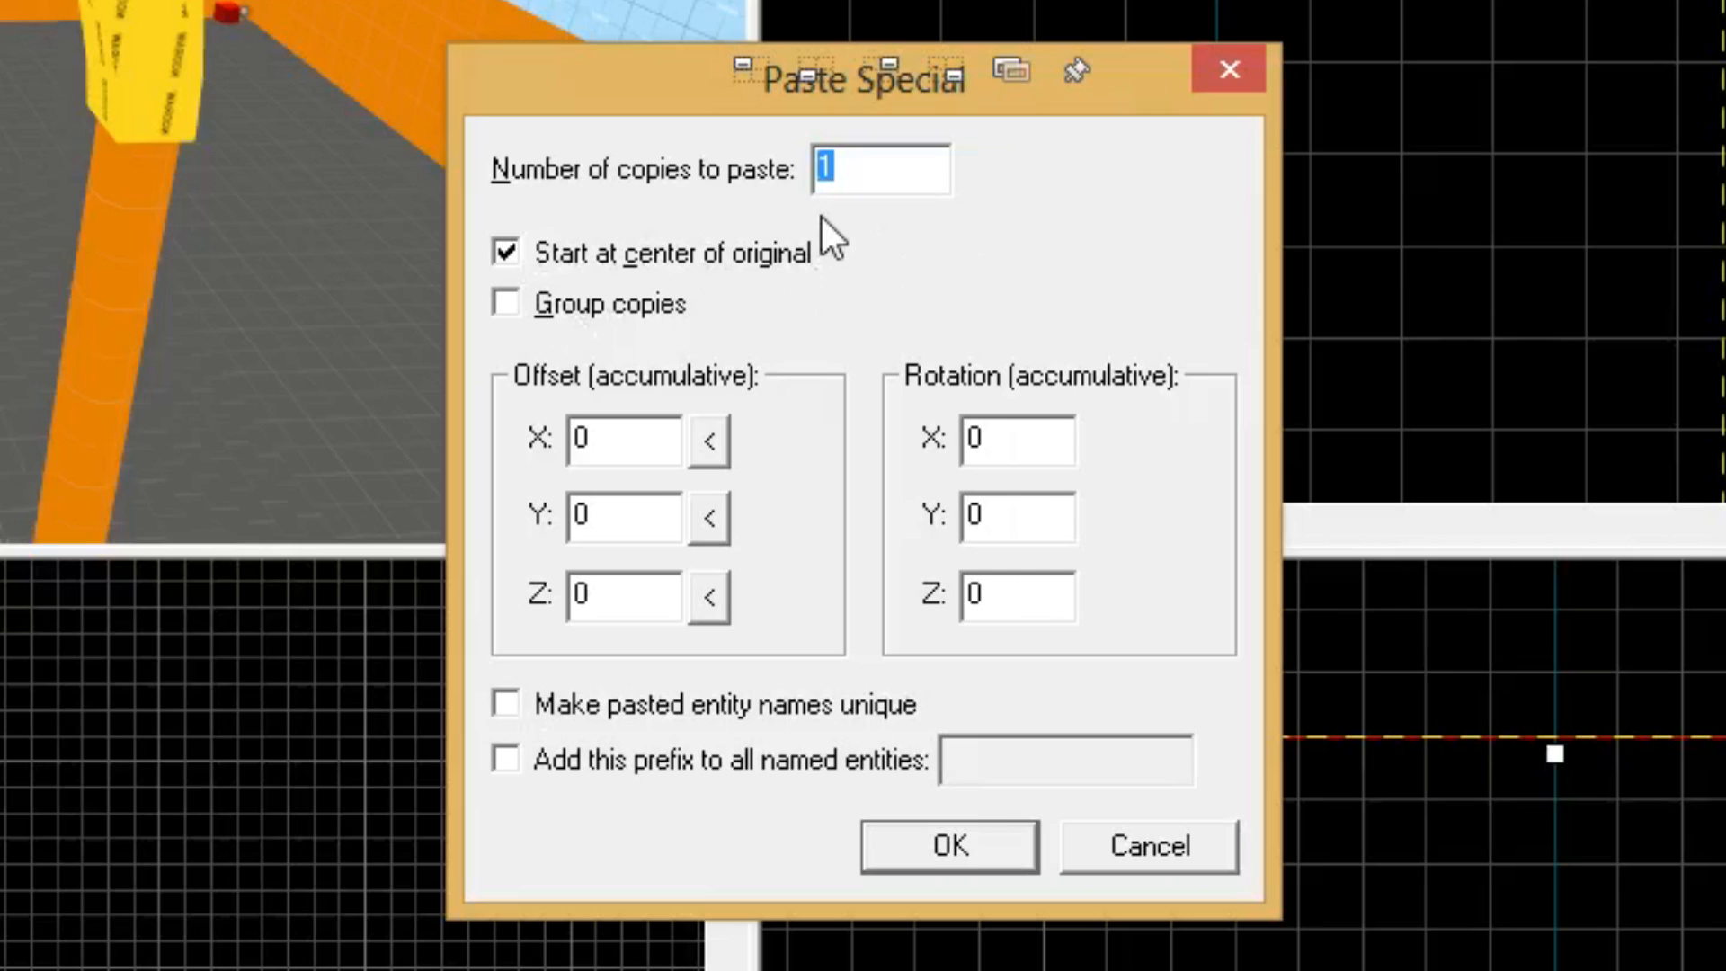
{"action": "mouse_move", "coordinate": [1001, 439]}
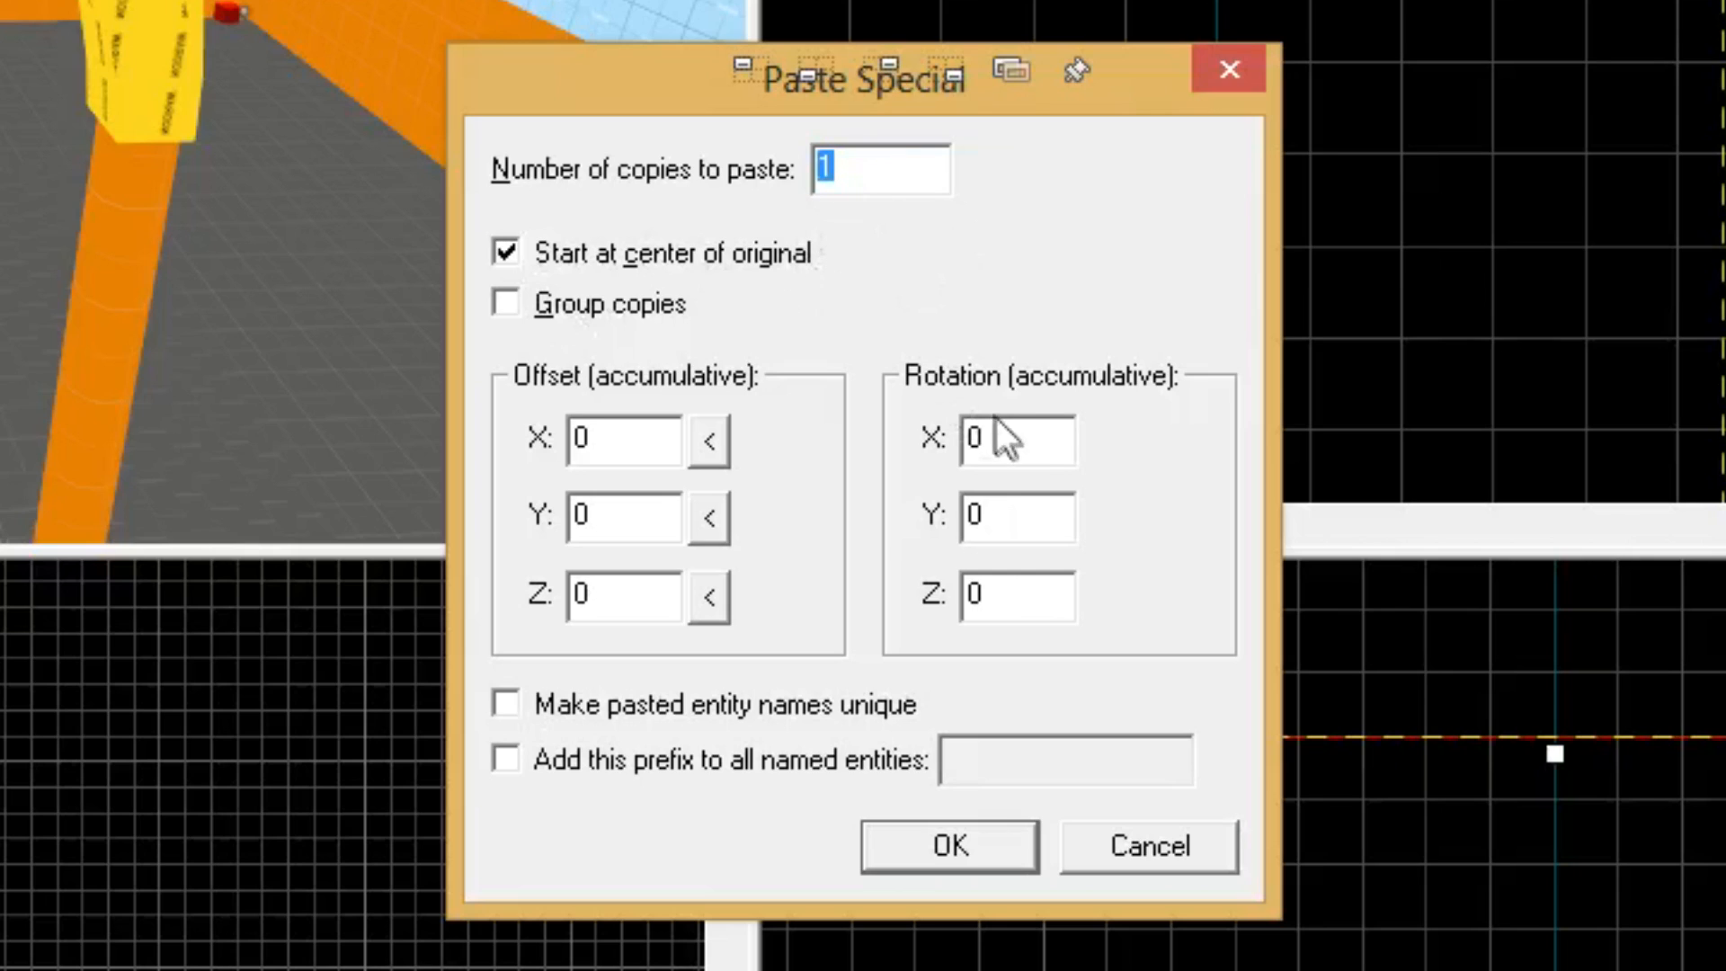
{"action": "mouse_move", "coordinate": [978, 394]}
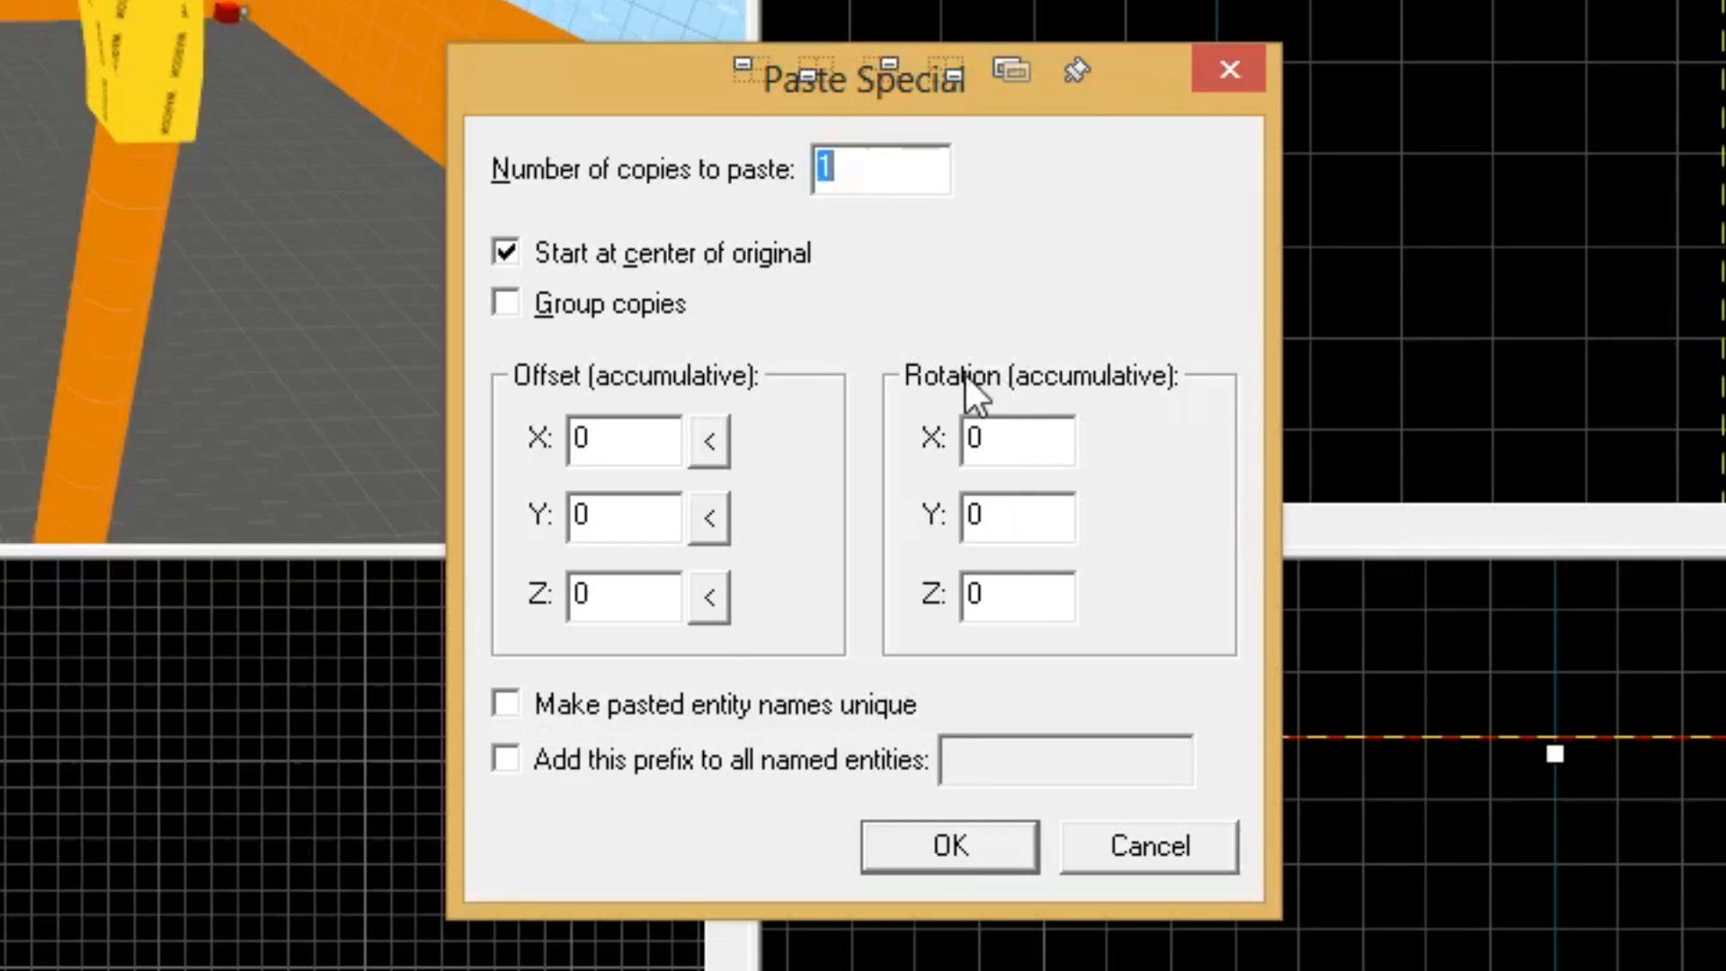
{"action": "mouse_move", "coordinate": [652, 284]}
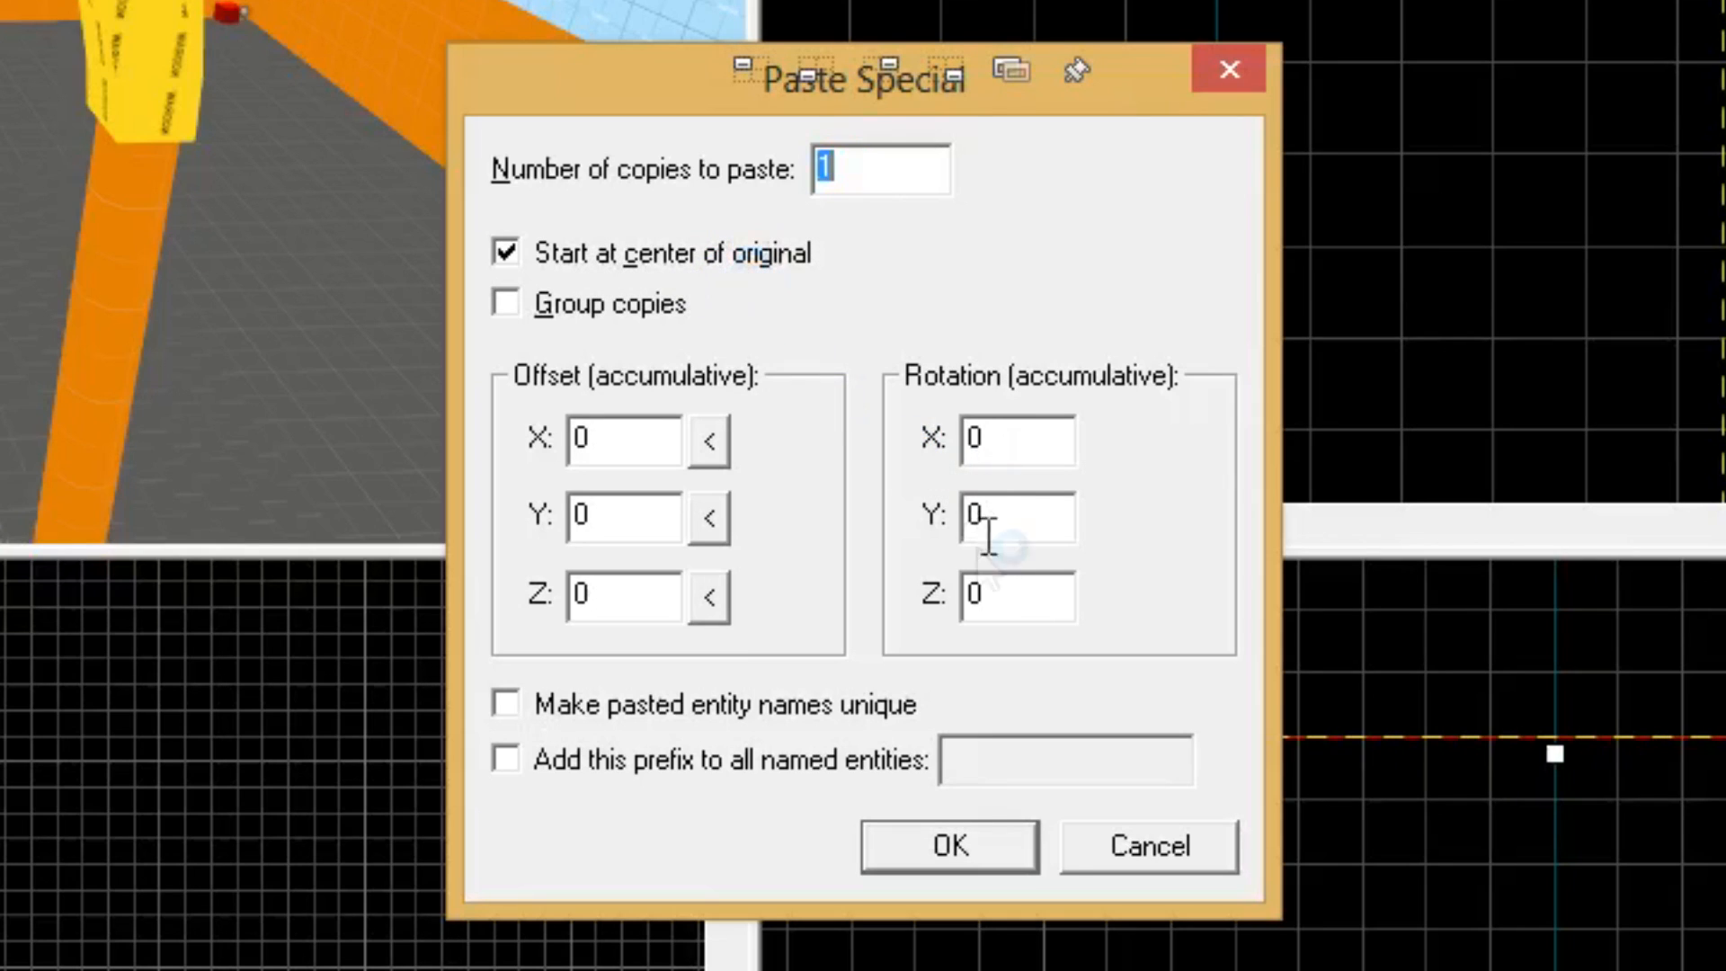
{"action": "type", "text": "90"}
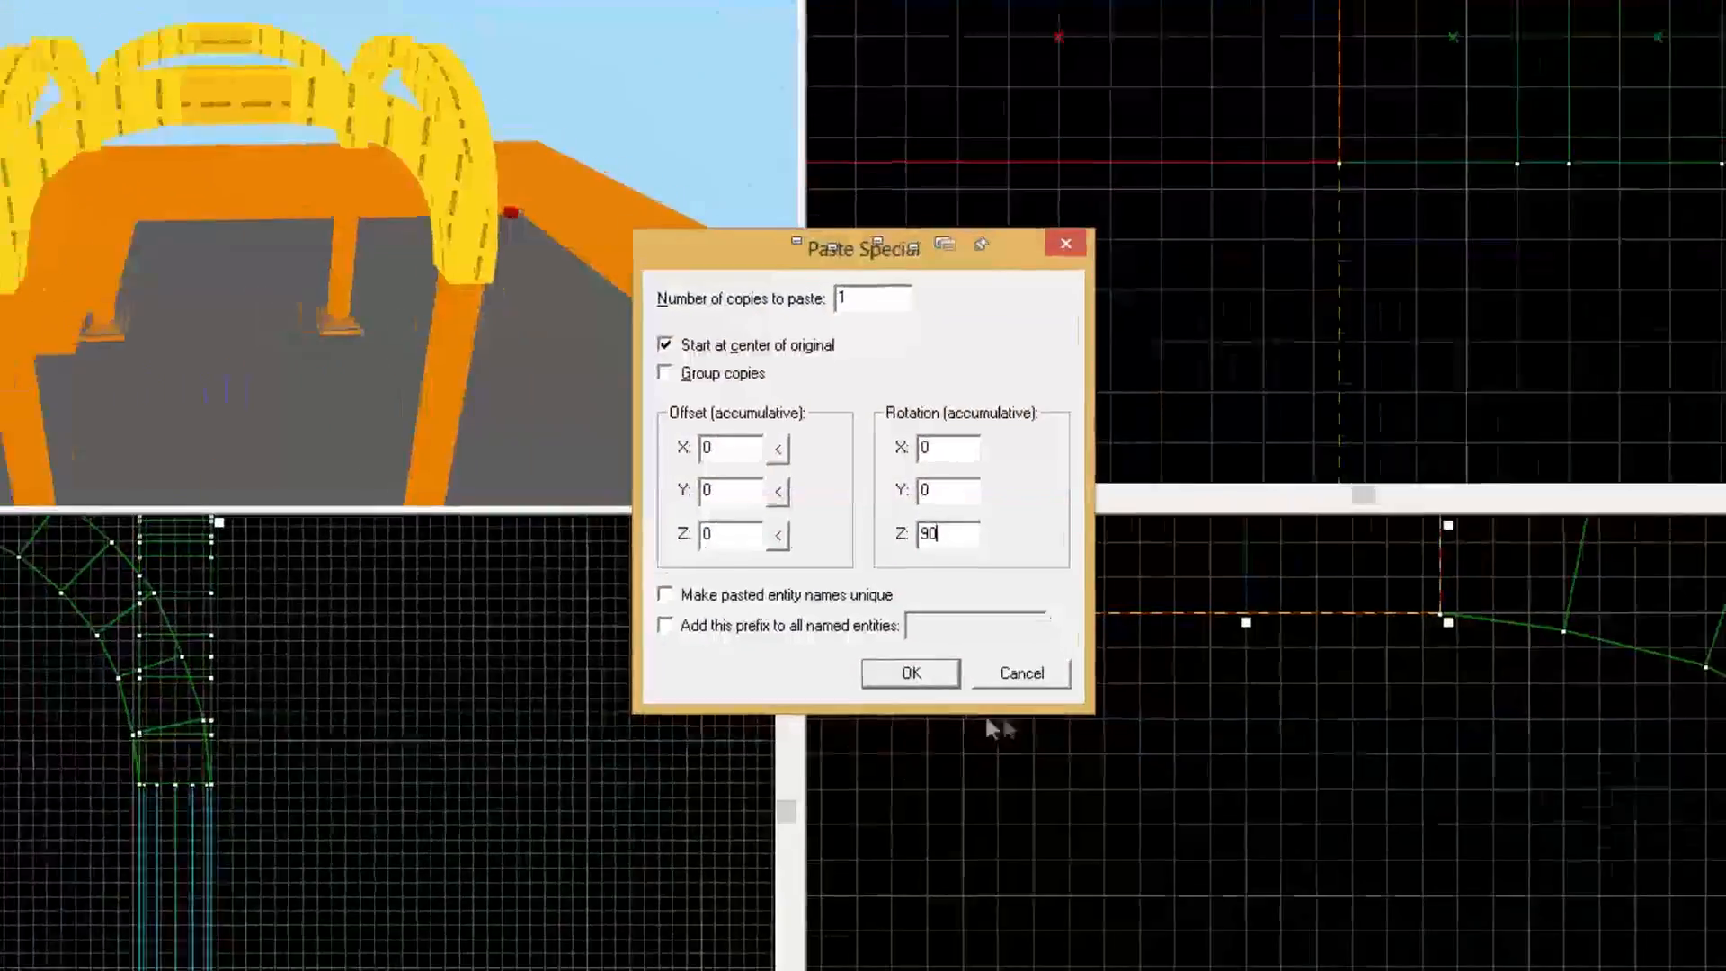
{"action": "left_click", "coordinate": [909, 672]}
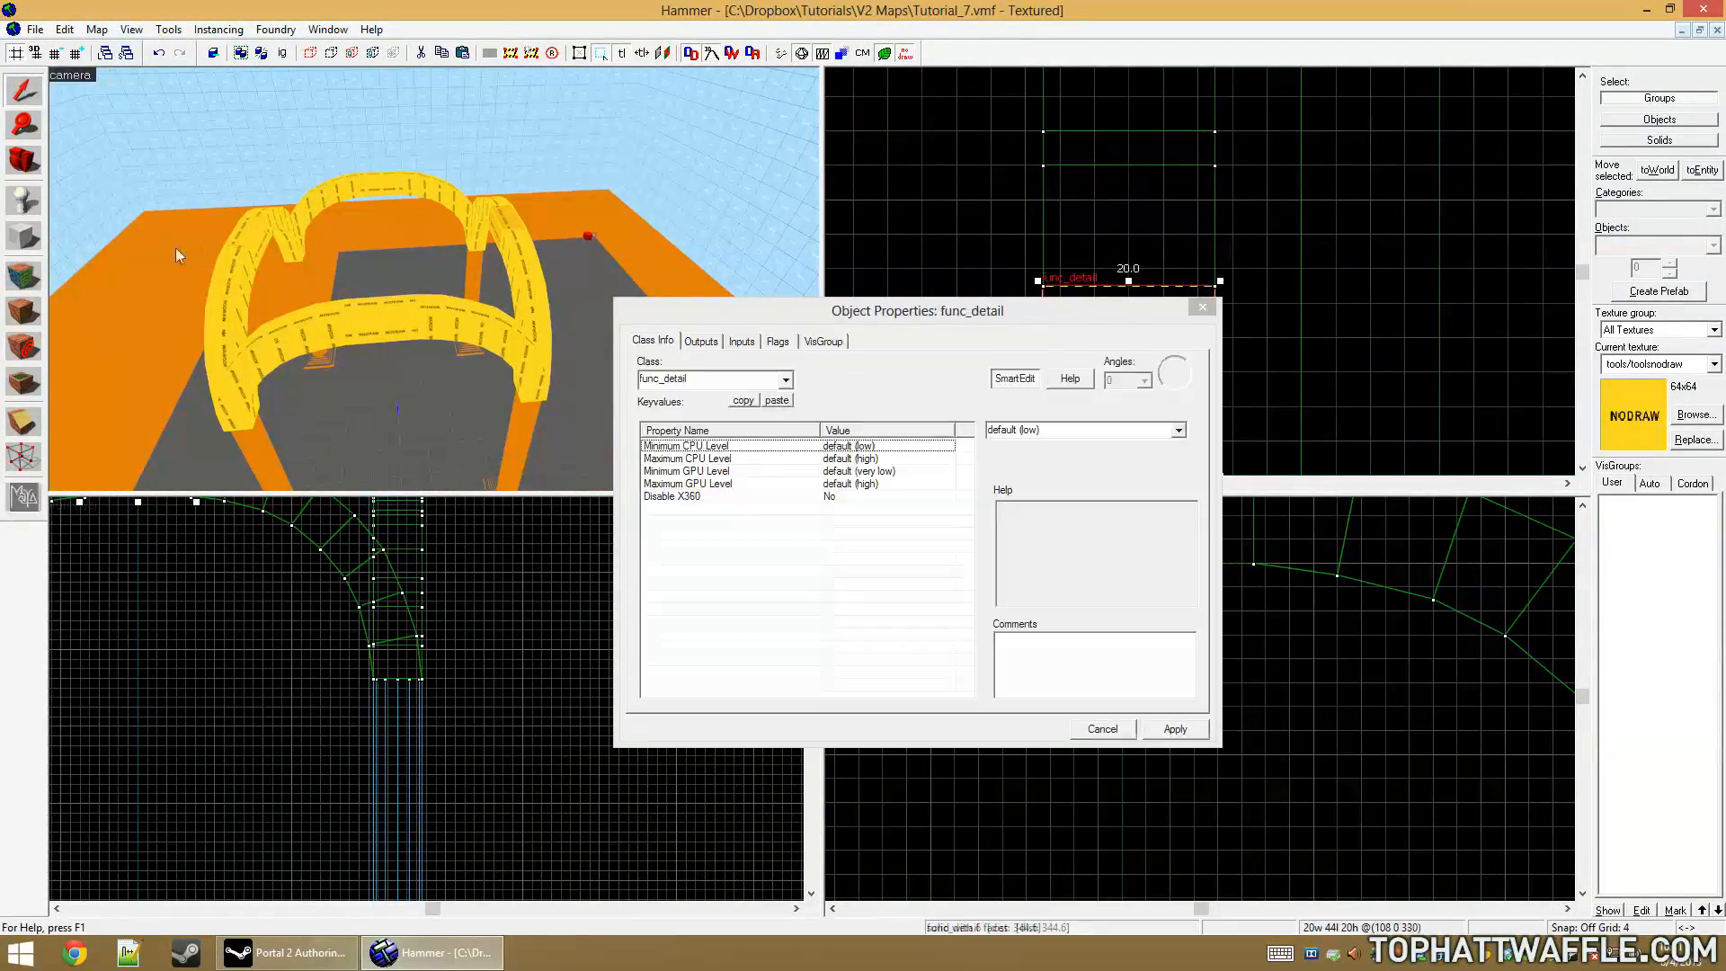
{"action": "left_click", "coordinate": [1100, 728]}
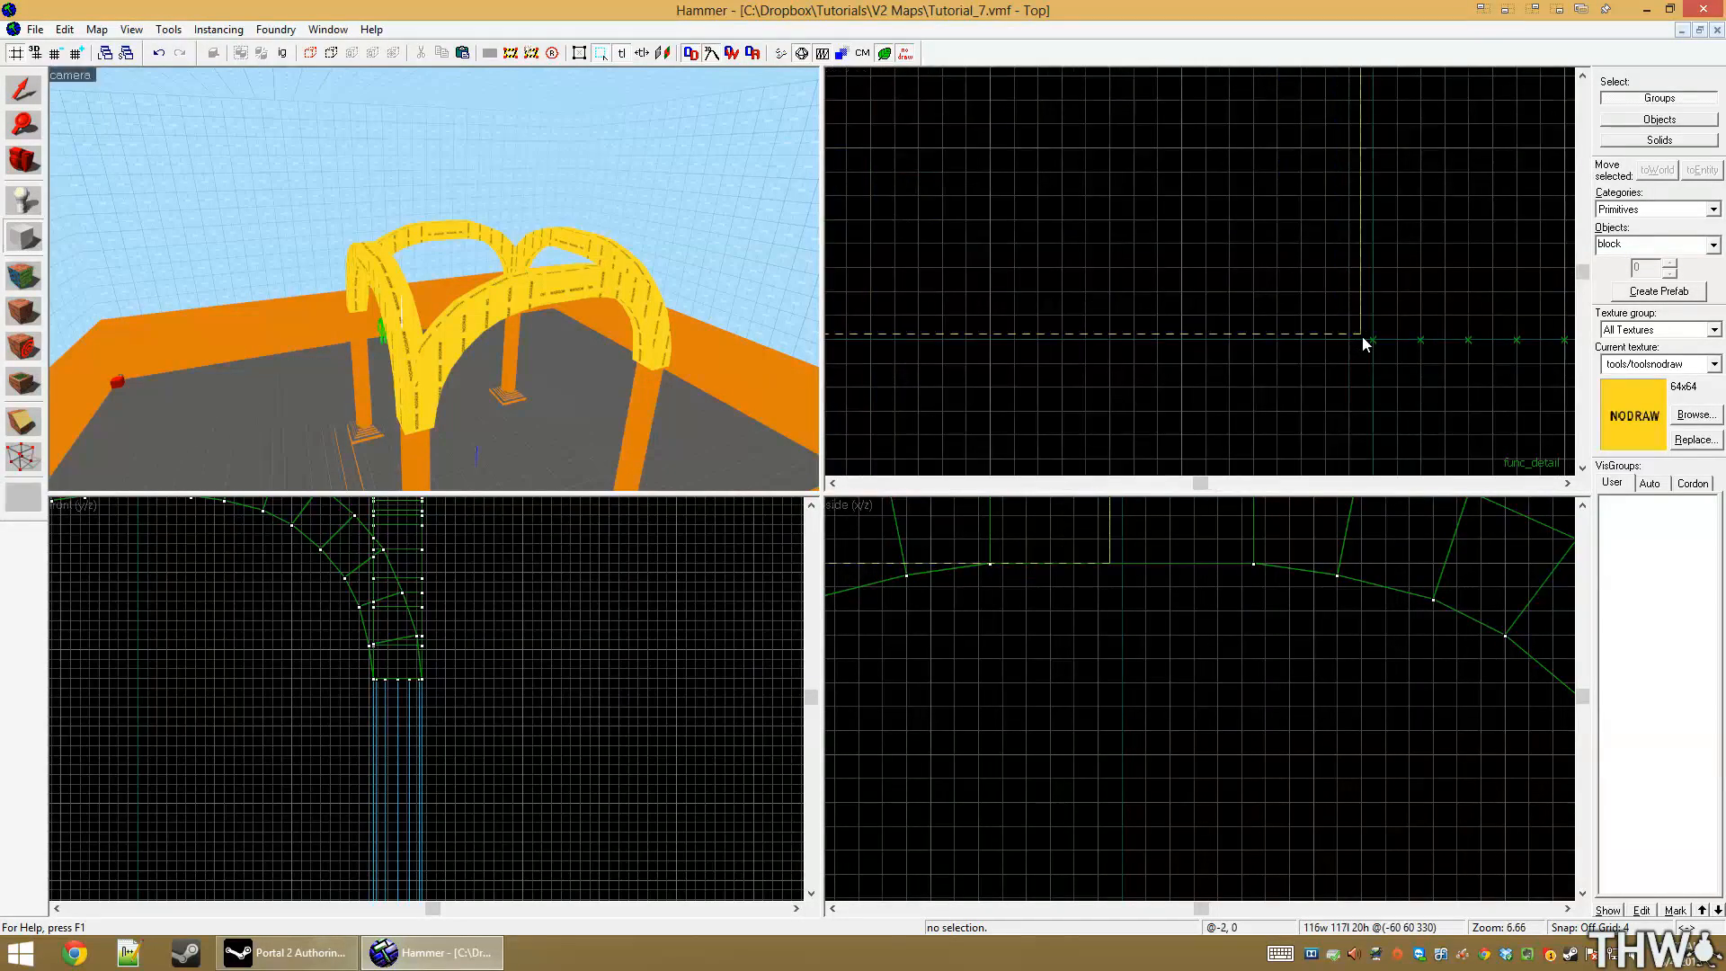
Drag a 118-unit wide, 8-unit tall brush across the top of the arch frame
{"action": "scroll", "scroll_direction": "up", "scroll_amount": 3}
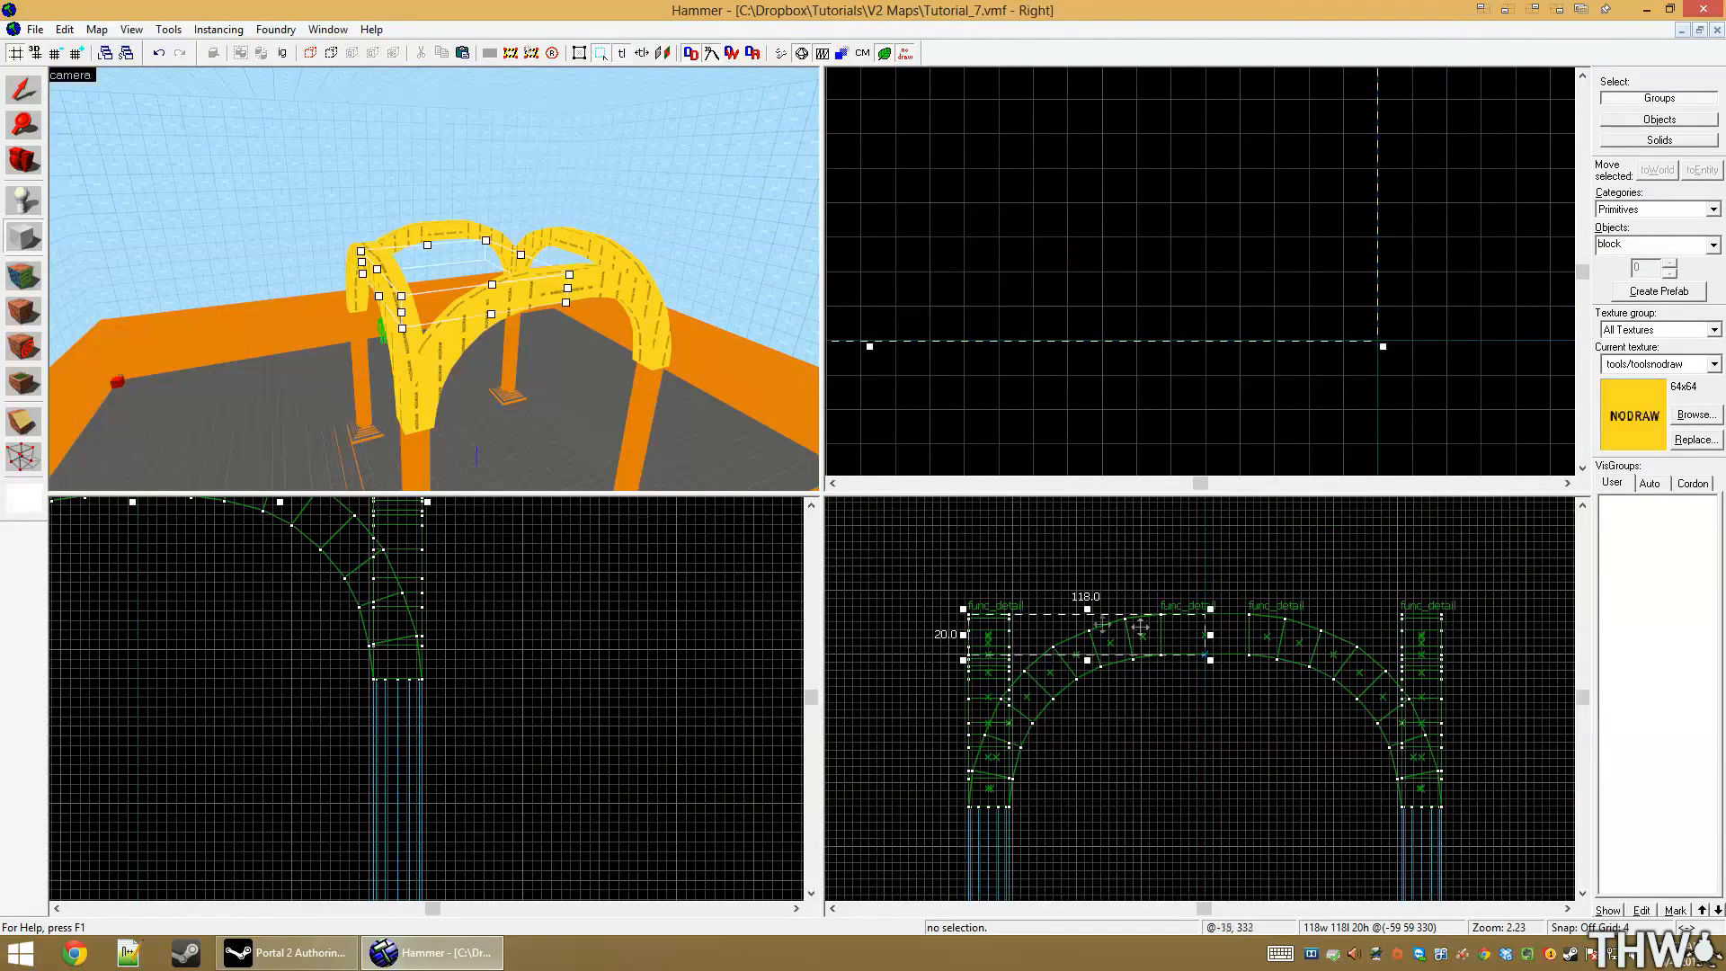
{"action": "scroll", "scroll_direction": "up", "scroll_amount": 3}
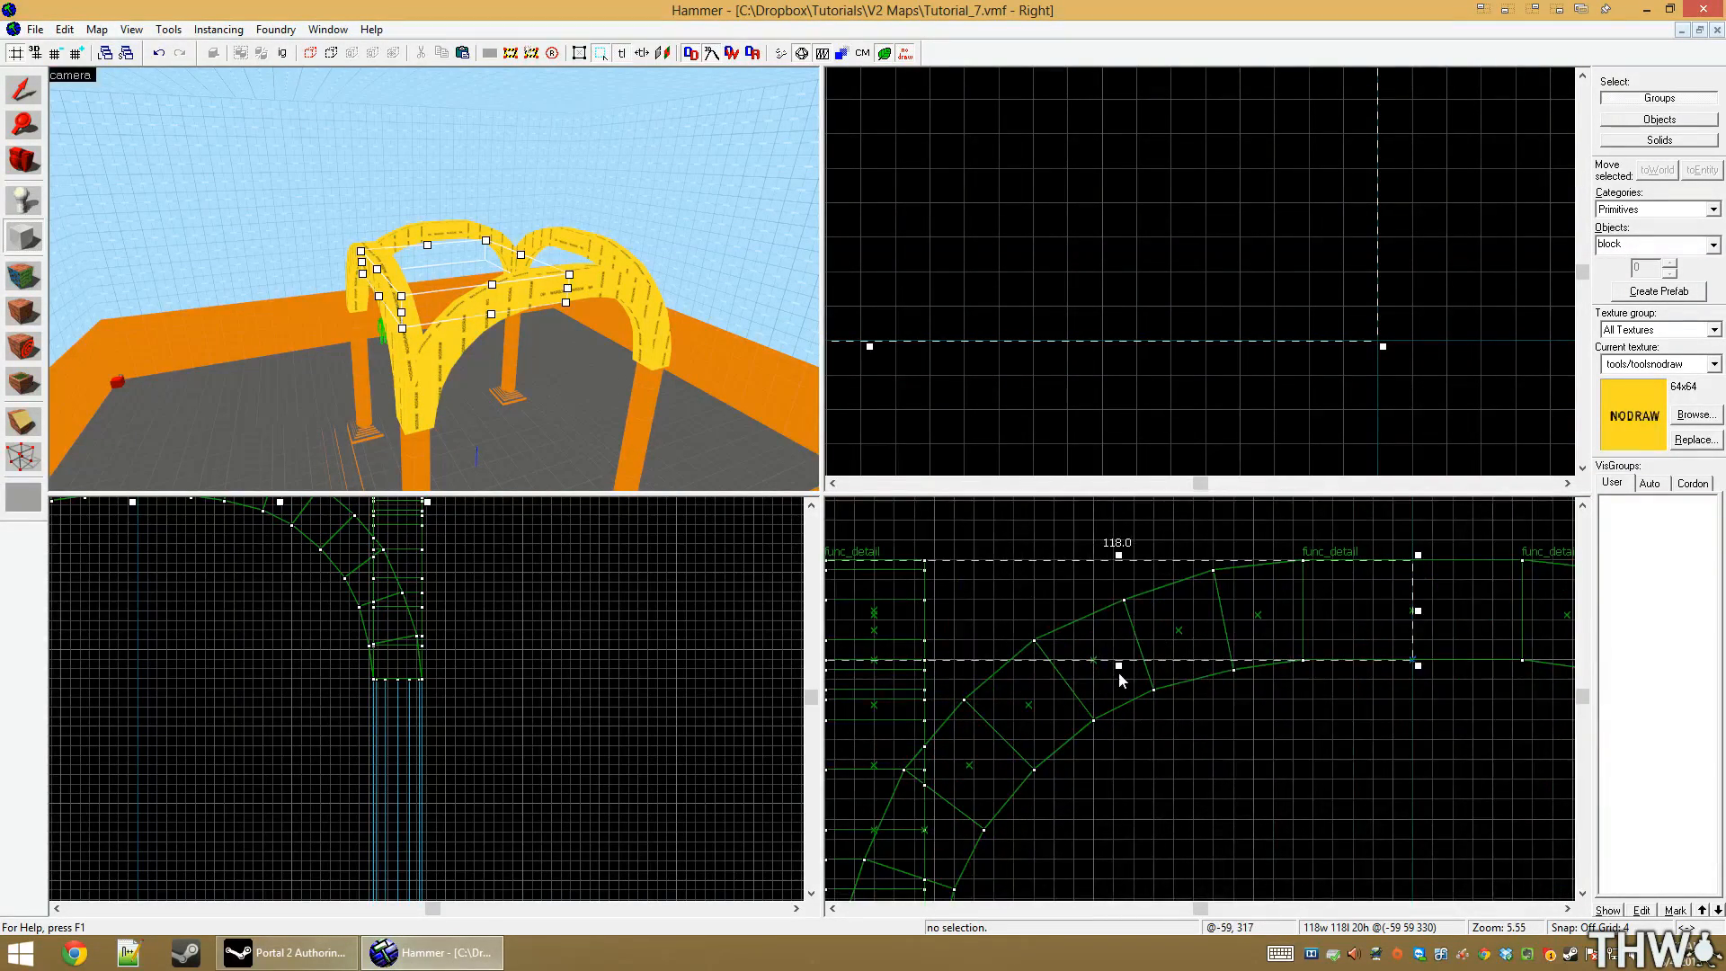
{"action": "scroll", "scroll_direction": "down", "scroll_amount": 3}
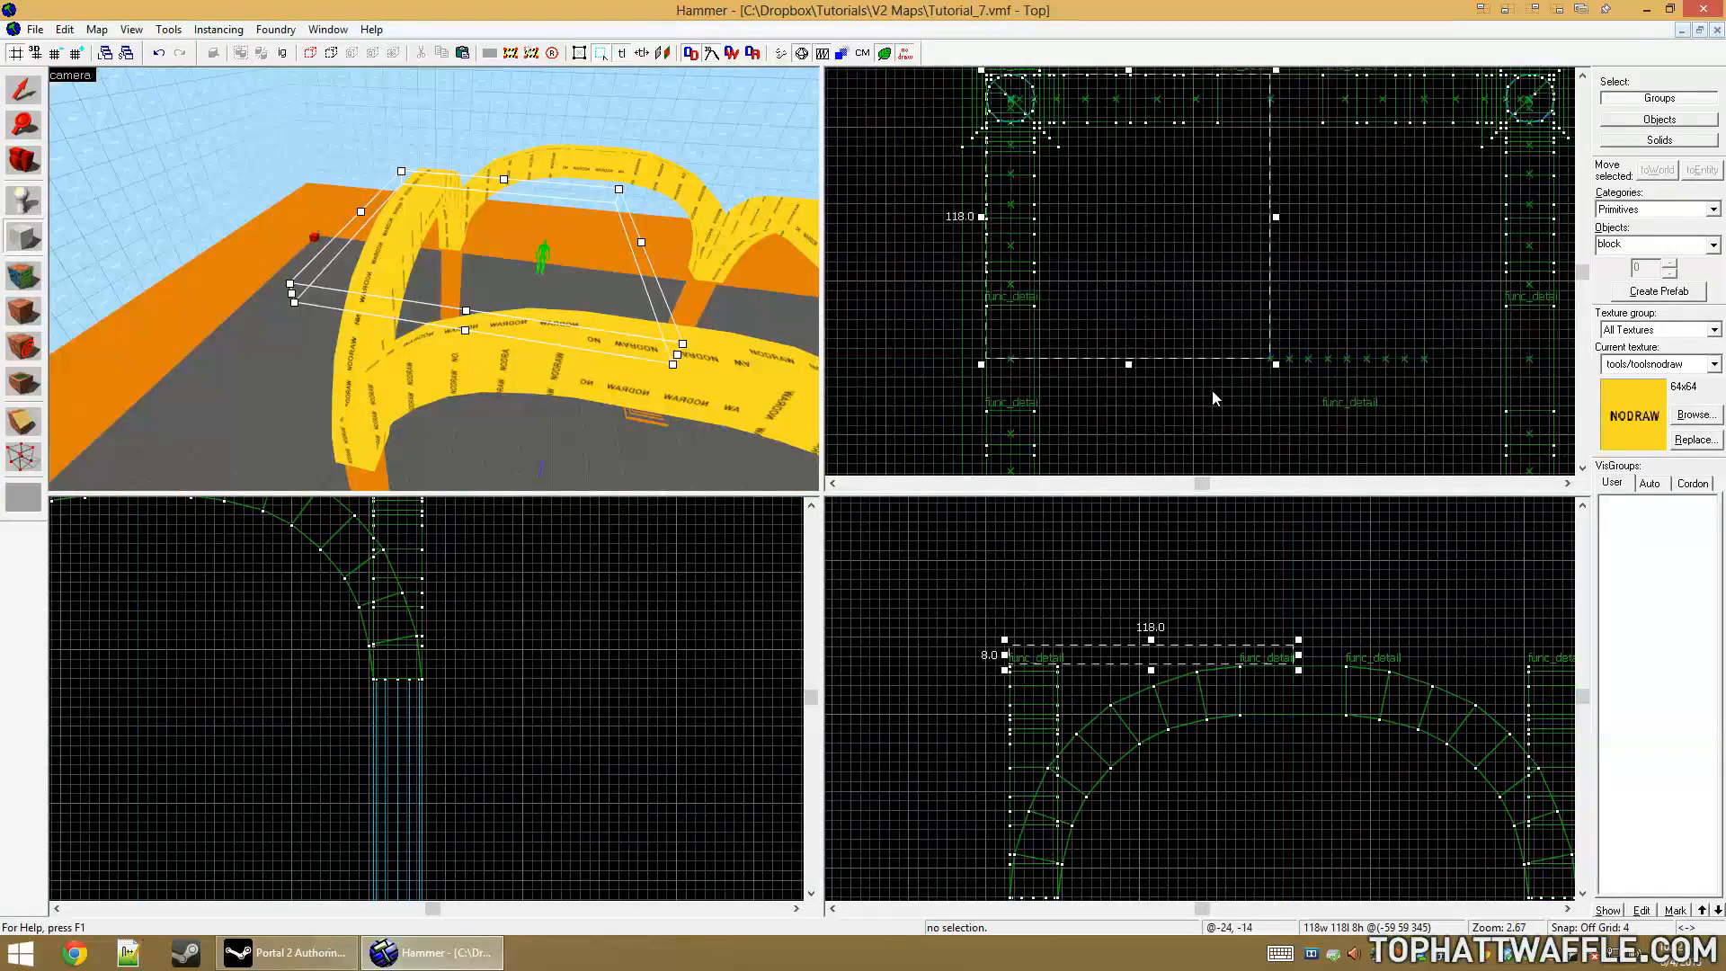
{"action": "scroll", "scroll_direction": "down", "scroll_amount": 3}
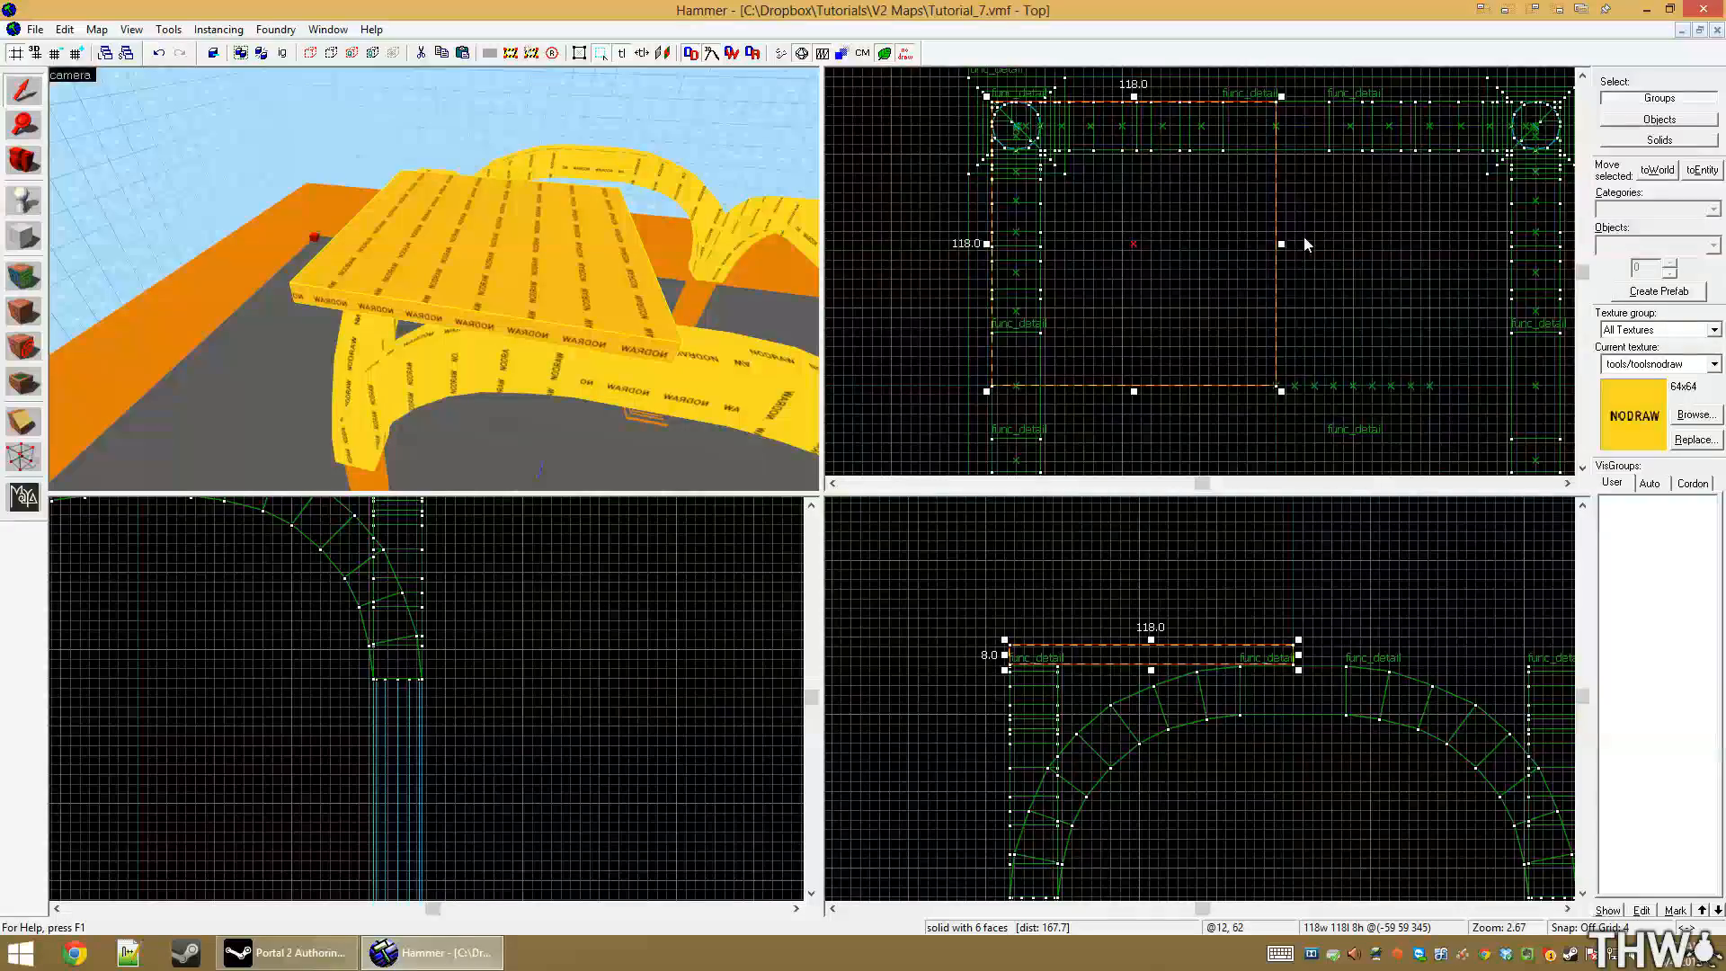
Edit the slab's vertices, undo the change and dismiss the undo warning
{"action": "key", "text": "shift+v"}
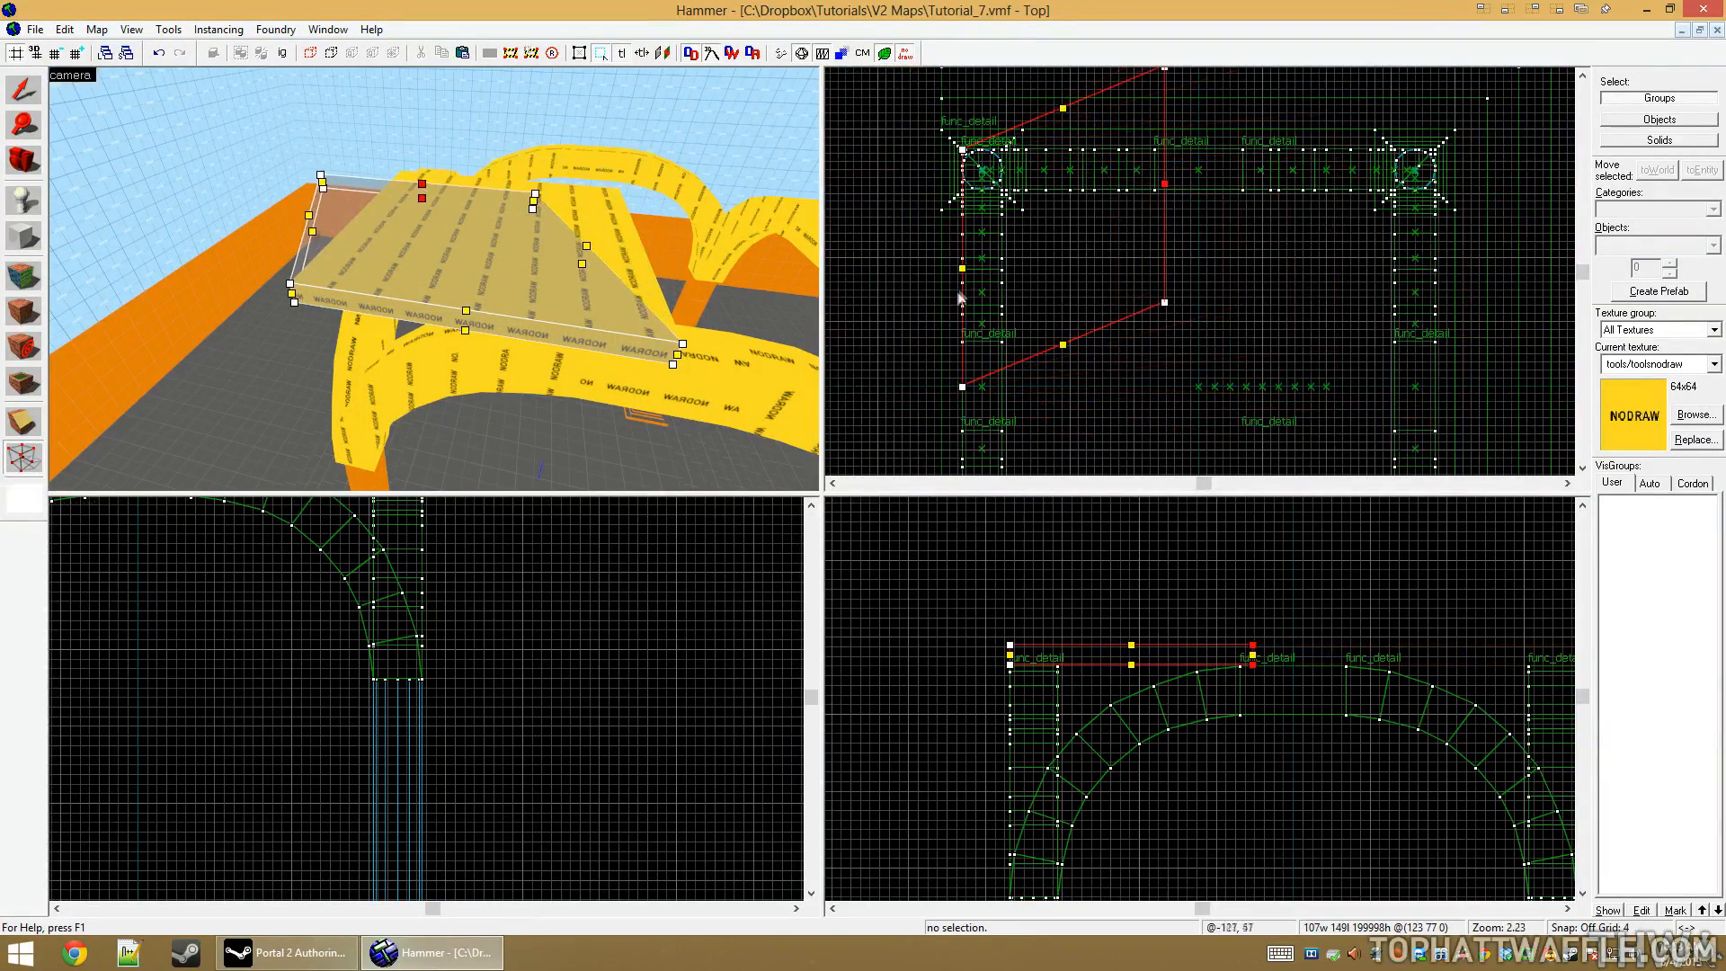
{"action": "key", "text": "ctrl+z"}
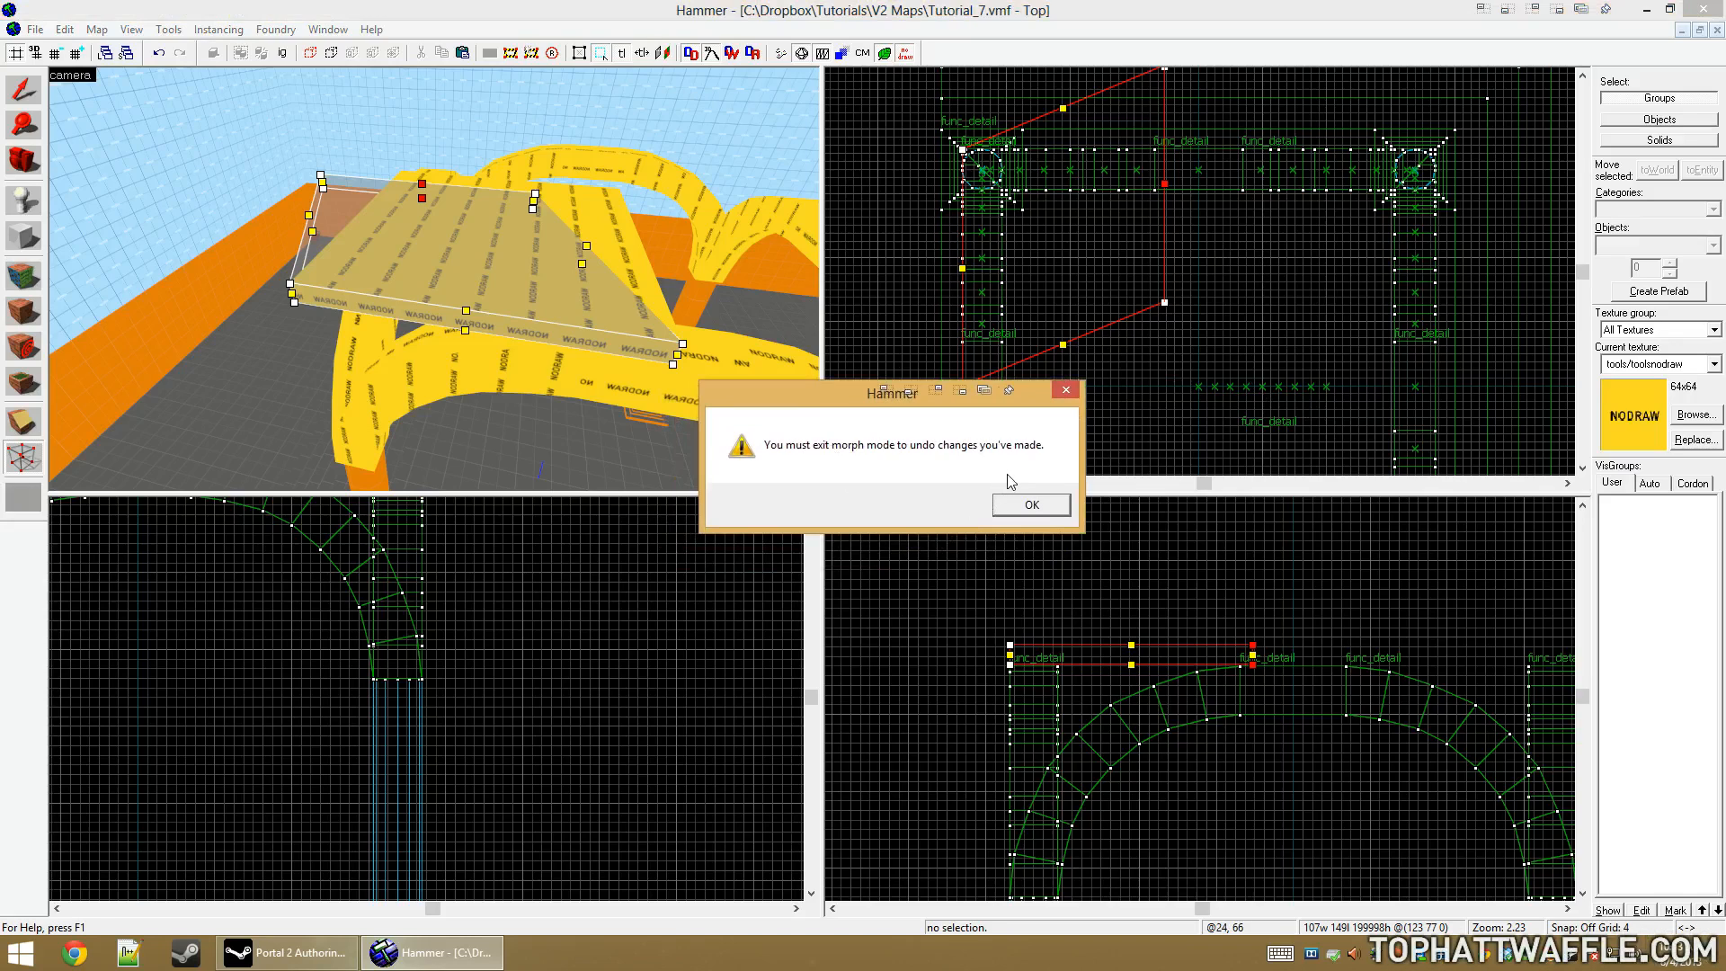
{"action": "left_click", "coordinate": [1028, 503]}
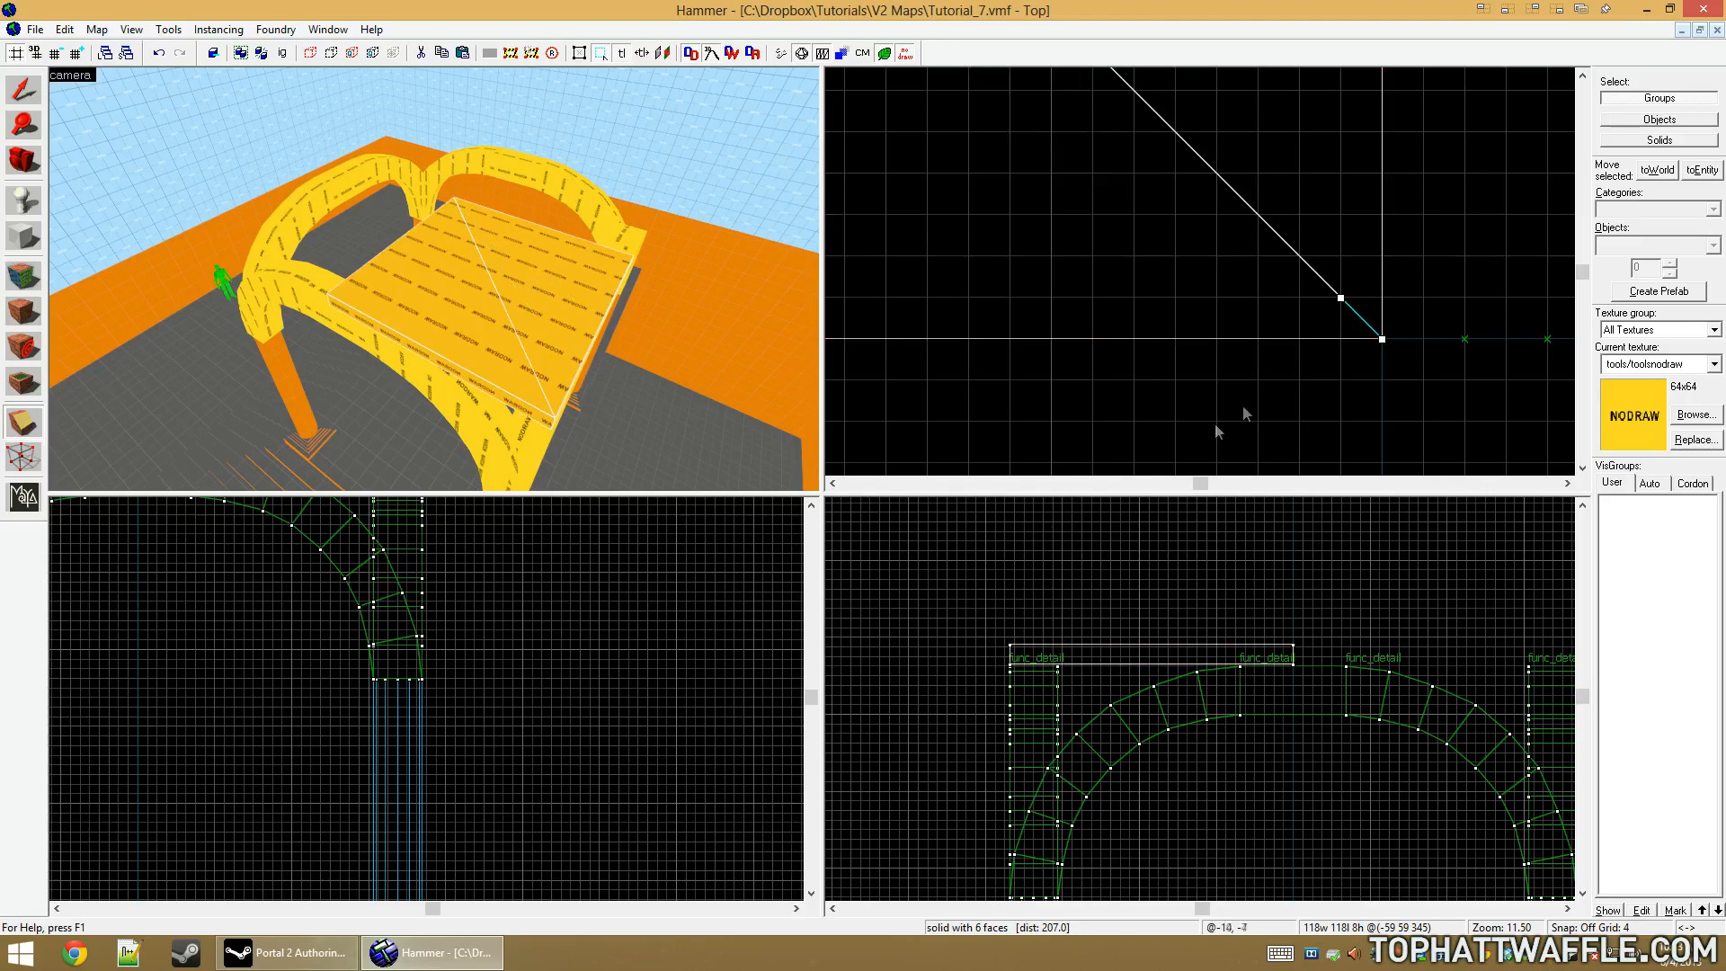
Clip the 118x118 slab along its diagonal, keeping the triangular half
{"action": "left_click", "coordinate": [550, 284]}
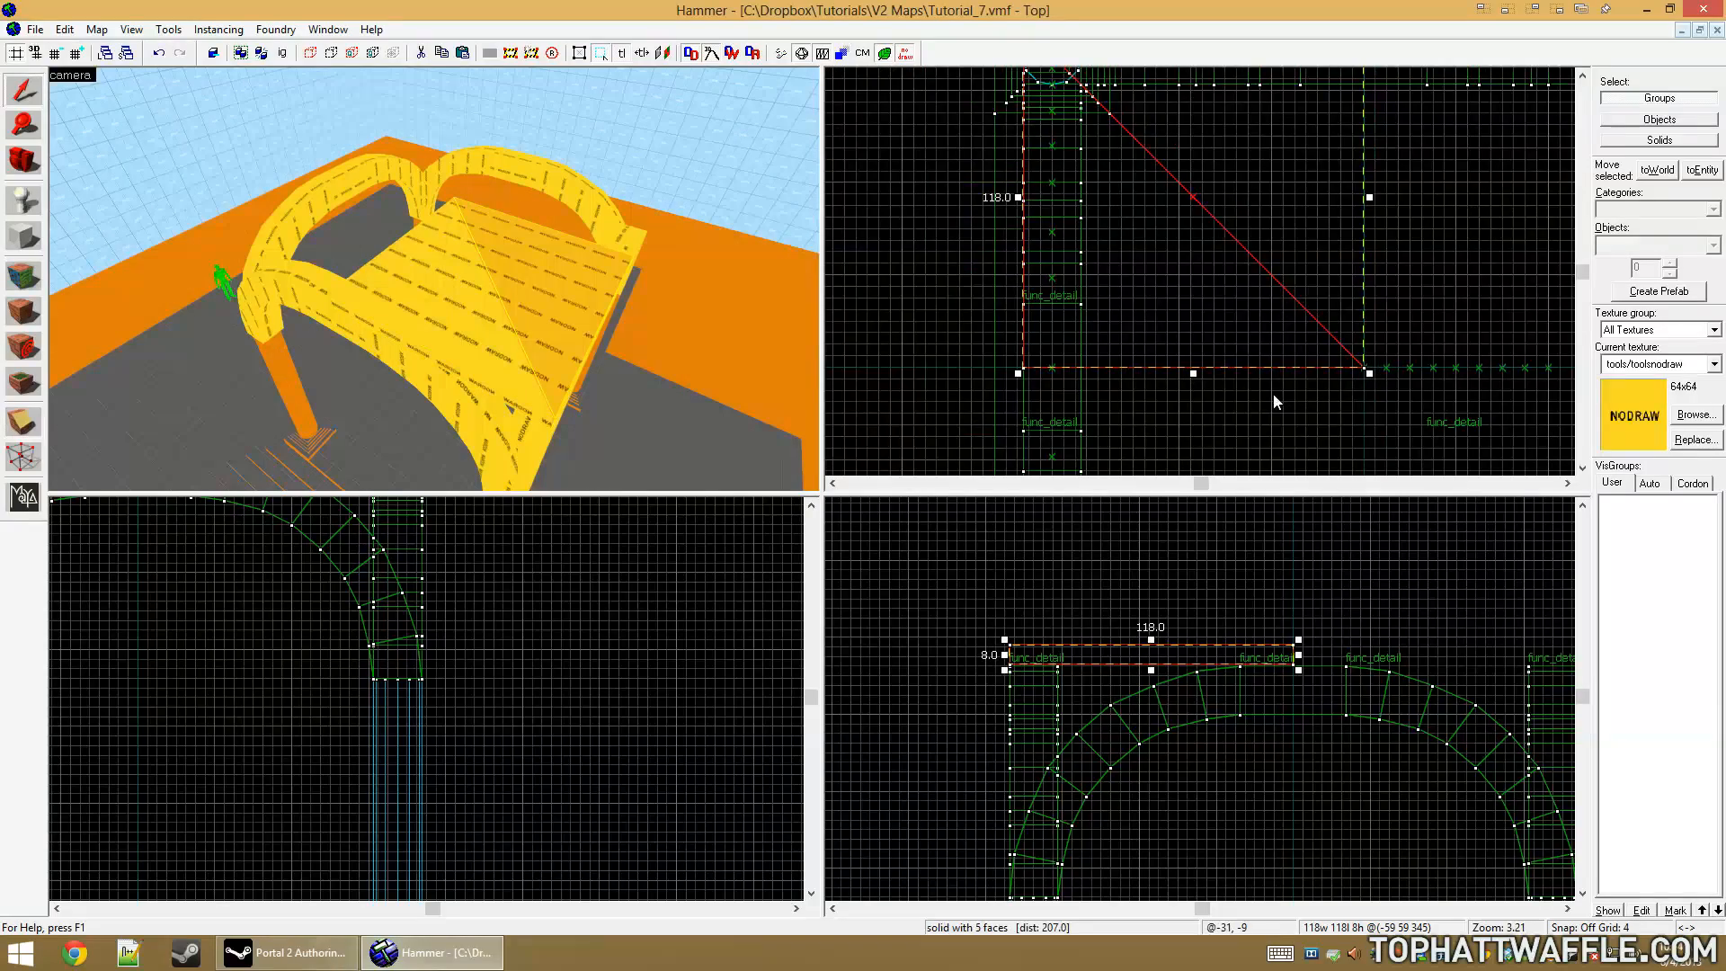
{"action": "scroll", "scroll_direction": "down", "scroll_amount": 3}
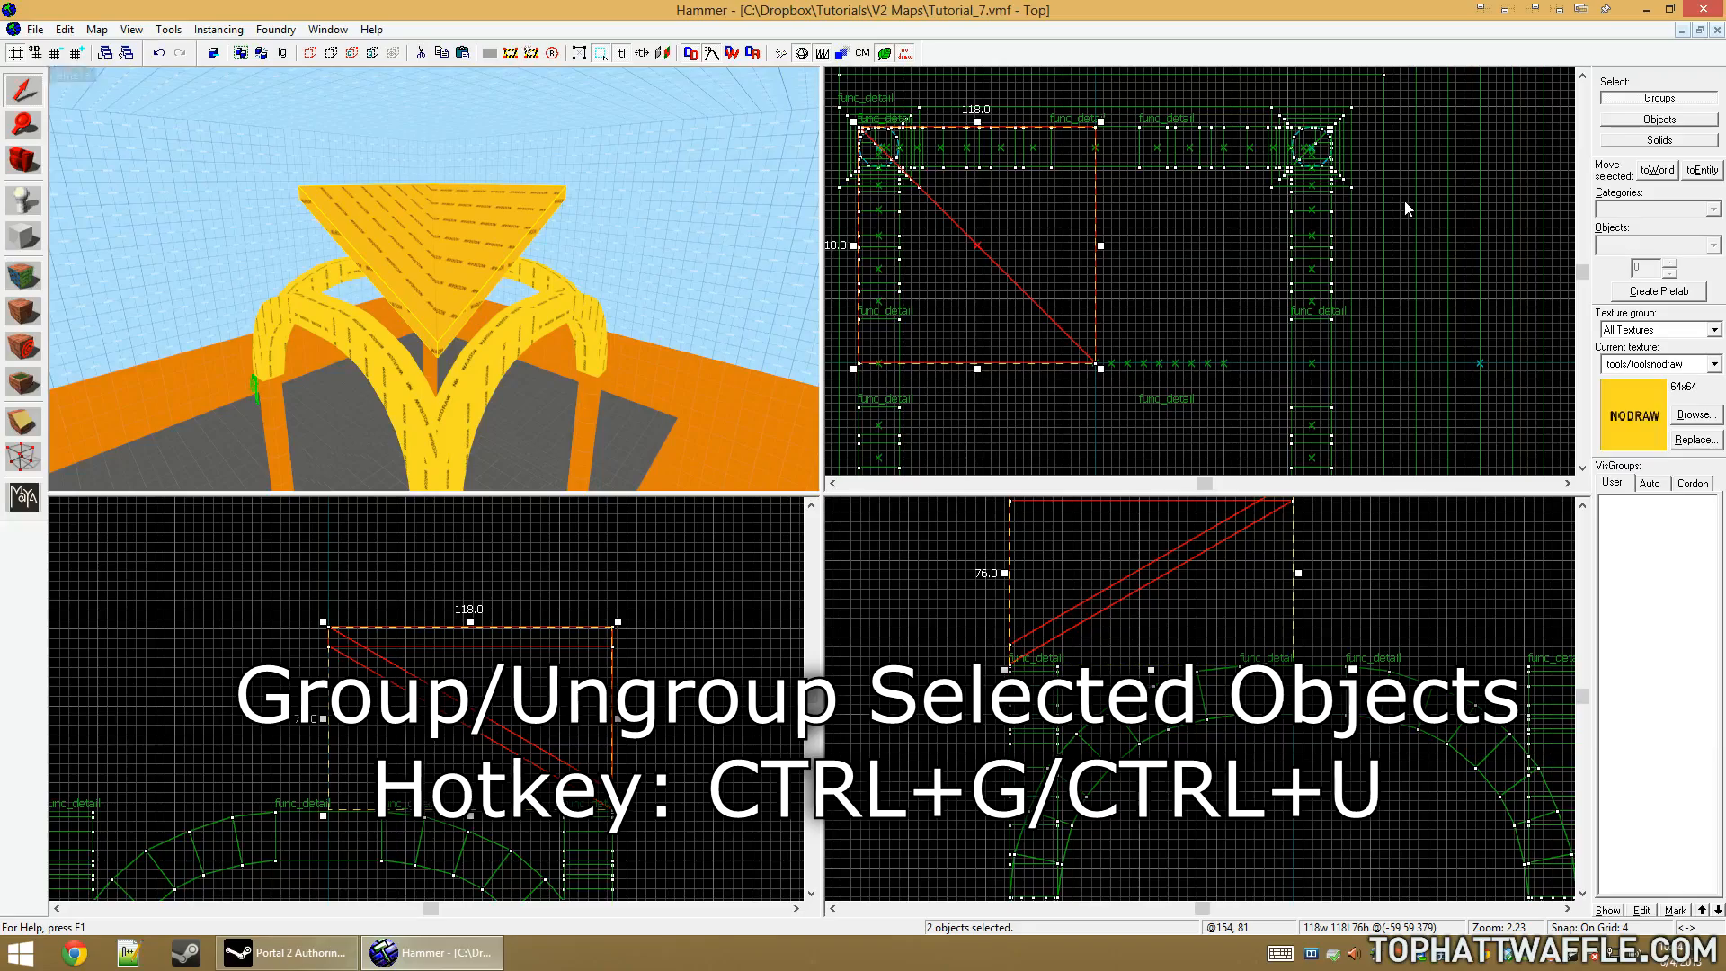
Group the tilted roof panels and outline a narrow block beneath the canopy's peak
{"action": "key", "text": "ctrl+g"}
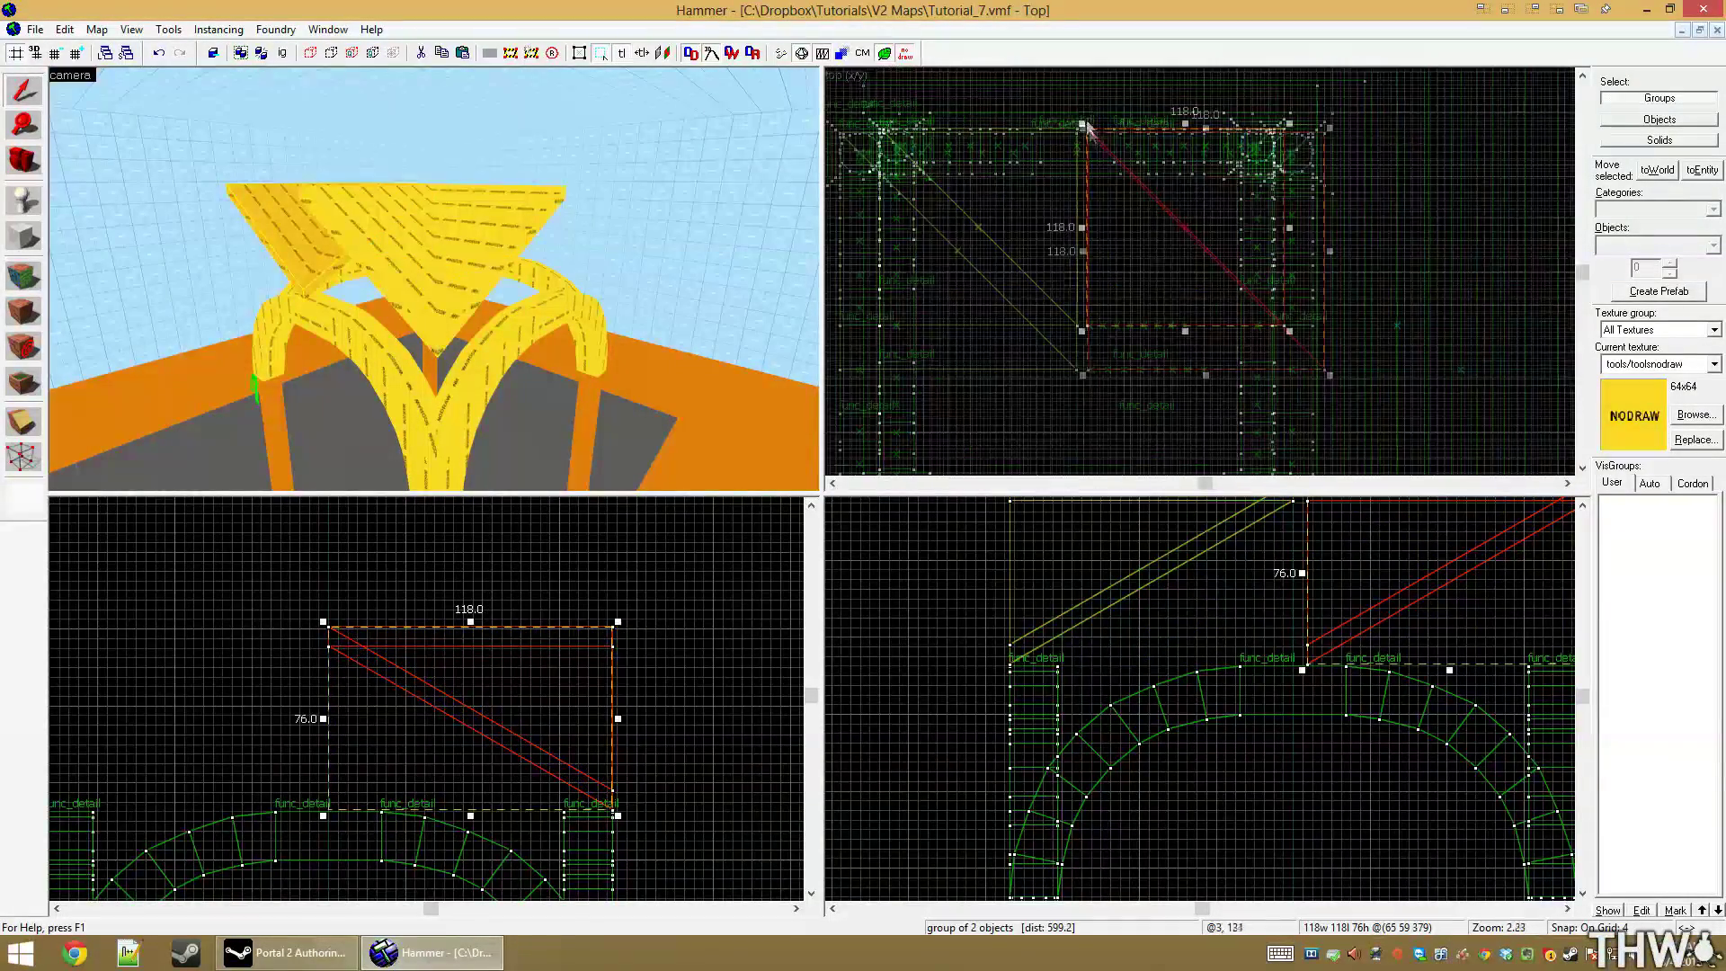
{"action": "scroll", "scroll_direction": "up", "scroll_amount": 3}
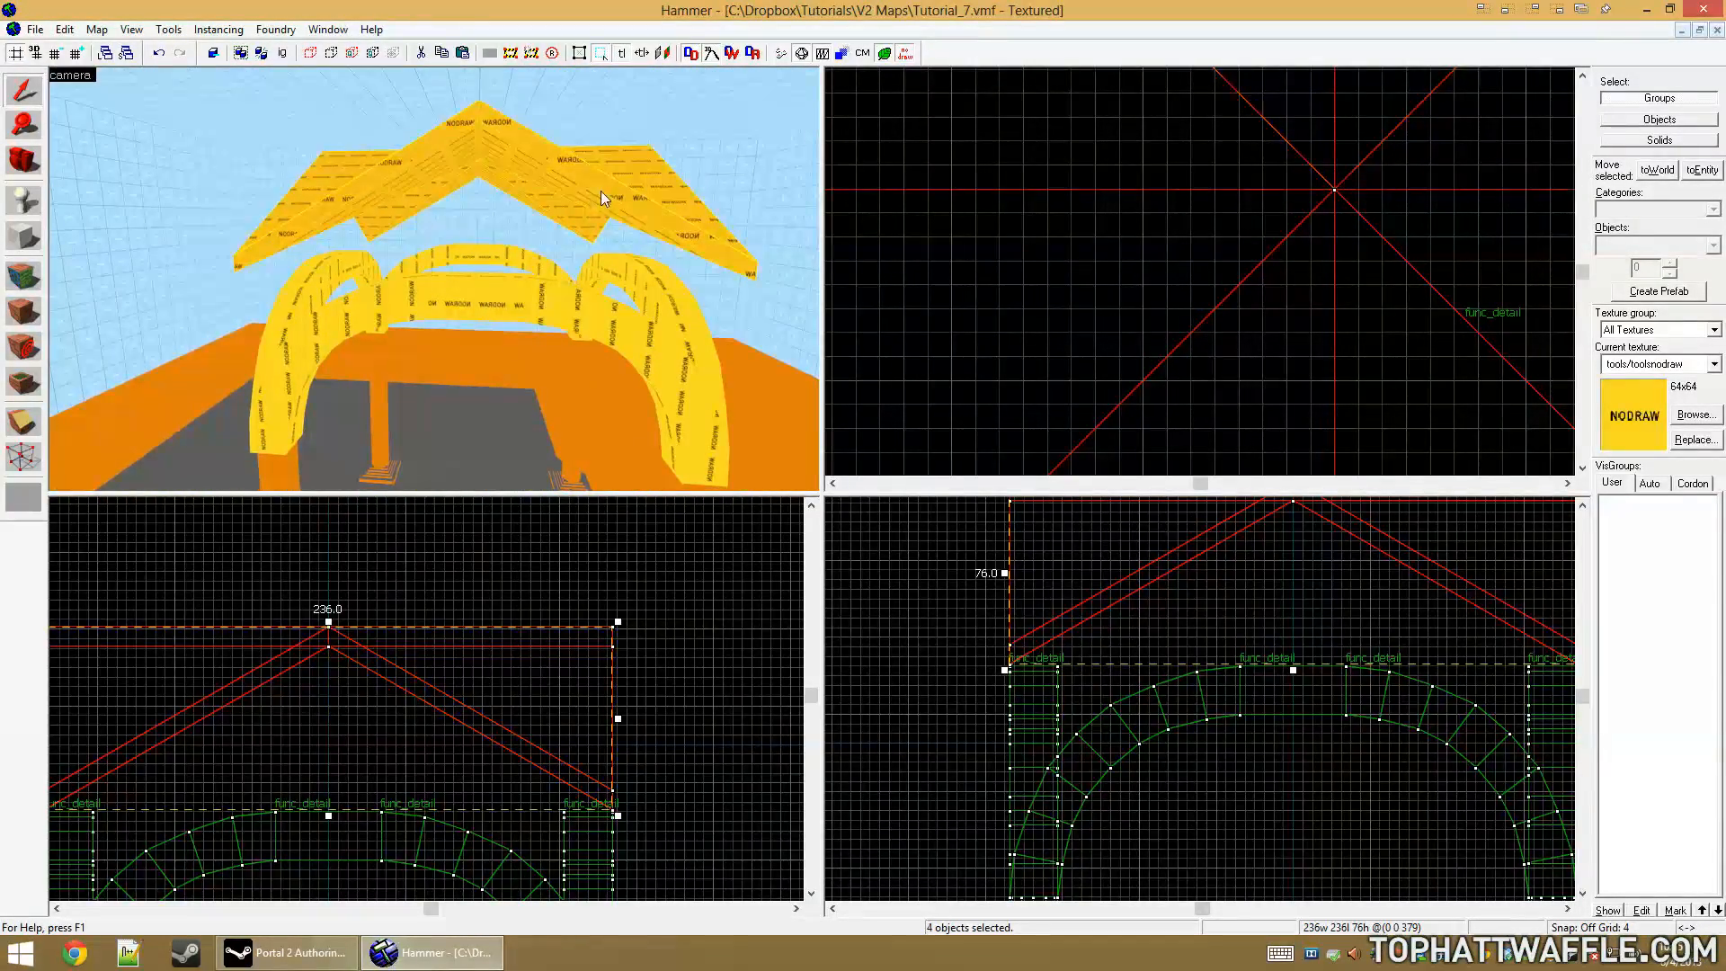
{"action": "left_click_drag", "start_coordinate": [602, 197], "coordinate": [433, 286]}
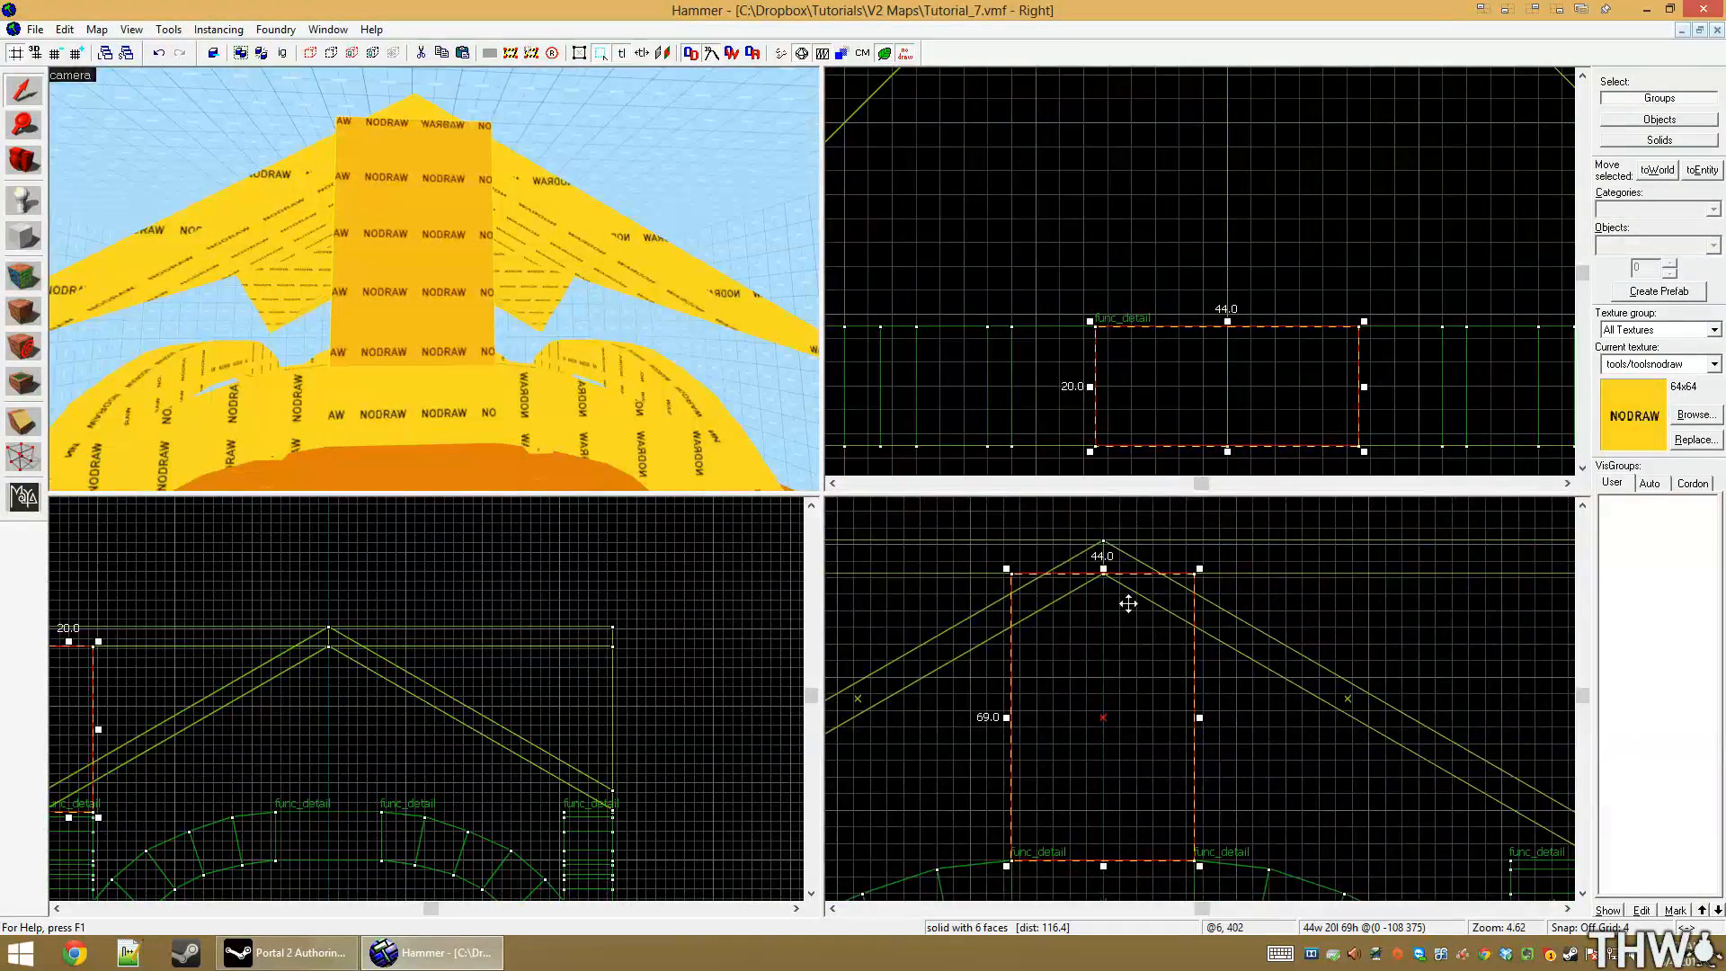
Zoom the views to align the 44x20x69 block's top vertices with the roof slope
{"action": "scroll", "scroll_direction": "up", "scroll_amount": 3}
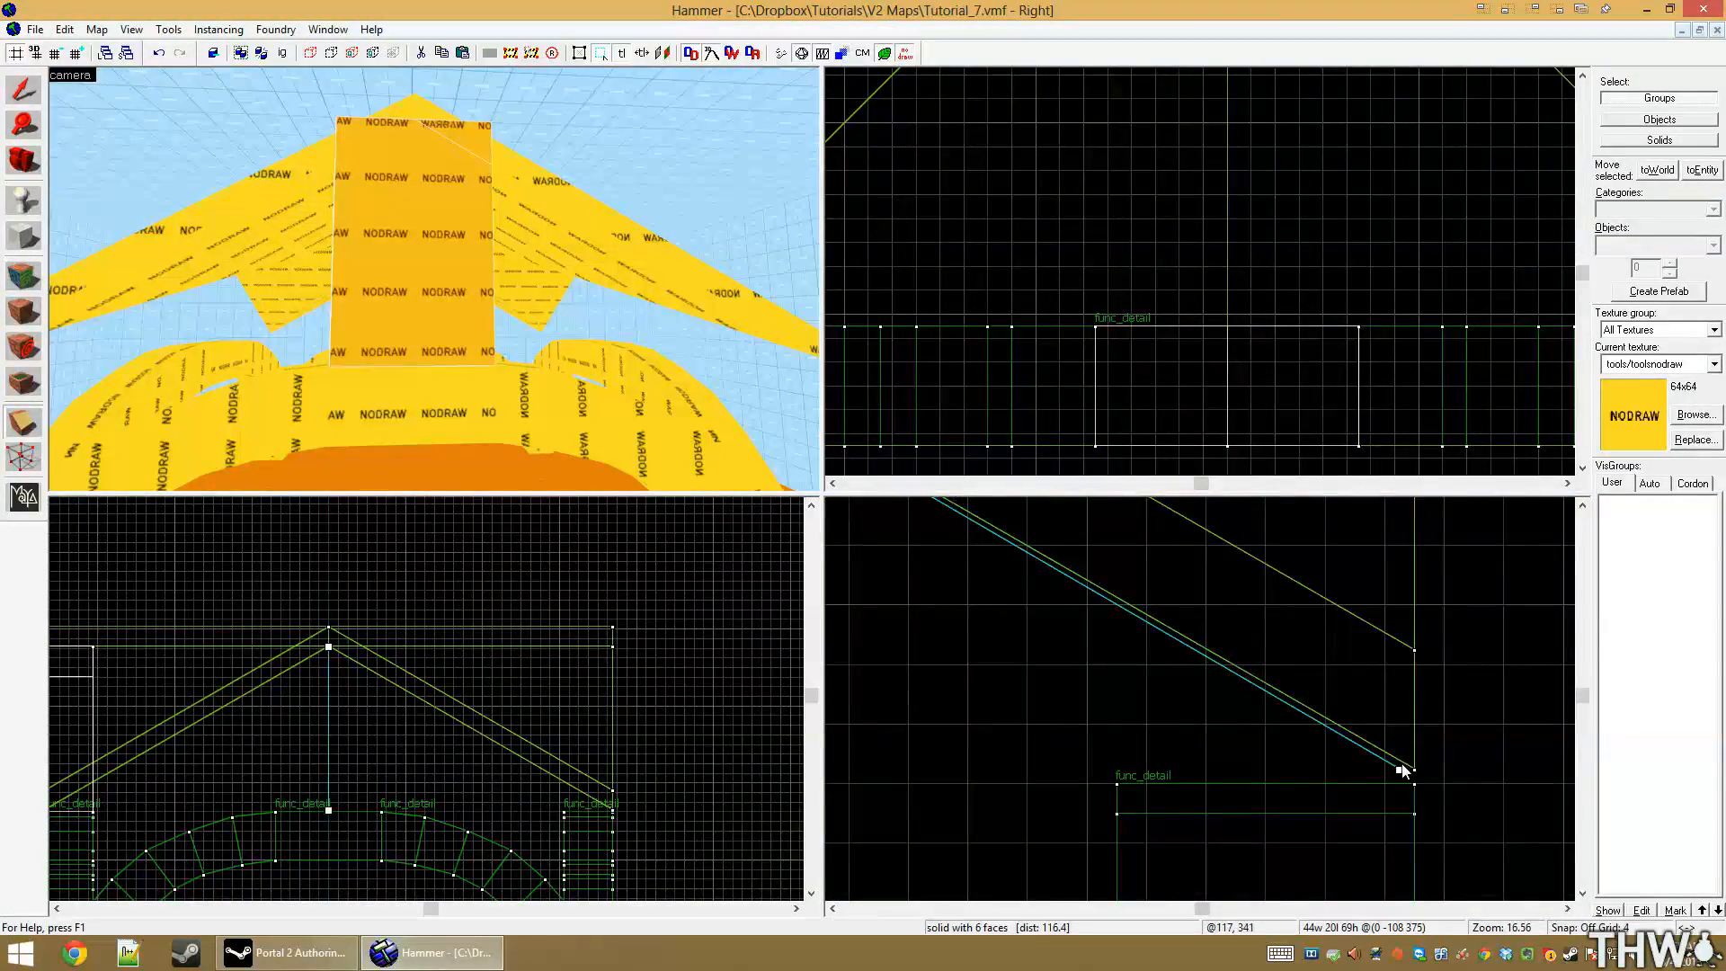
{"action": "scroll", "scroll_direction": "down", "scroll_amount": 3}
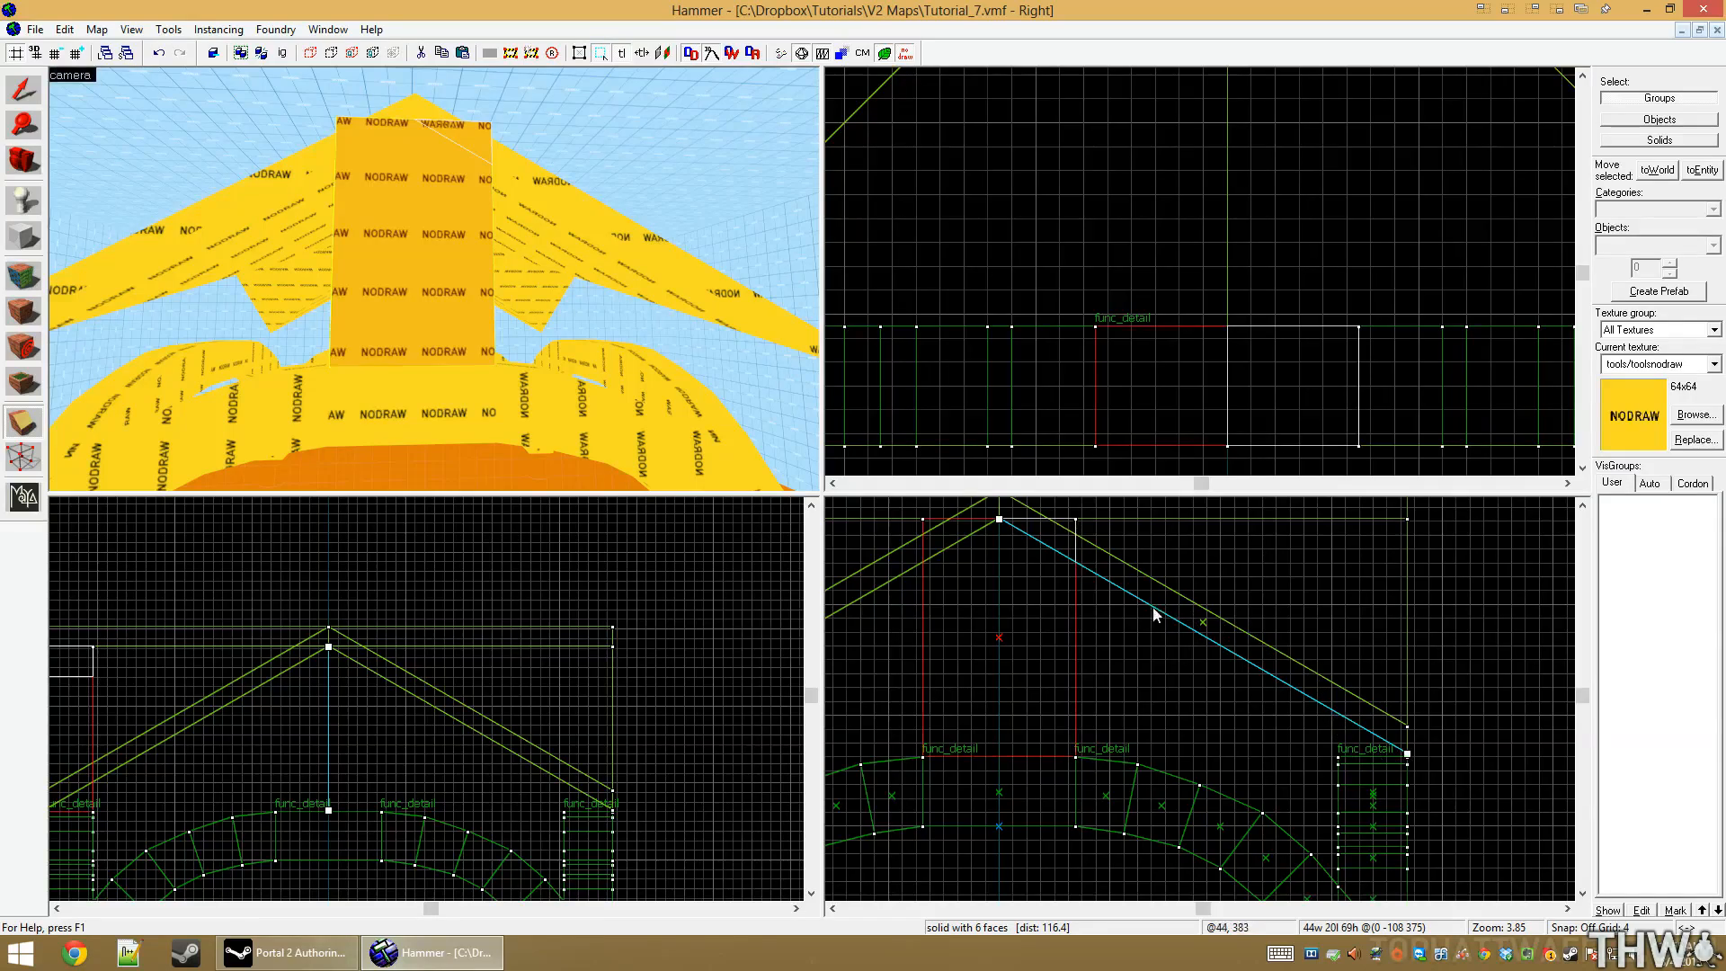
{"action": "scroll", "scroll_direction": "up", "scroll_amount": 3}
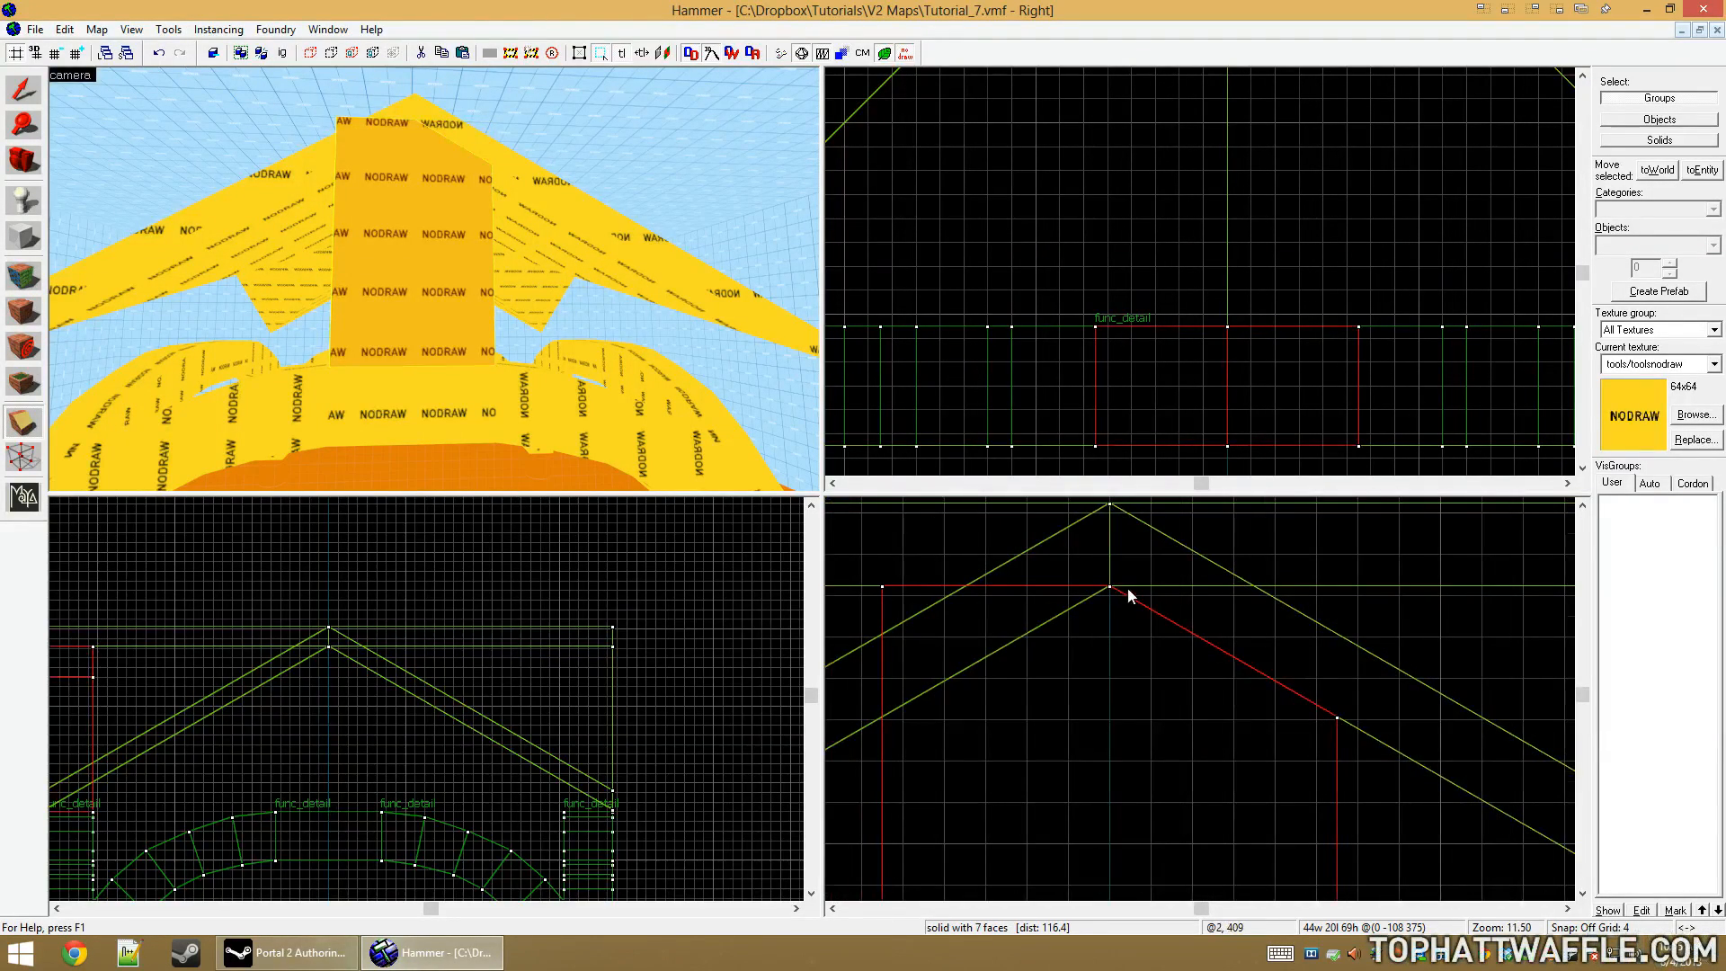
{"action": "mouse_move", "coordinate": [1111, 589]}
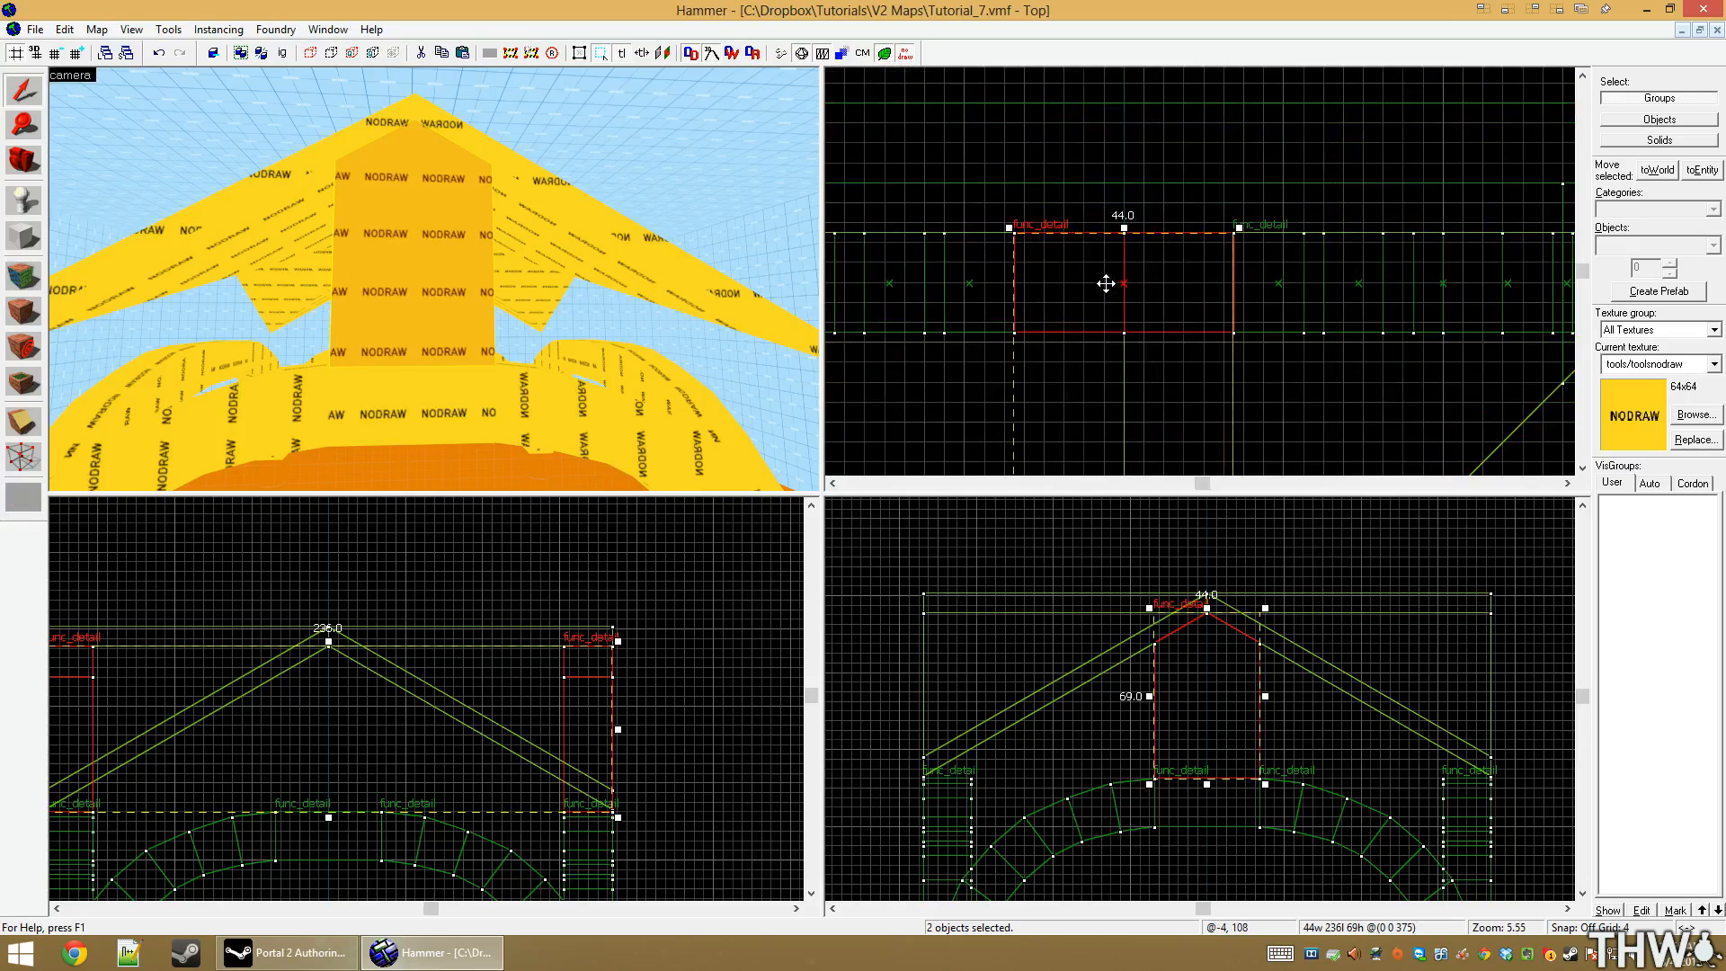
{"action": "mouse_move", "coordinate": [1369, 316]}
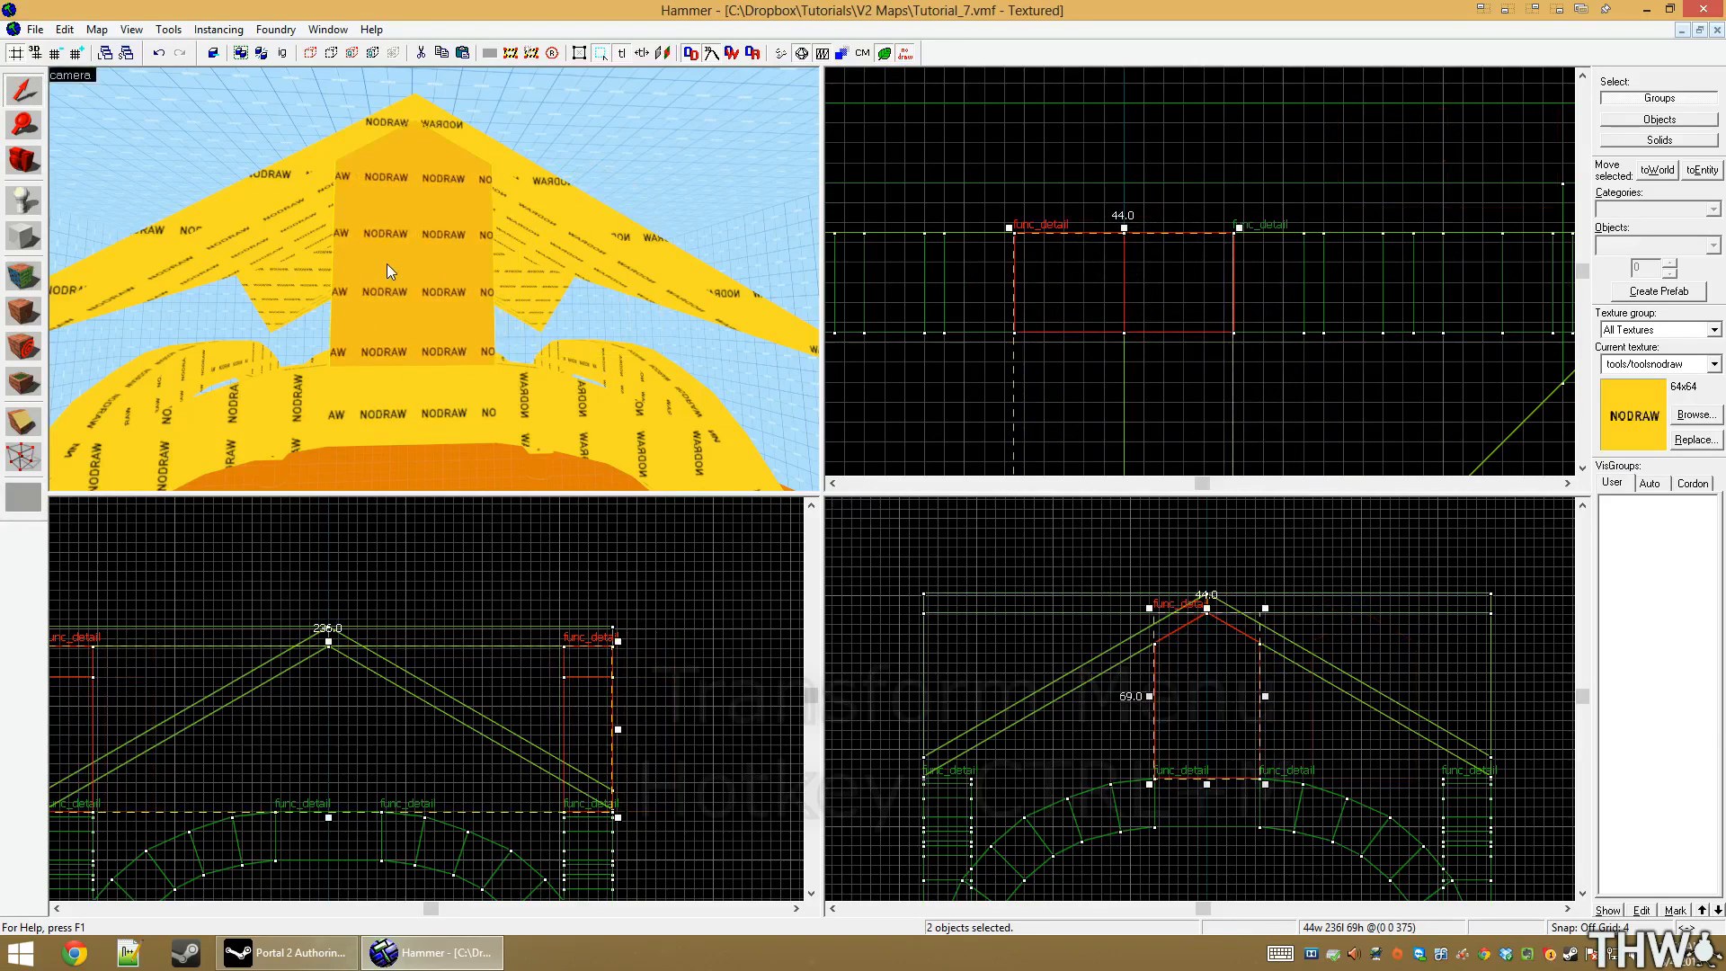
Rotate the selected roof pieces 90 degrees around Z via the Transformation dialog
{"action": "key", "text": "ctrl+m"}
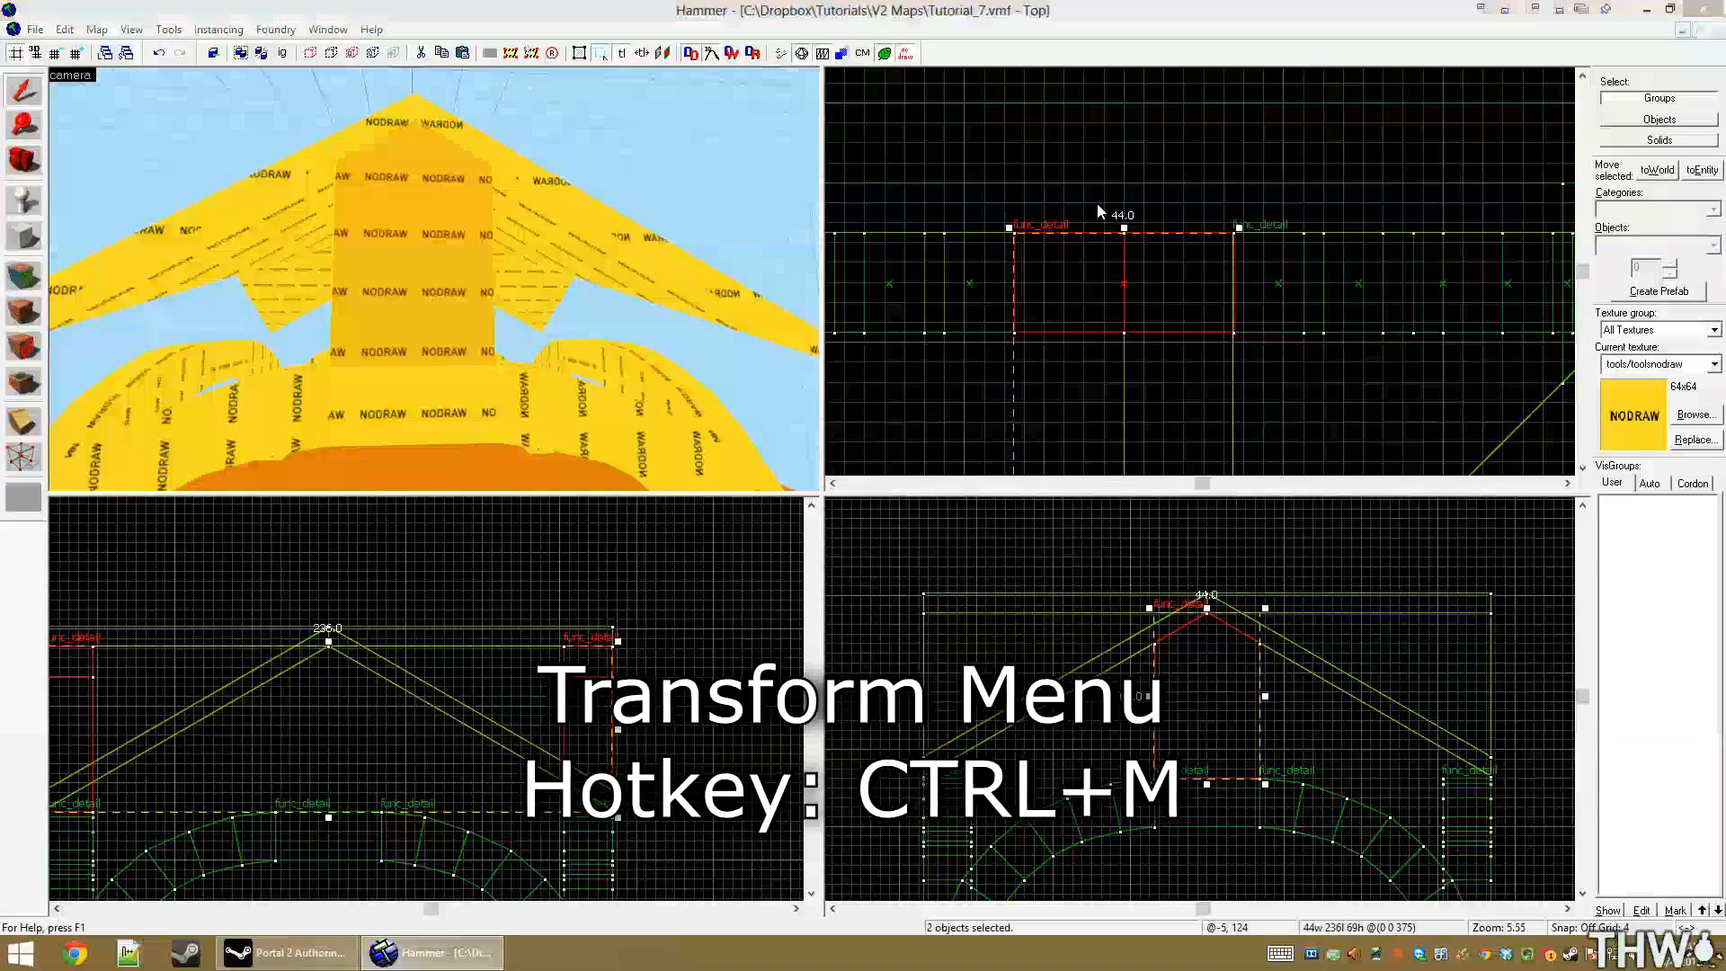
{"action": "key", "text": "ctrl+m"}
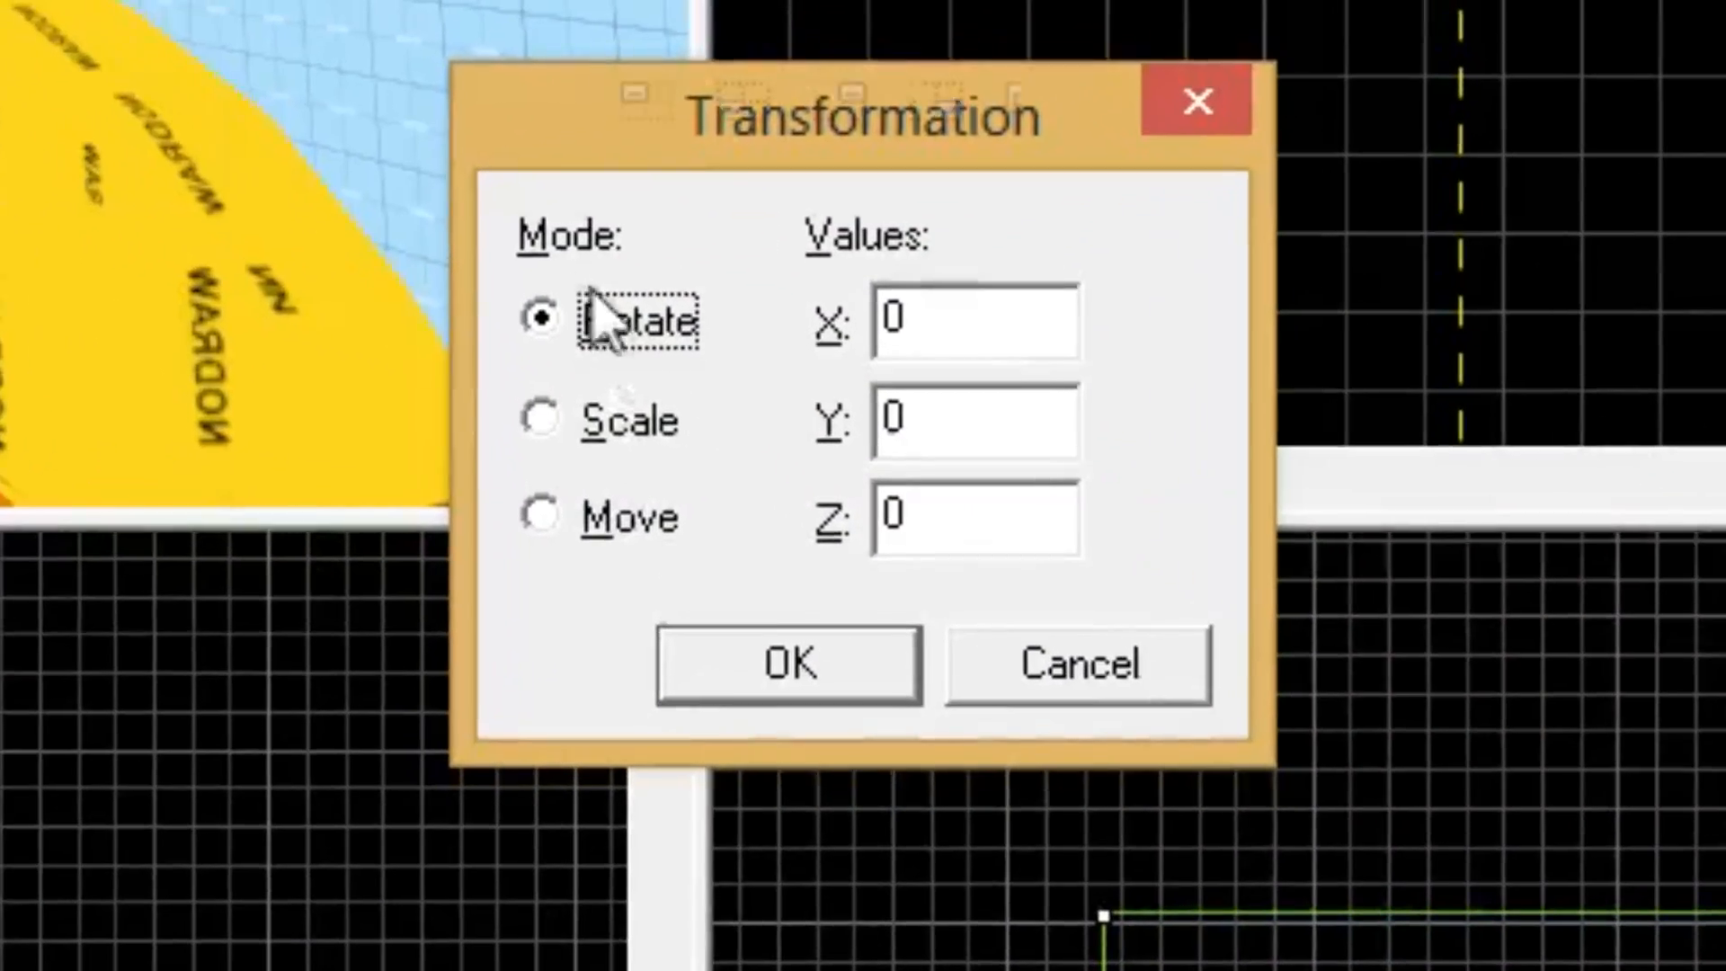
{"action": "mouse_move", "coordinate": [595, 577]}
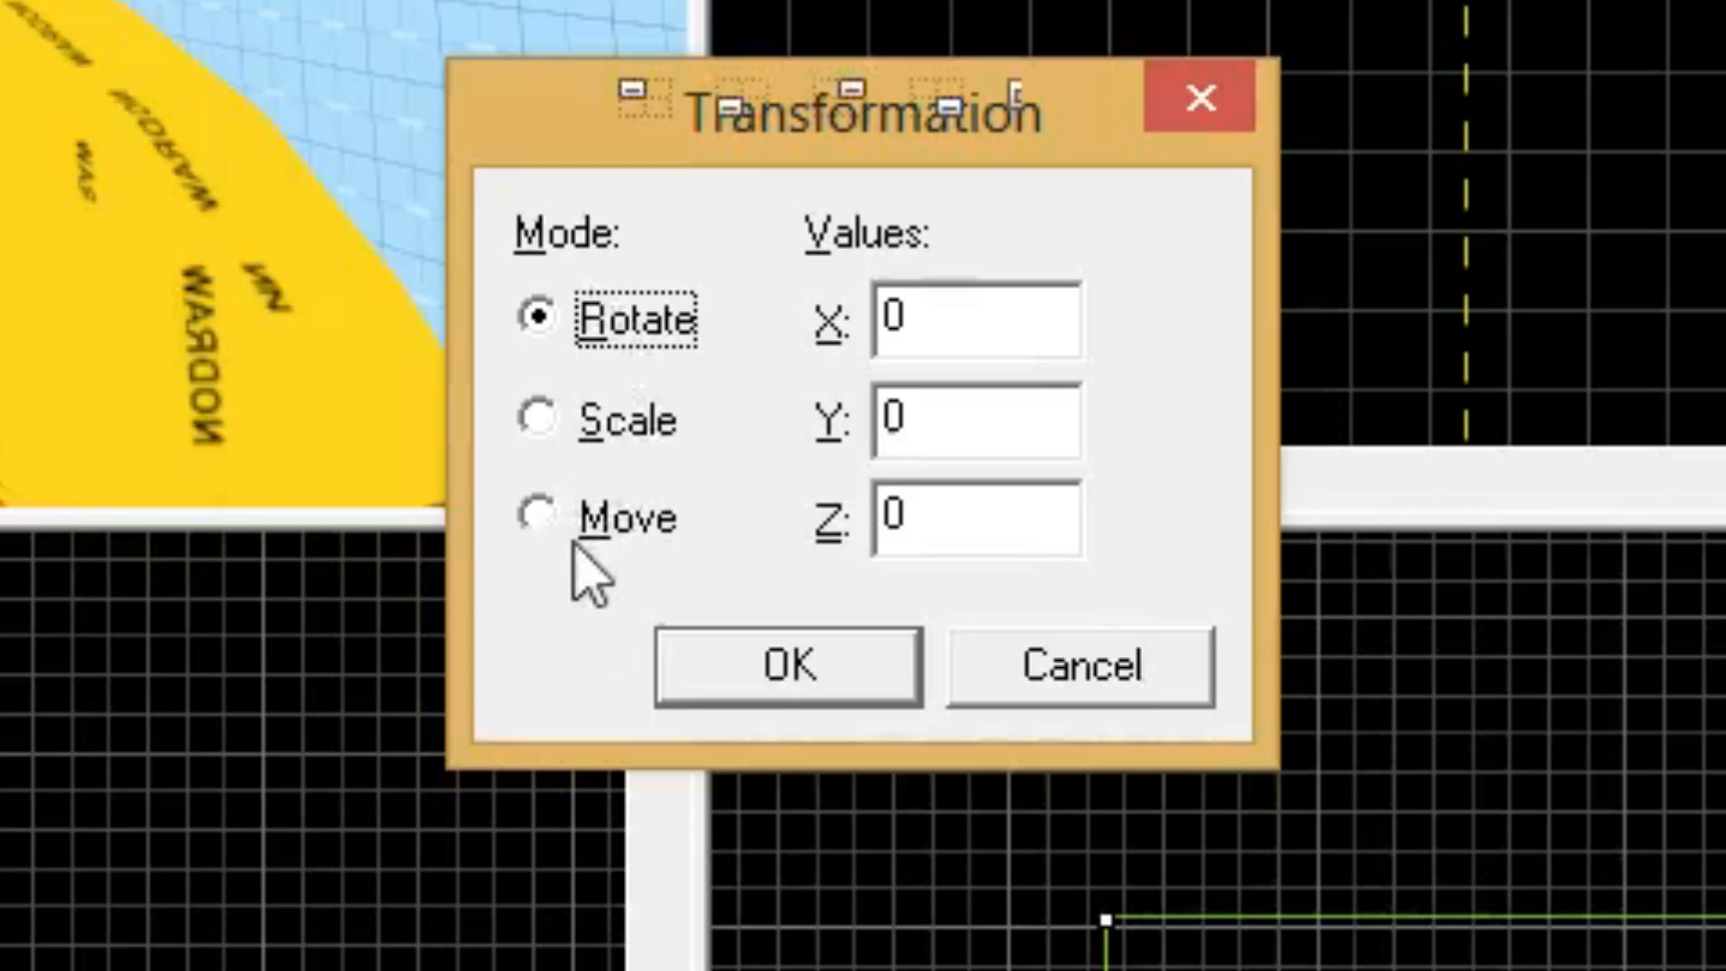
{"action": "mouse_move", "coordinate": [1001, 595]}
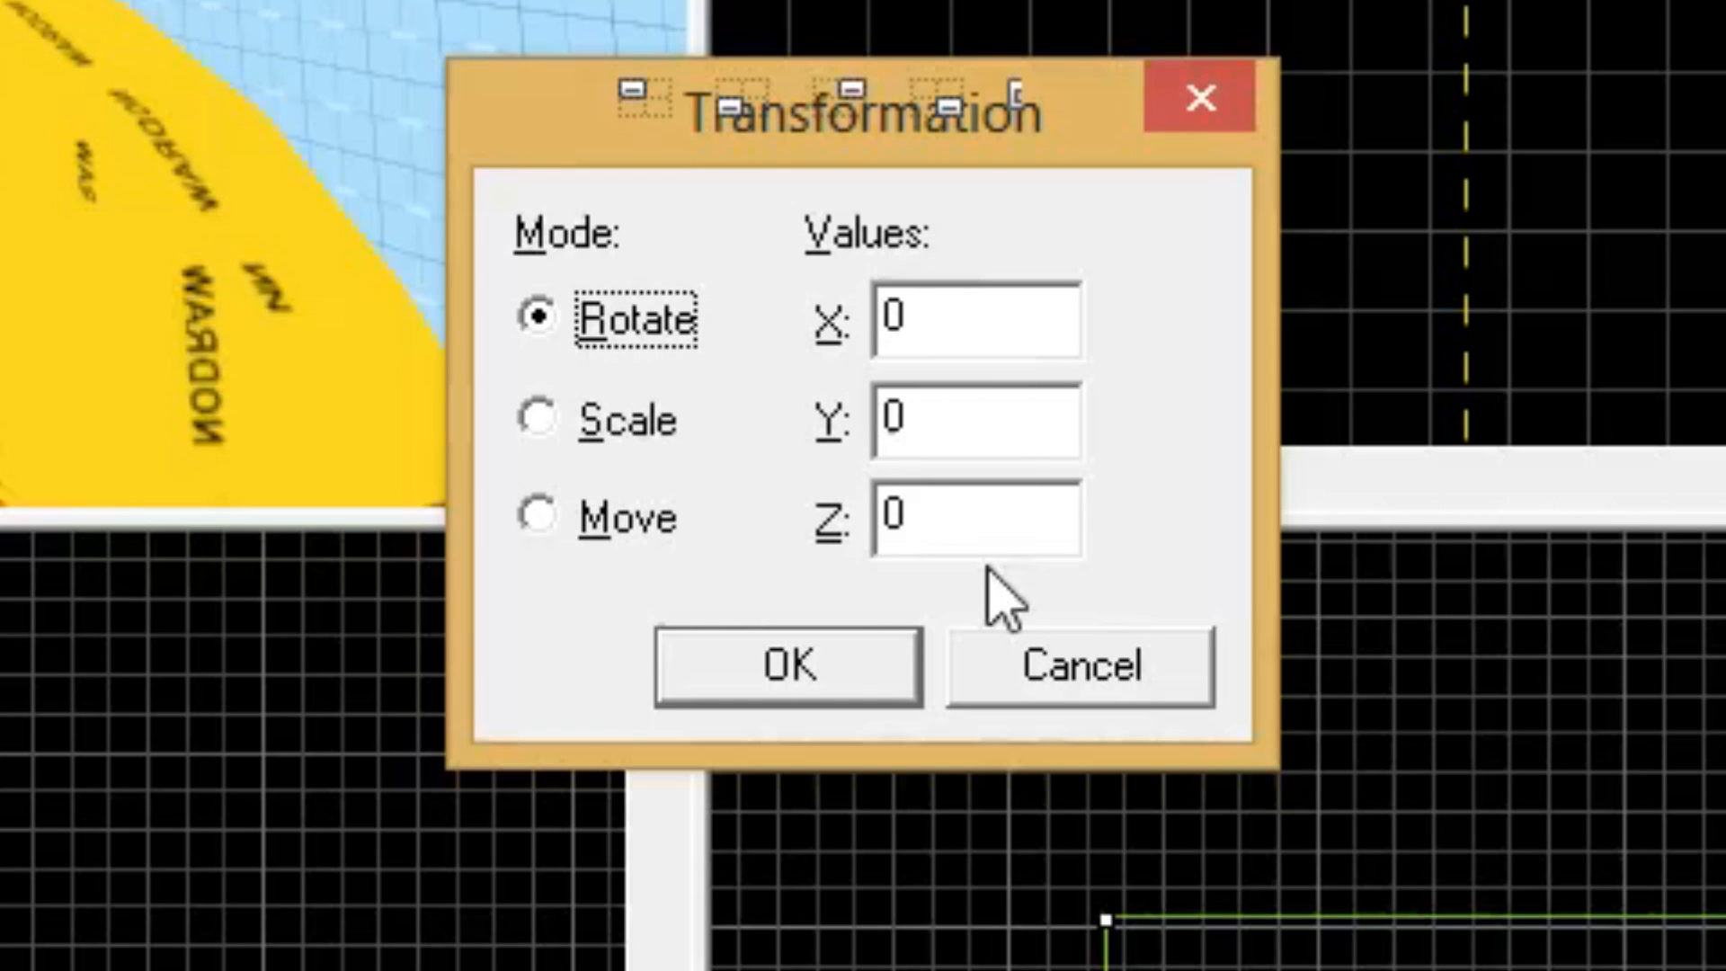
{"action": "left_click", "coordinate": [974, 518]}
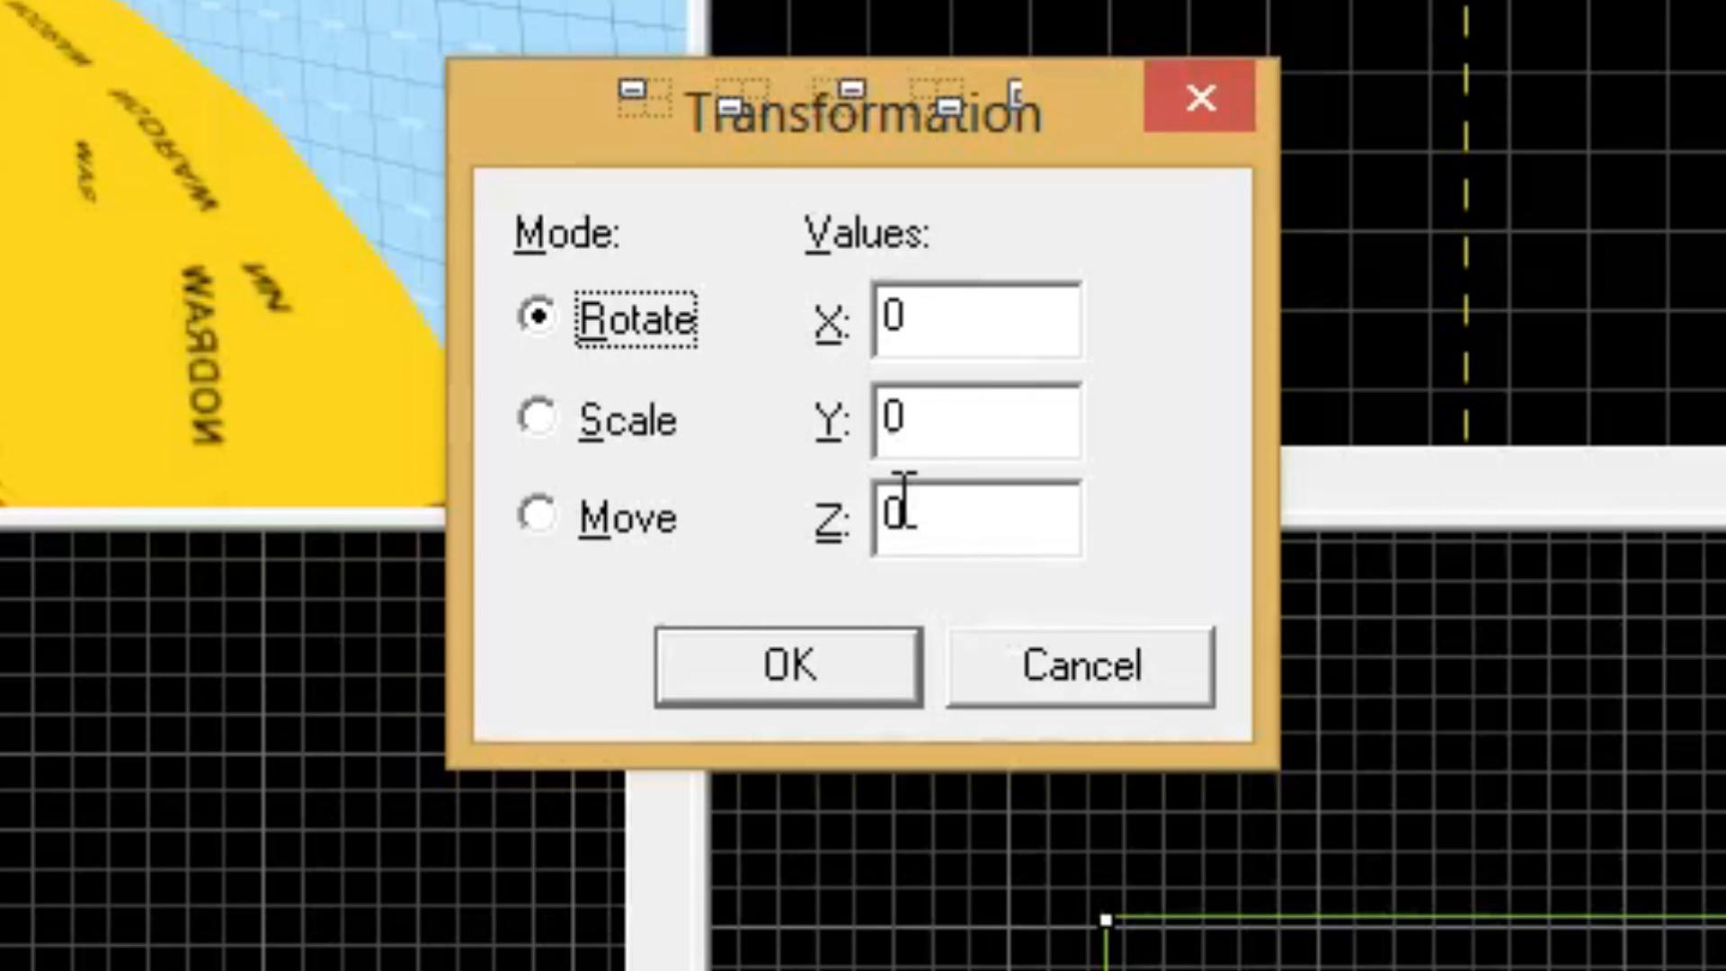
{"action": "type", "text": "90"}
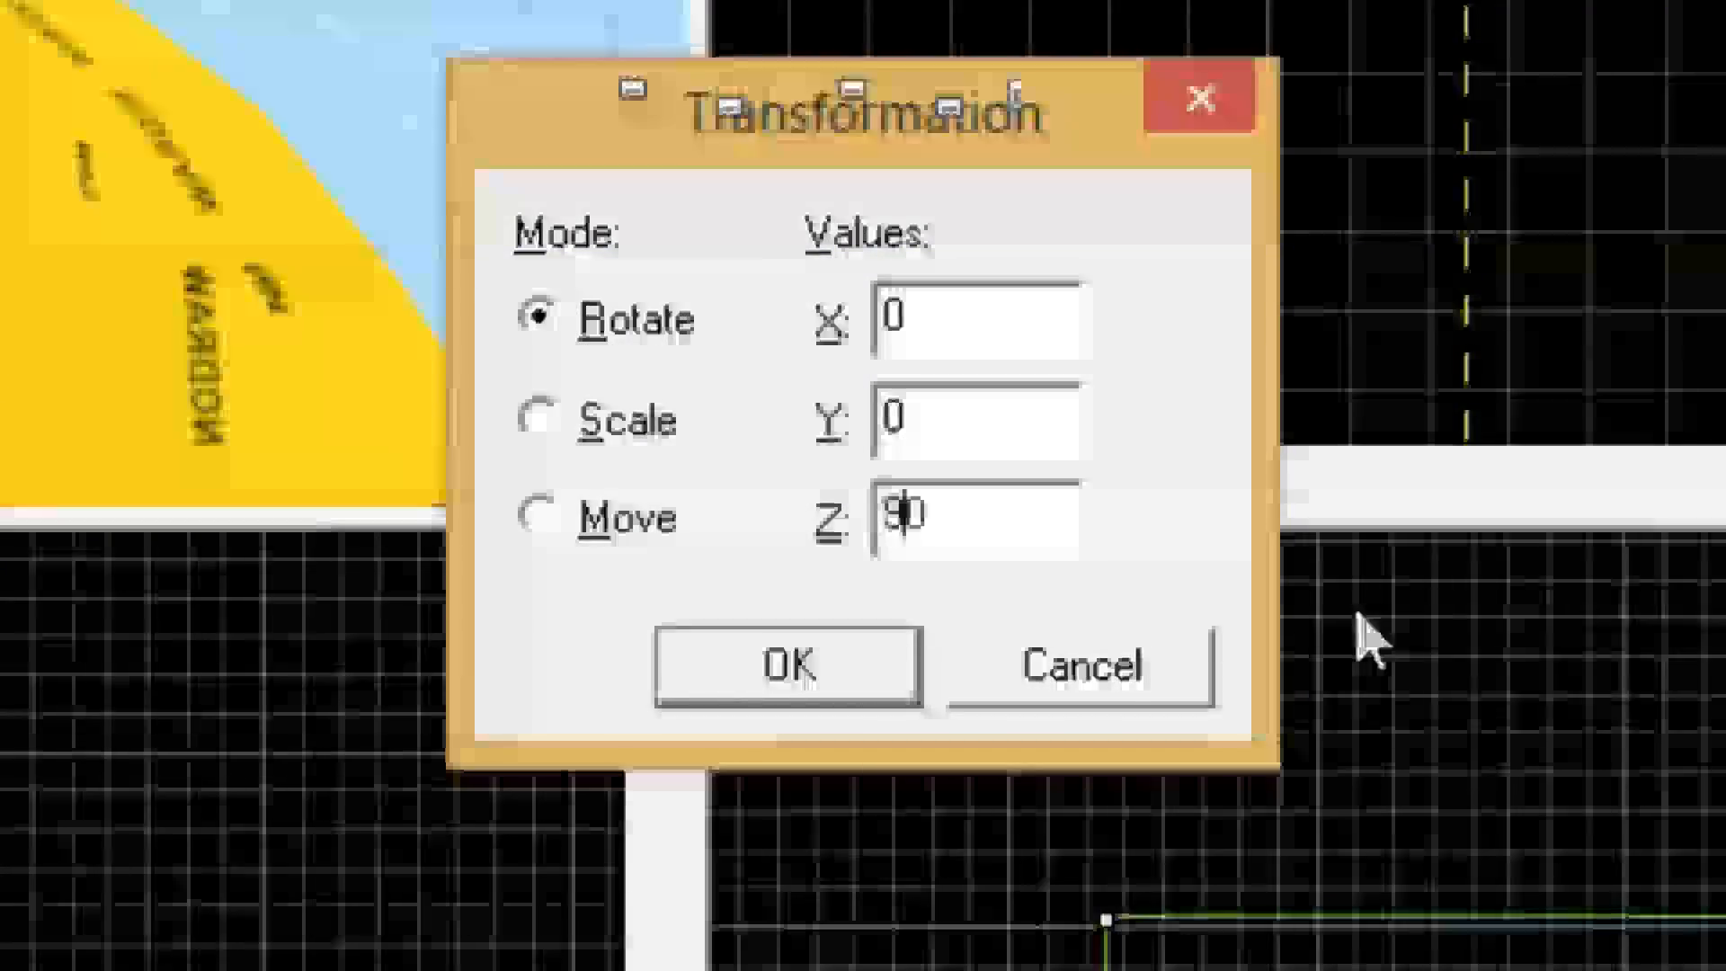
{"action": "left_click", "coordinate": [785, 665]}
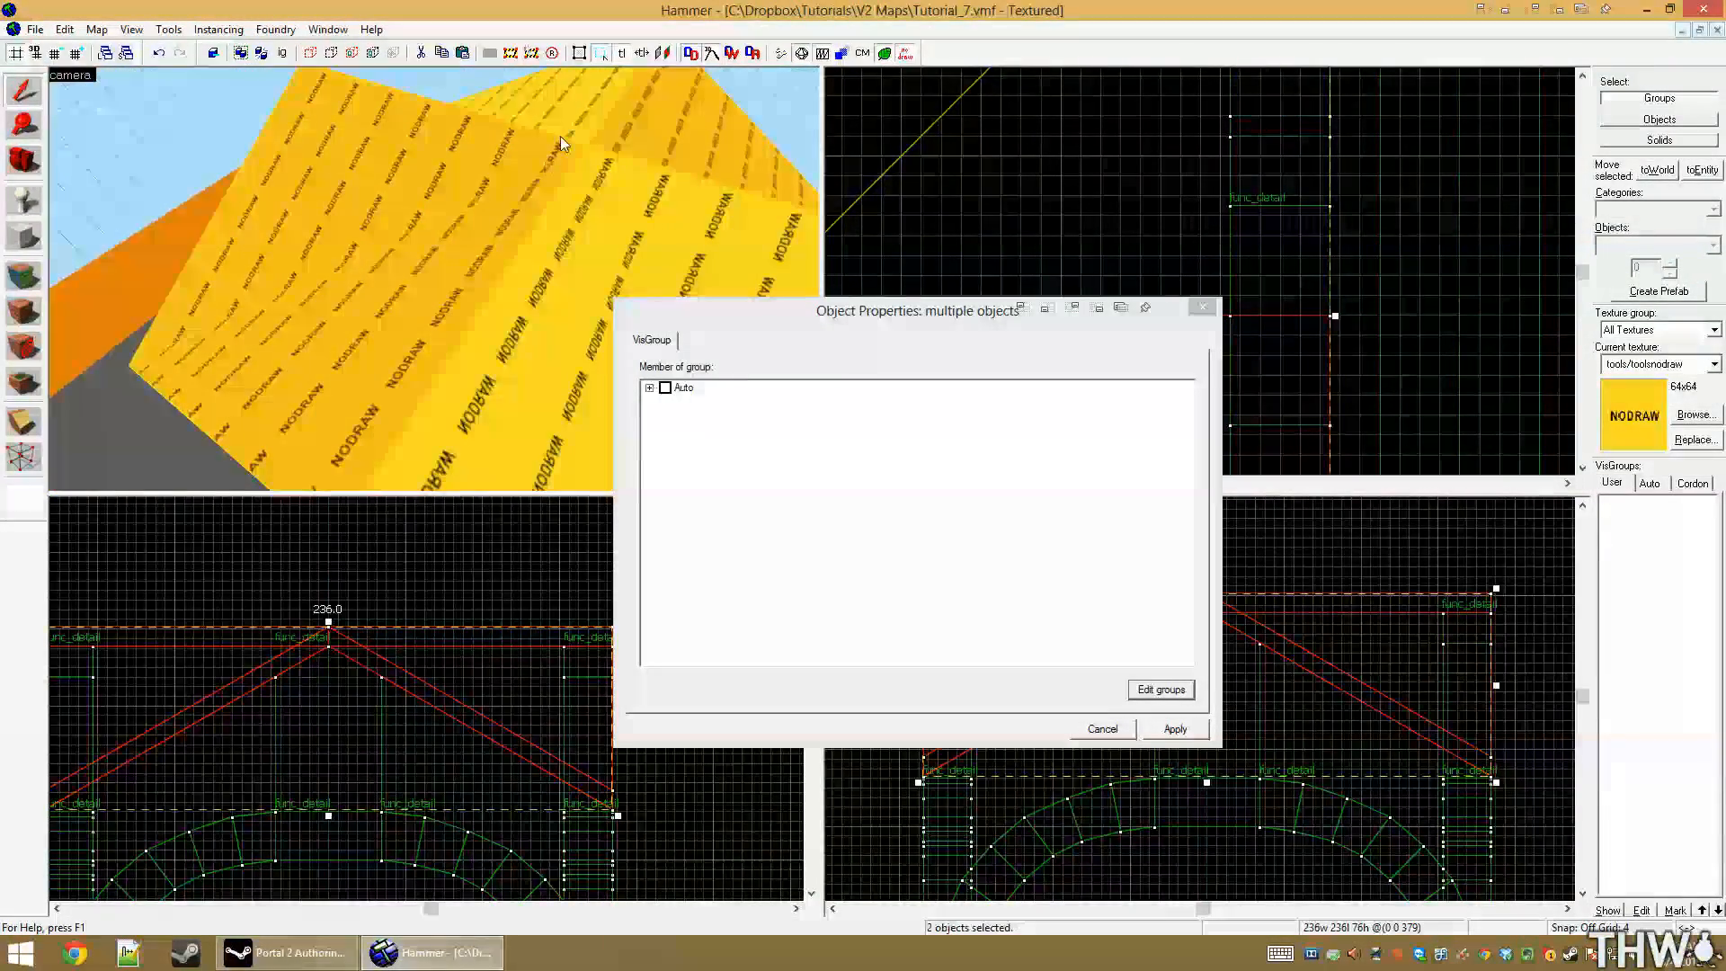
{"action": "left_click", "coordinate": [1100, 728]}
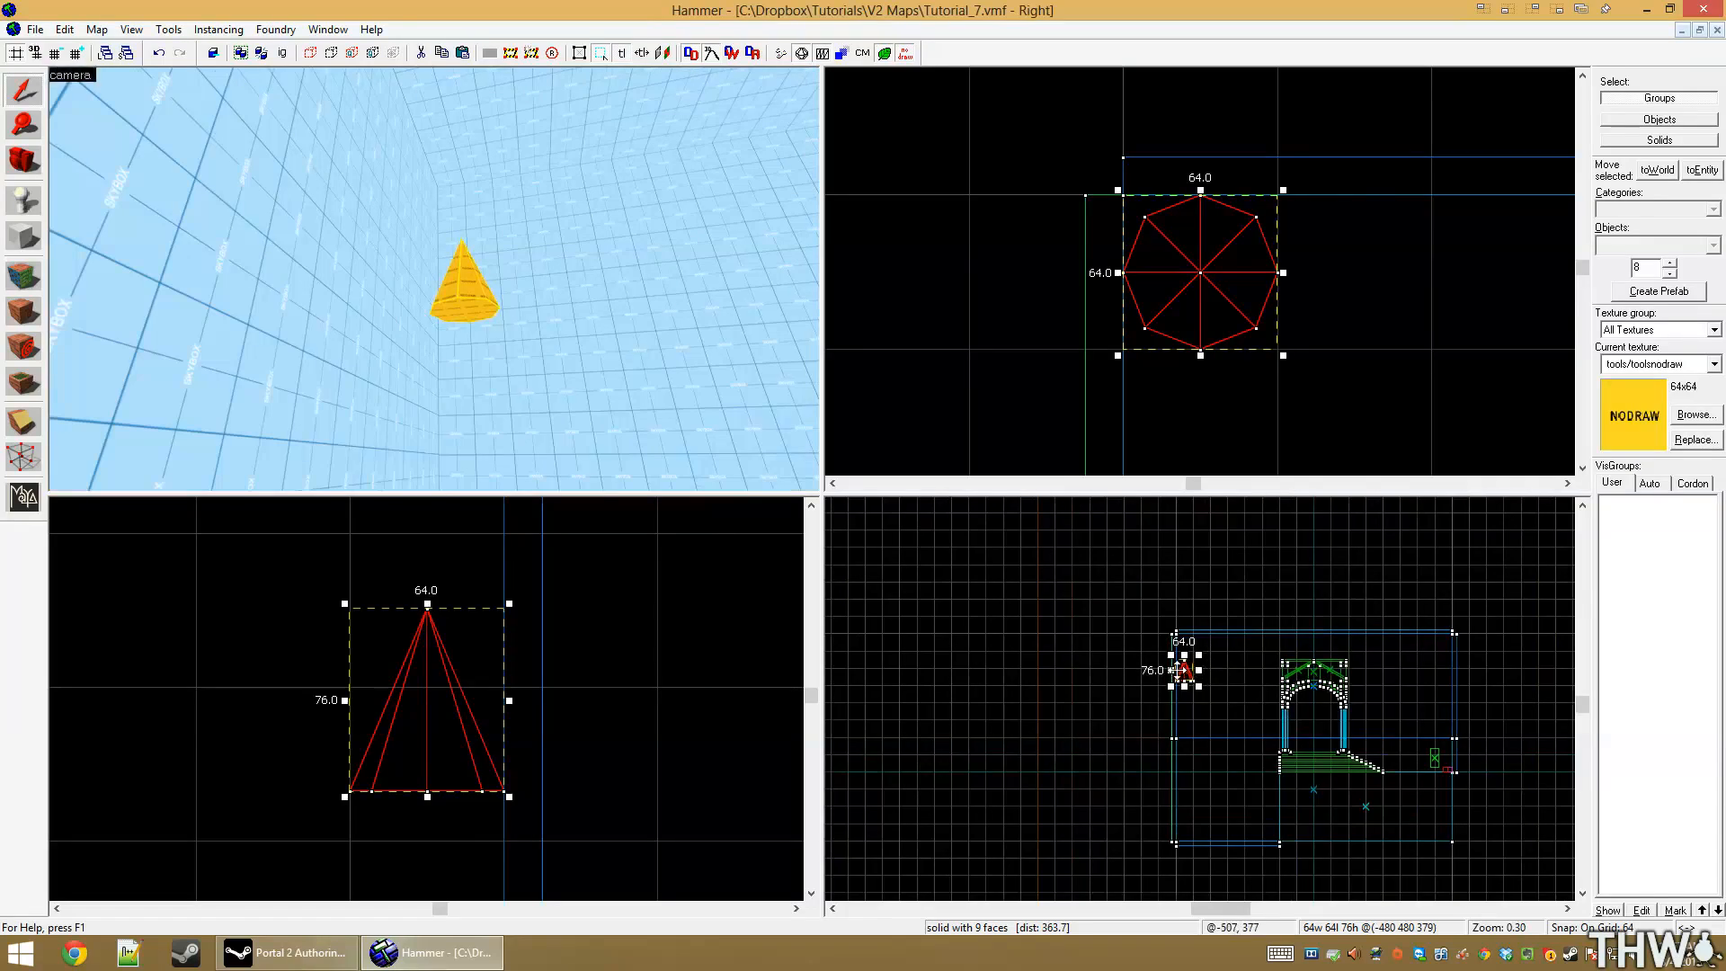
Select the whole 384-by-1024 field of copied cone spikes
{"action": "scroll", "scroll_direction": "up", "scroll_amount": 3}
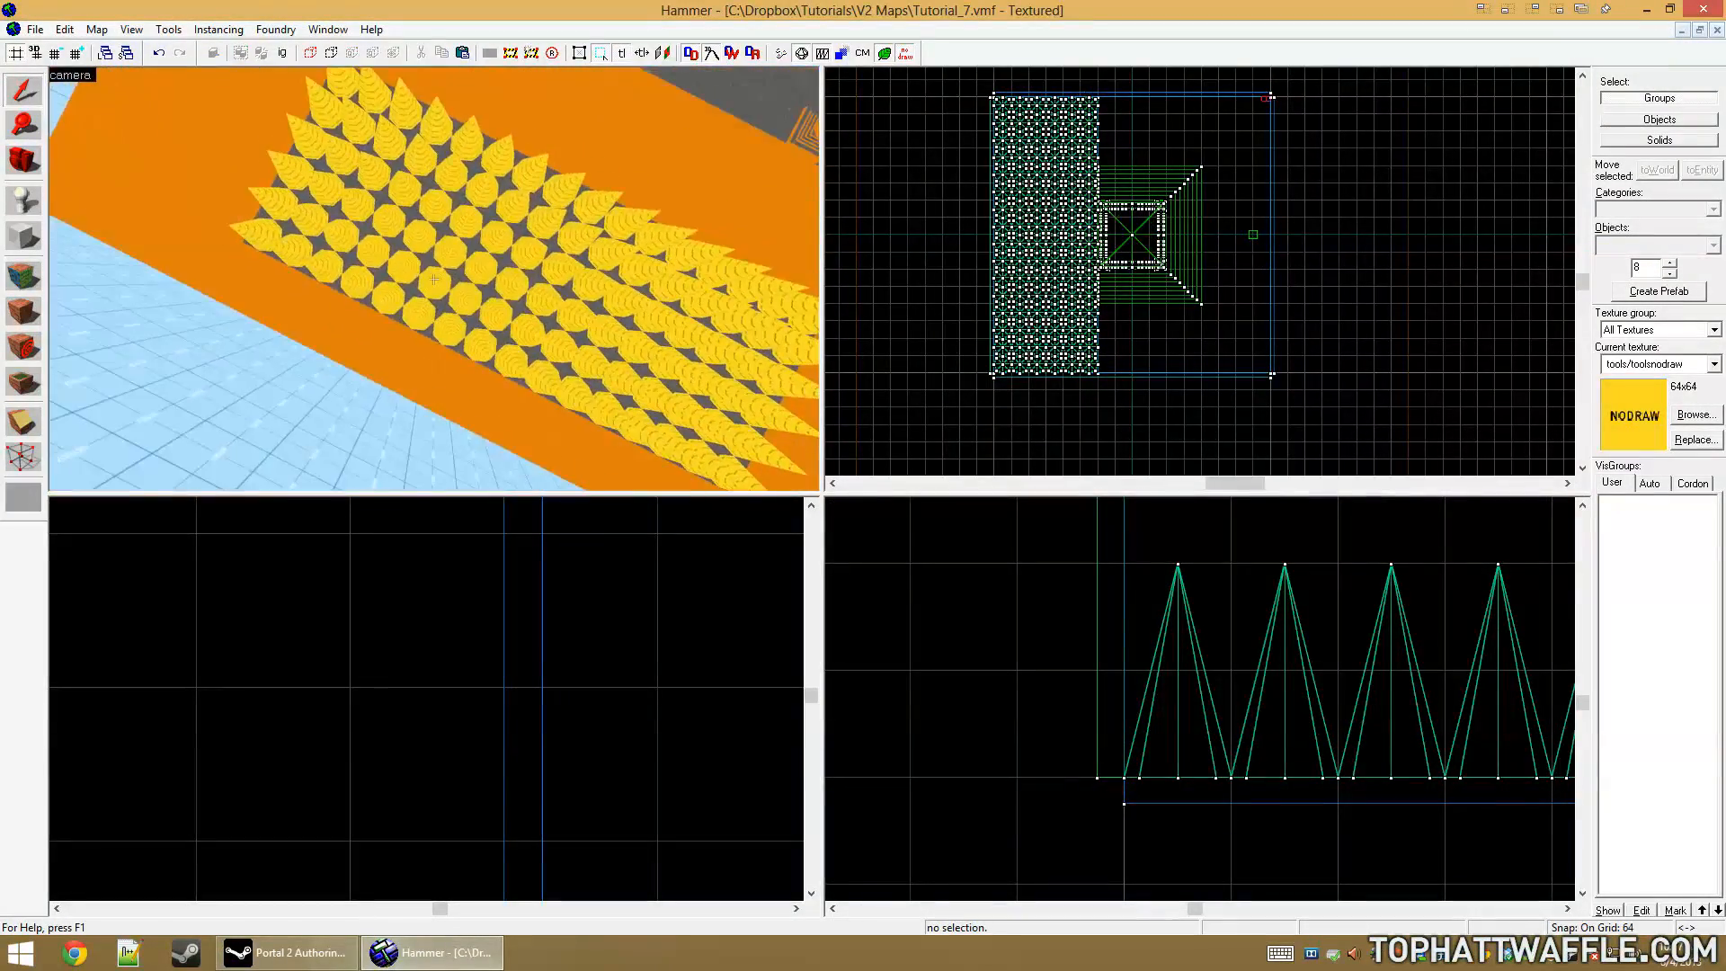
{"action": "left_click", "coordinate": [1163, 704]}
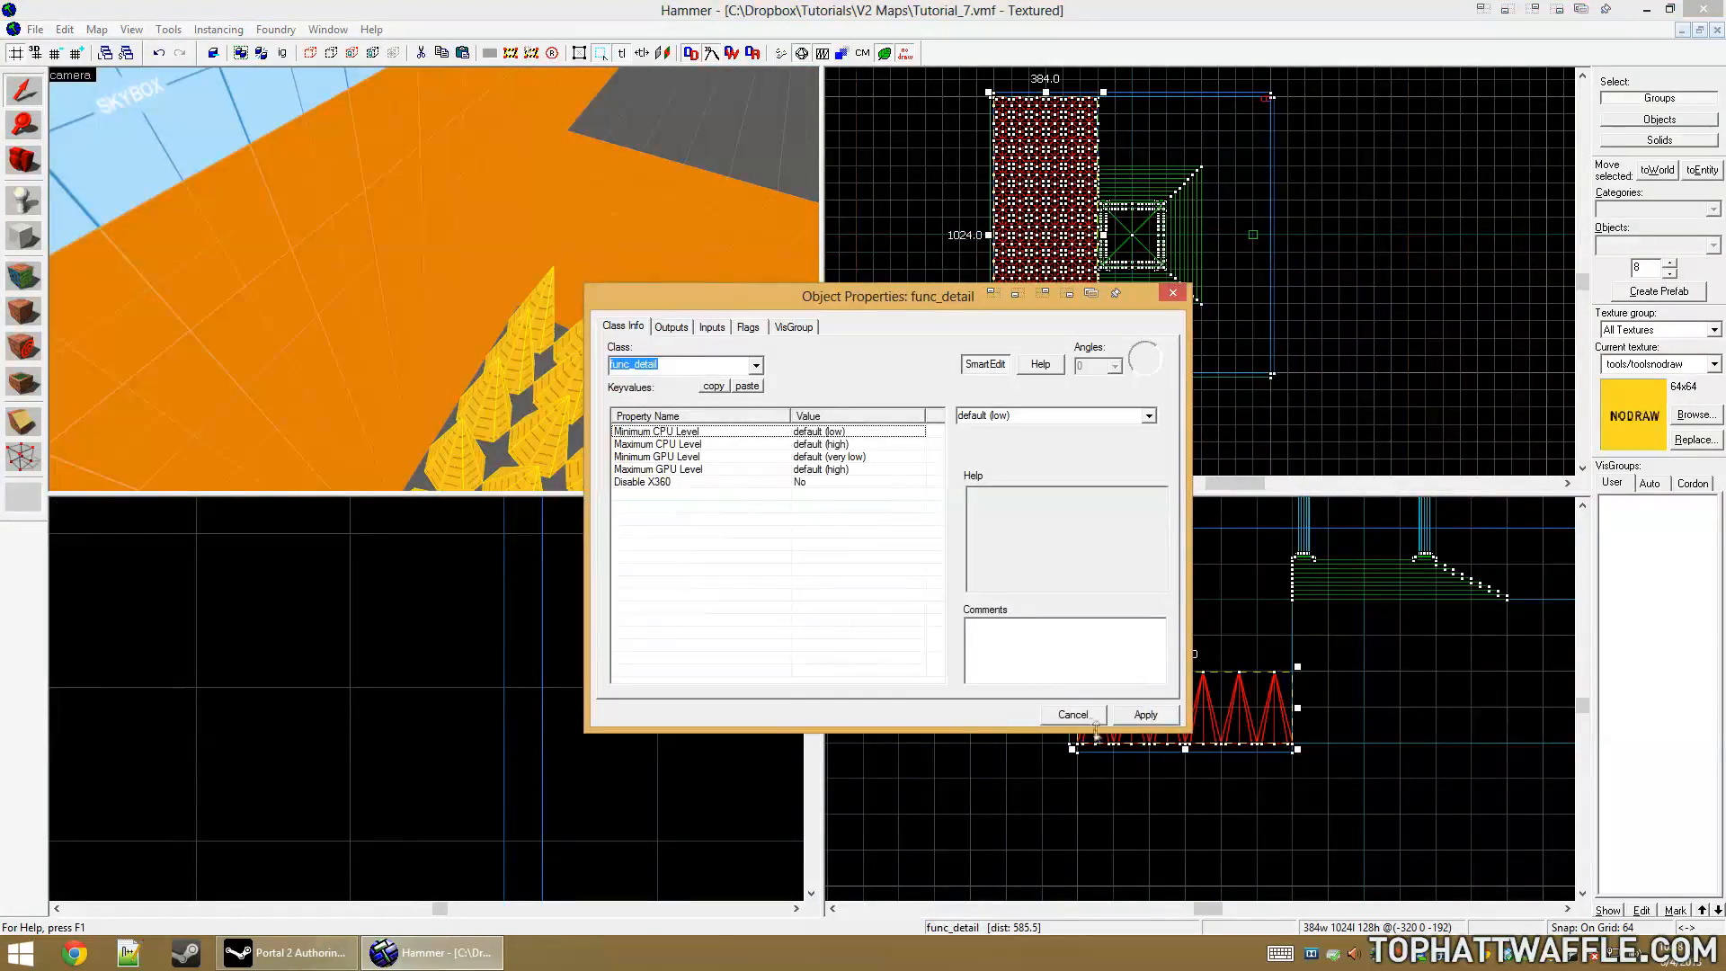
Apply the func_detail class to the selected spike field
{"action": "left_click", "coordinate": [1072, 714]}
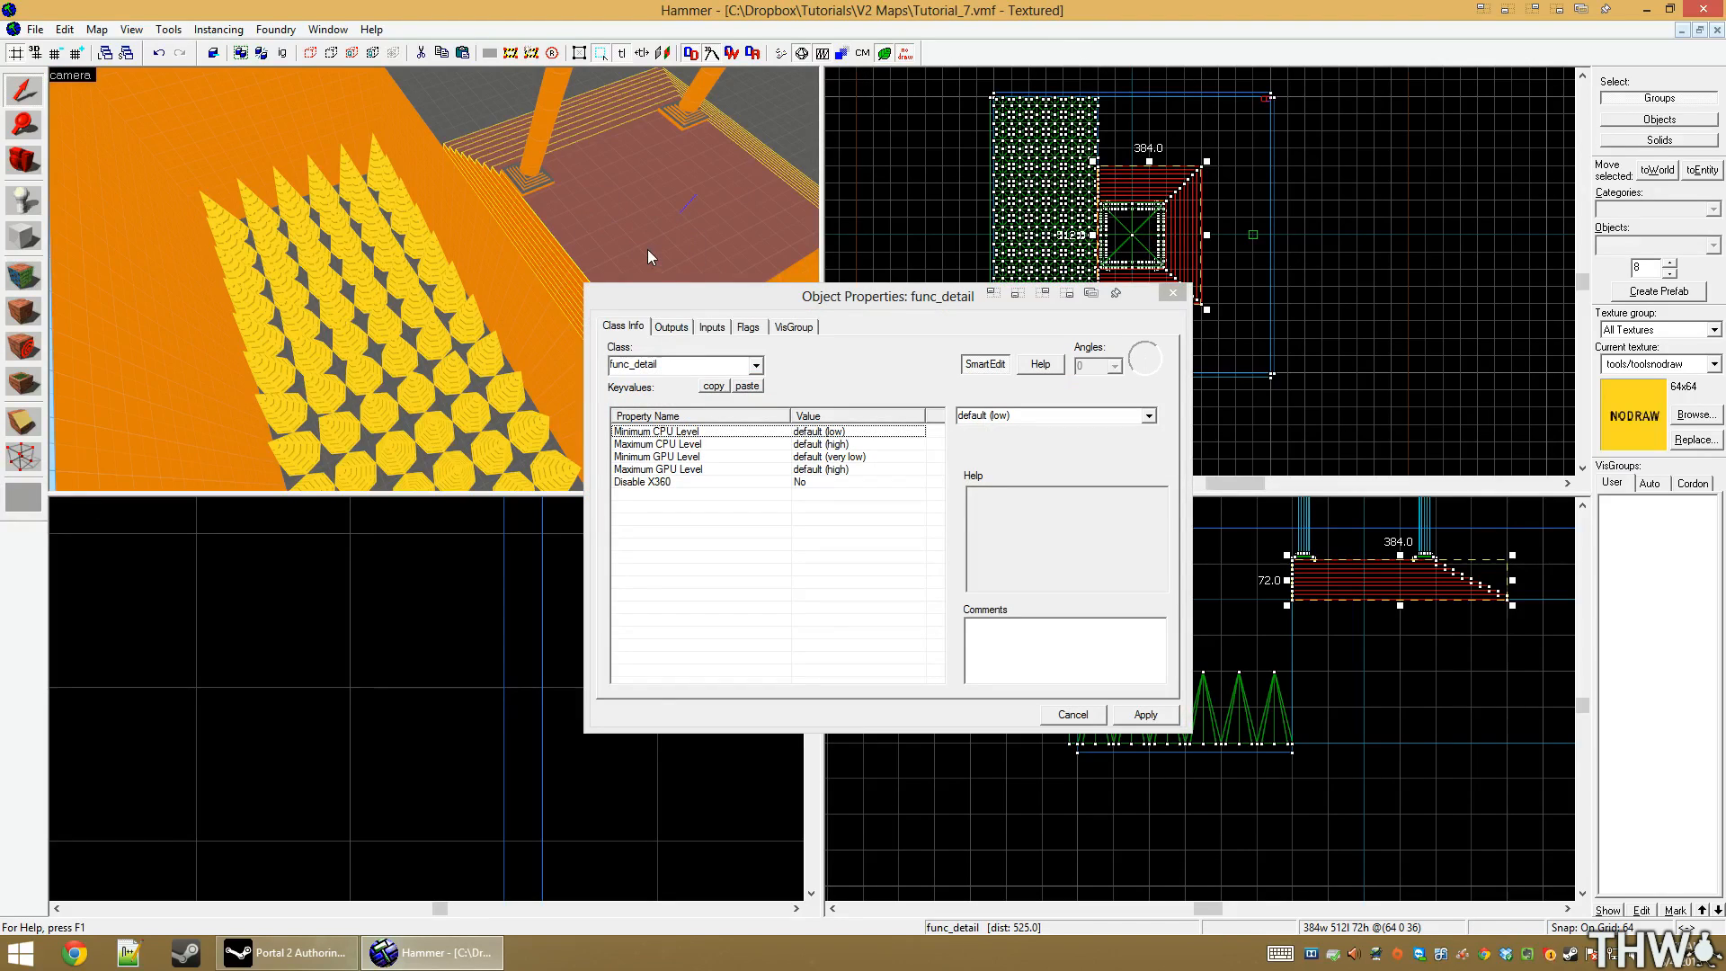
{"action": "mouse_move", "coordinate": [502, 124]}
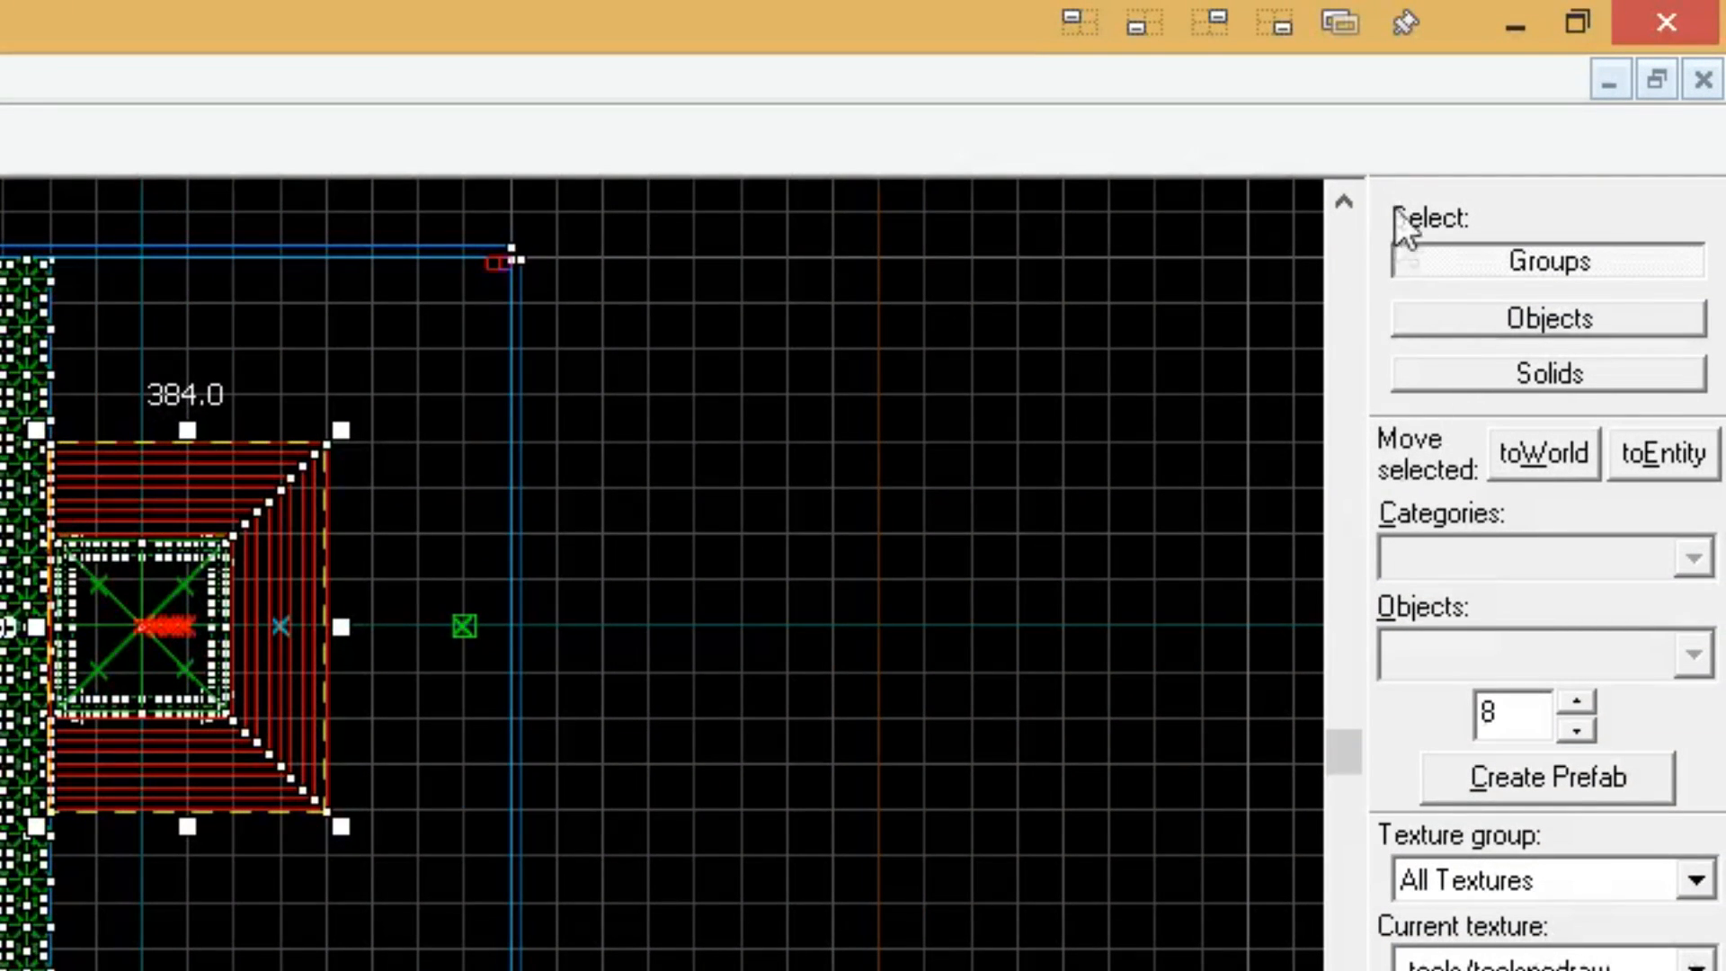
Select the ramp slab and drag a new outer-edge vertex outward into an angled point
{"action": "left_click", "coordinate": [1546, 374]}
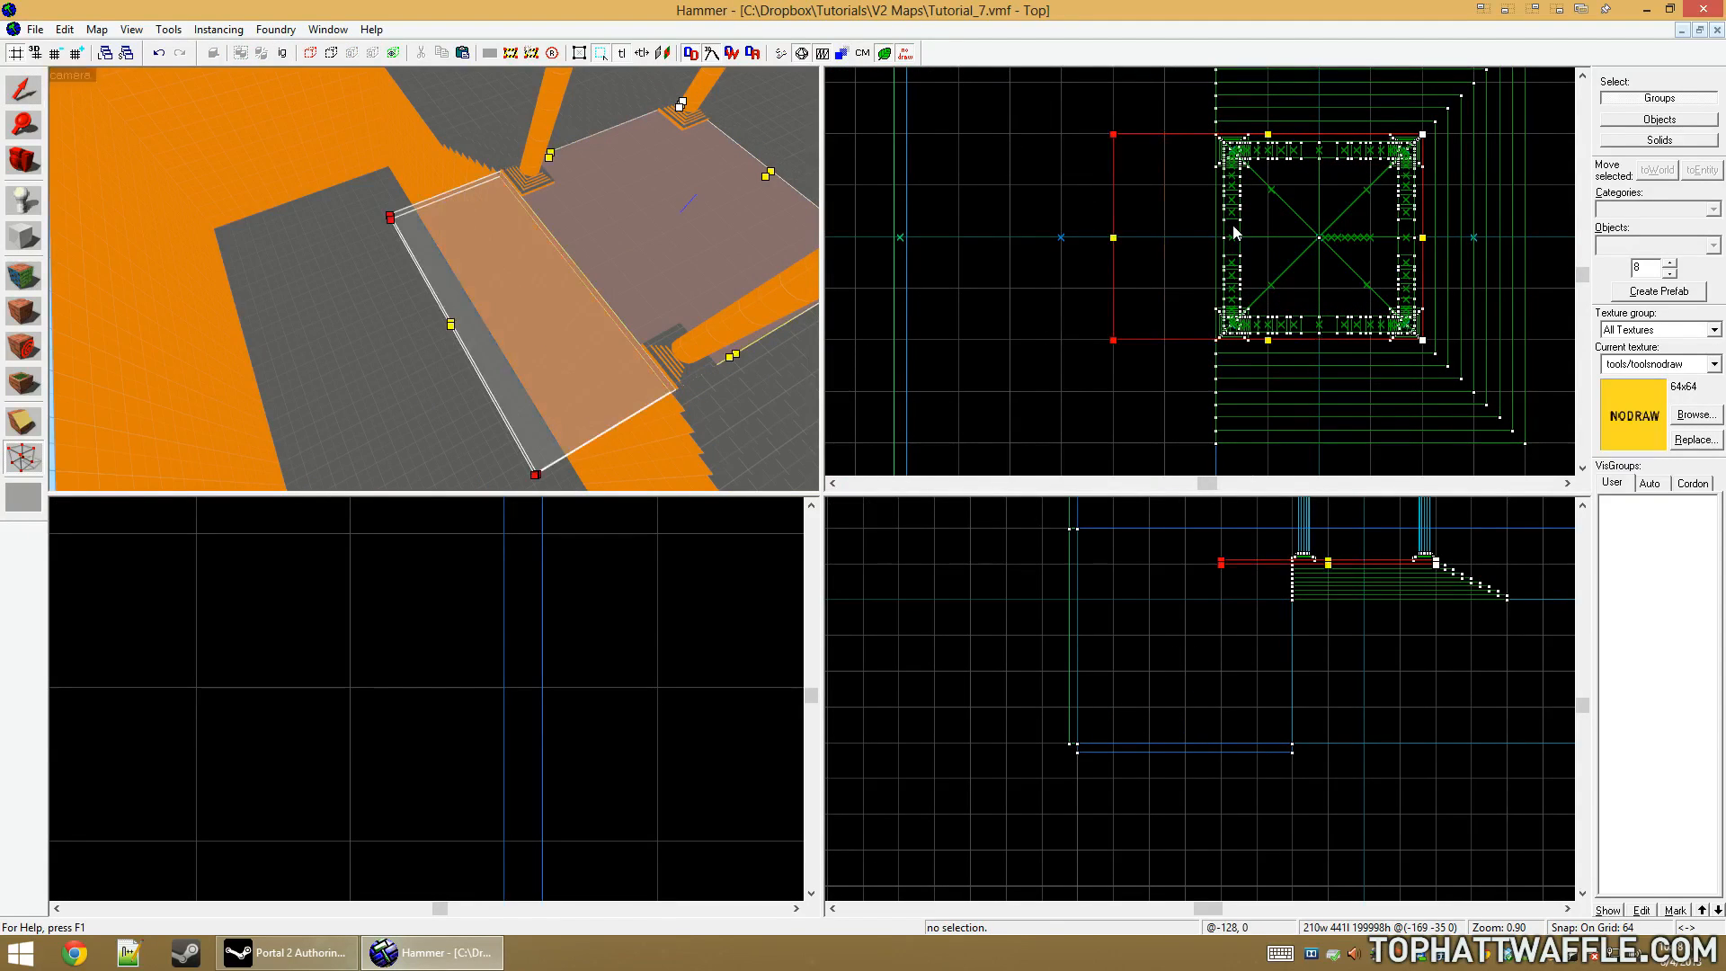
{"action": "scroll", "scroll_direction": "up", "scroll_amount": 3}
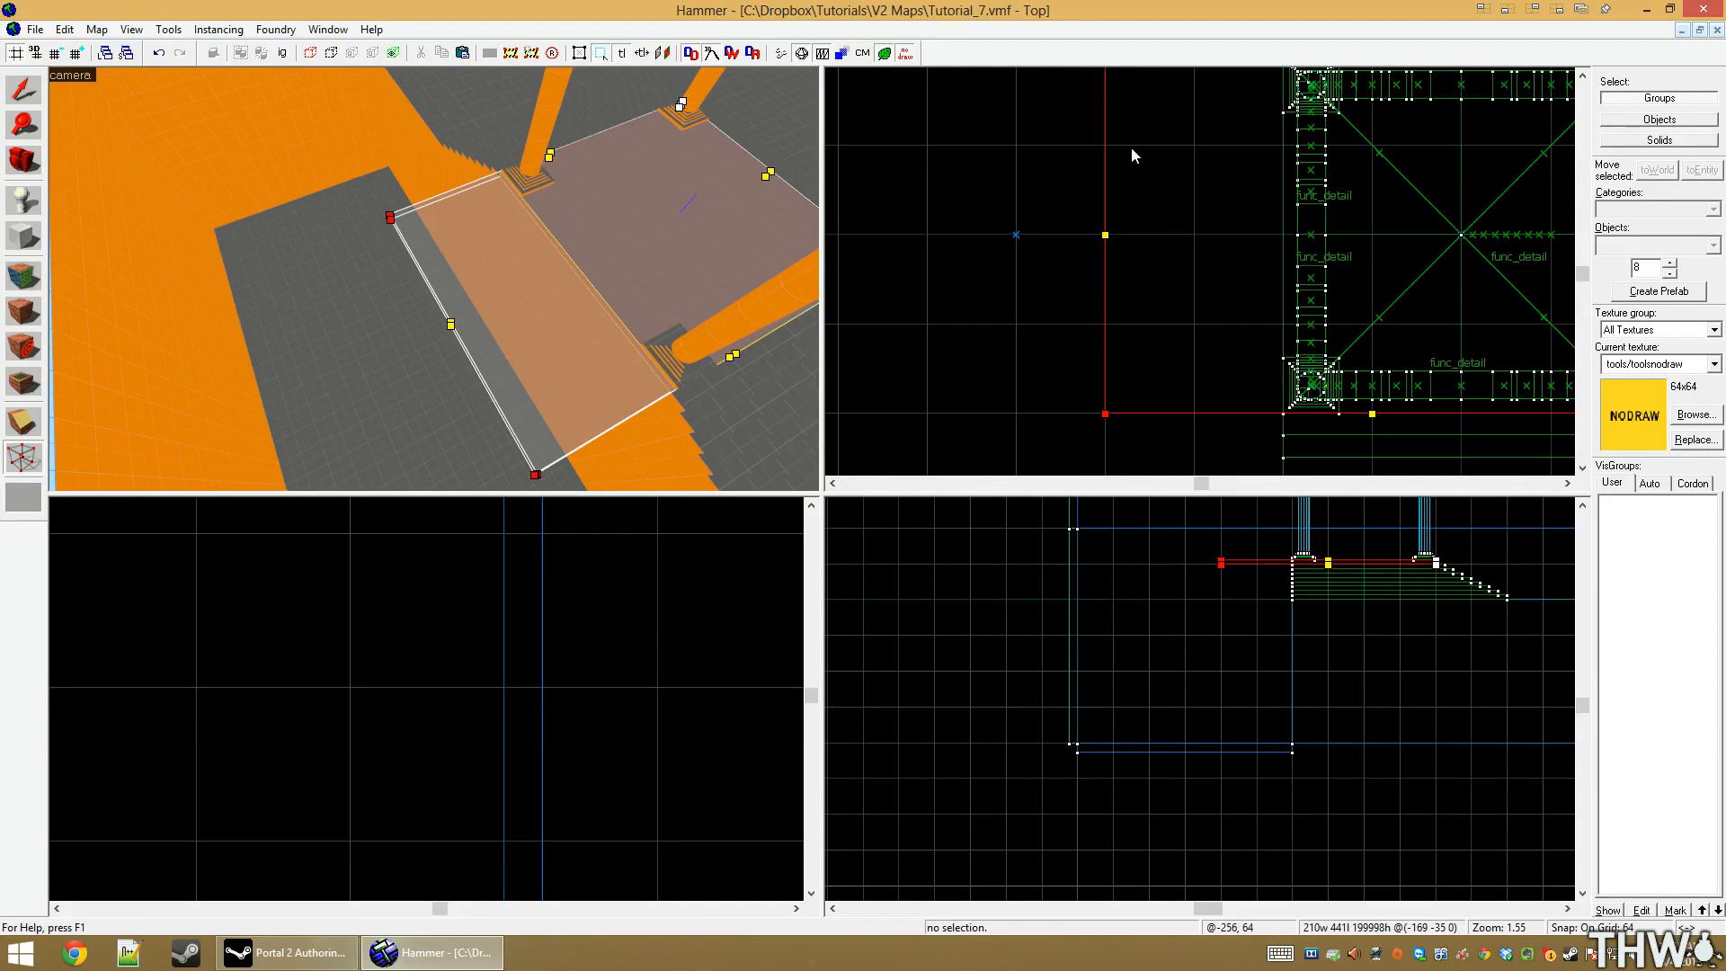
{"action": "mouse_move", "coordinate": [1074, 306]}
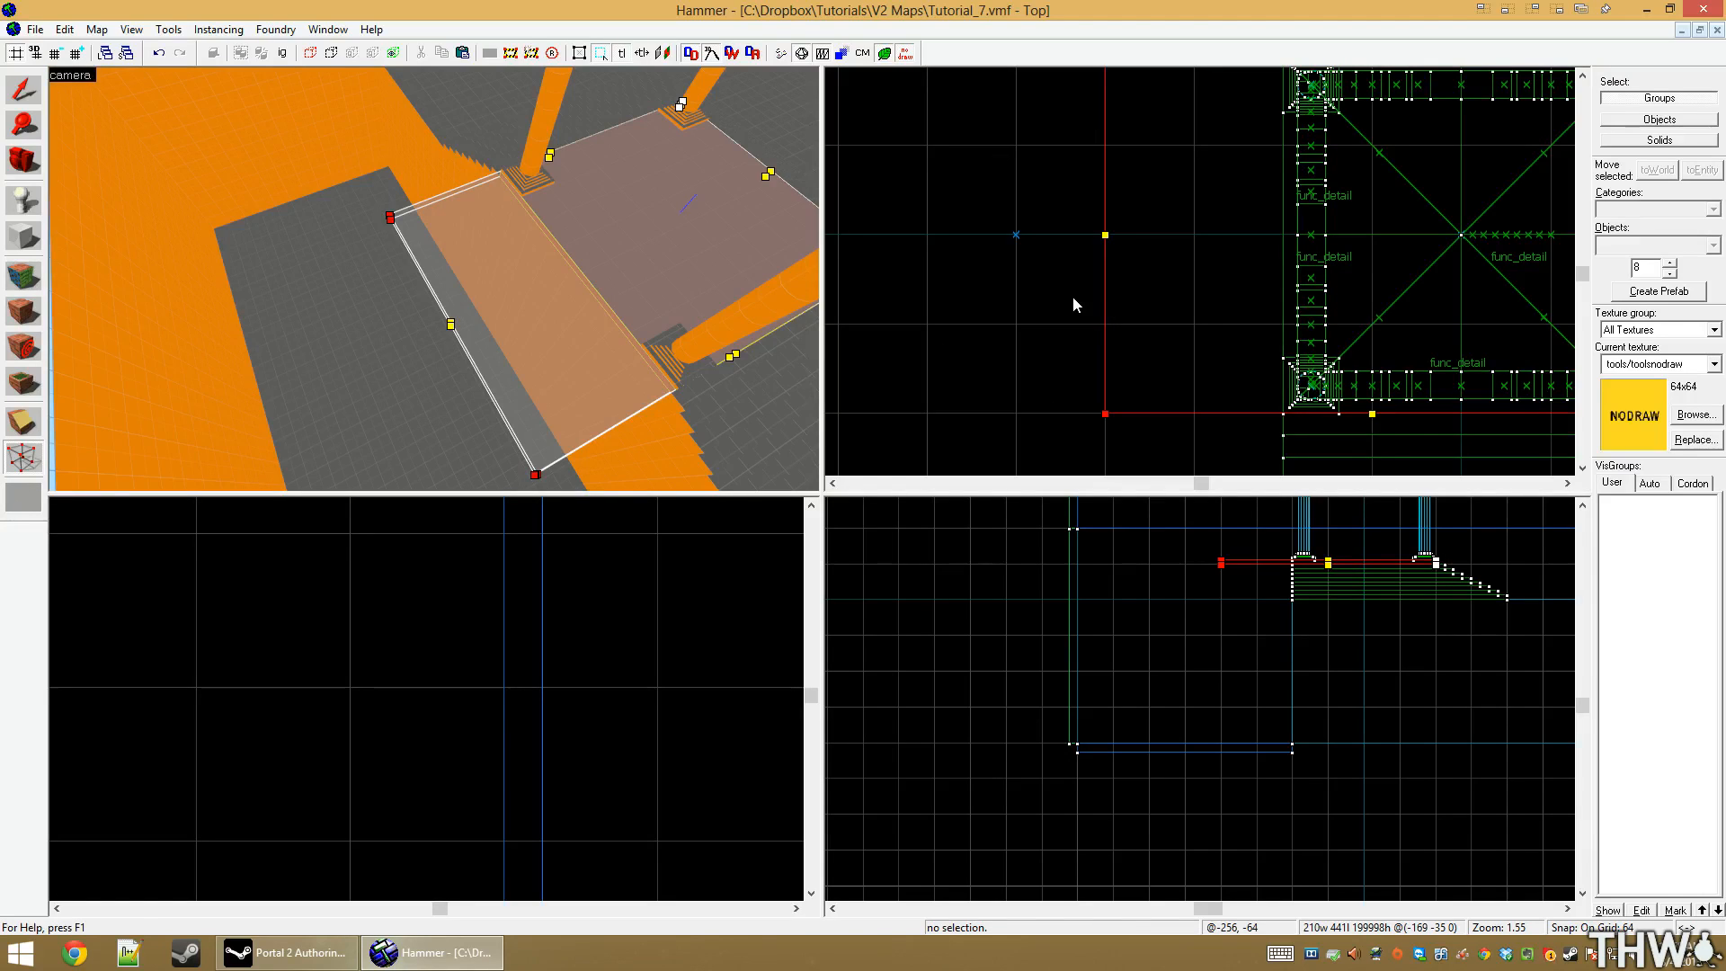
{"action": "scroll", "scroll_direction": "down", "scroll_amount": 3}
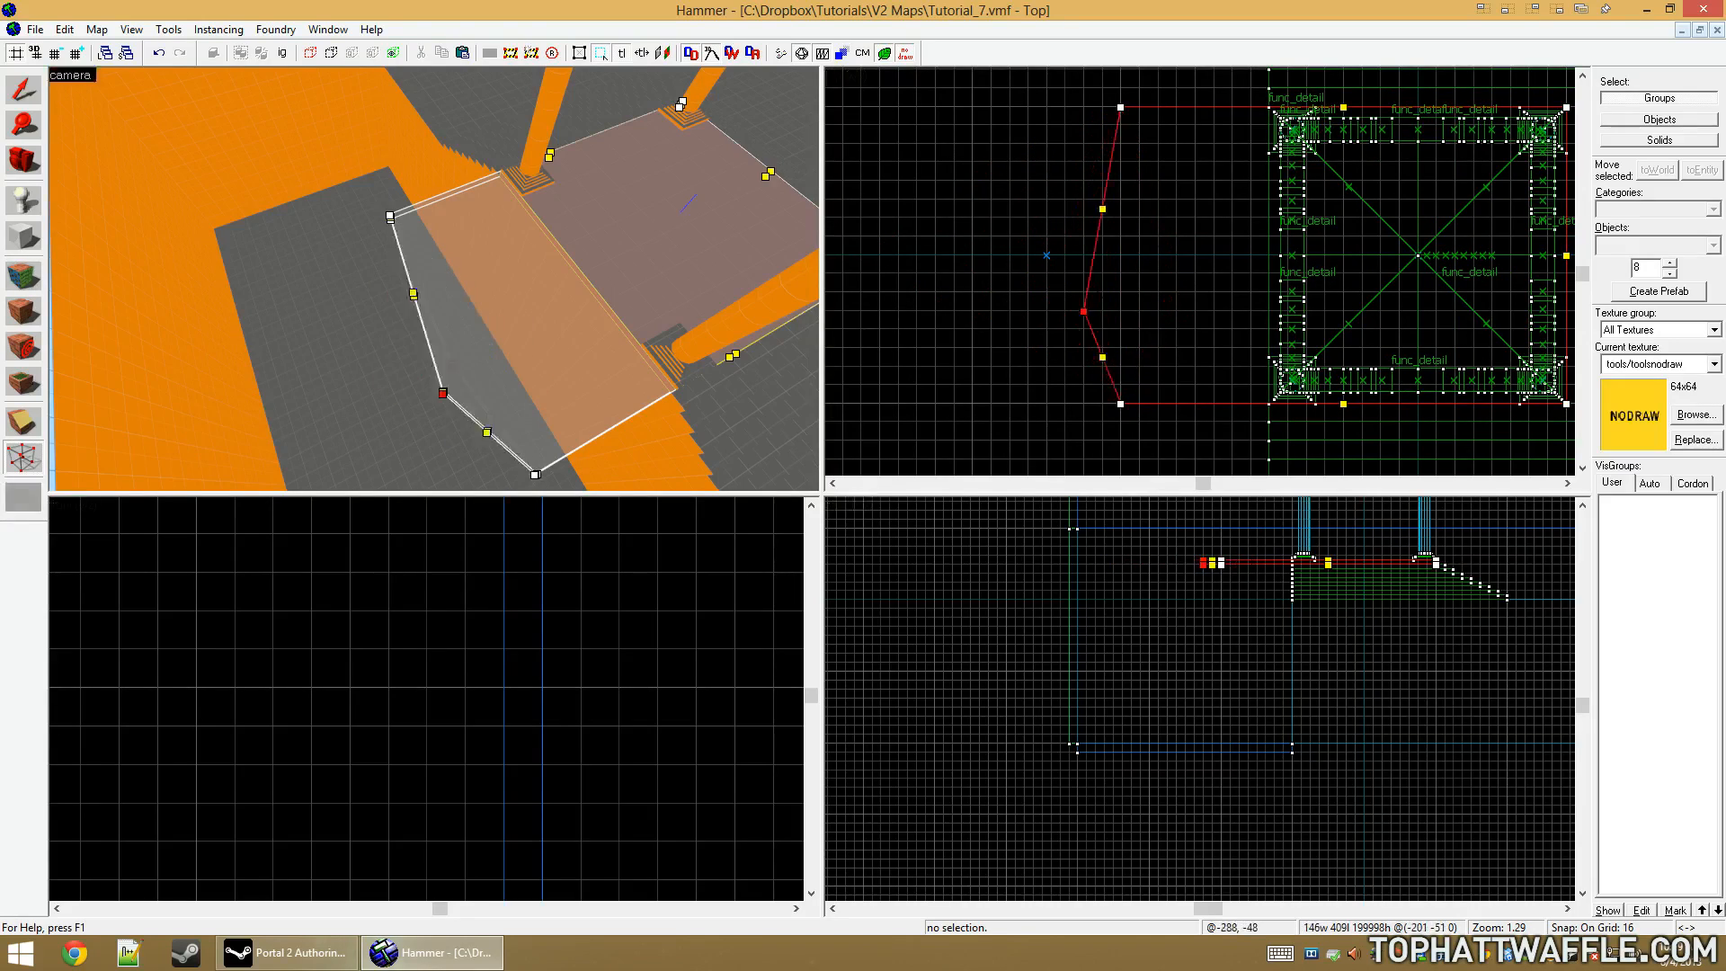
Add further vertices along the ramp's outer edge so it bows into a smooth arc
{"action": "left_click", "coordinate": [34, 29]}
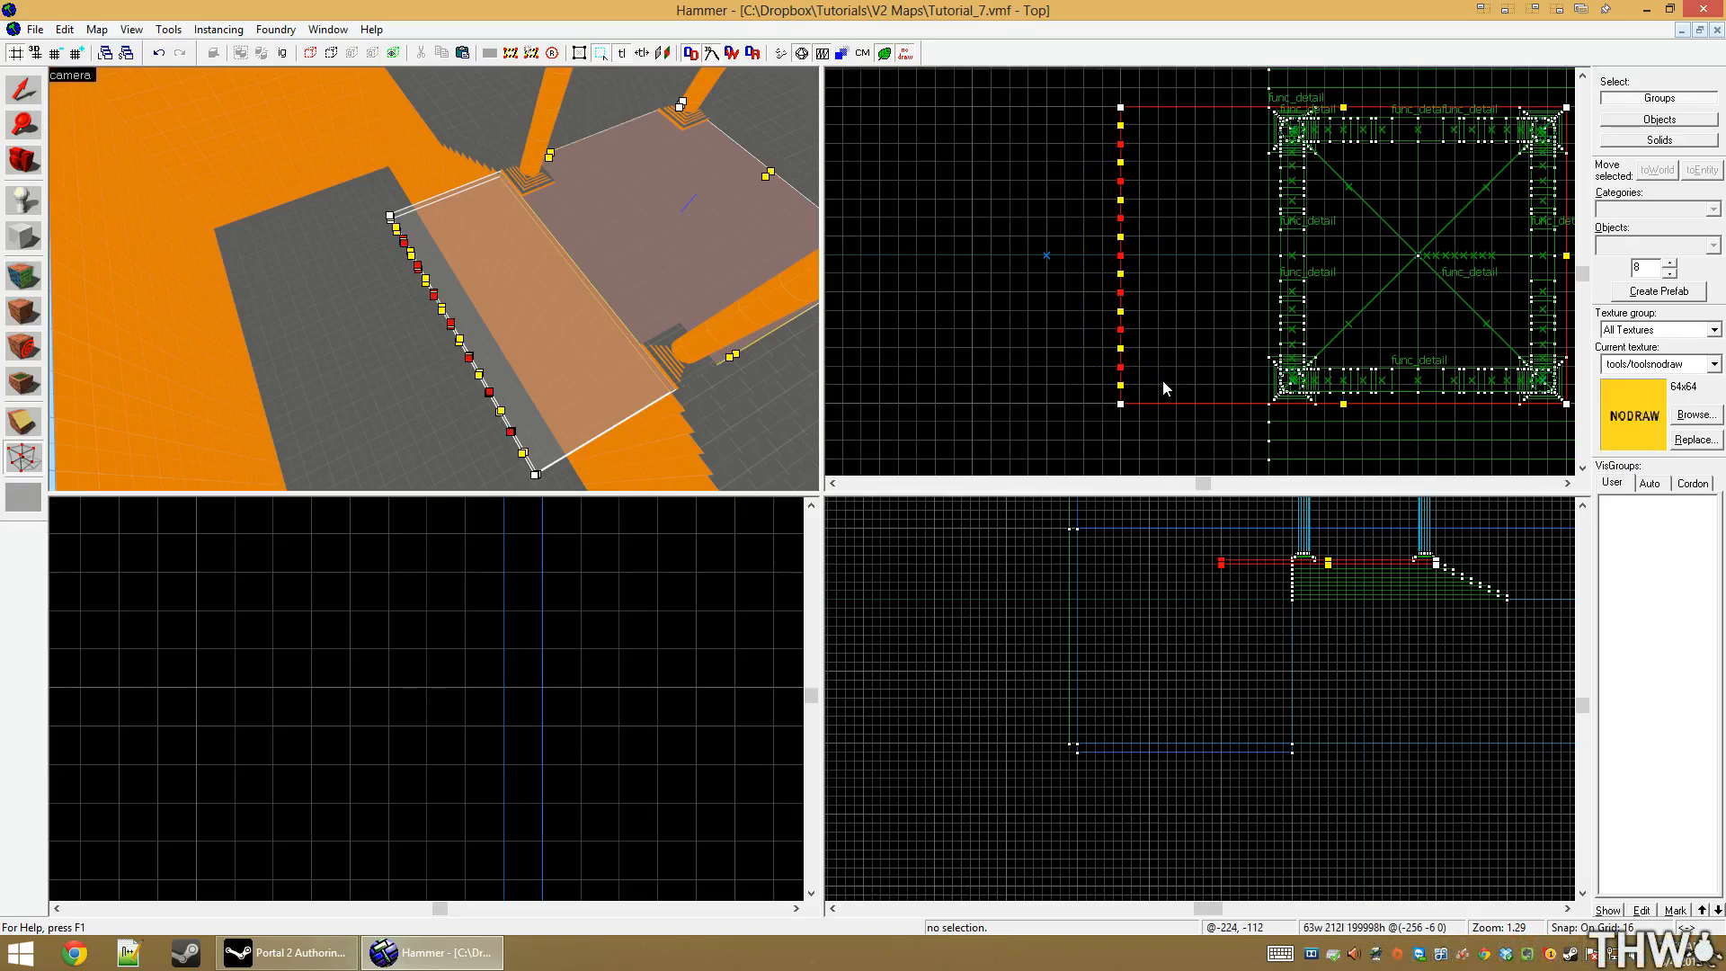
{"action": "scroll", "scroll_direction": "down", "scroll_amount": 3}
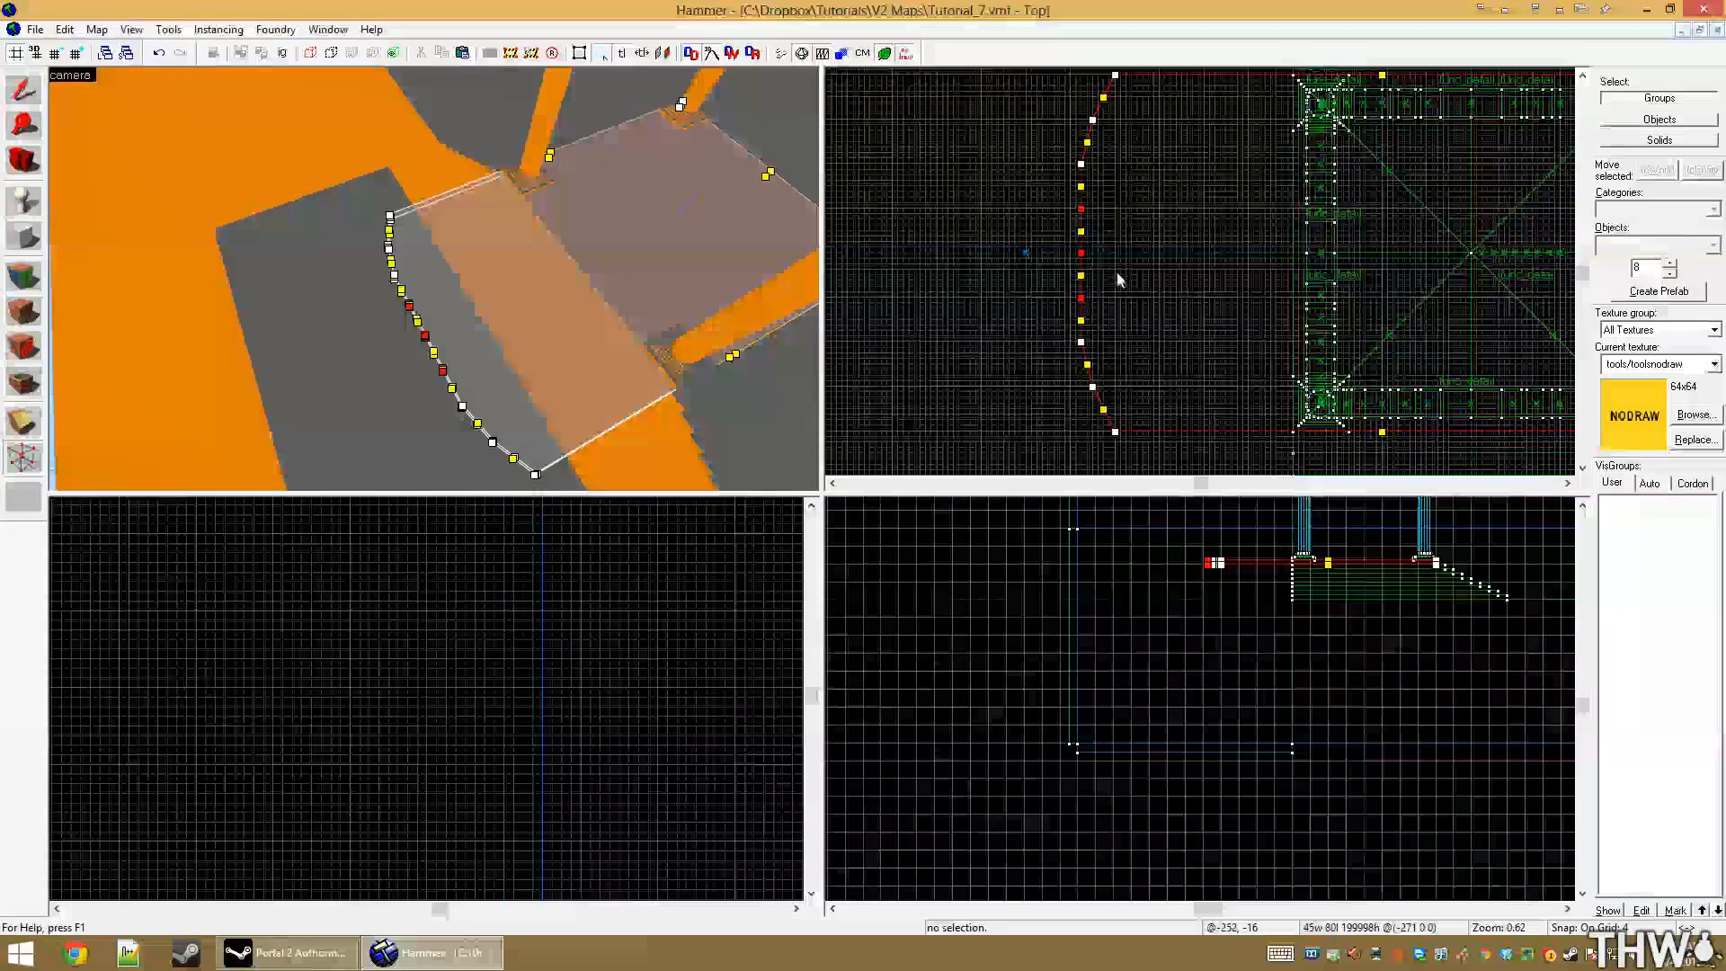
{"action": "scroll", "scroll_direction": "up", "scroll_amount": 3}
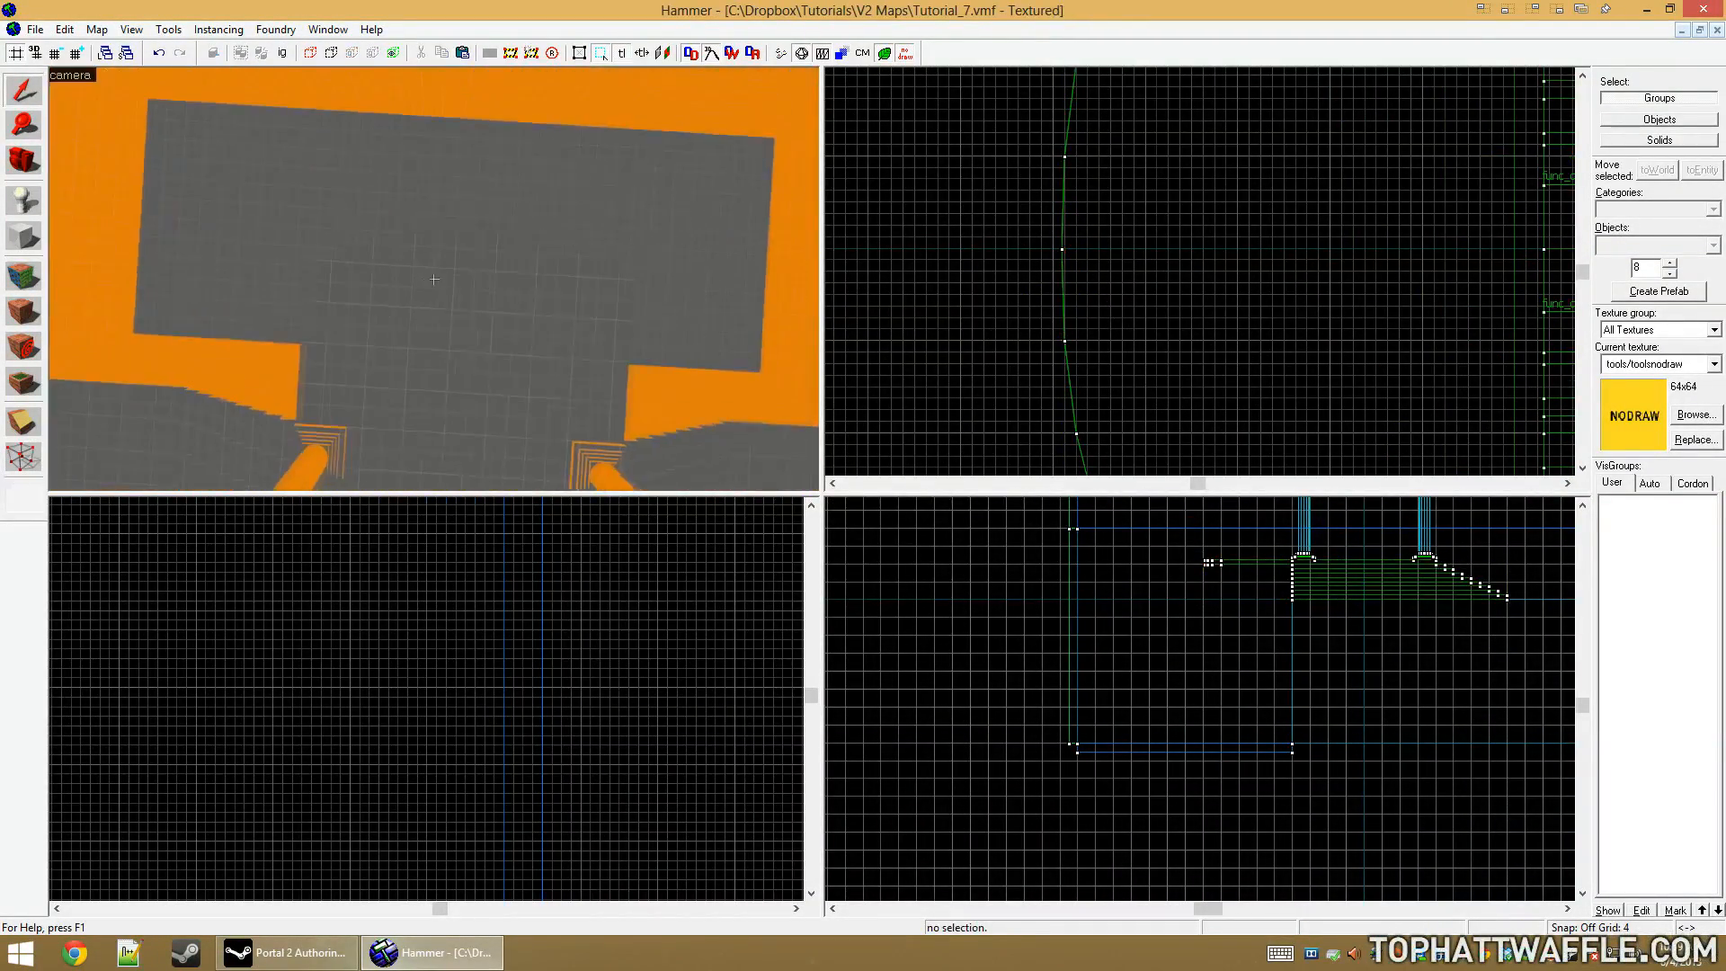
Draw a 12-sided cylinder 64 wide and 320 high standing in the spike pit
{"action": "left_click", "coordinate": [433, 278]}
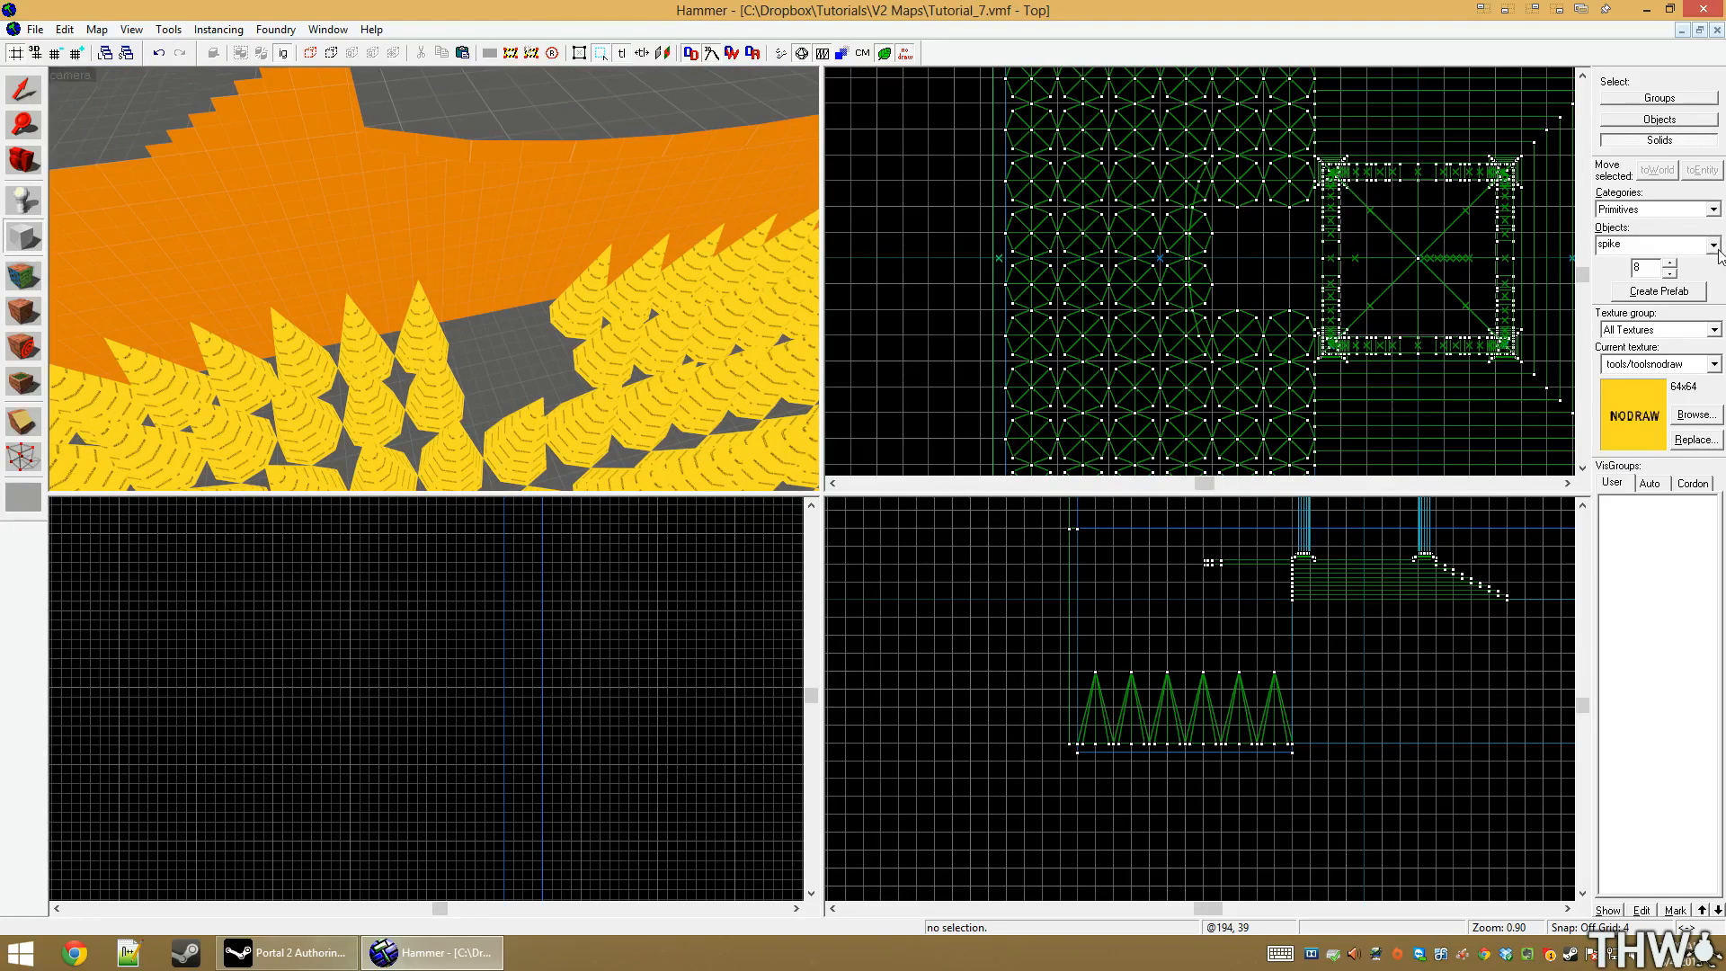
{"action": "scroll", "scroll_direction": "up", "scroll_amount": 3}
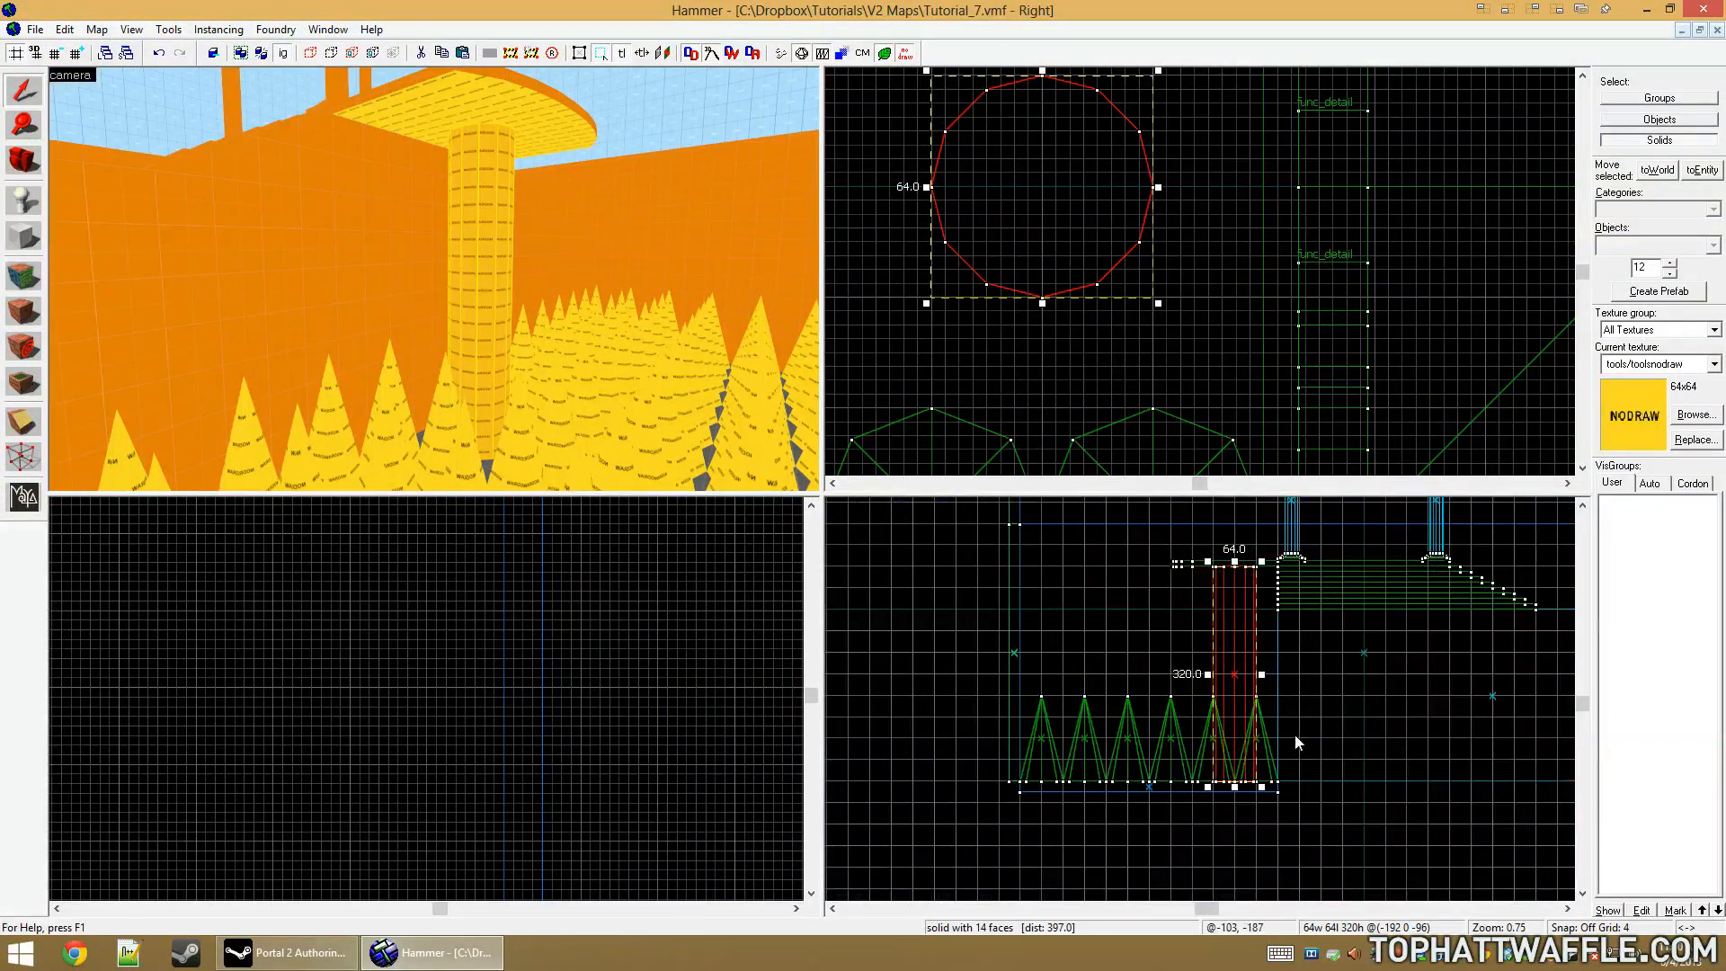
Scale the cylinder's bottom vertex ring outward to about 2.1 with Alt+E, flaring its base
{"action": "scroll", "scroll_direction": "up", "scroll_amount": 3}
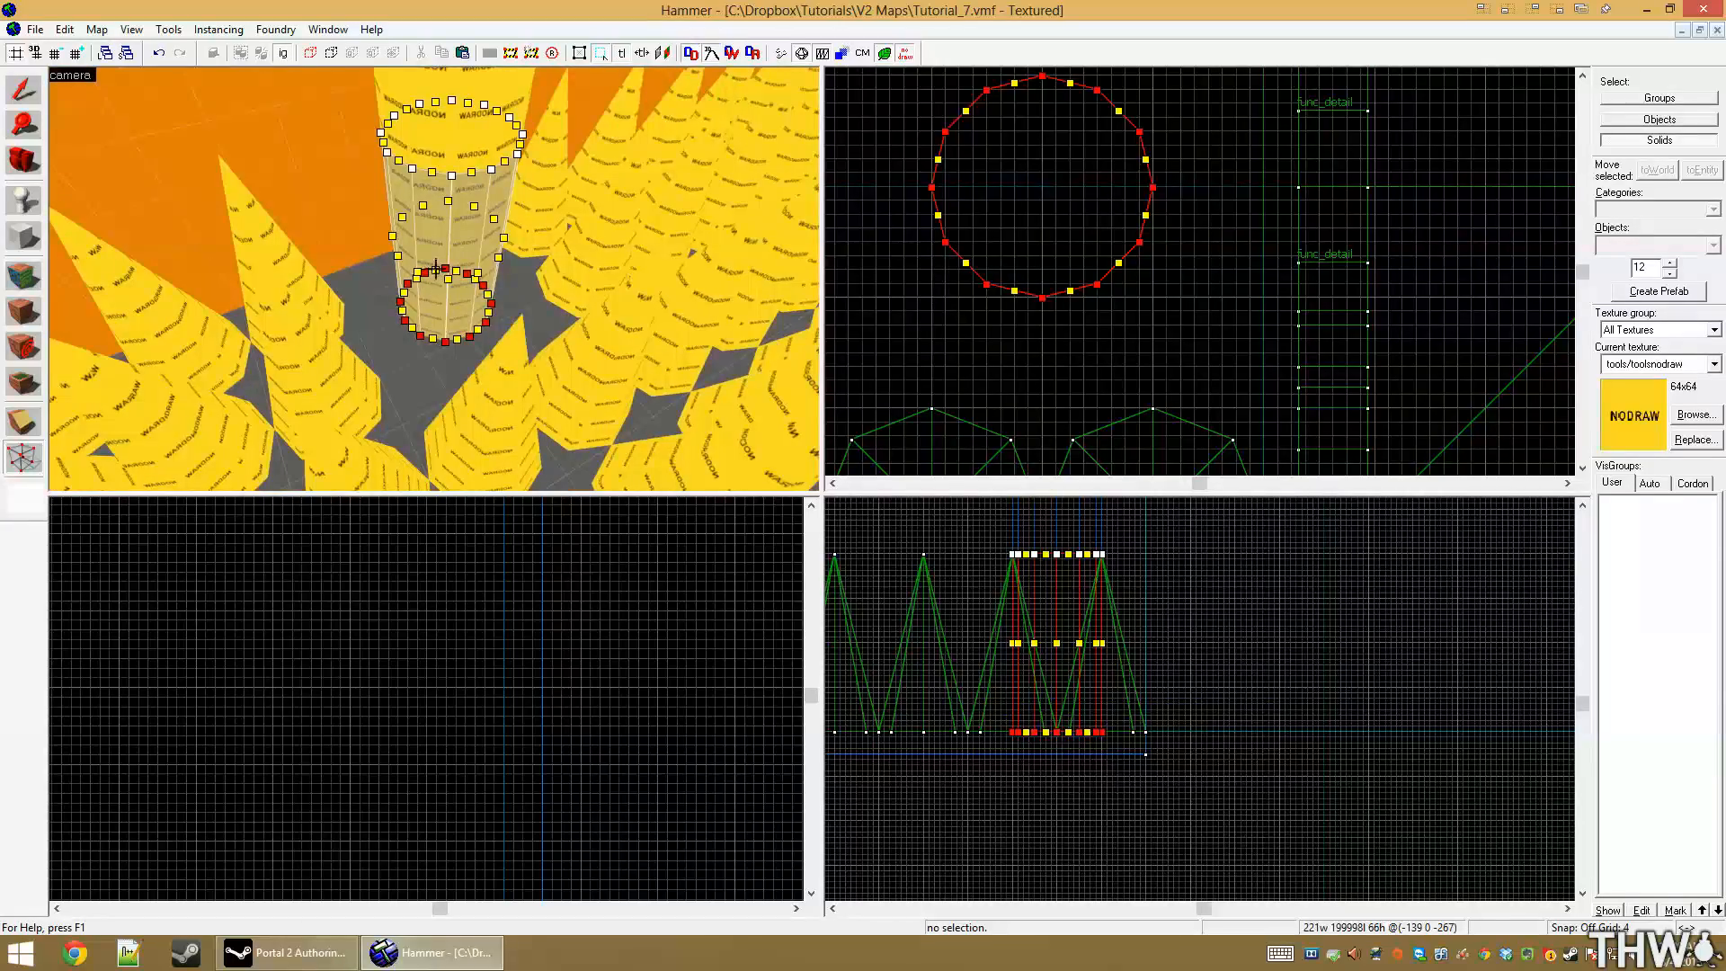
{"action": "key", "text": "alt+e"}
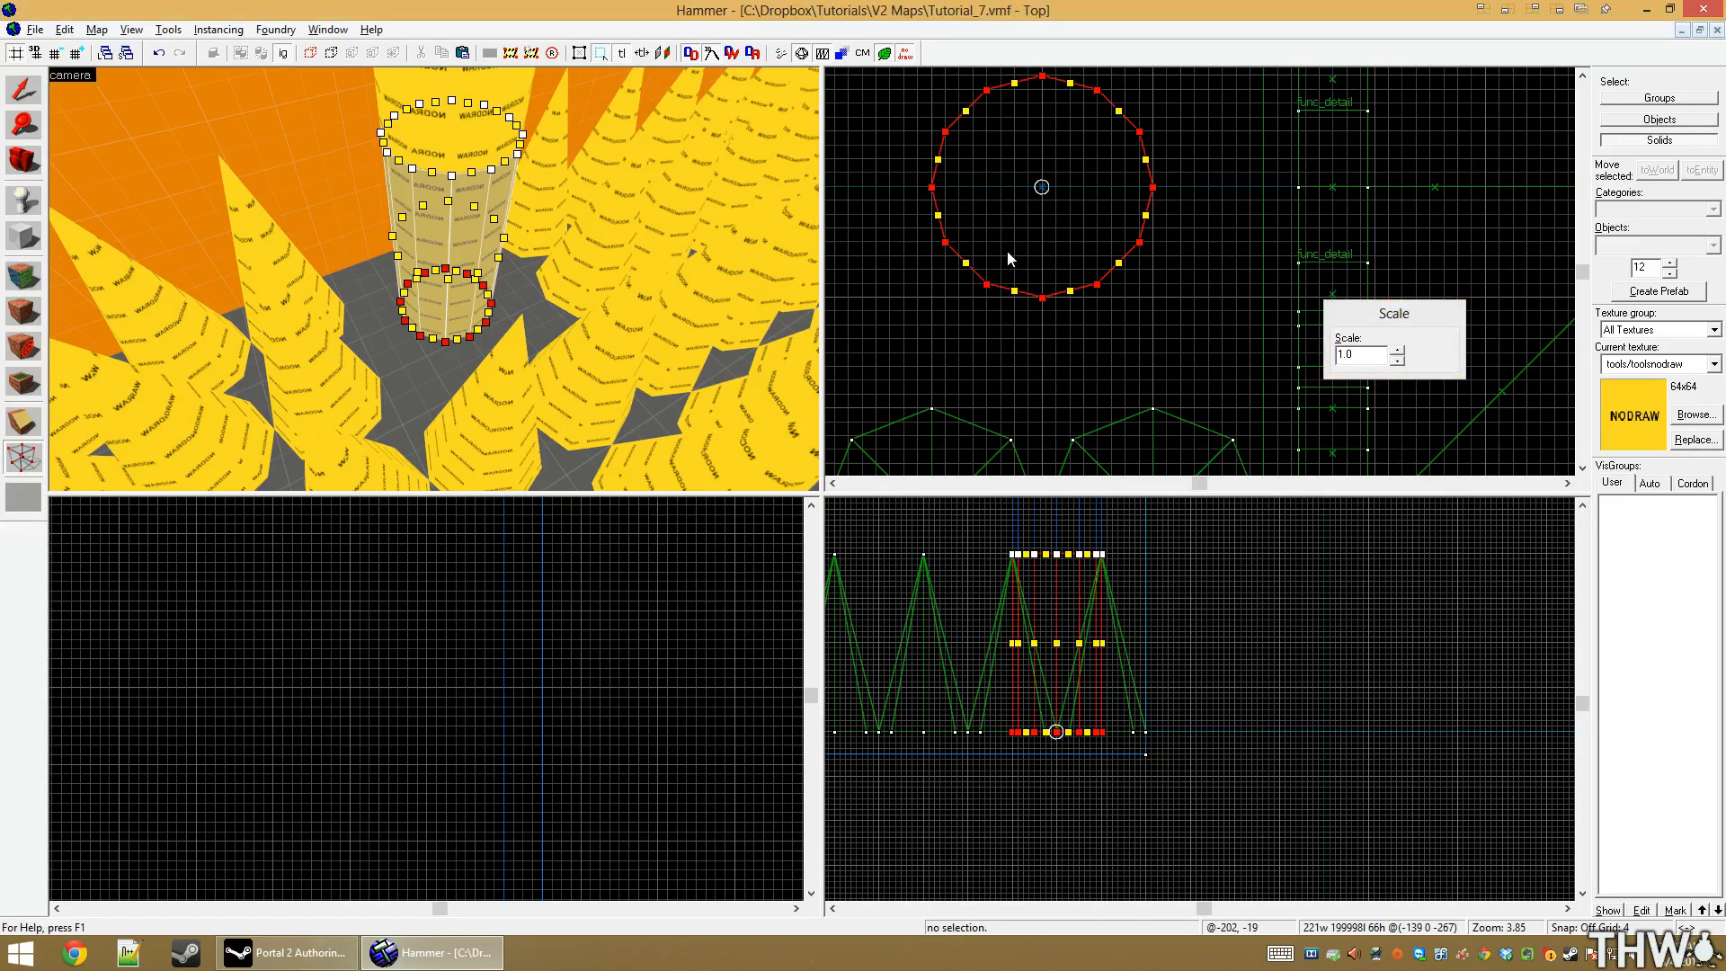
{"action": "mouse_move", "coordinate": [1031, 97]}
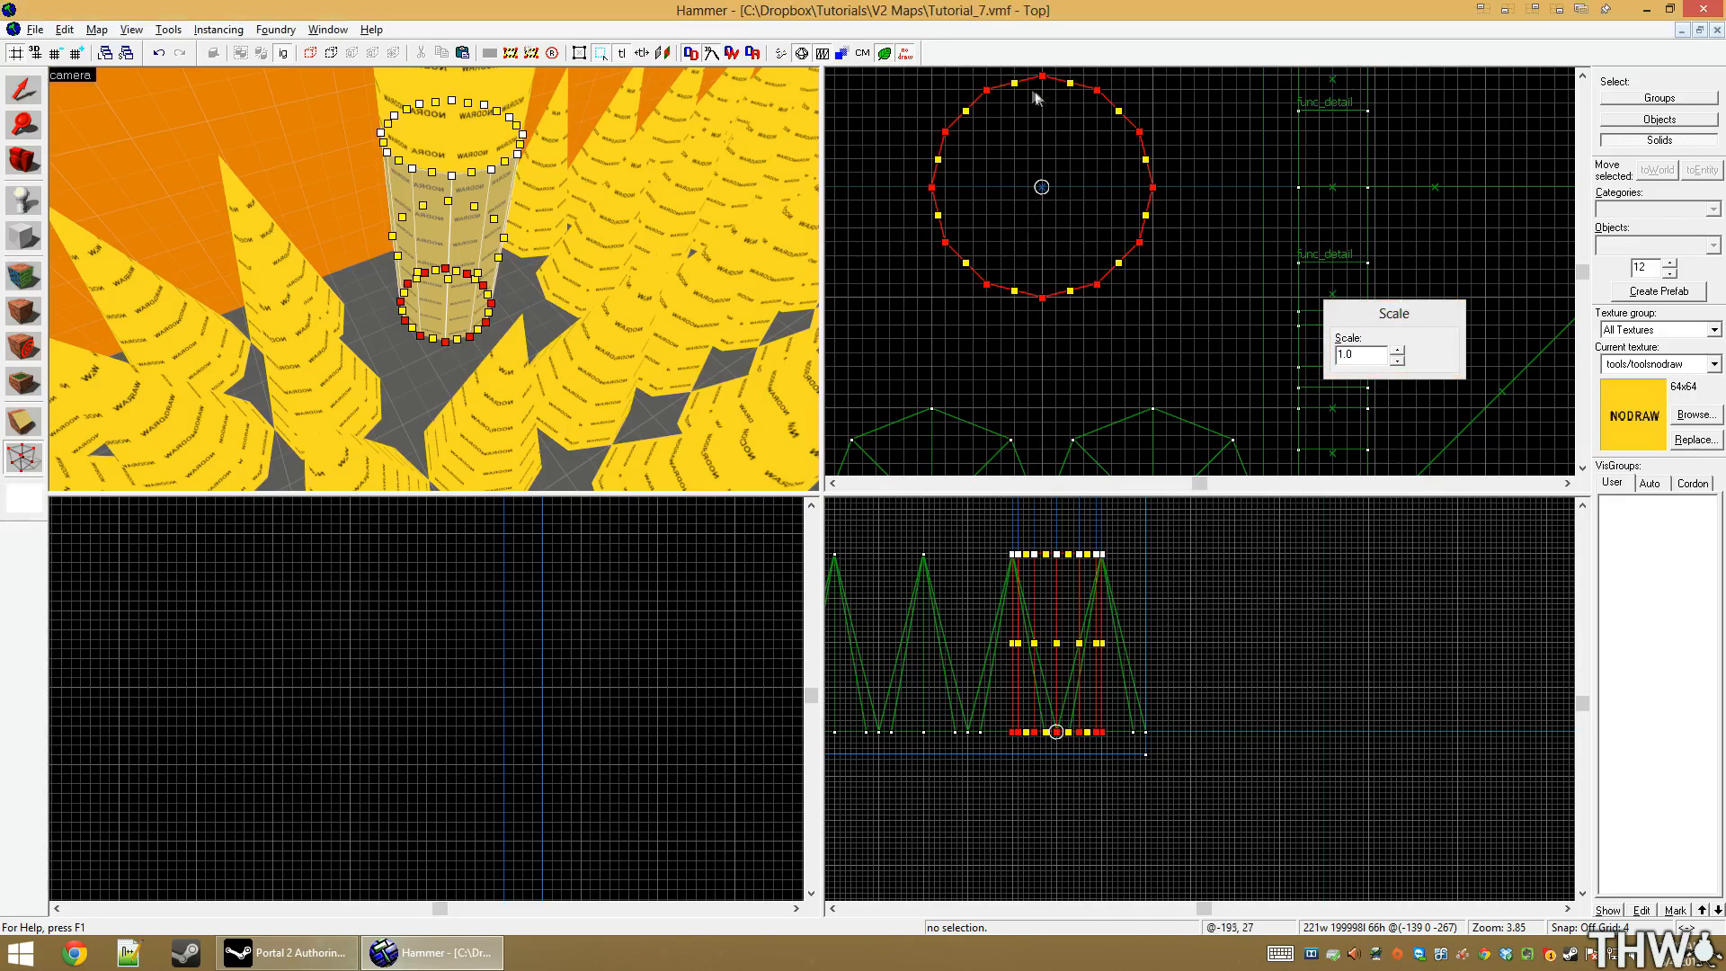
{"action": "mouse_move", "coordinate": [1043, 194]}
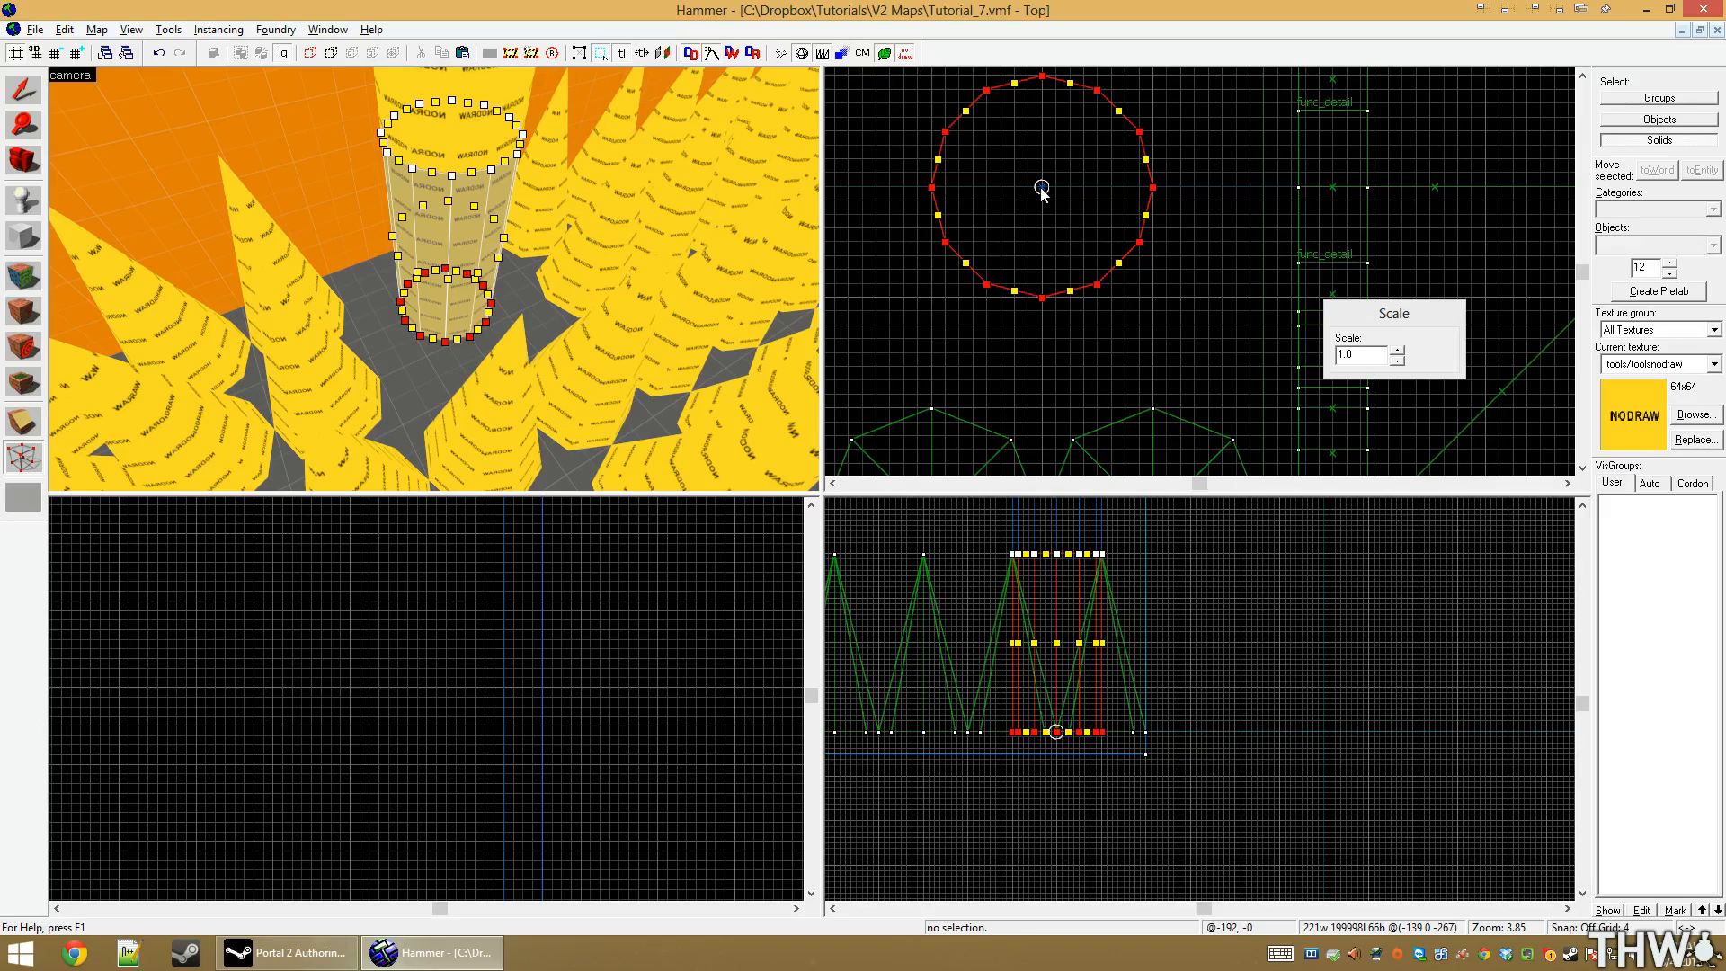
{"action": "mouse_move", "coordinate": [967, 266]}
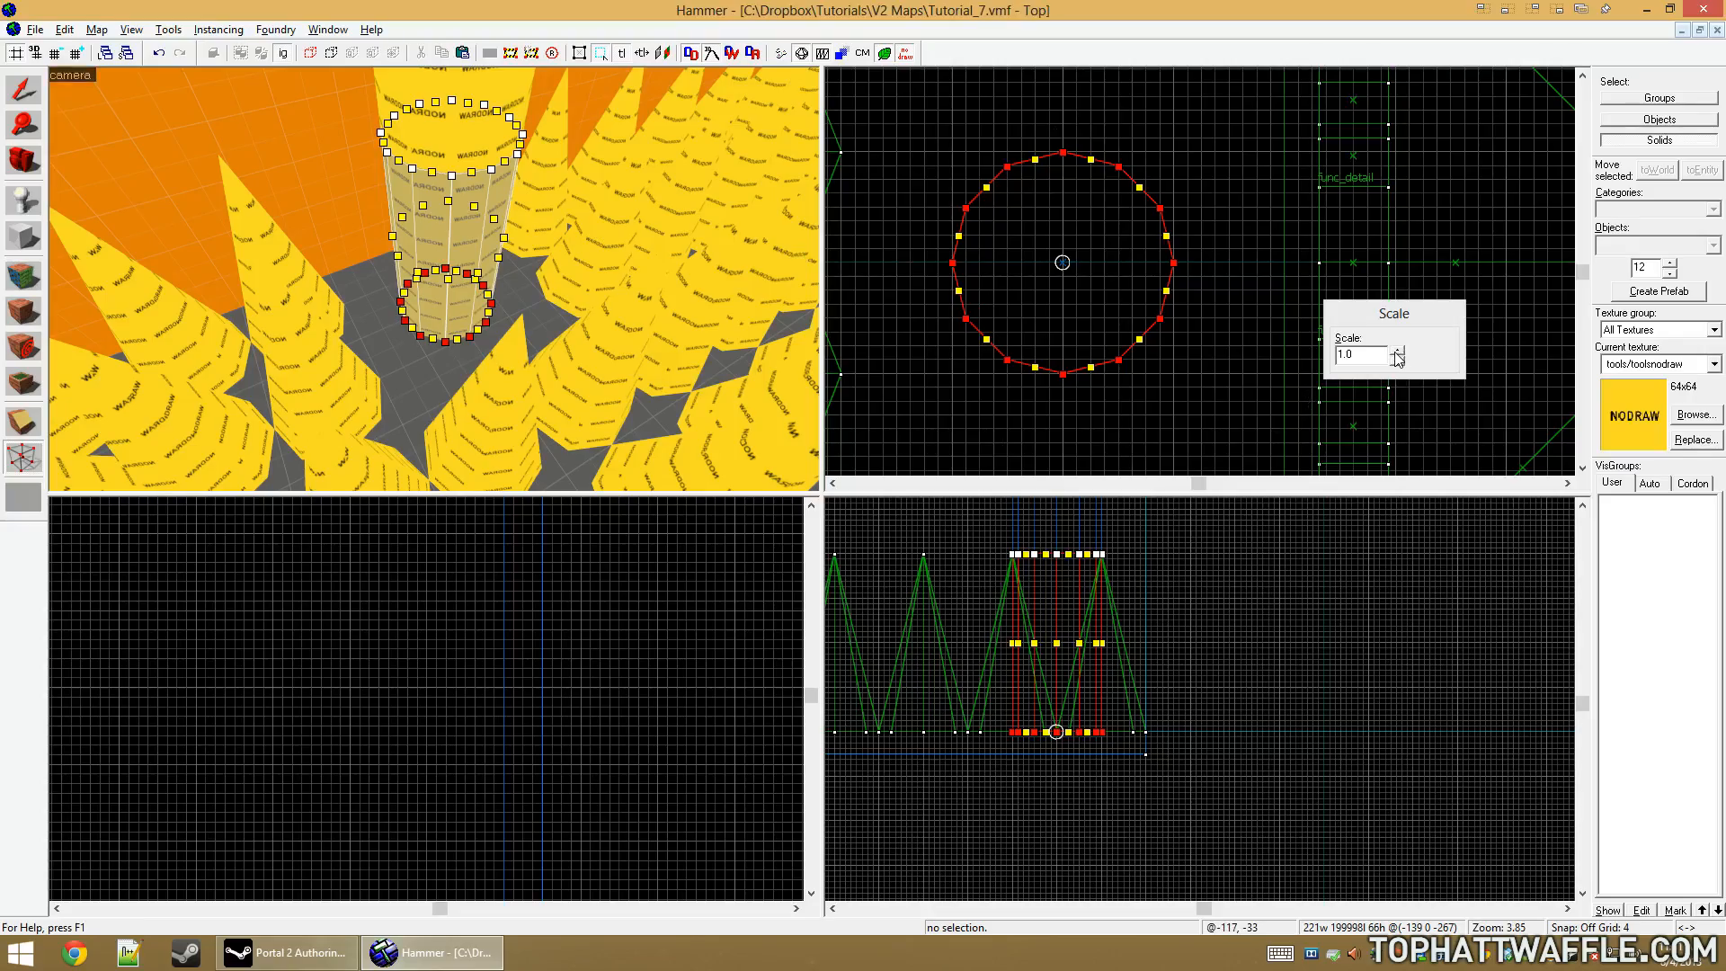
{"action": "left_click", "coordinate": [1395, 350]}
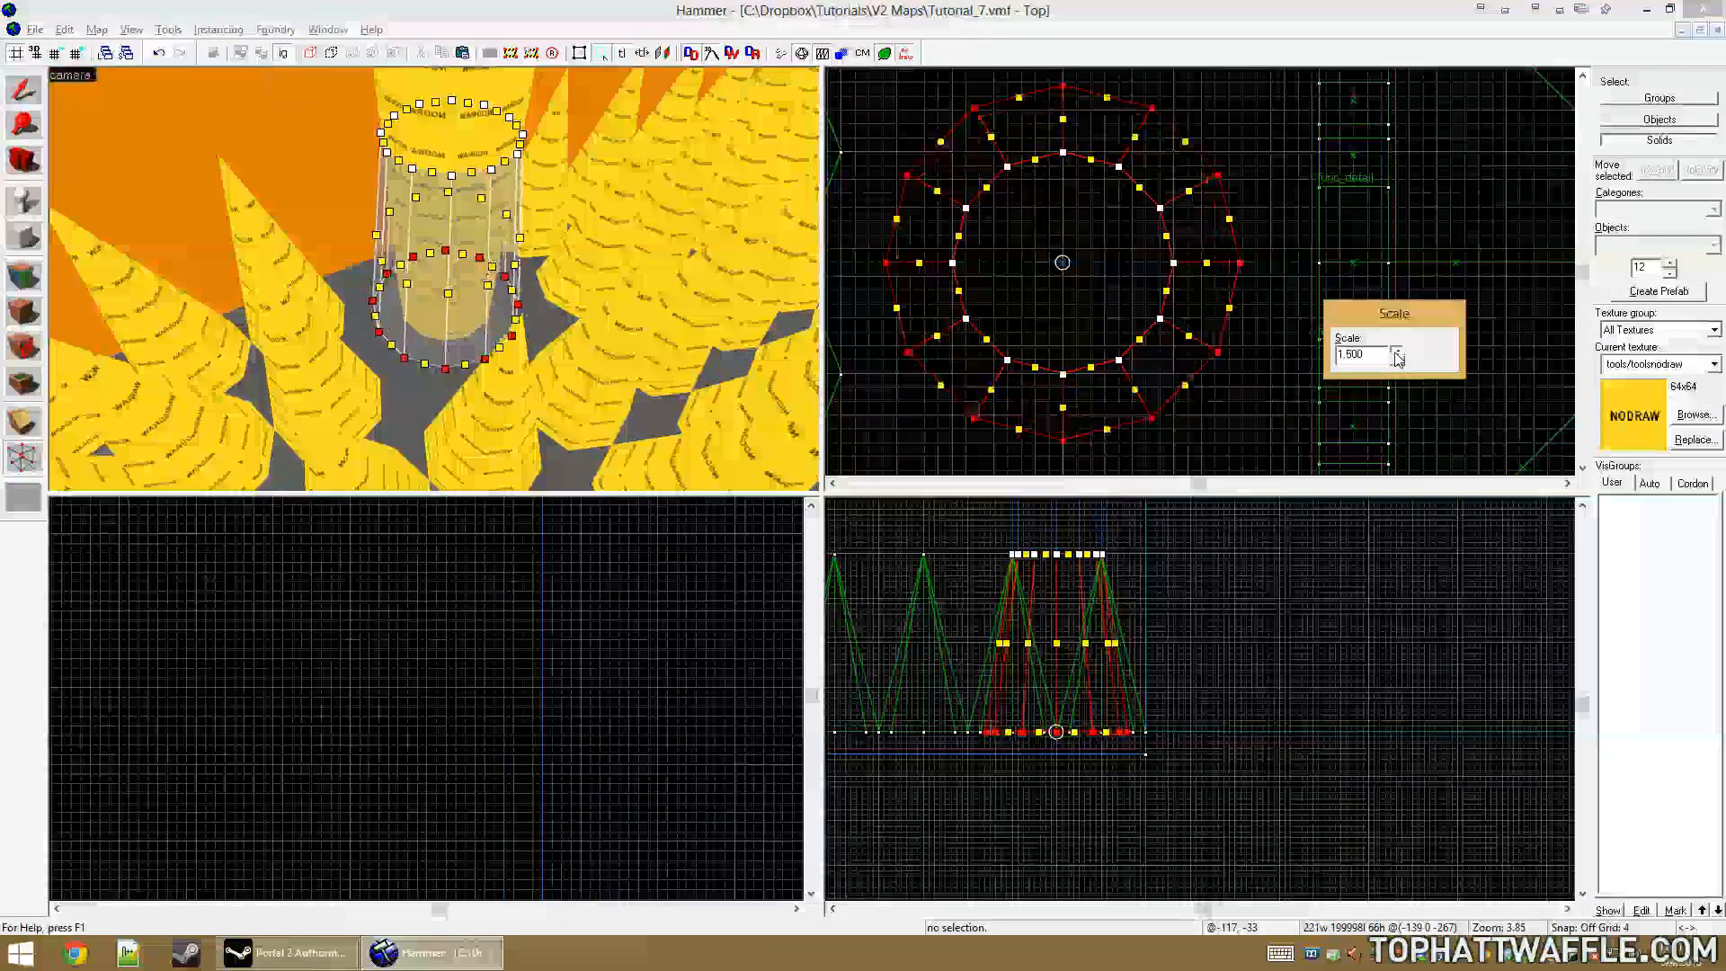
{"action": "left_click", "coordinate": [1397, 347]}
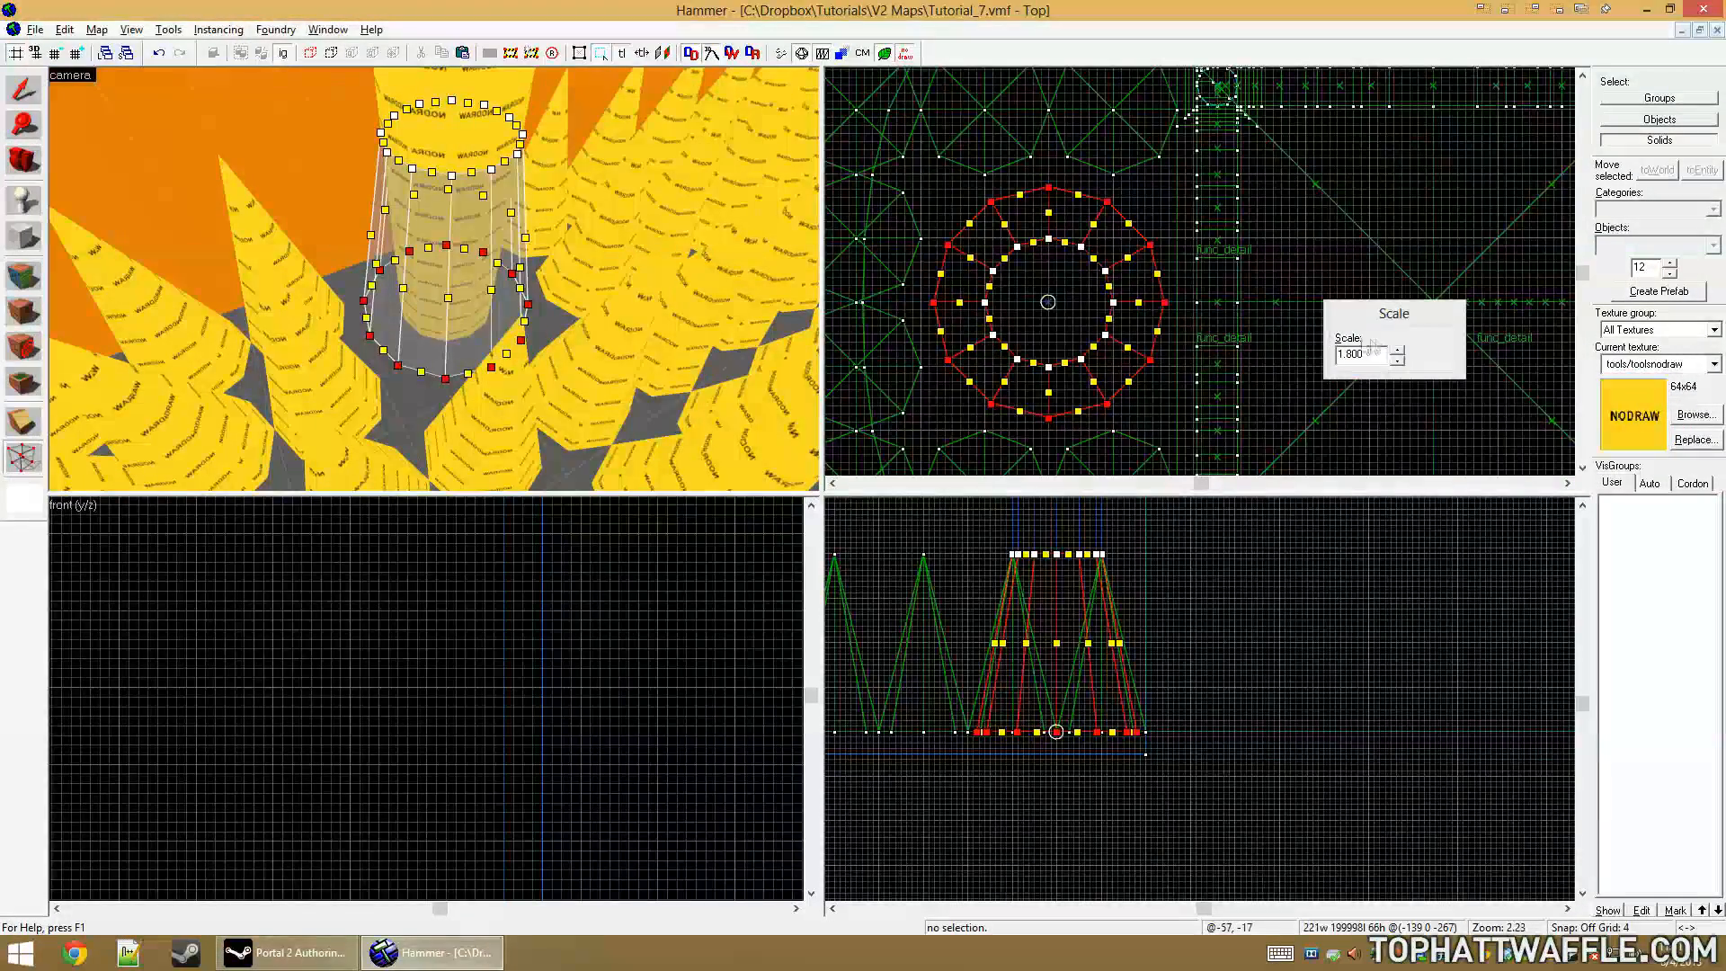
{"action": "left_click", "coordinate": [1399, 347]}
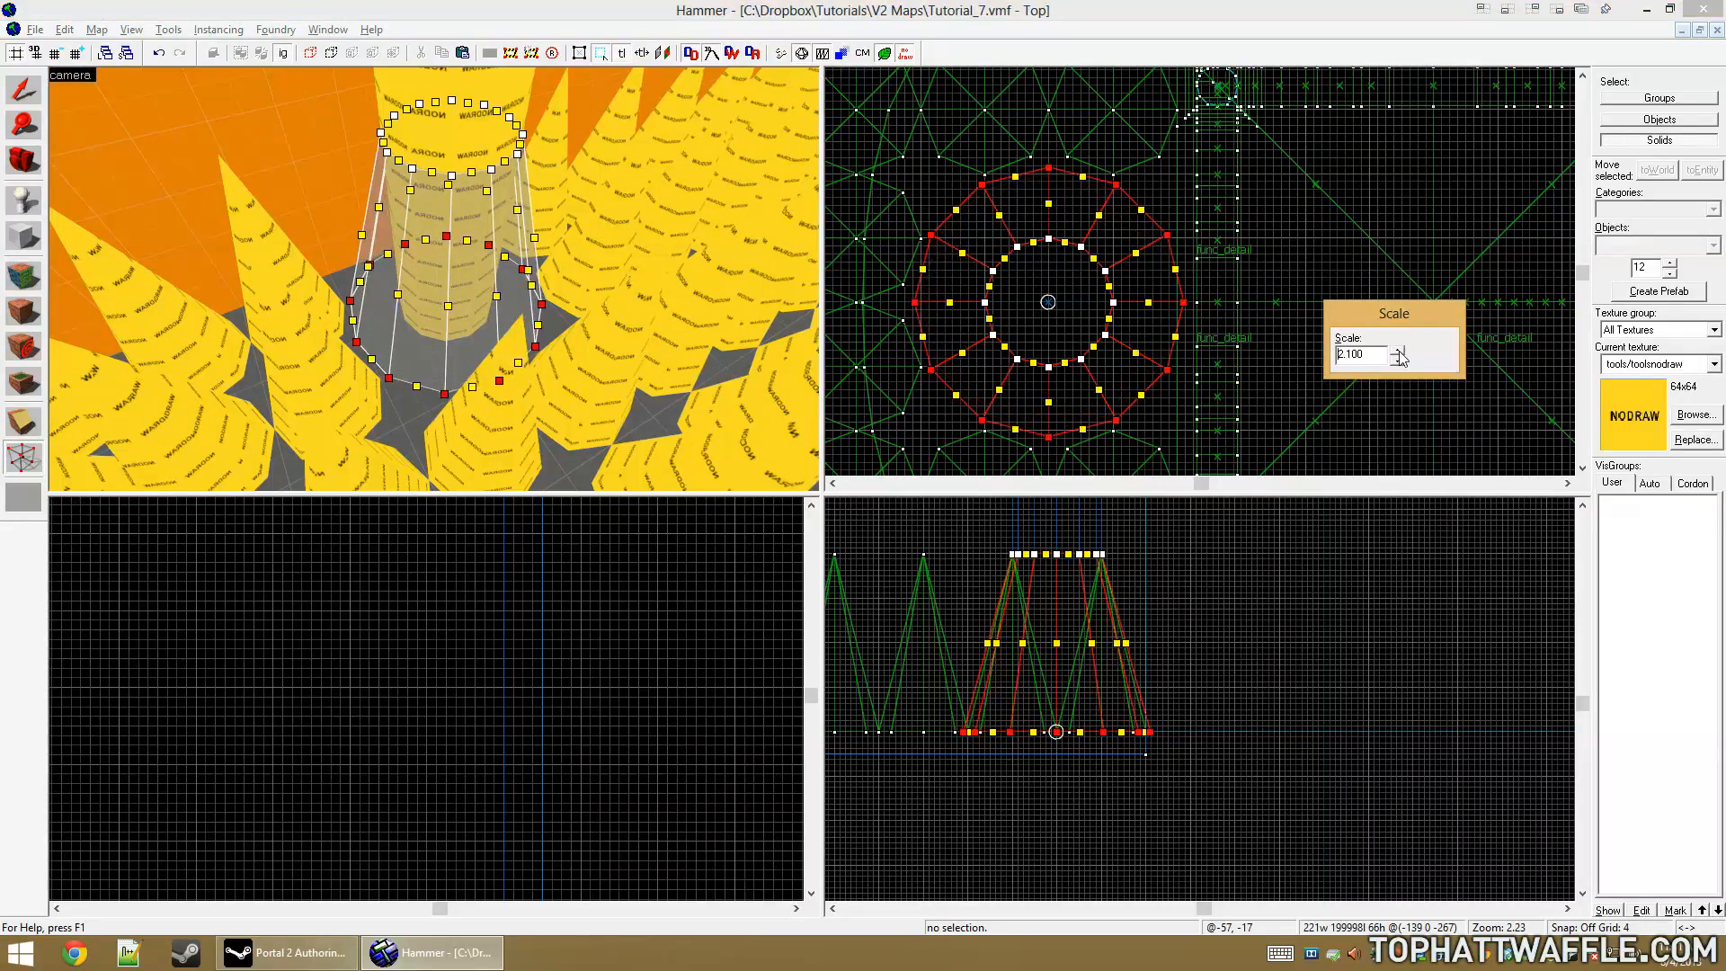
{"action": "left_click", "coordinate": [1399, 360]}
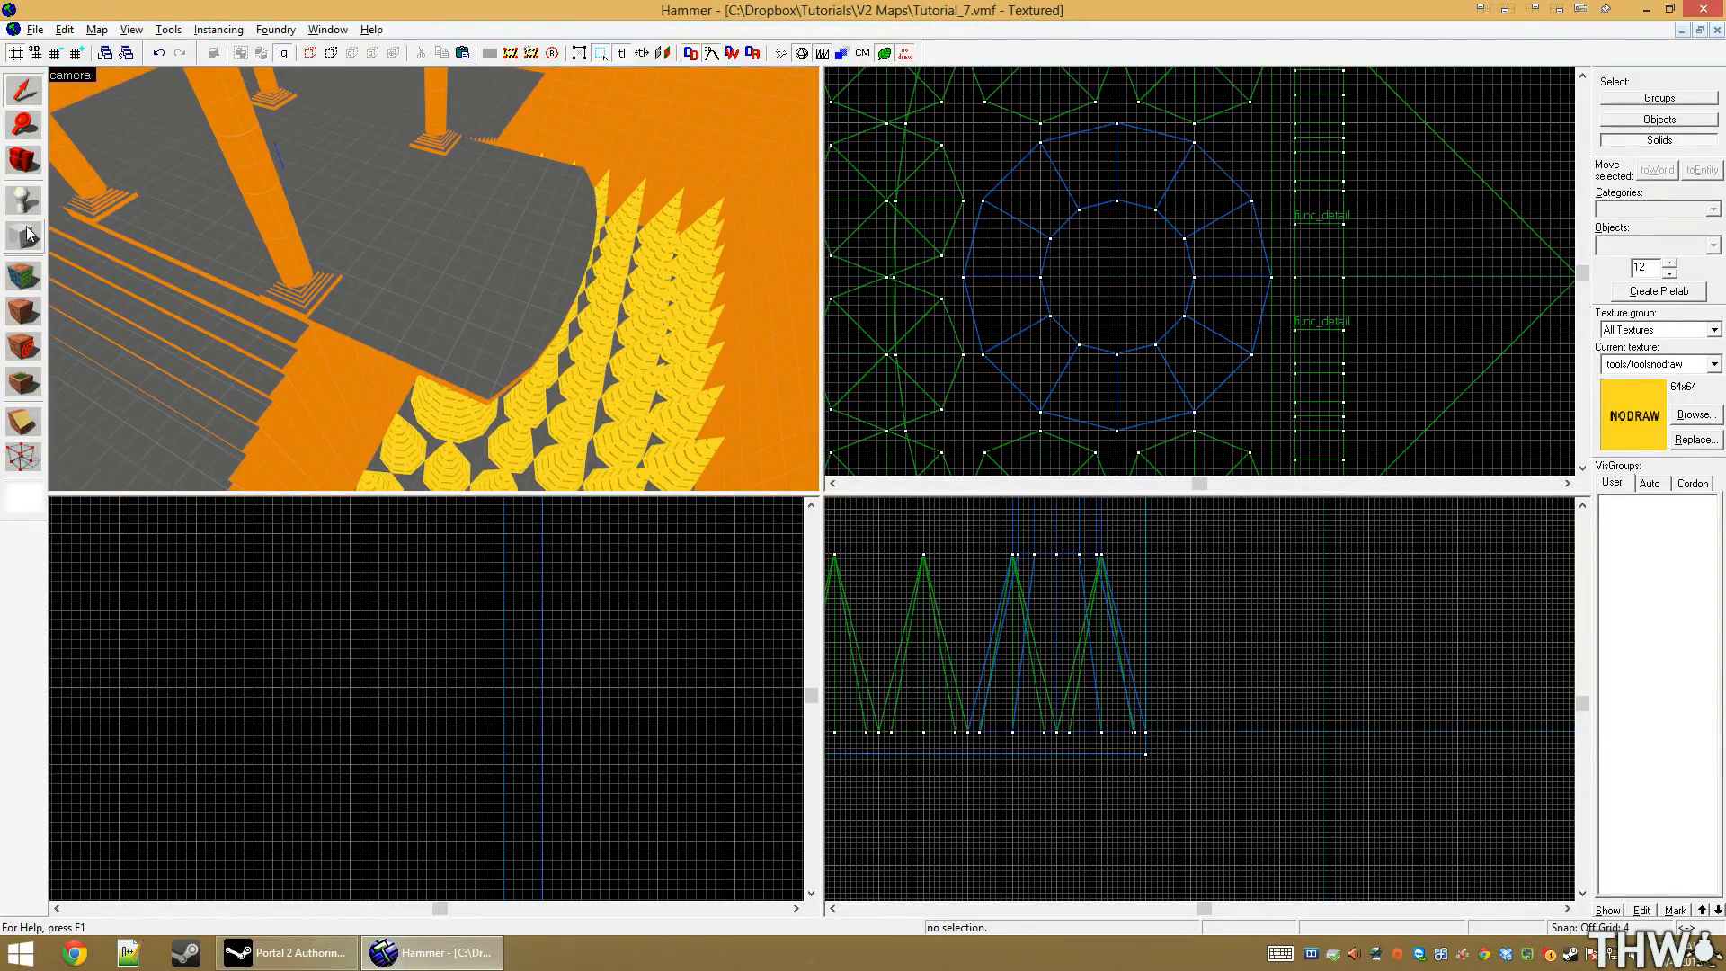
Browse the Objects panel's list of primitive shapes
{"action": "left_click", "coordinate": [23, 238]}
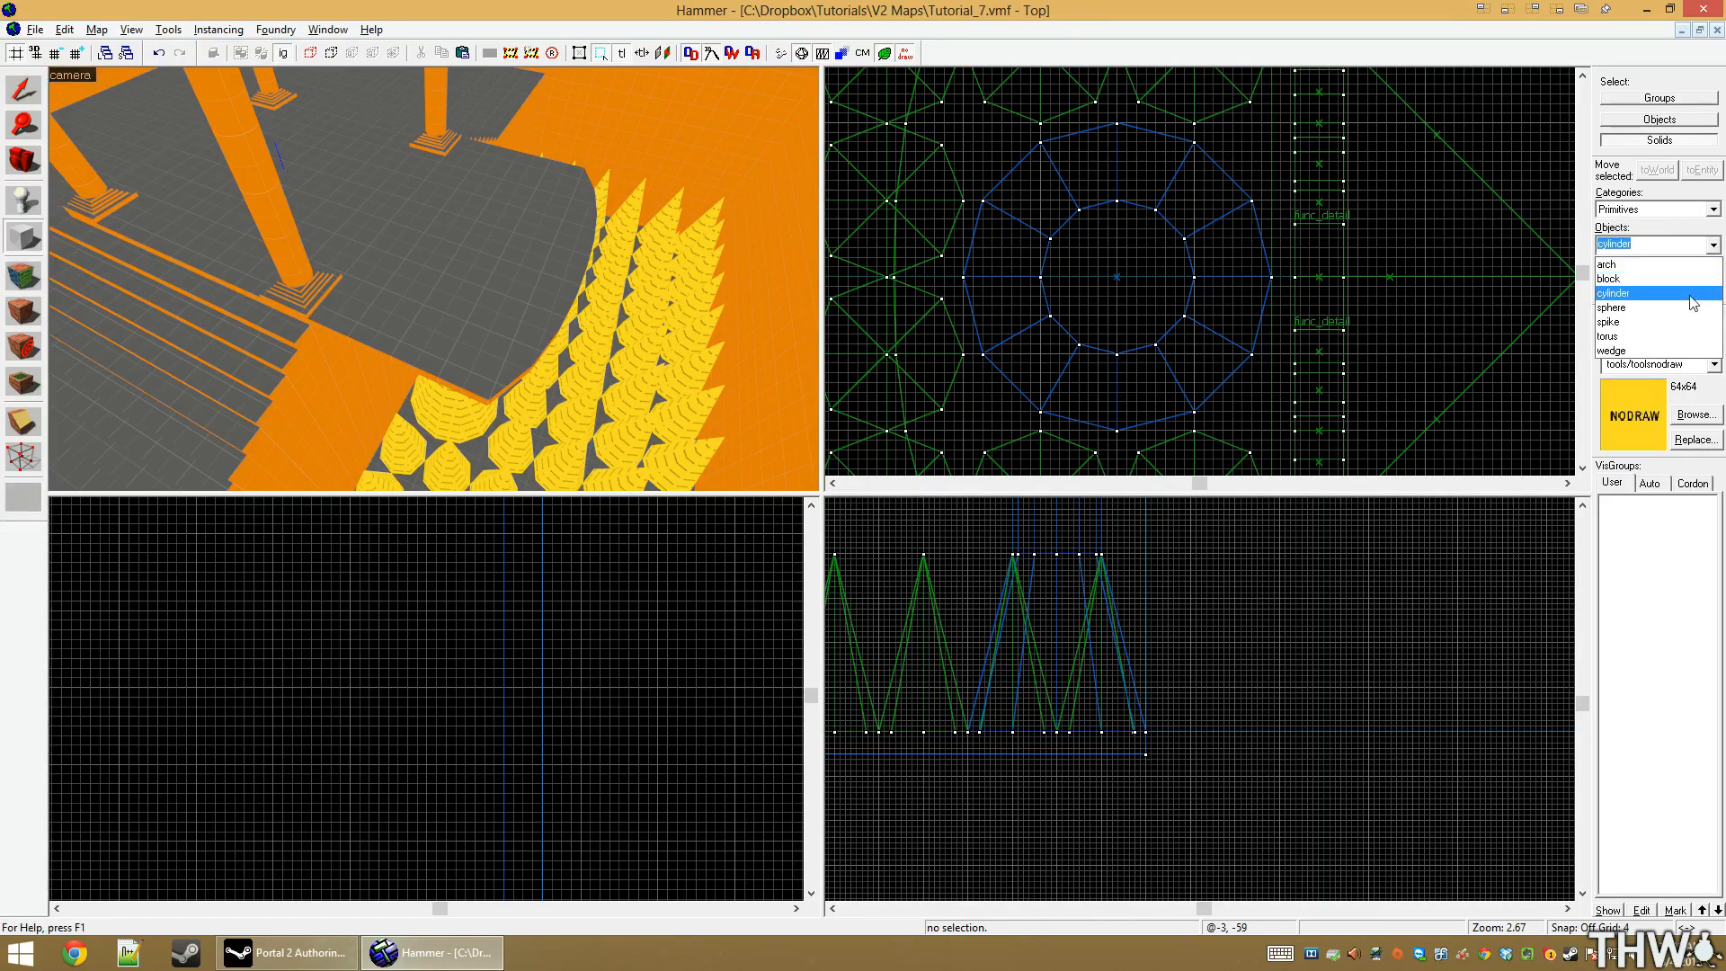
{"action": "left_click", "coordinate": [1610, 351]}
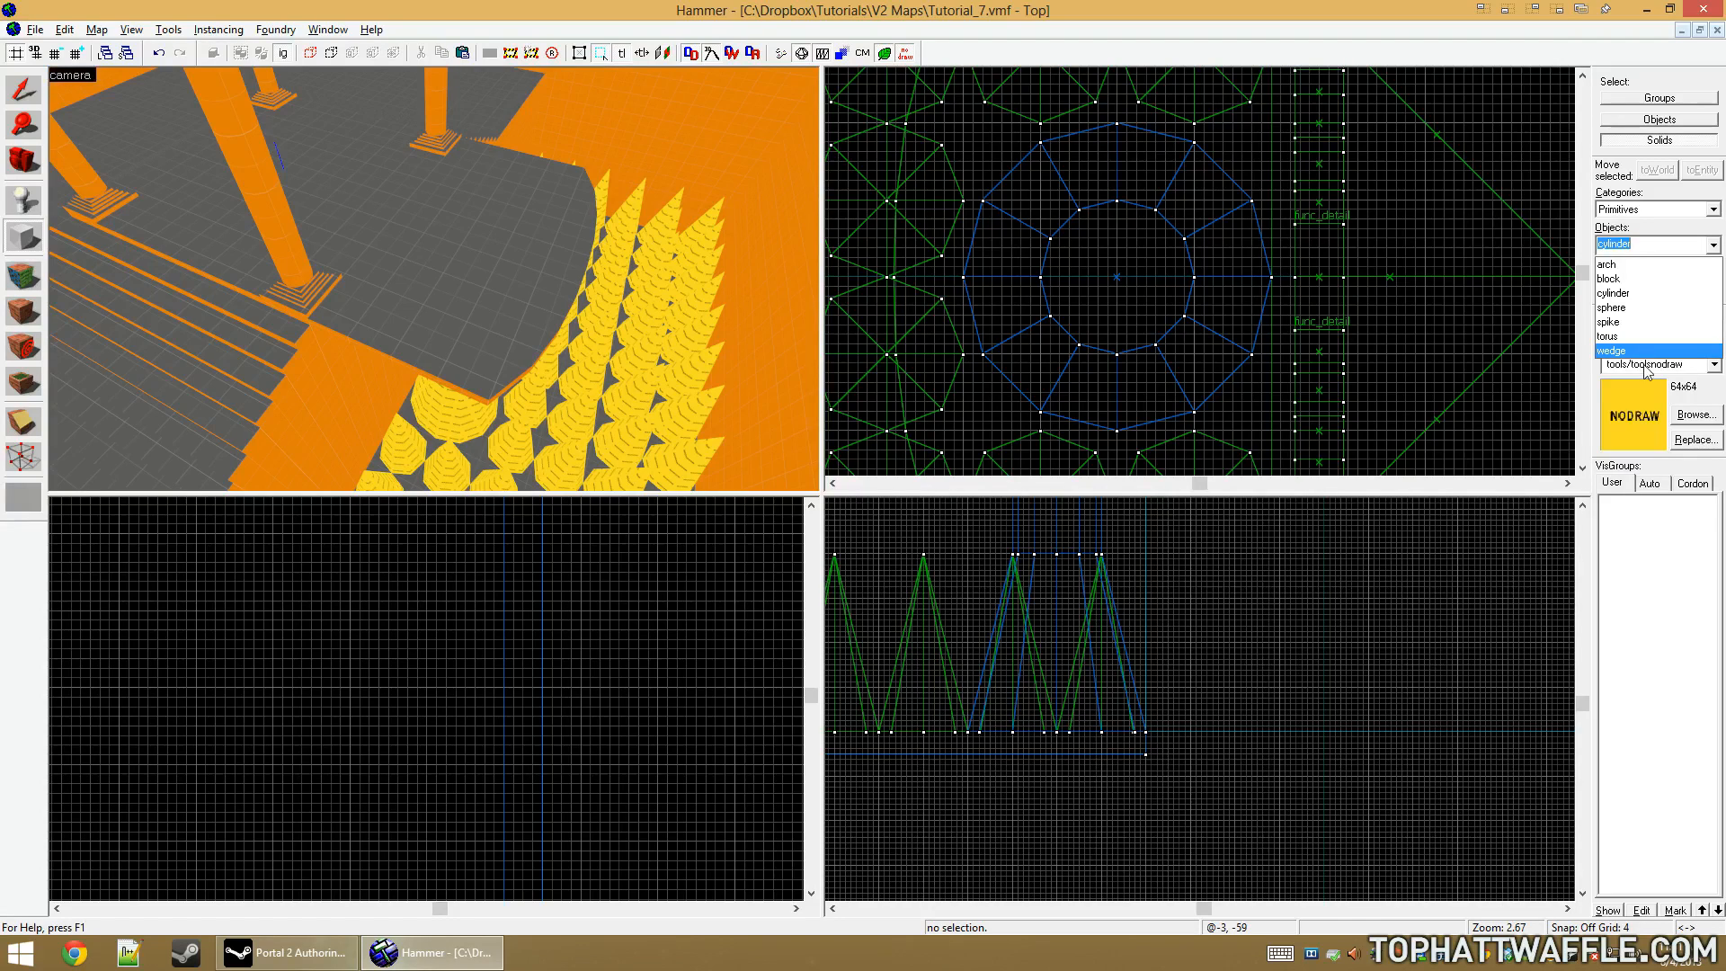
{"action": "mouse_move", "coordinate": [1678, 356]}
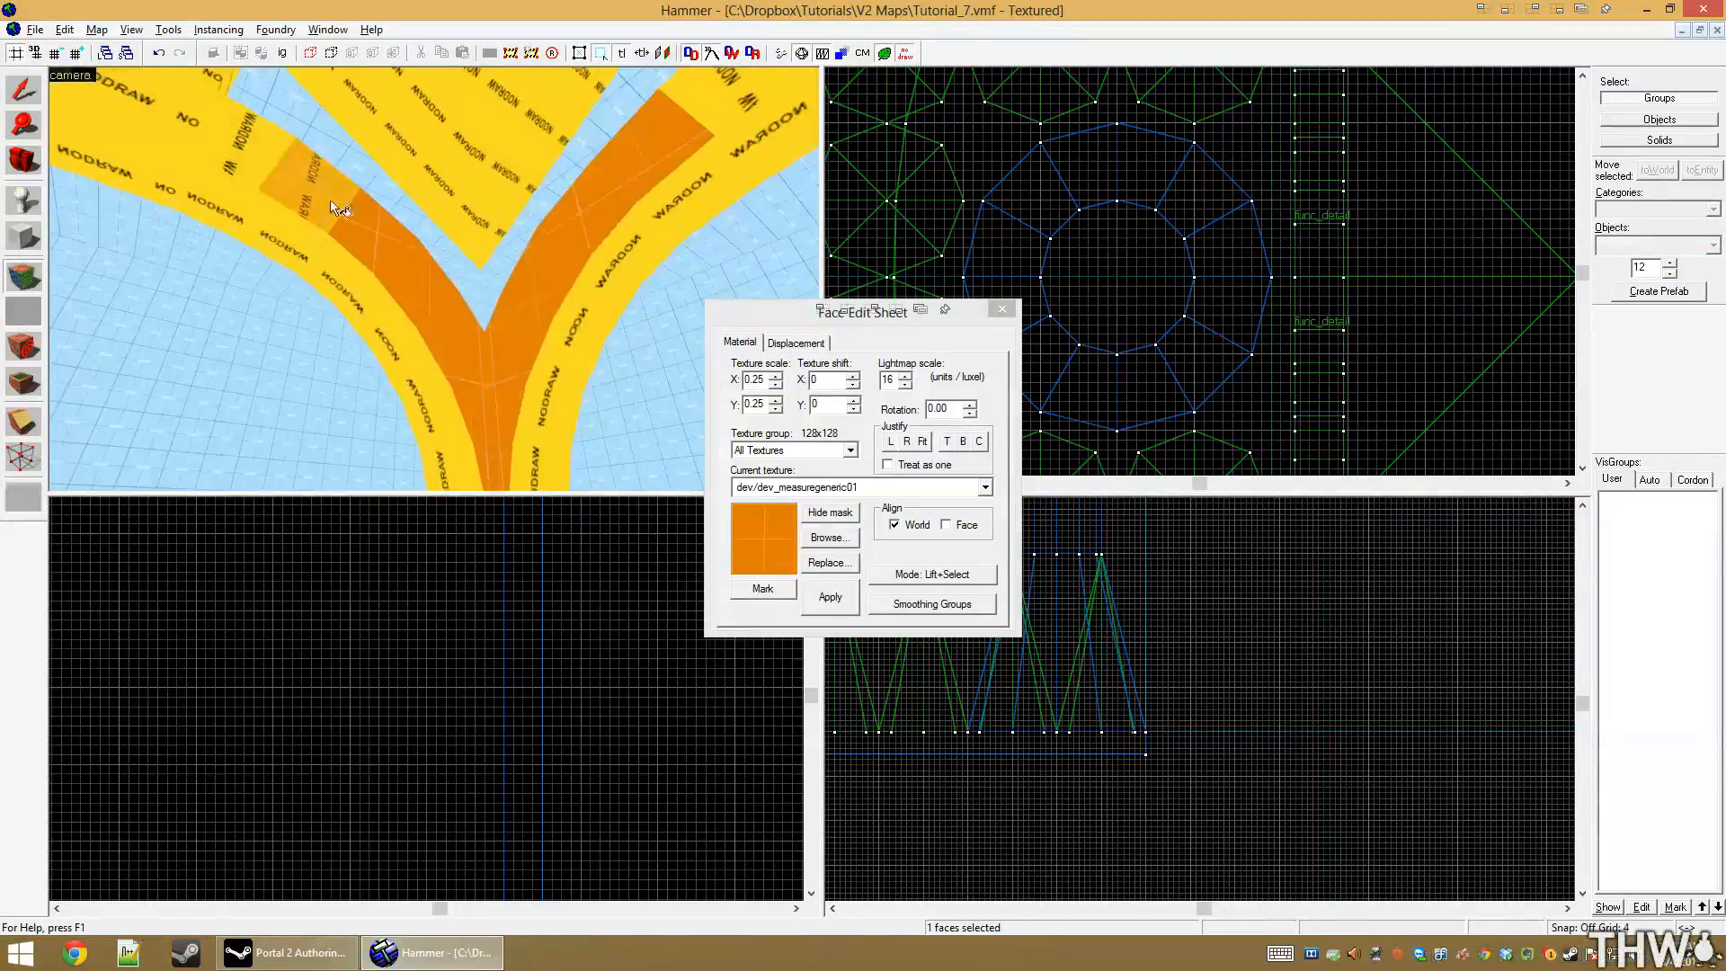
Apply the grey dev_measuregeneric01b texture to the ramp and arch faces
{"action": "left_click", "coordinate": [1000, 307]}
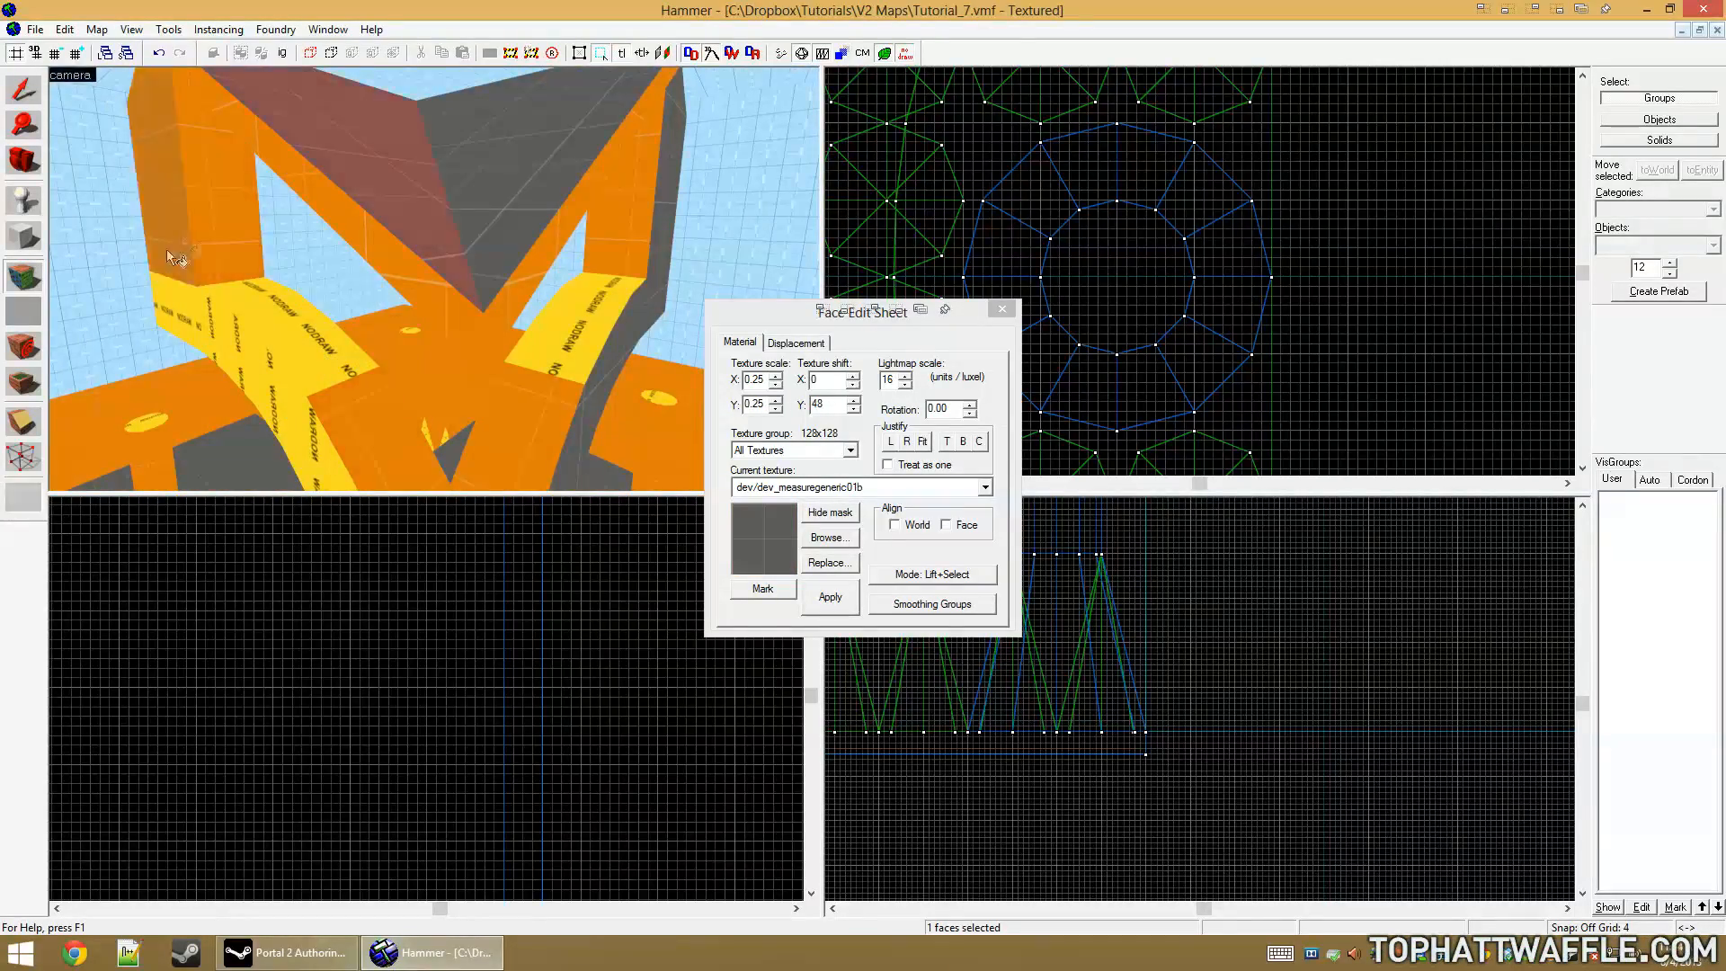
{"action": "left_click", "coordinate": [999, 308]}
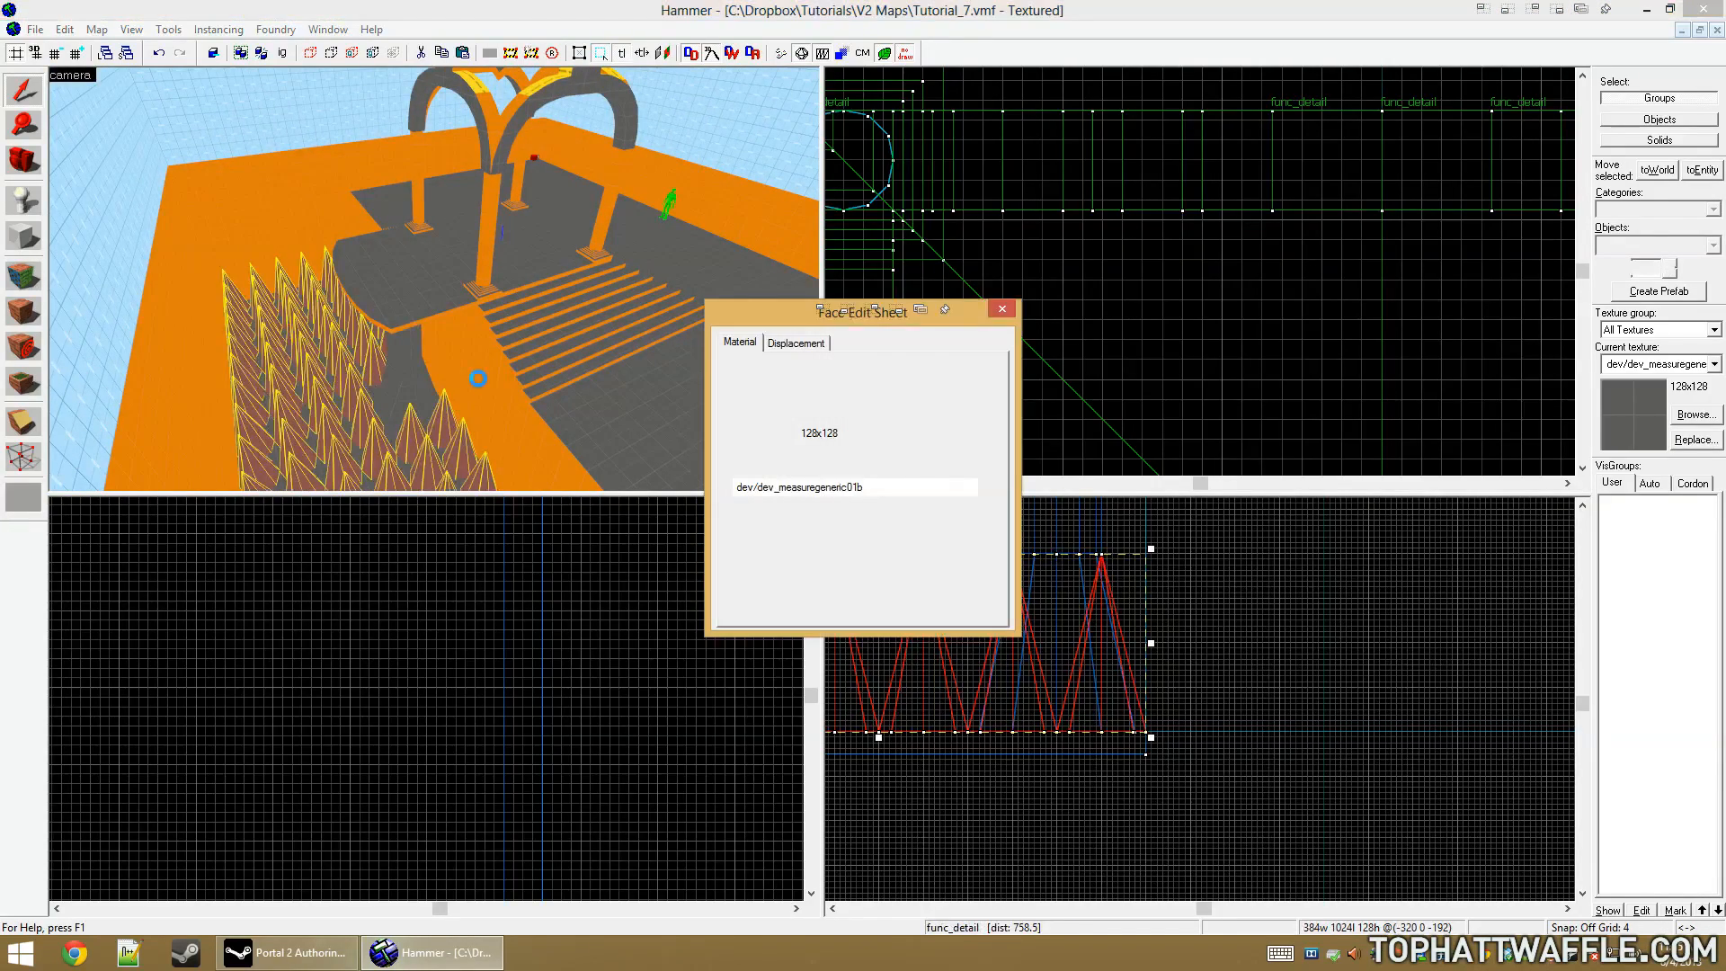
Tie the flared support to func_detail and confirm its properties, with Auto VisGroups shown
{"action": "left_click", "coordinate": [999, 309]}
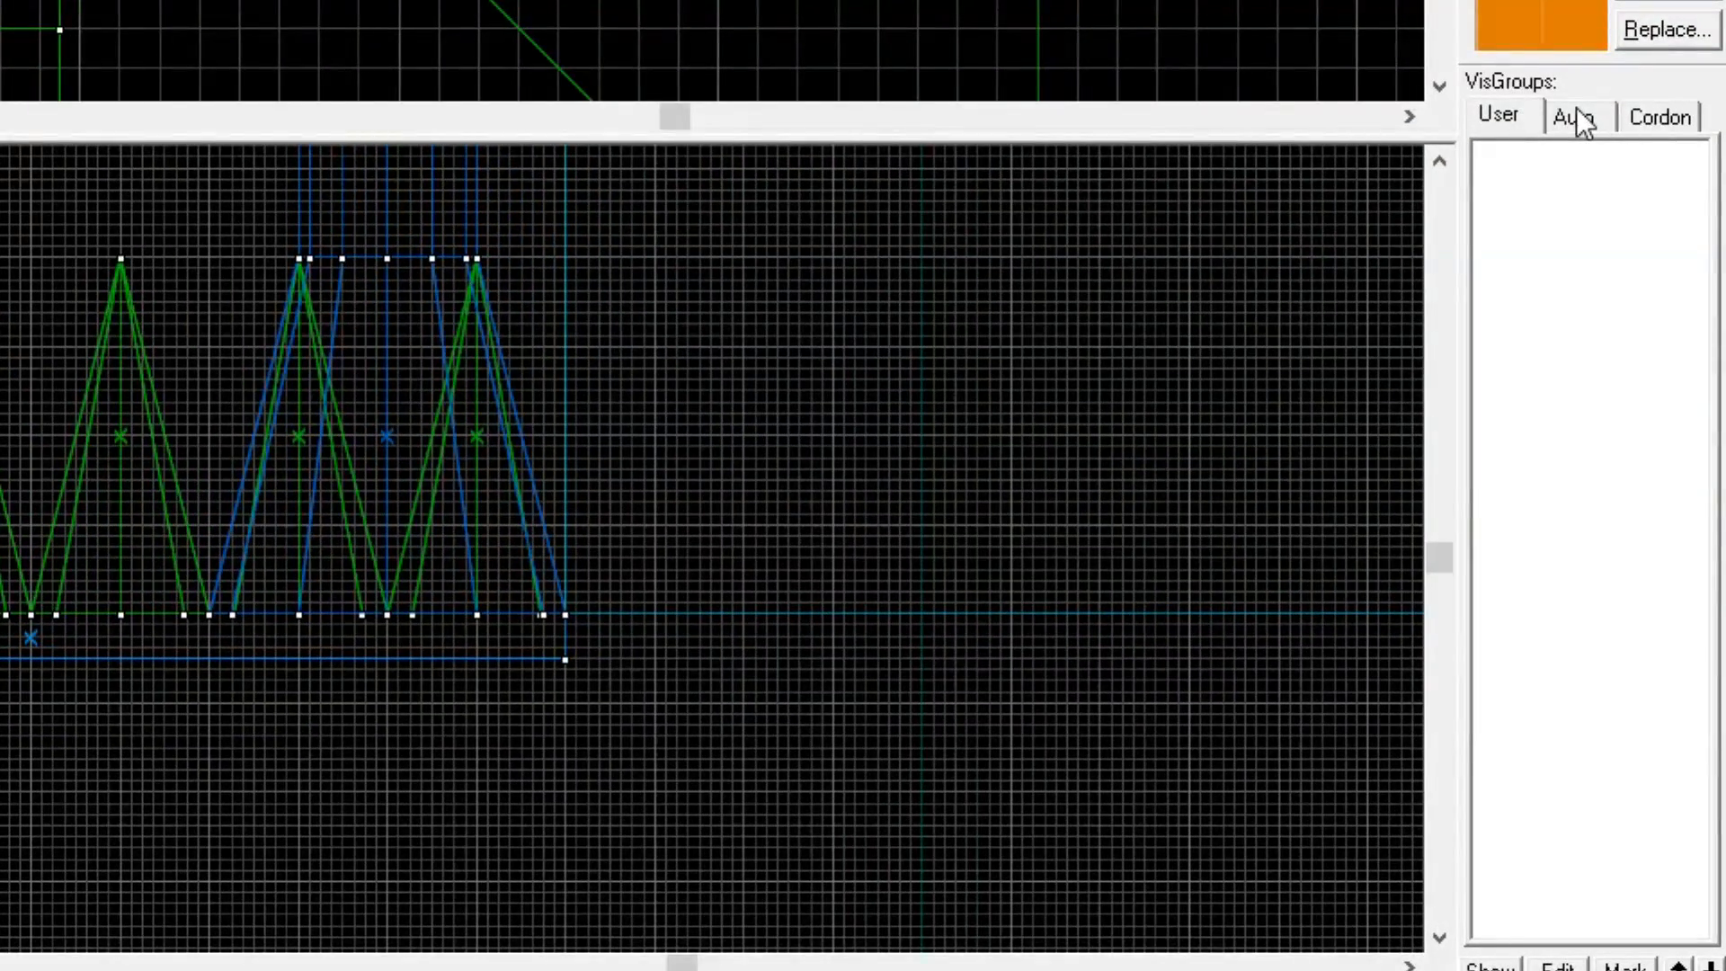
{"action": "left_click", "coordinate": [1575, 117]}
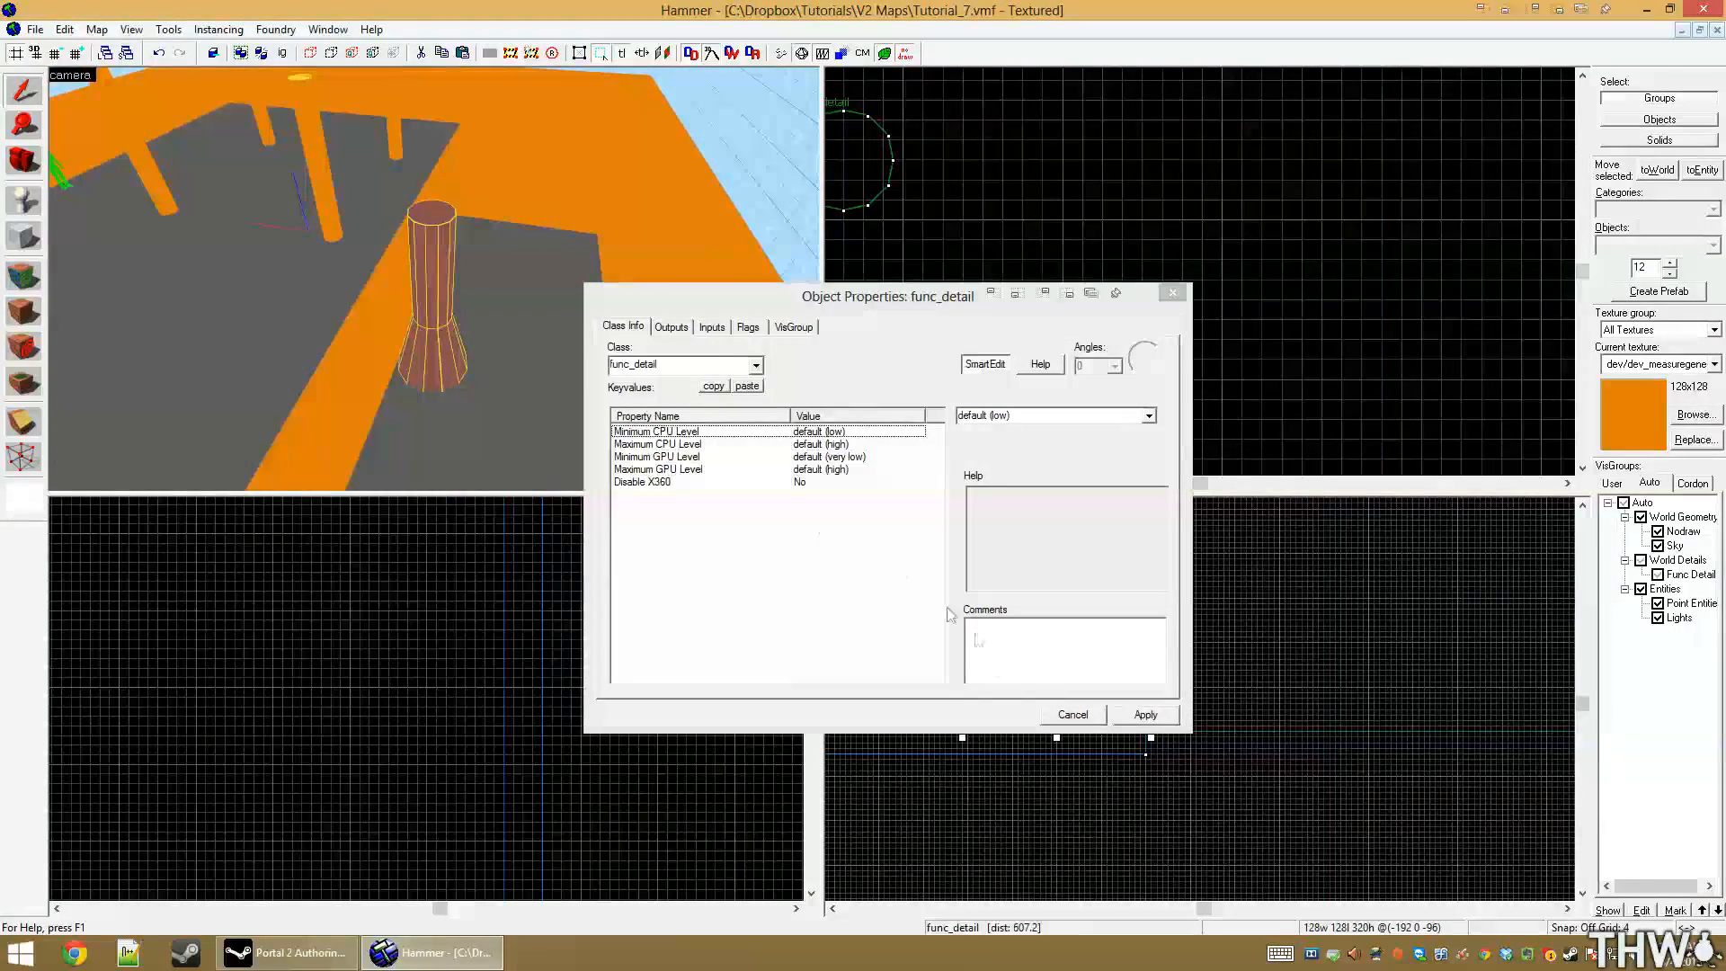
{"action": "left_click", "coordinate": [1070, 714]}
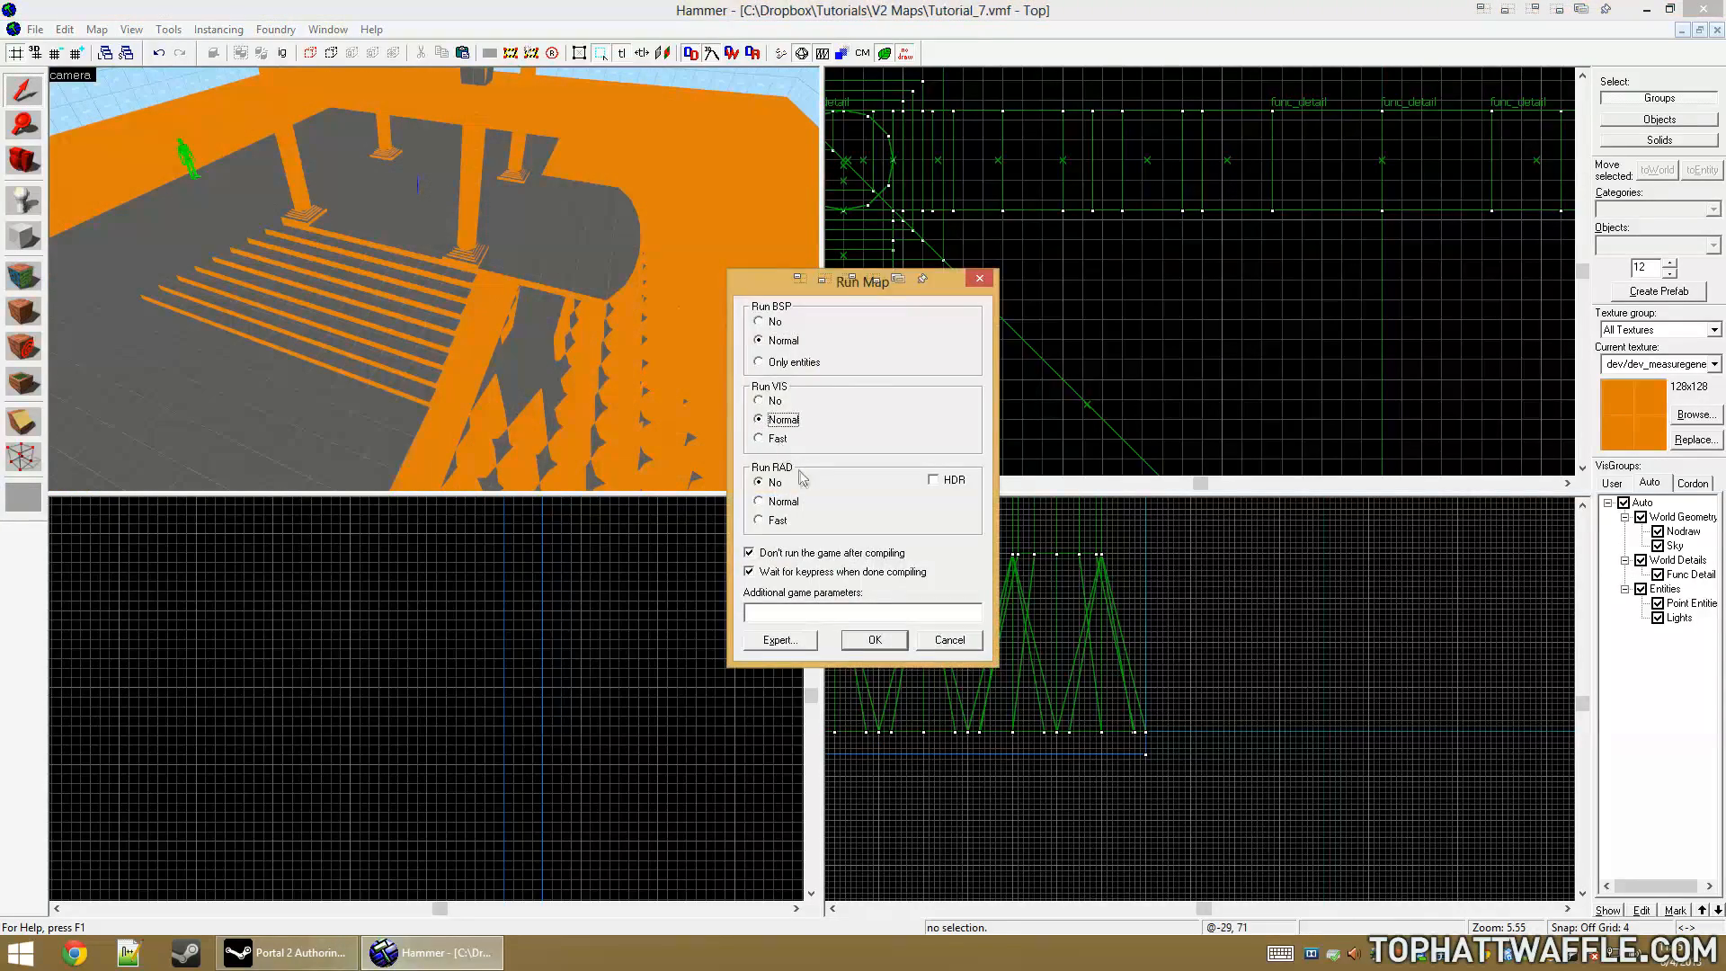
{"action": "left_click", "coordinate": [874, 640]}
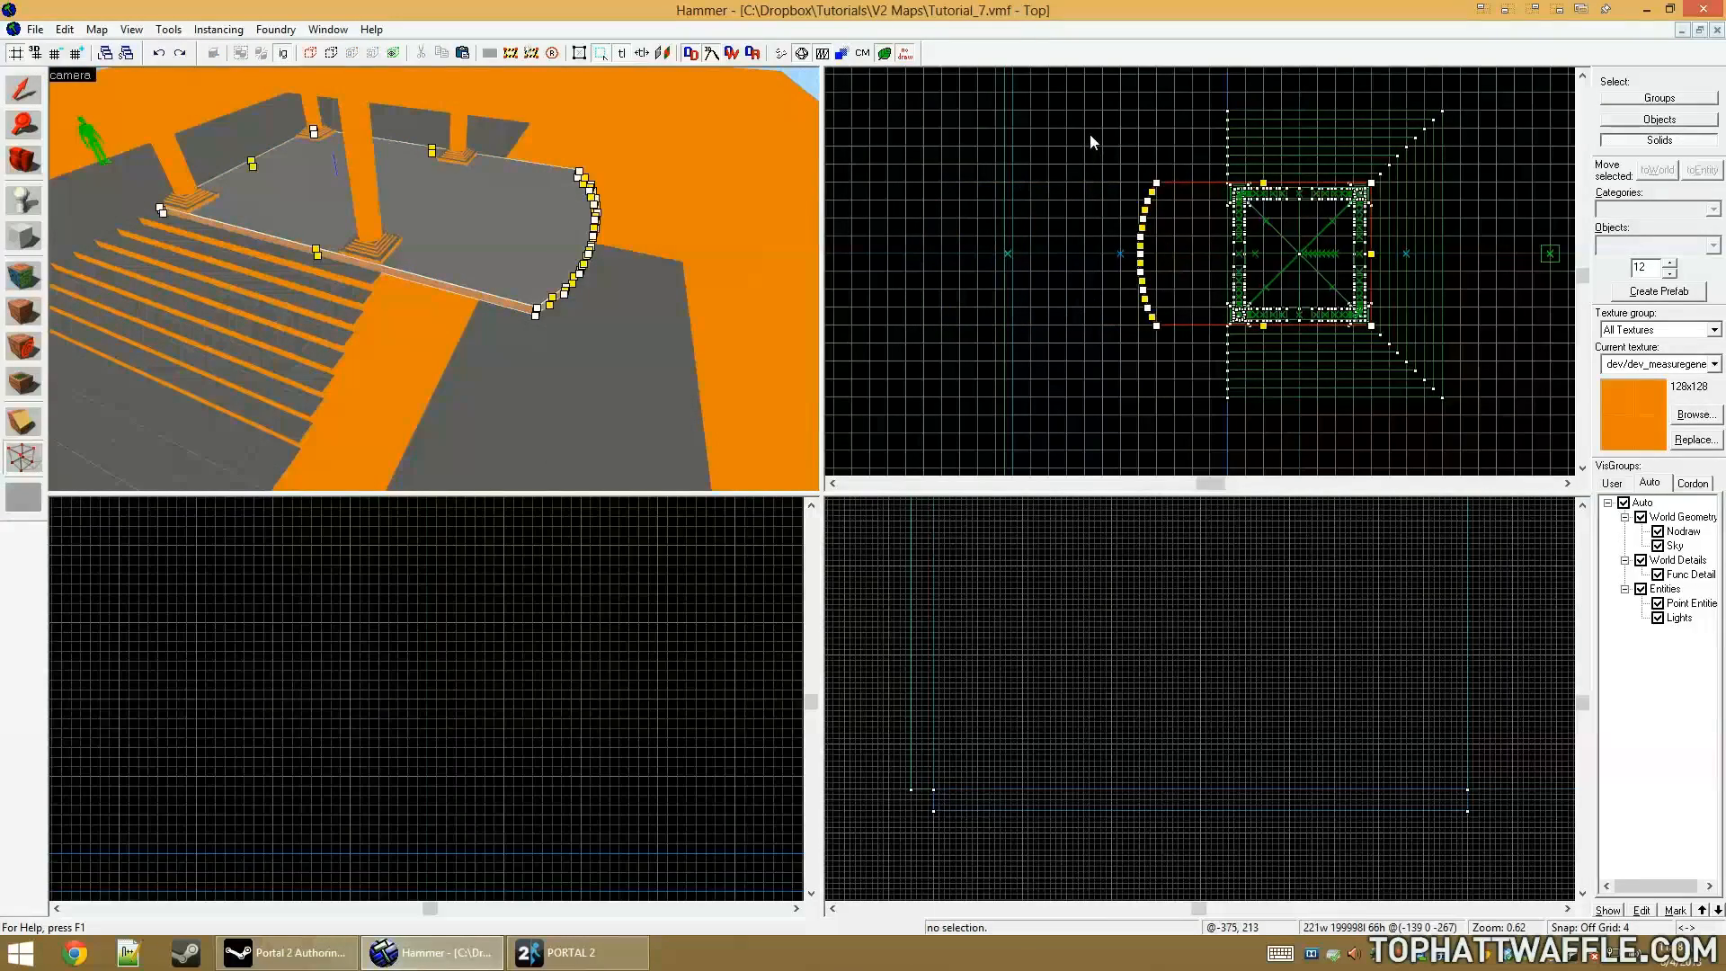
Drag a 64x64x8 arch box and start editing its wall width in Arch Properties
{"action": "scroll", "scroll_direction": "up", "scroll_amount": 3}
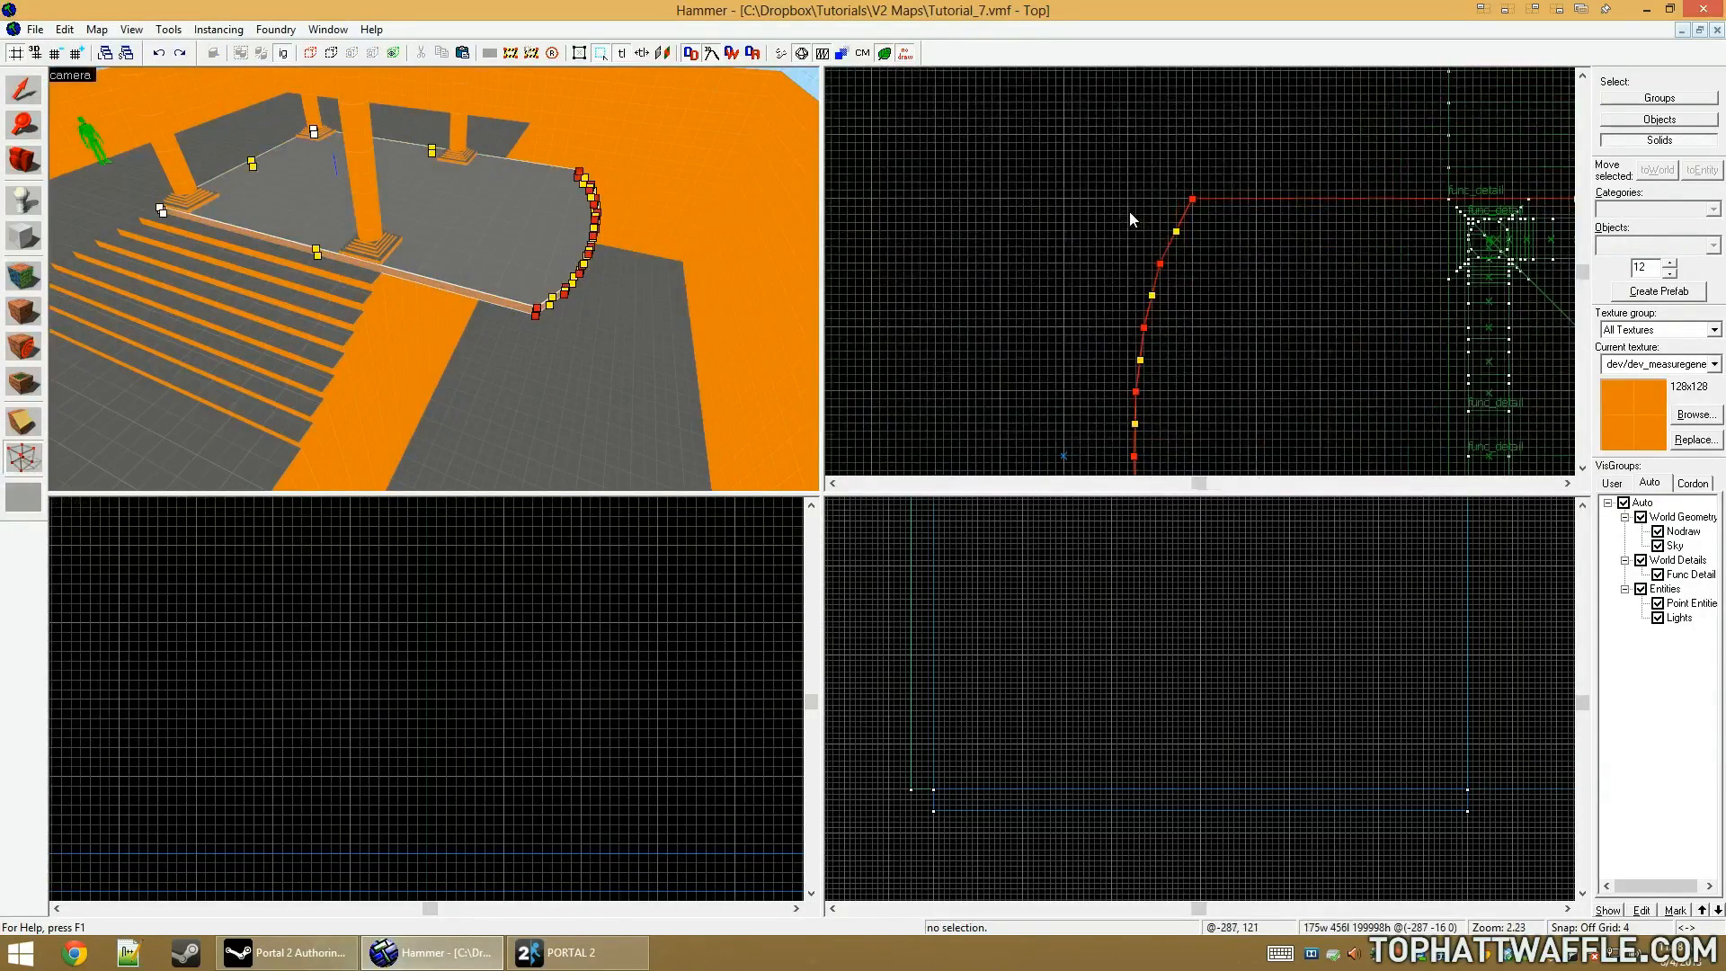
{"action": "scroll", "scroll_direction": "down", "scroll_amount": 3}
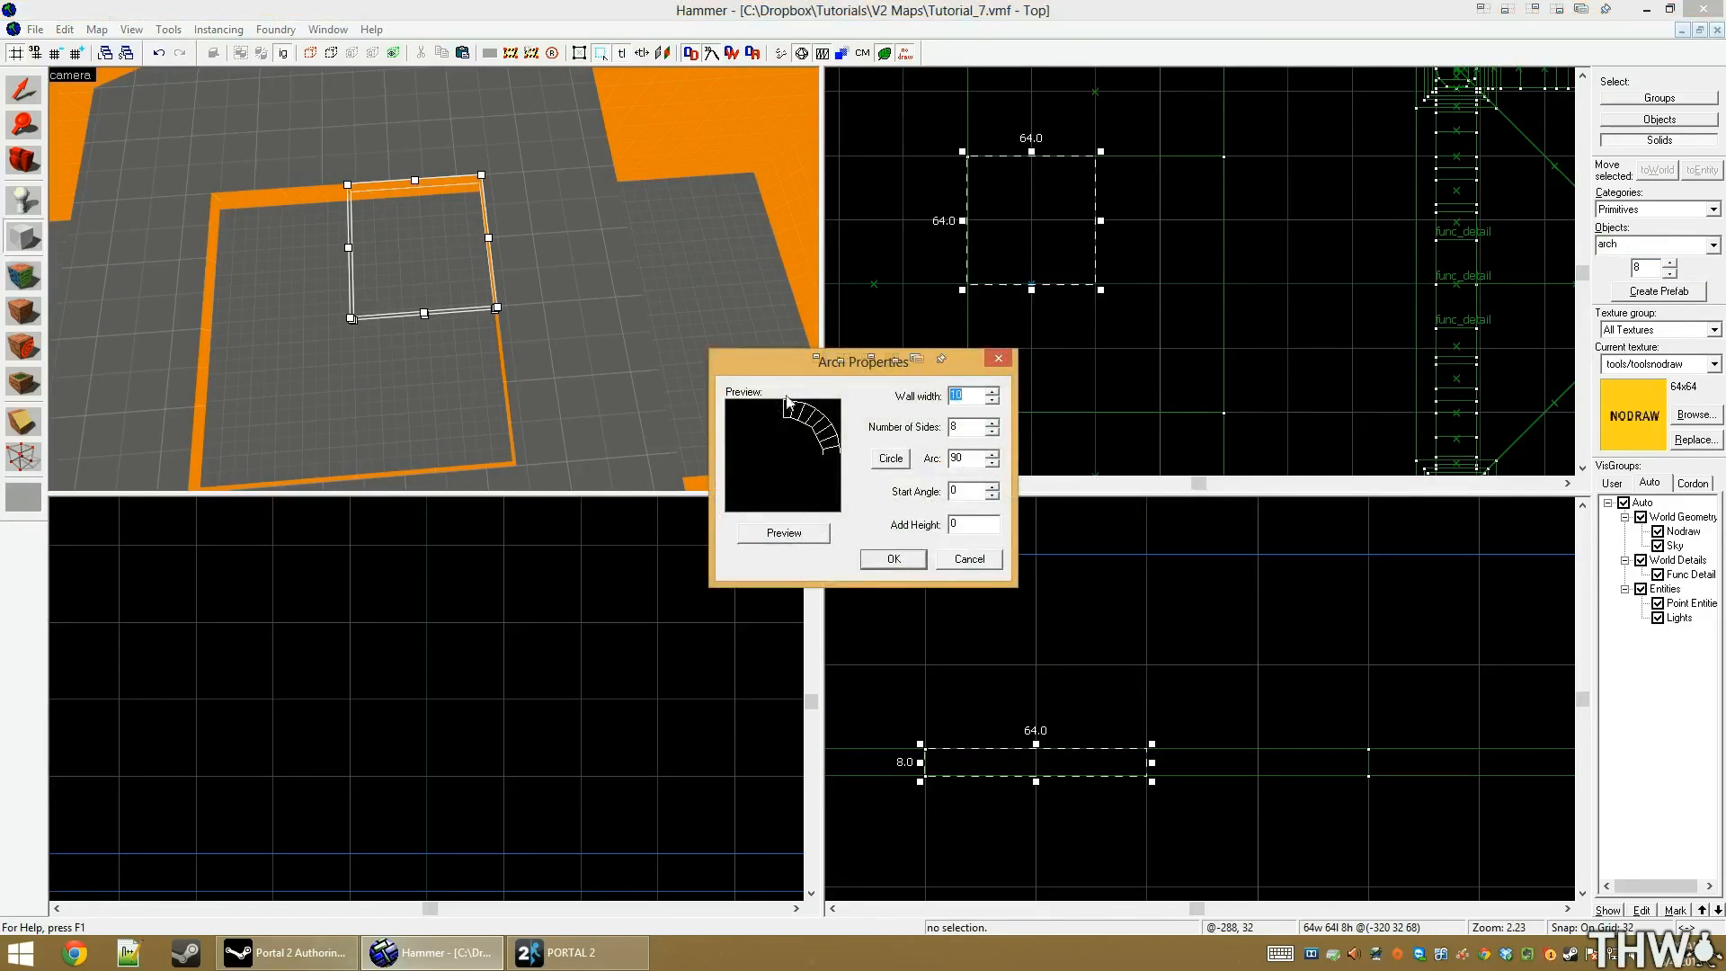
{"action": "left_click", "coordinate": [965, 428]}
{"action": "type", "text": "4"}
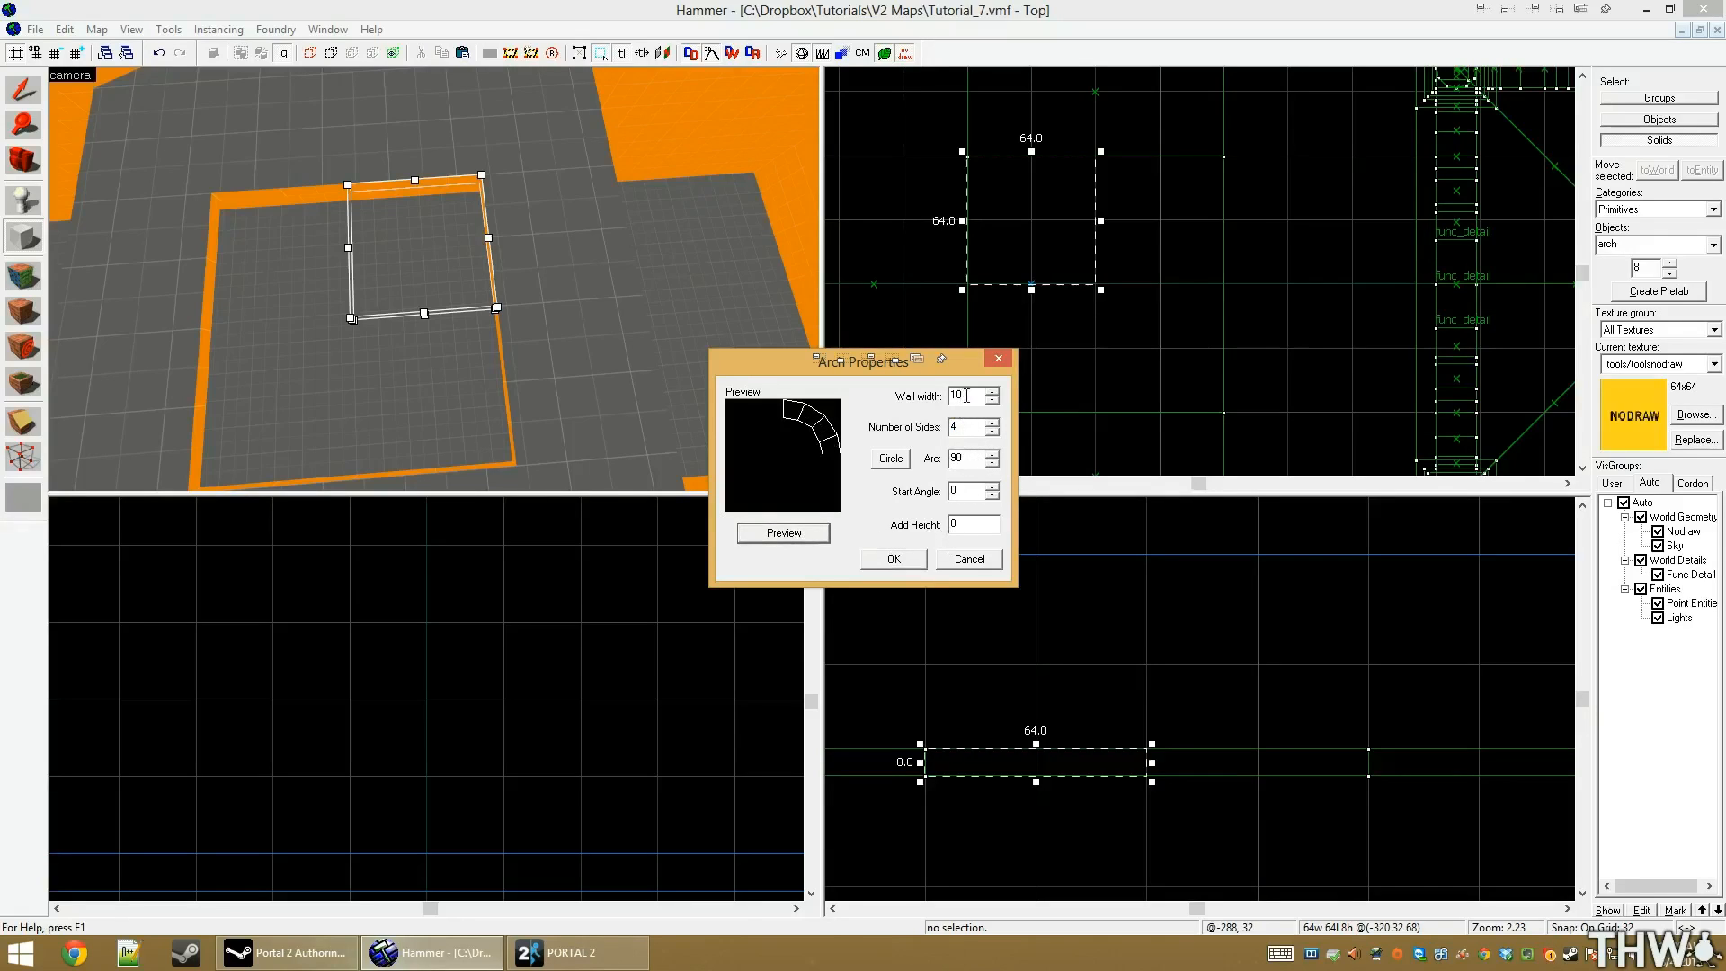
Preview the arch with wall width 10, 4 sides and 90-degree arc
{"action": "left_click", "coordinate": [967, 559]}
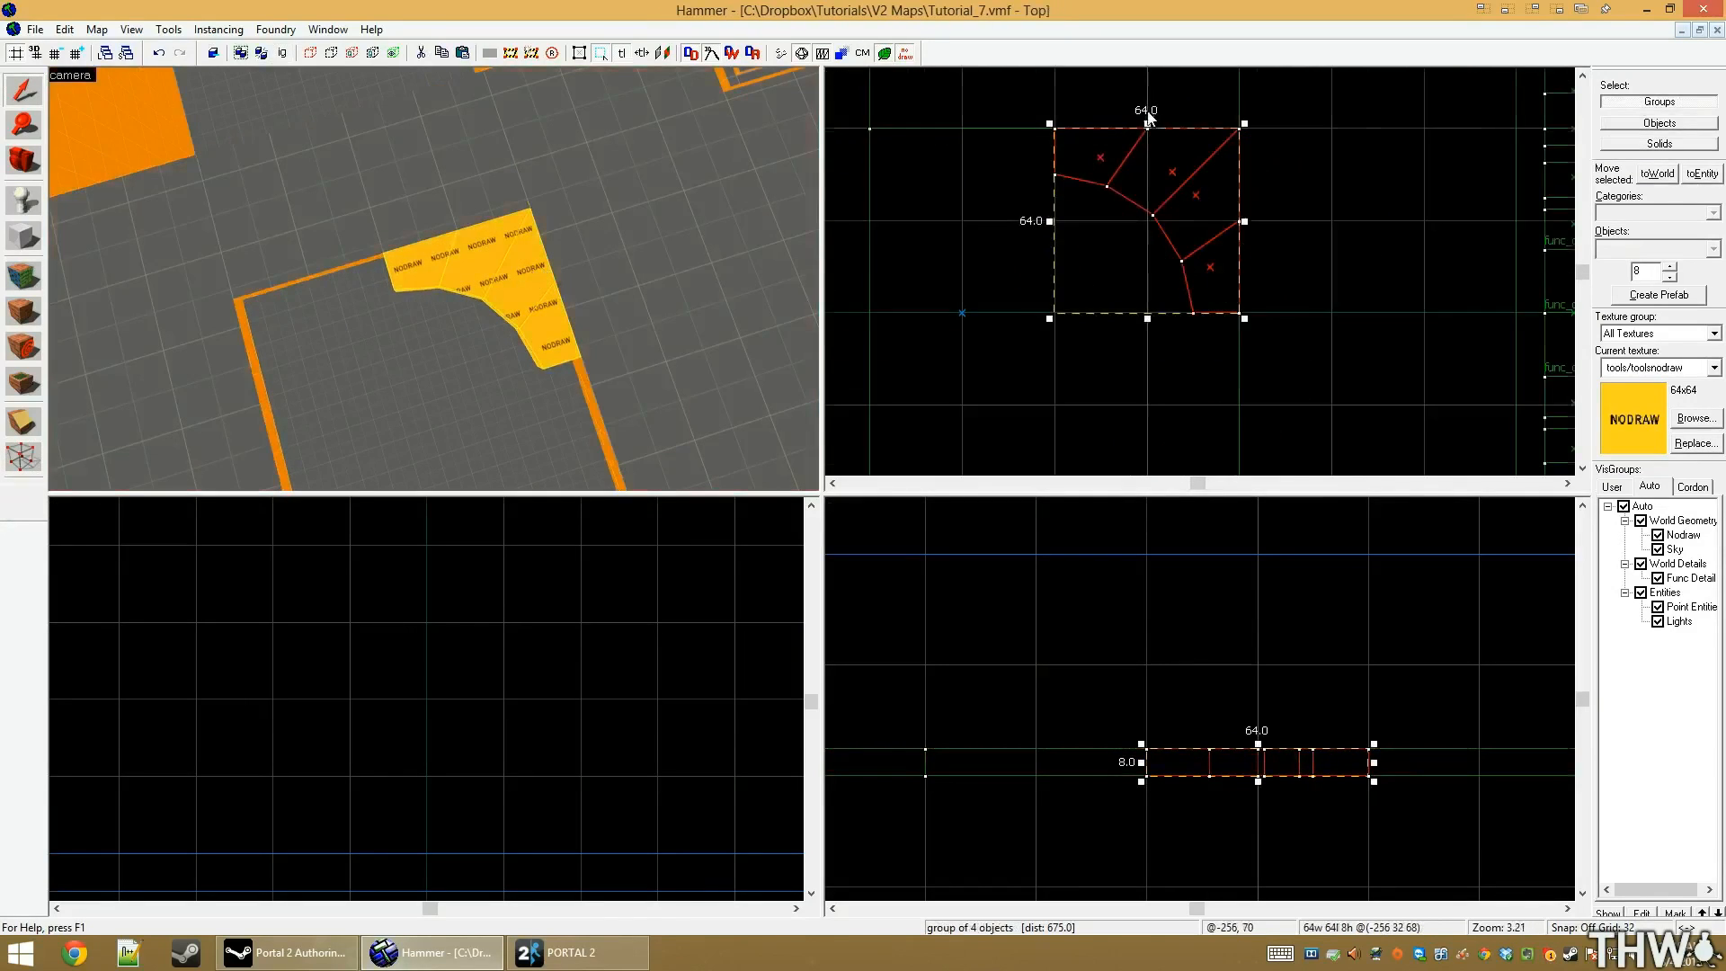
Texture the four-corner round-hole frame with orange dev_measuregeneric01
{"action": "scroll", "scroll_direction": "down", "scroll_amount": 3}
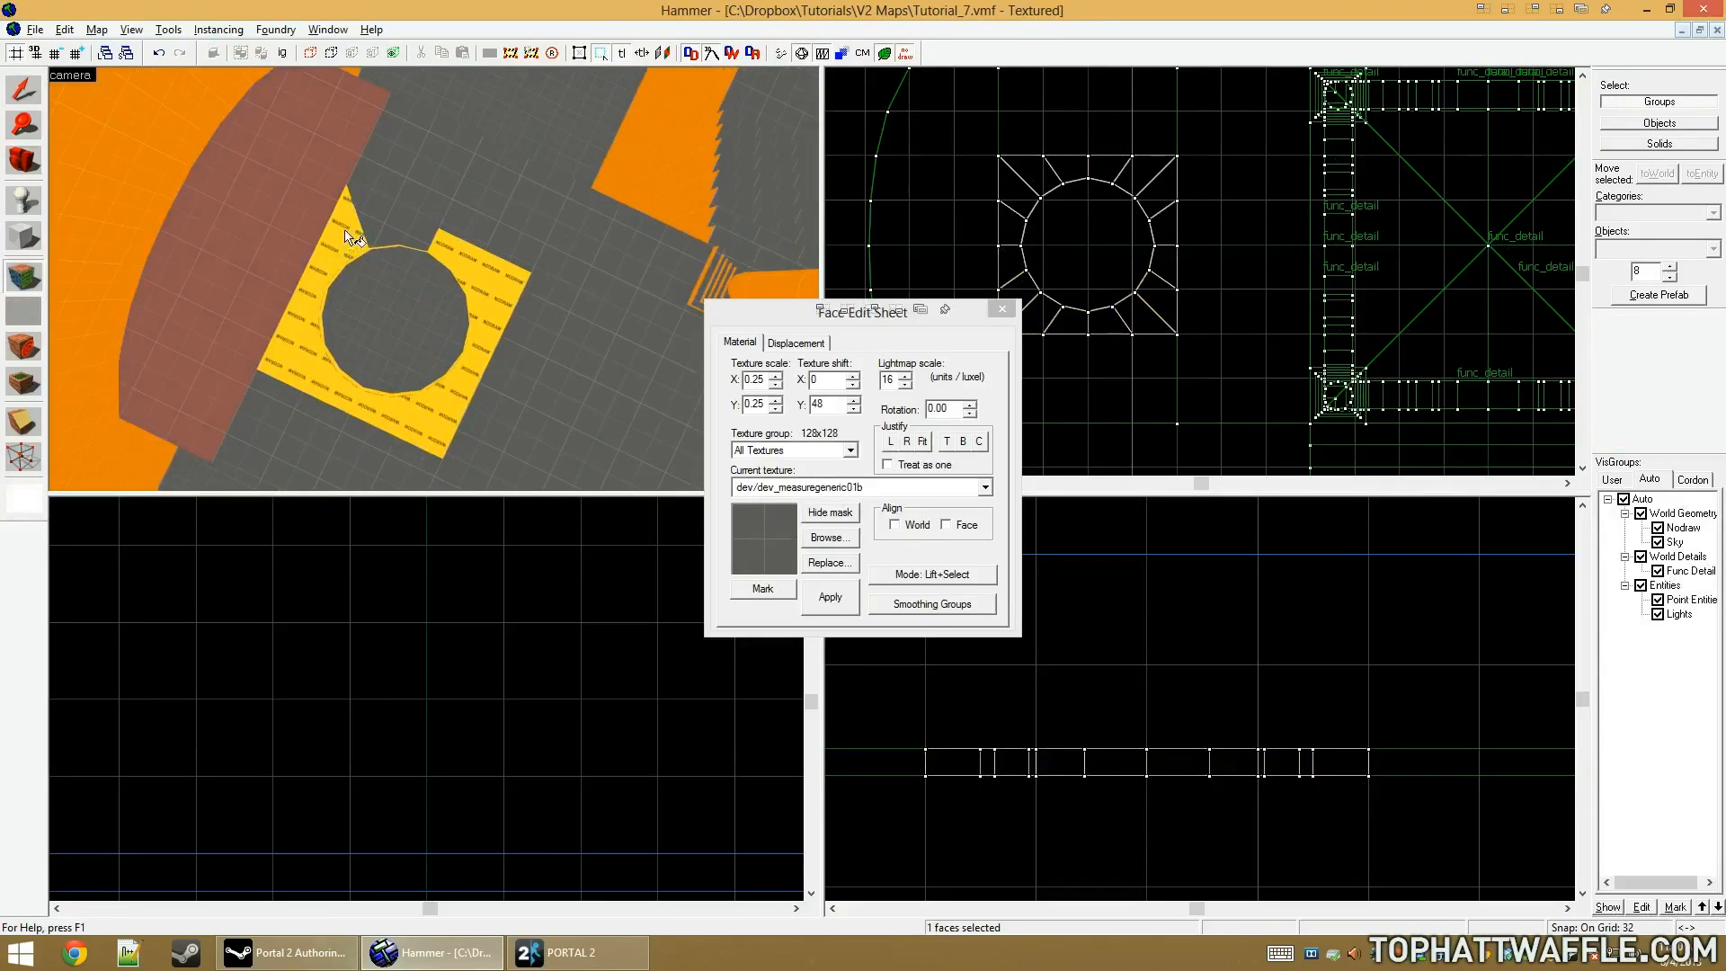
{"action": "left_click", "coordinate": [895, 523]}
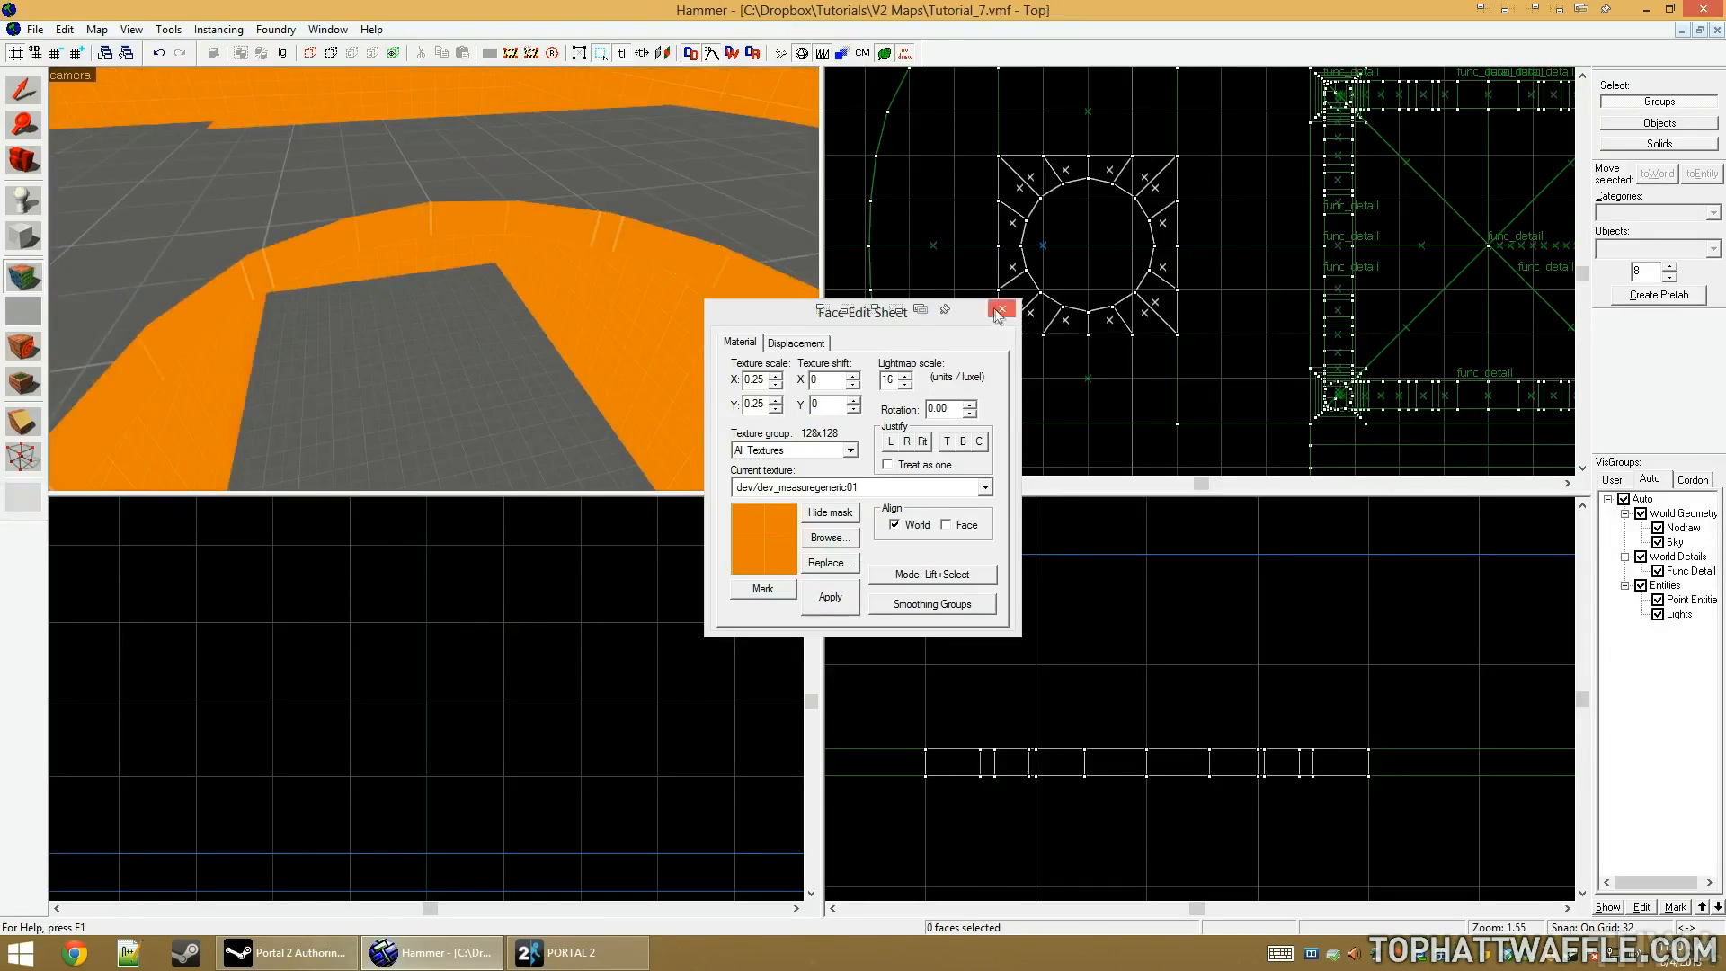
{"action": "left_click", "coordinate": [999, 311]}
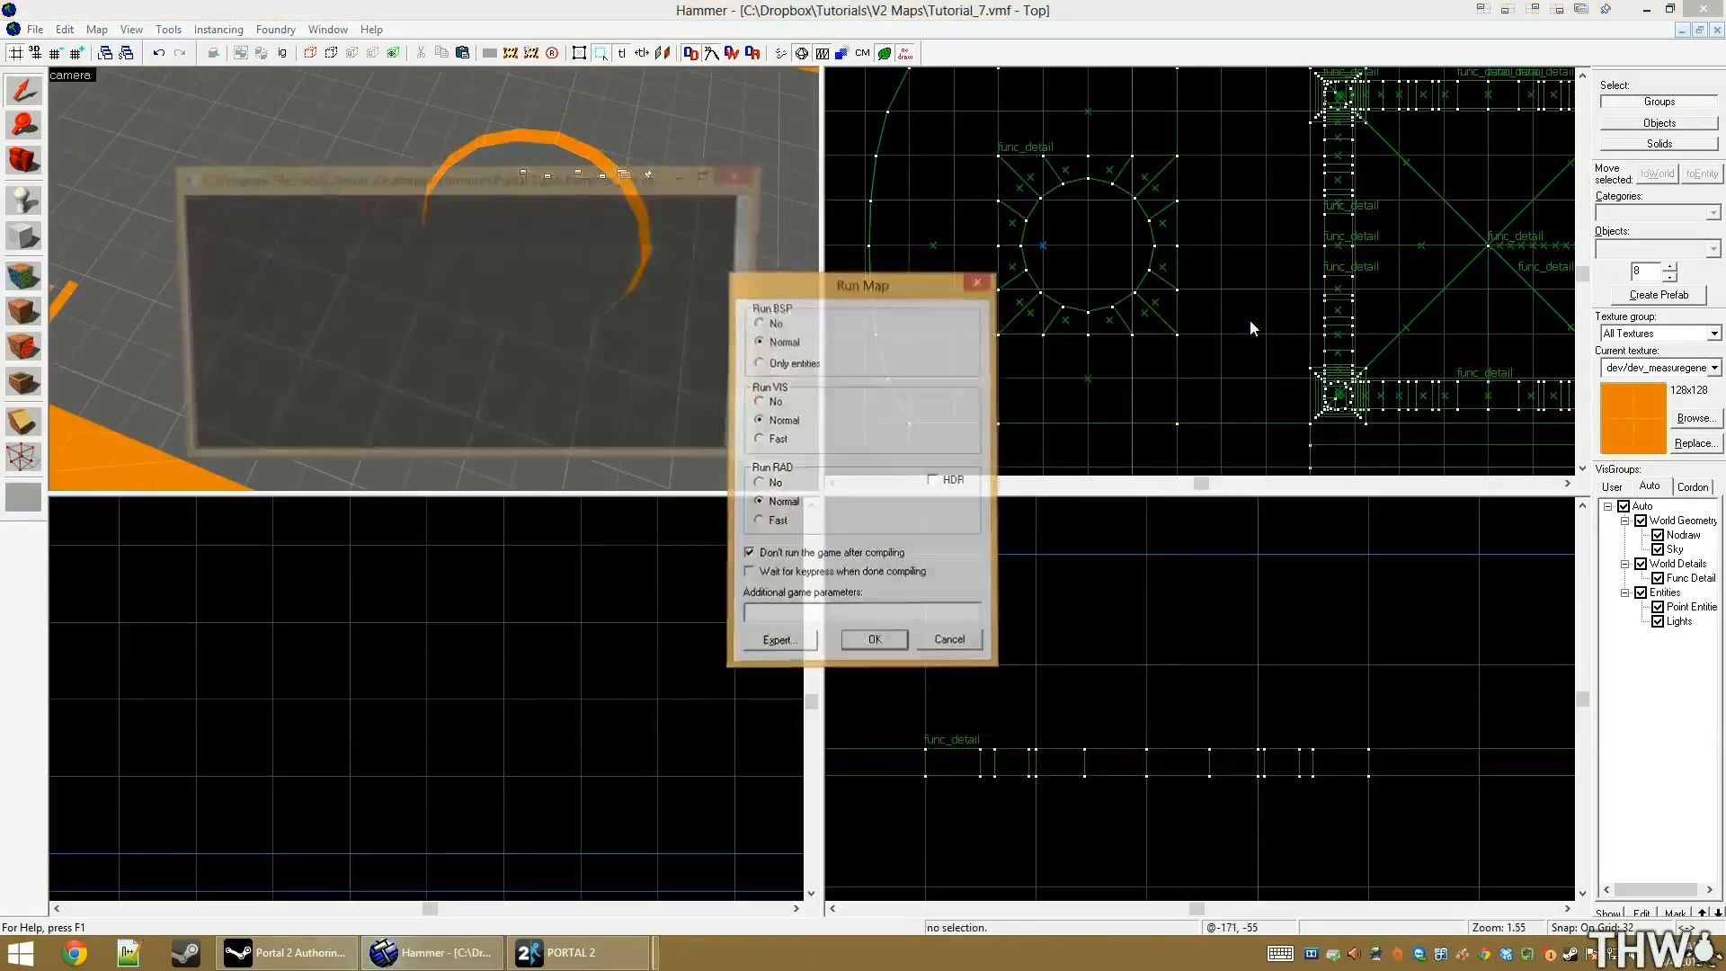
Confirm the Run Map dialog to compile and launch Tutorial_7 in Portal 2
{"action": "left_click", "coordinate": [874, 640]}
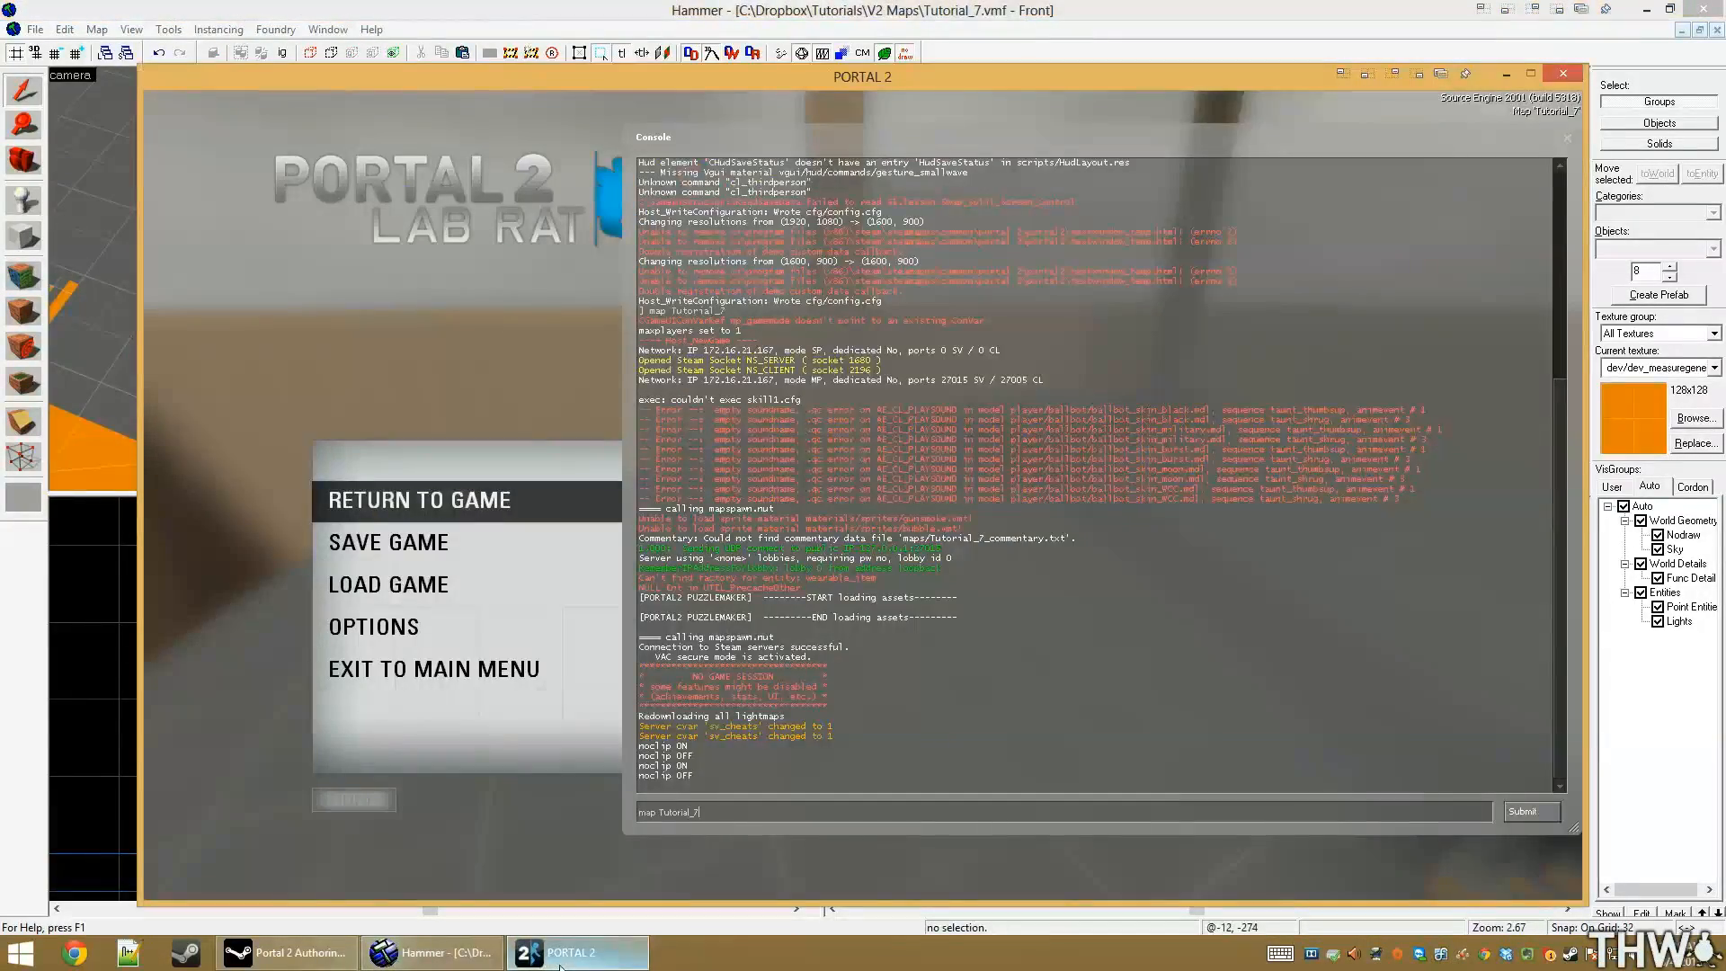